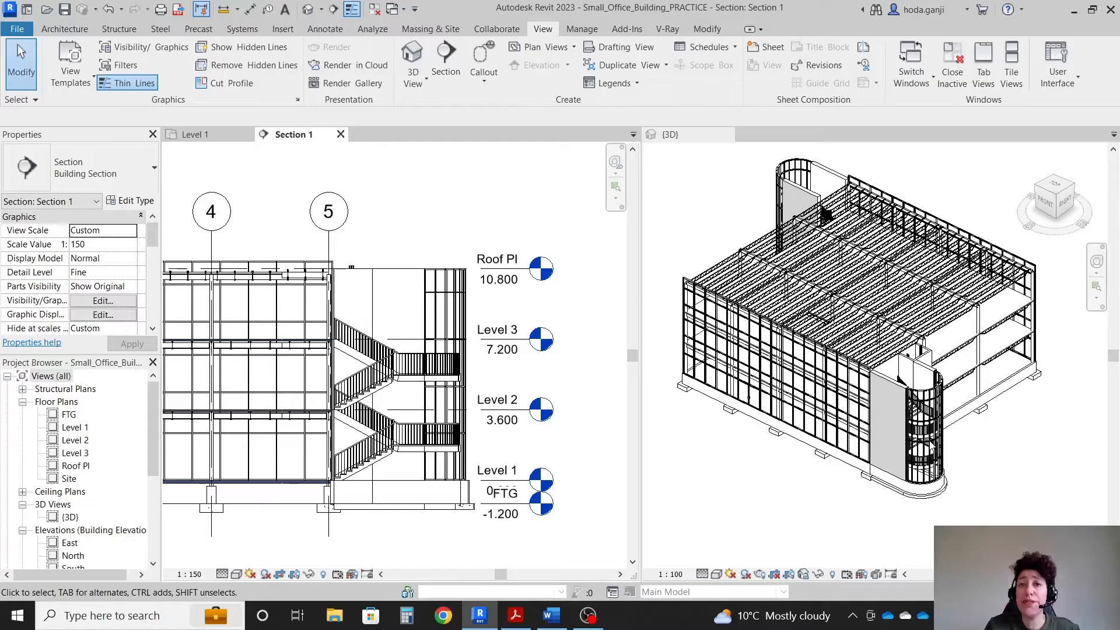
{"action": "mouse_move", "coordinate": [586, 519]}
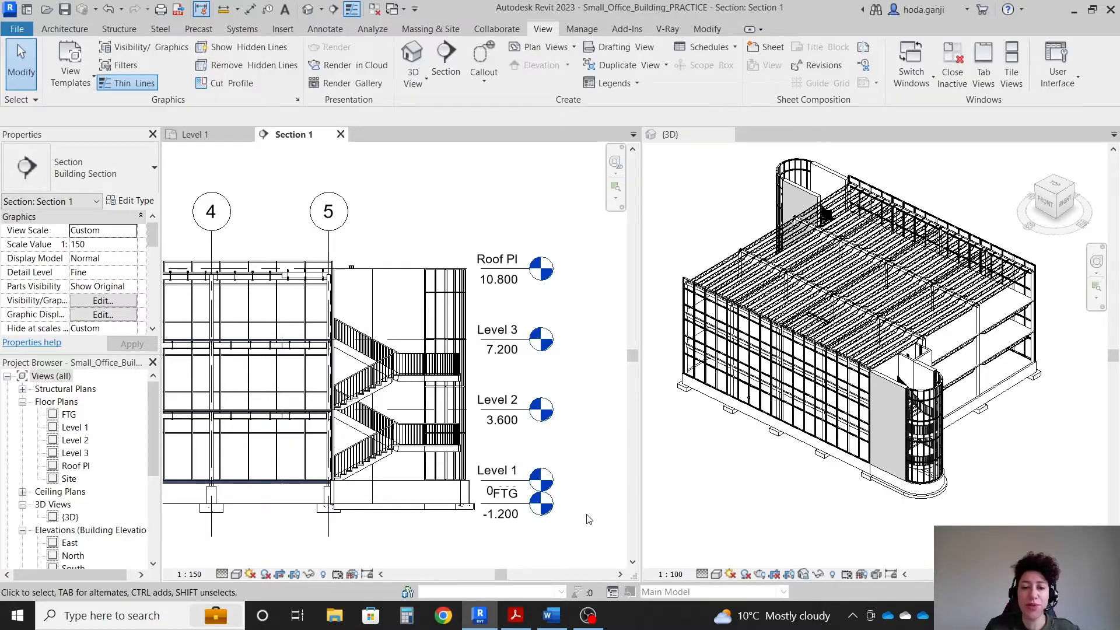
Review the instructions document, then start an architectural wall with the 3D view active.
{"action": "left_click", "coordinate": [551, 614]}
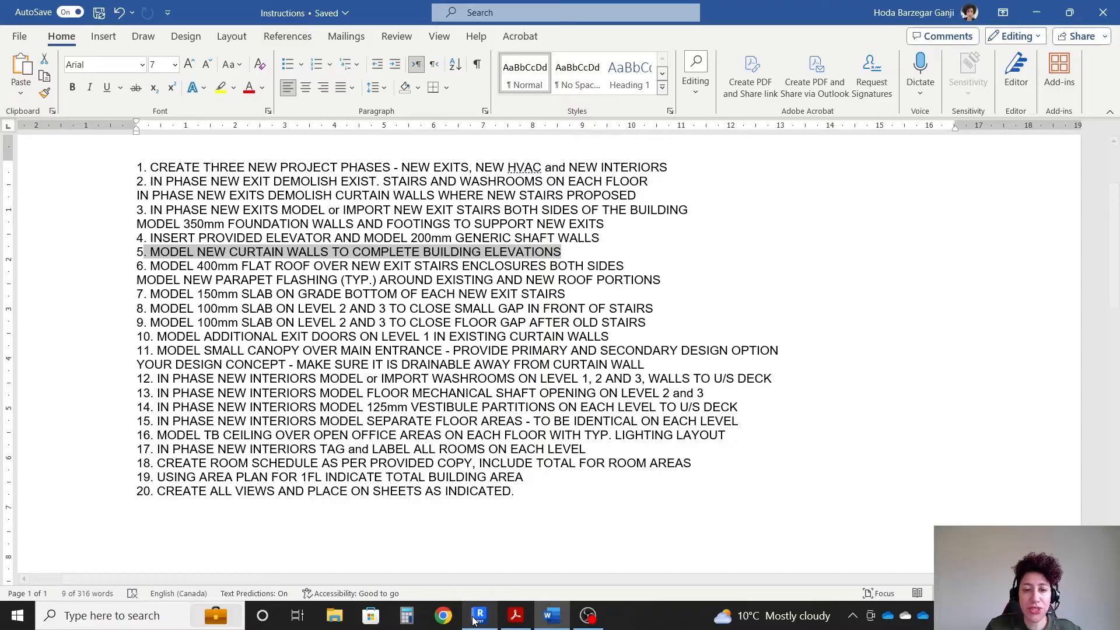
{"action": "left_click", "coordinate": [479, 615]}
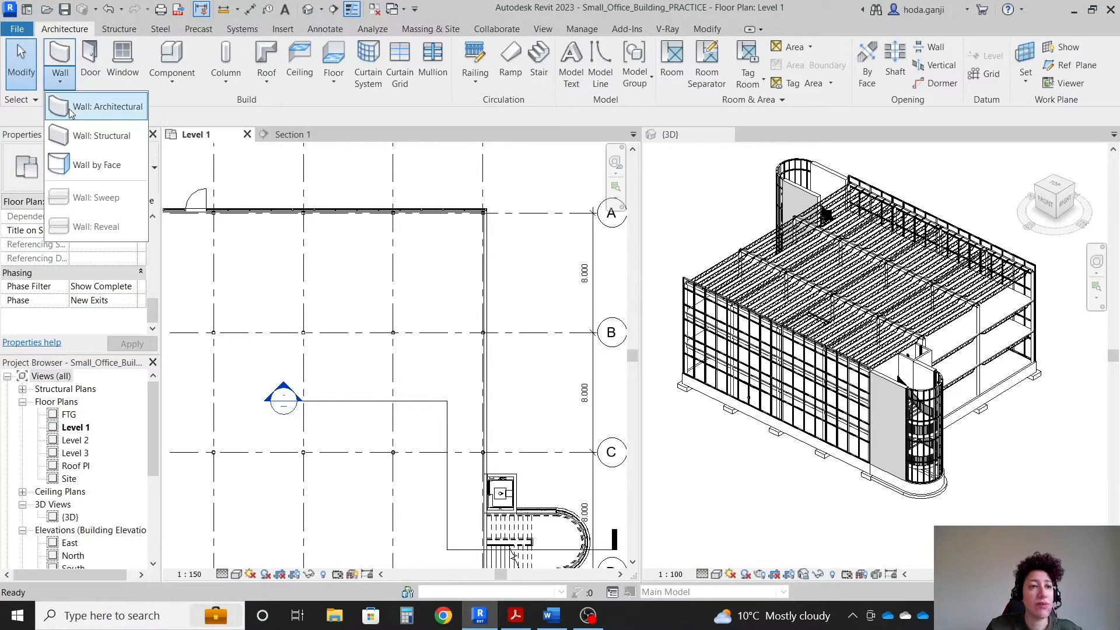
{"action": "left_click", "coordinate": [108, 106]}
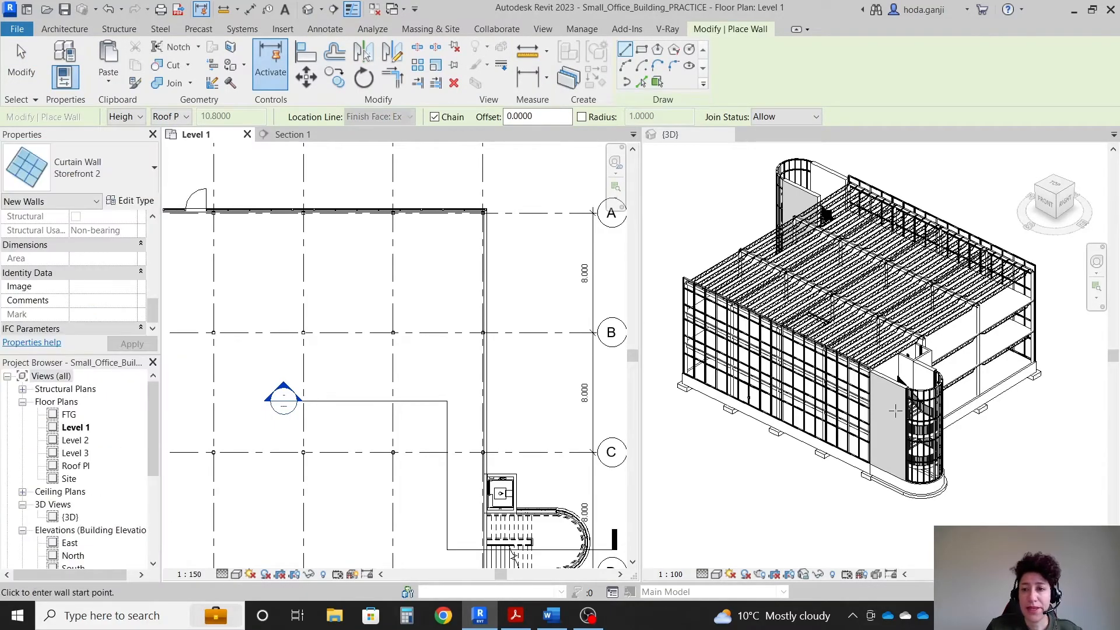
{"action": "left_click", "coordinate": [771, 343]}
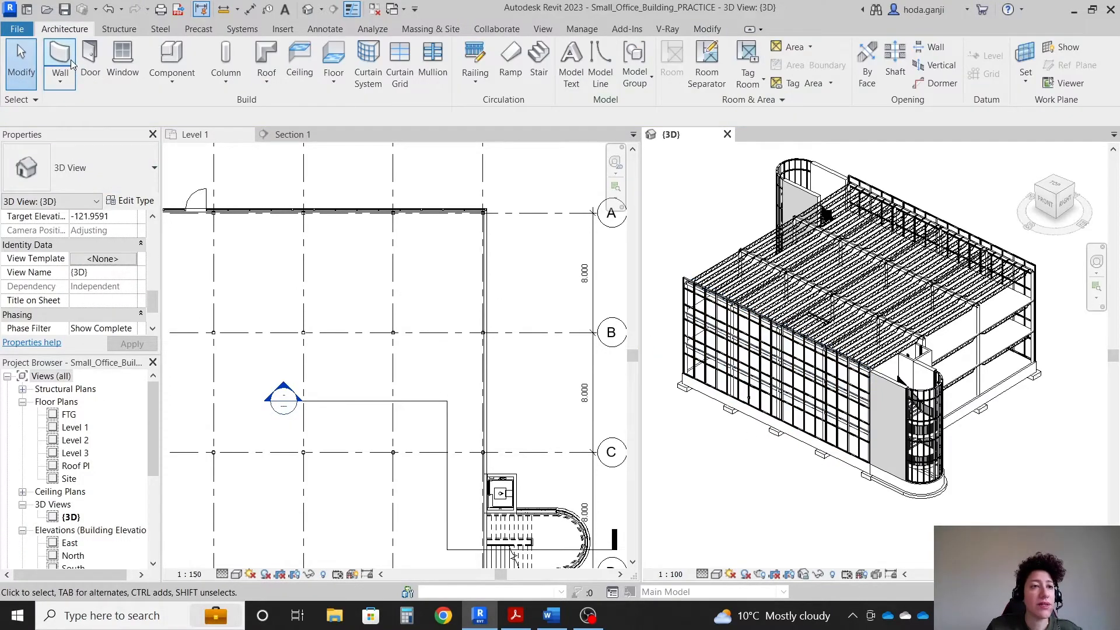
Choose the Curtain Wall: Storefront type and begin the wall on the Level 1 floor plan.
{"action": "left_click", "coordinate": [60, 61]}
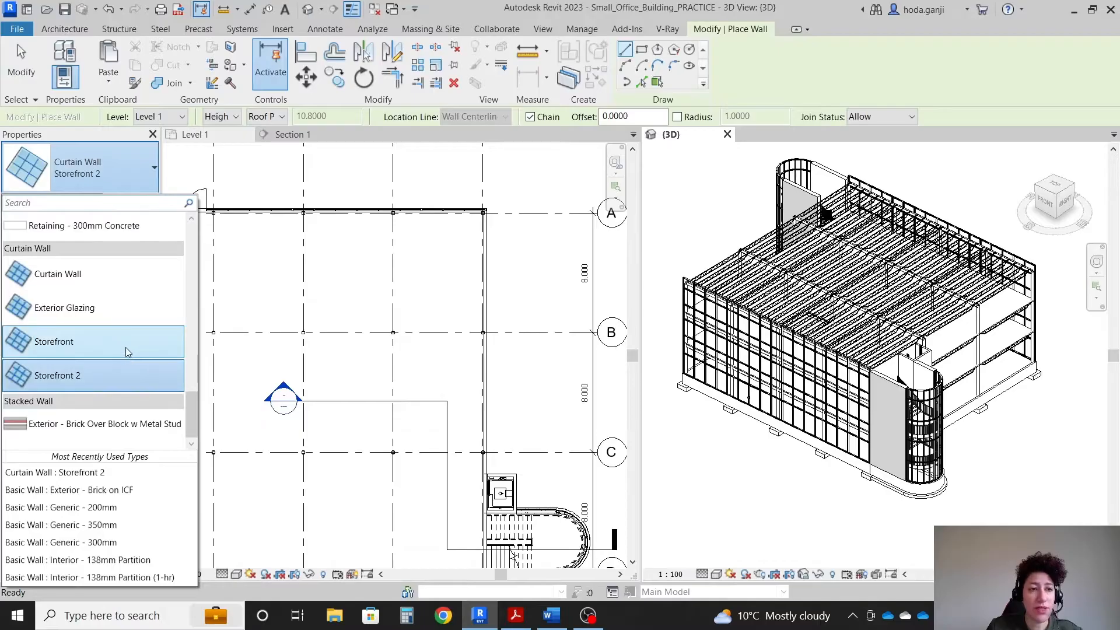
{"action": "left_click", "coordinate": [52, 342]}
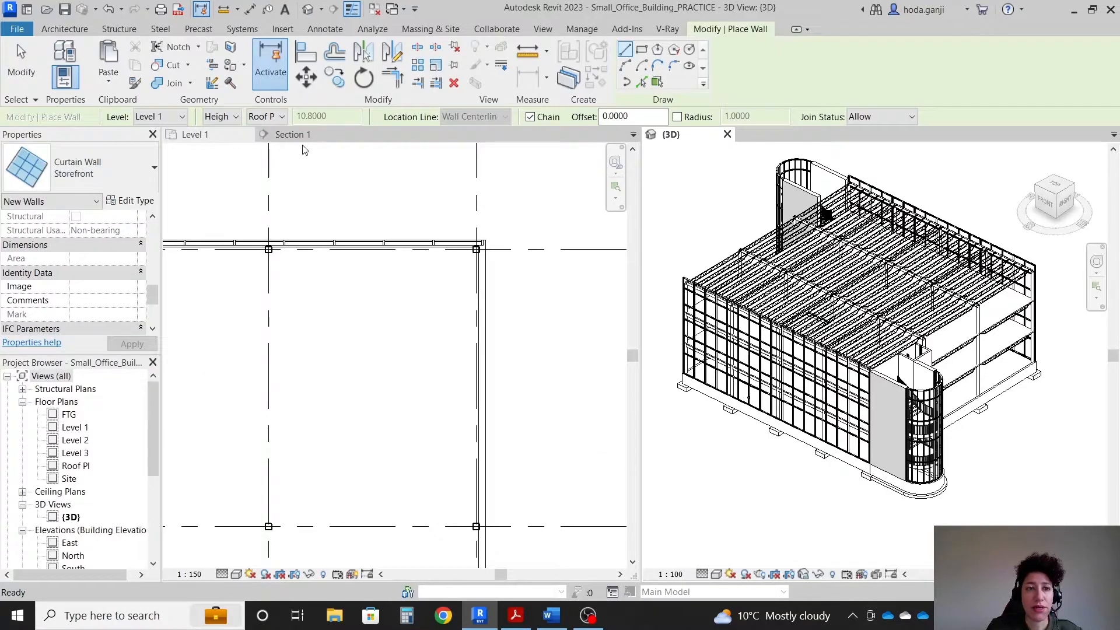
{"action": "left_click", "coordinate": [195, 134]}
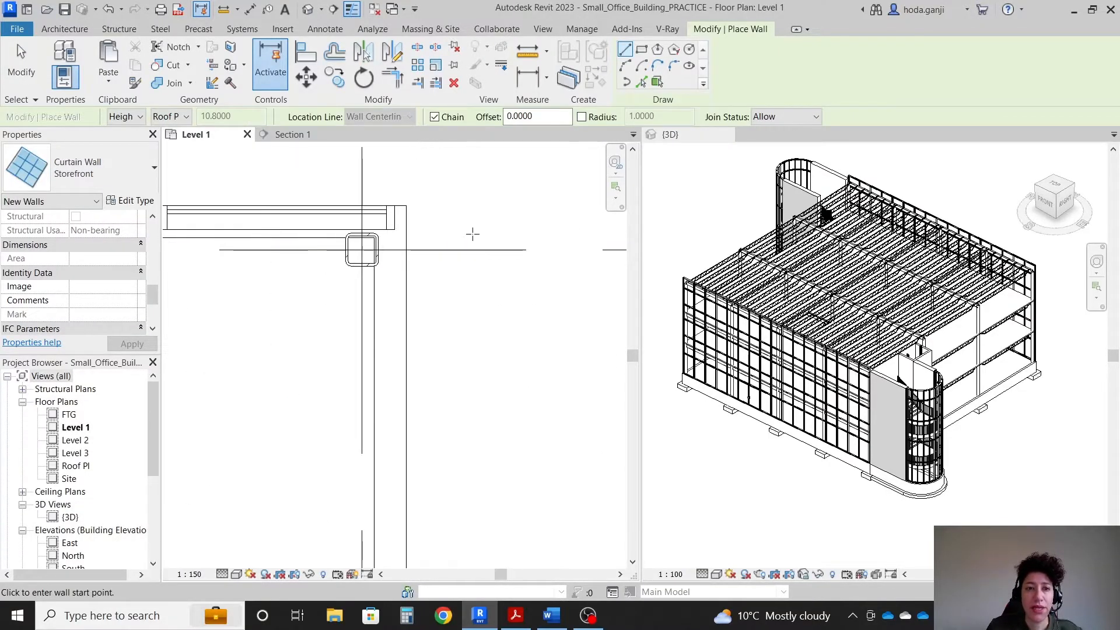
{"action": "mouse_move", "coordinate": [405, 227]}
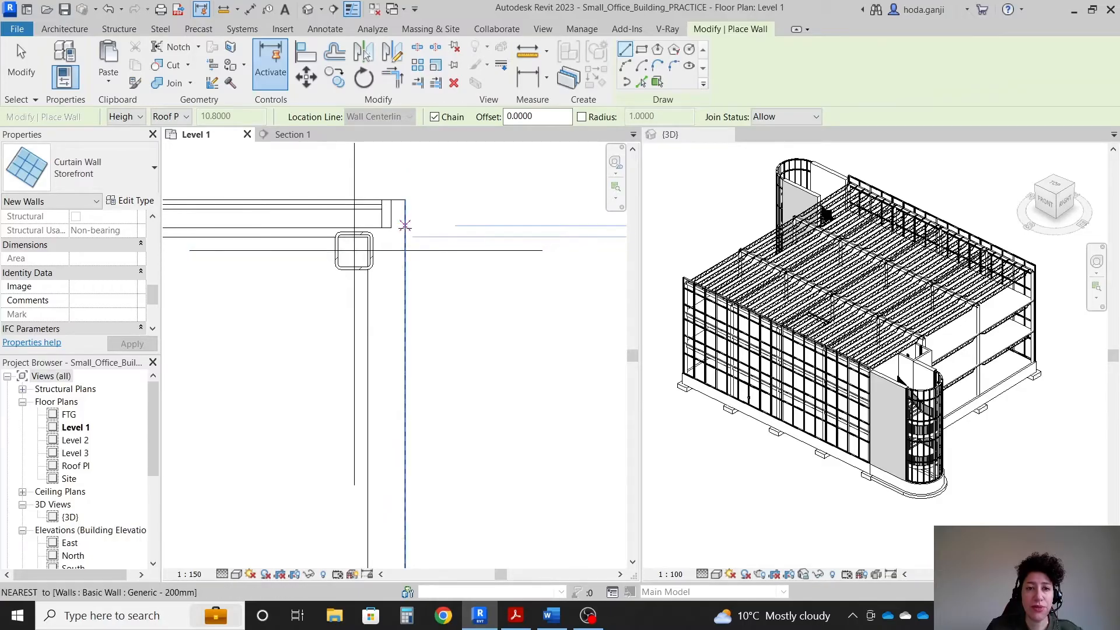
{"action": "mouse_move", "coordinate": [367, 358]}
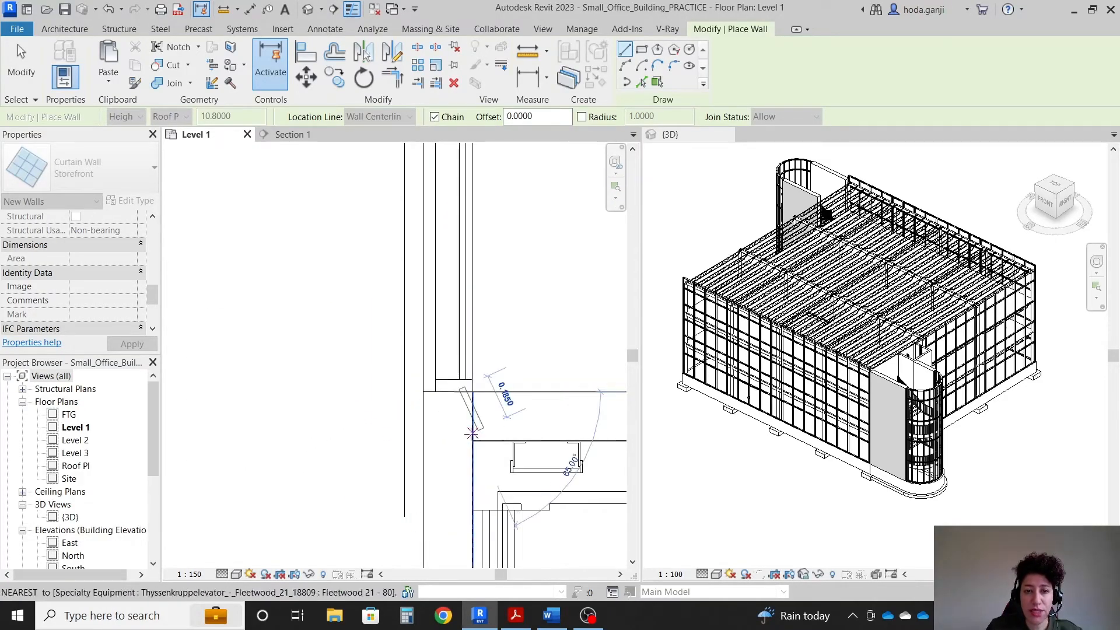
{"action": "key", "text": "Escape"}
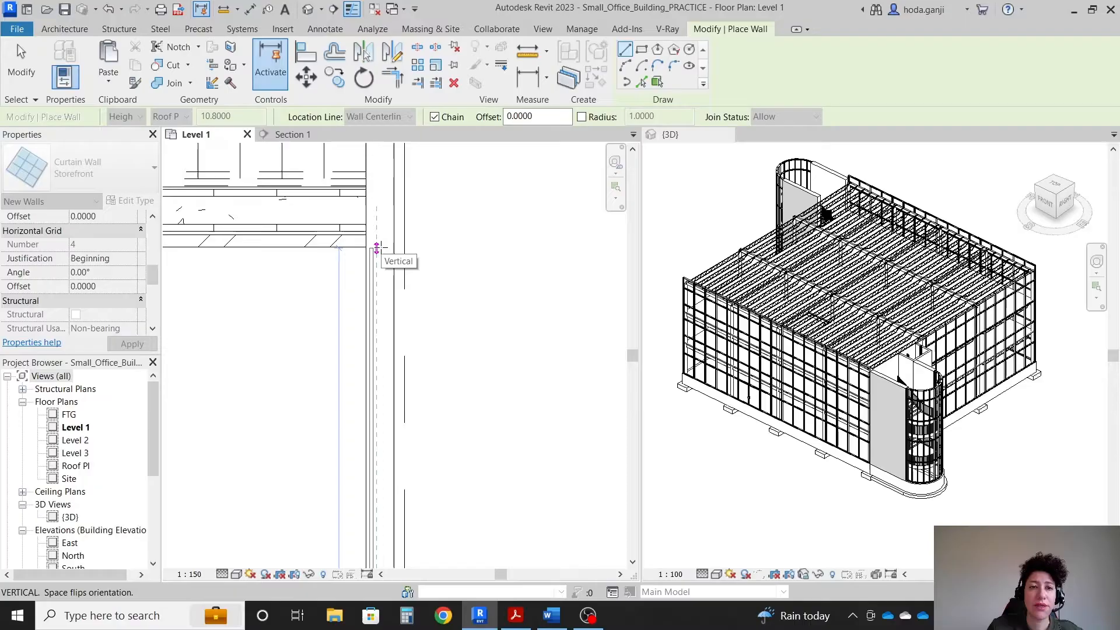
Compare the Stairs B scope drawing and instructions with the model, then end the wall command.
{"action": "left_click", "coordinate": [514, 615]}
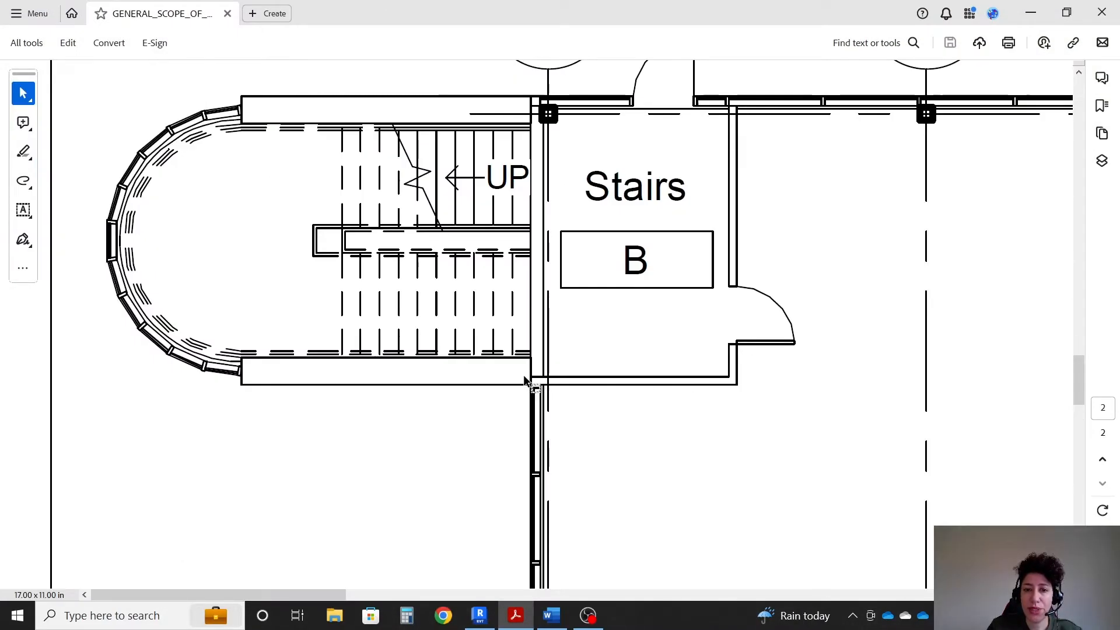
{"action": "left_click", "coordinate": [549, 615]}
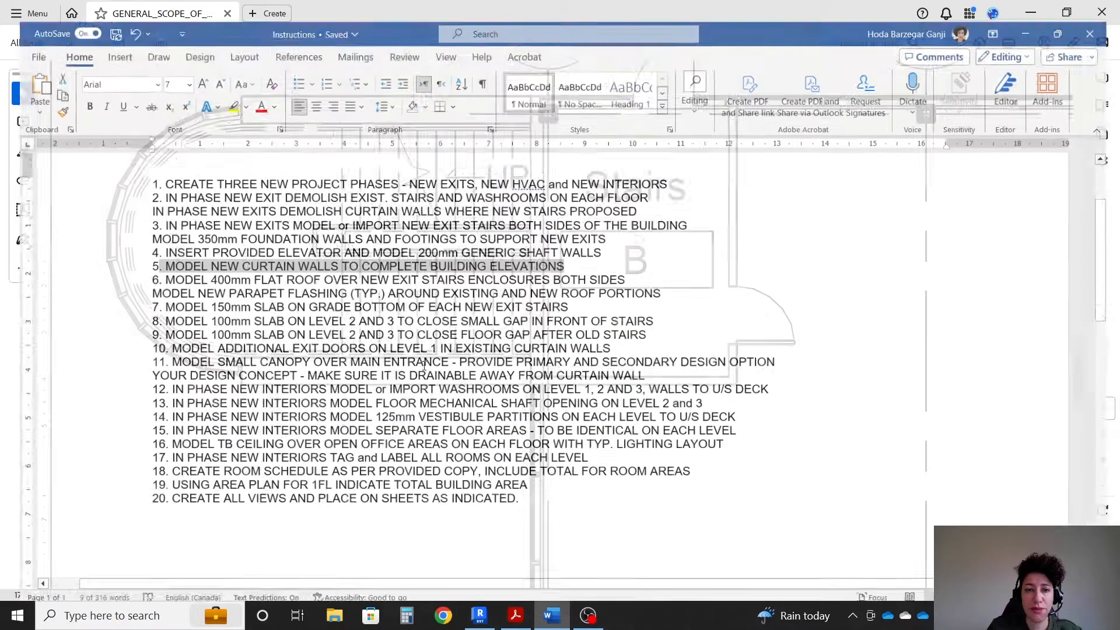
{"action": "left_click", "coordinate": [479, 615]}
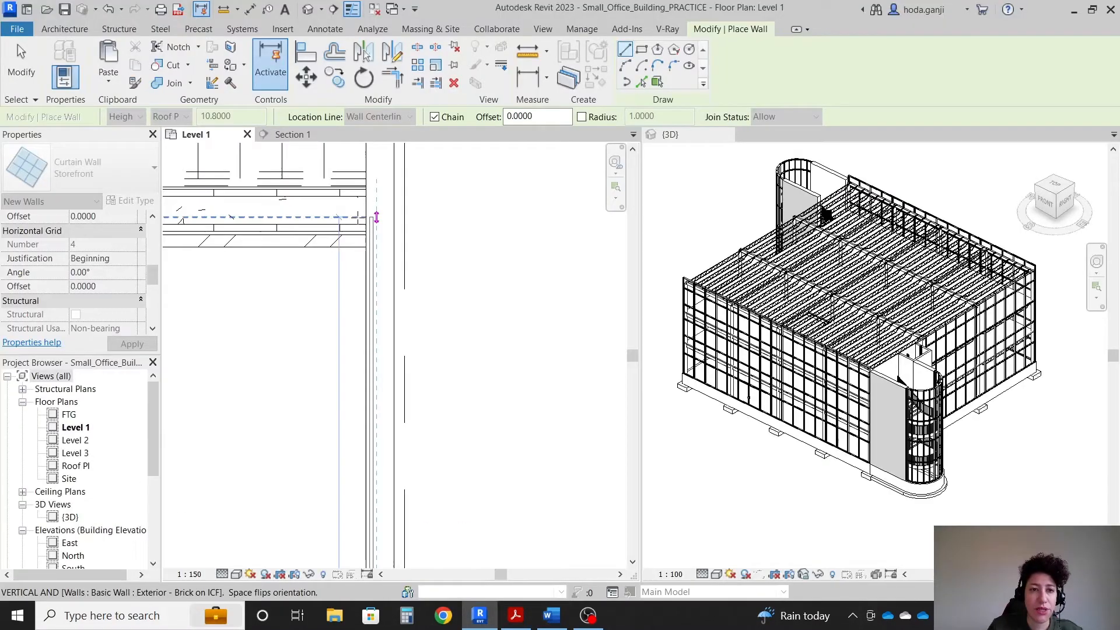
{"action": "left_click", "coordinate": [549, 614]}
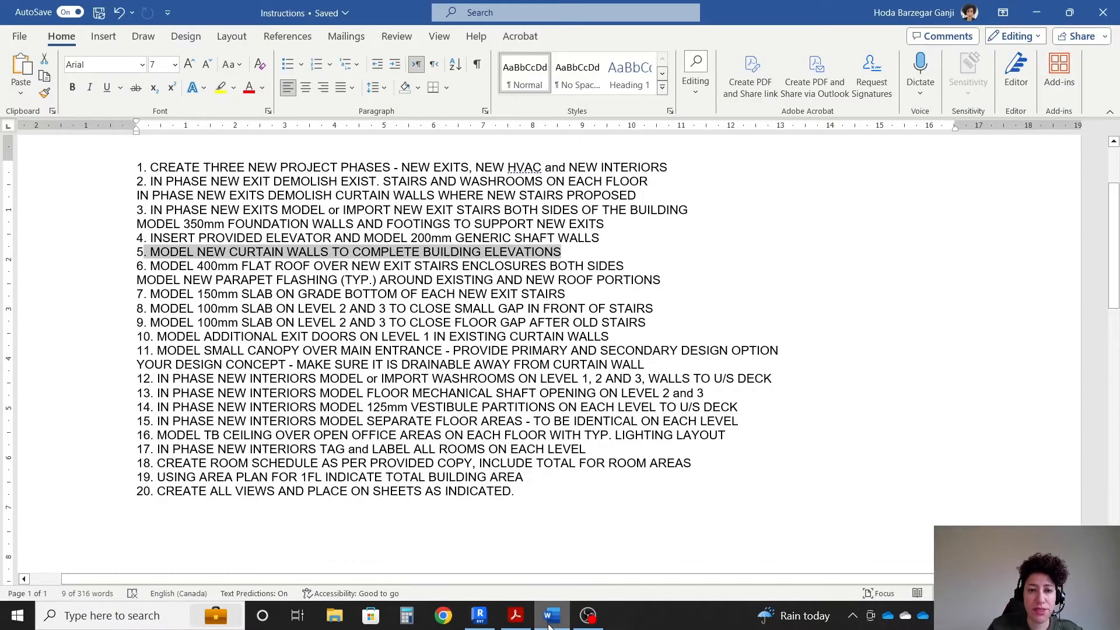
{"action": "left_click", "coordinate": [516, 615]}
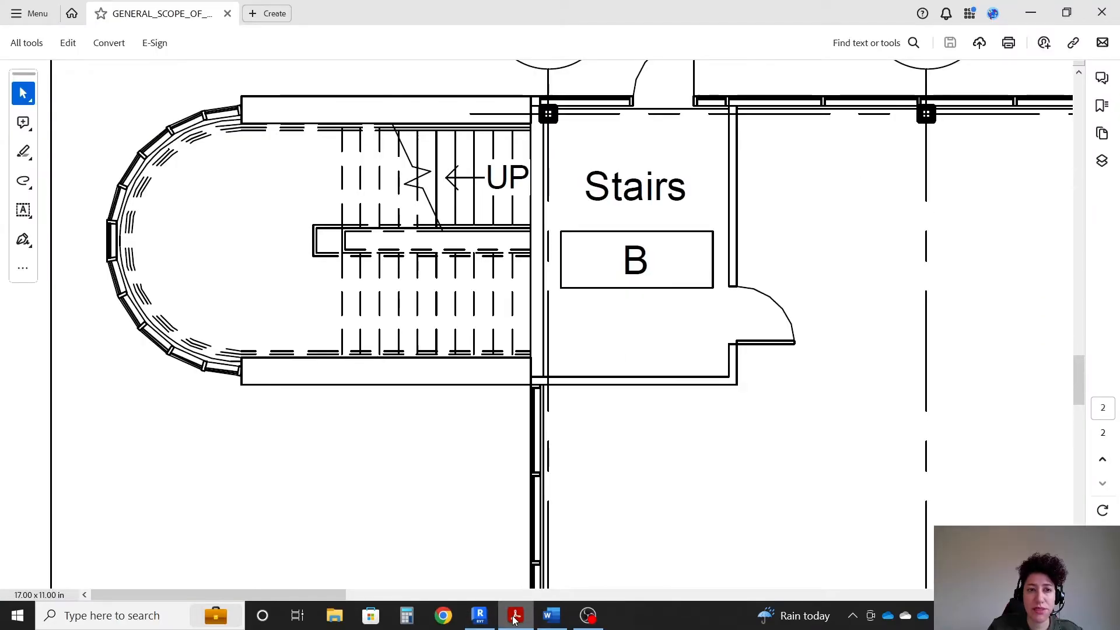
{"action": "left_click", "coordinate": [480, 615]}
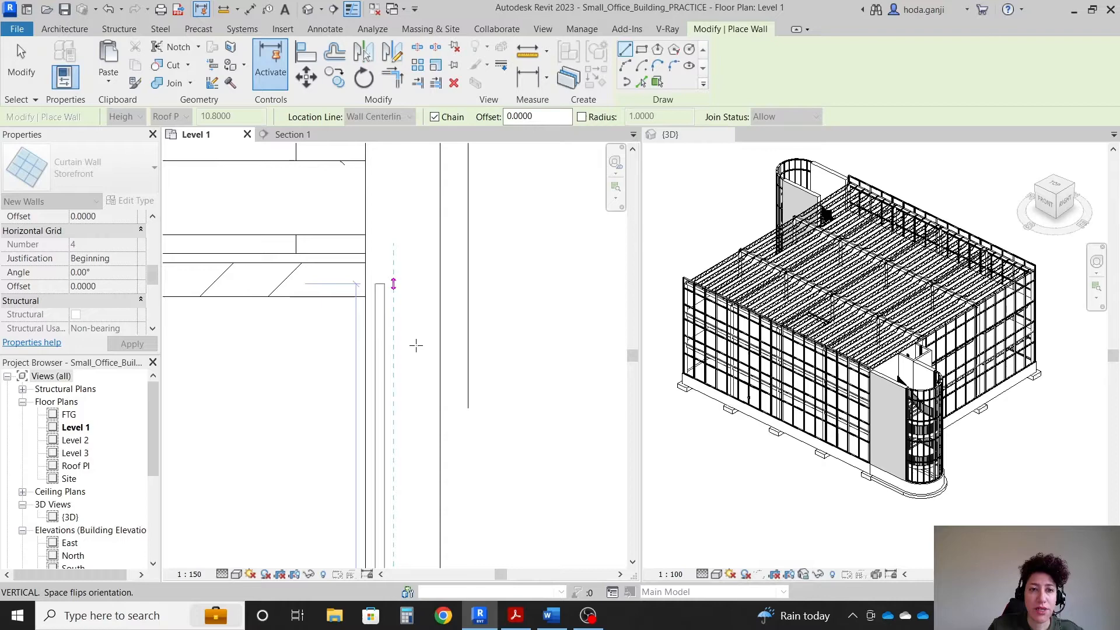
{"action": "left_click", "coordinate": [304, 51]}
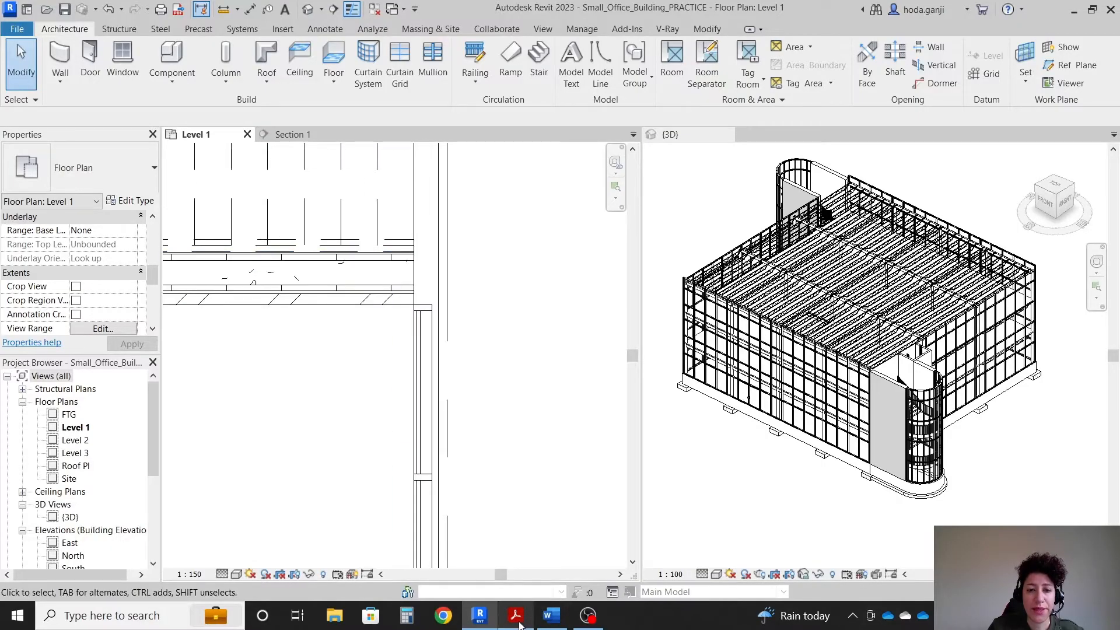
{"action": "left_click", "coordinate": [514, 614]}
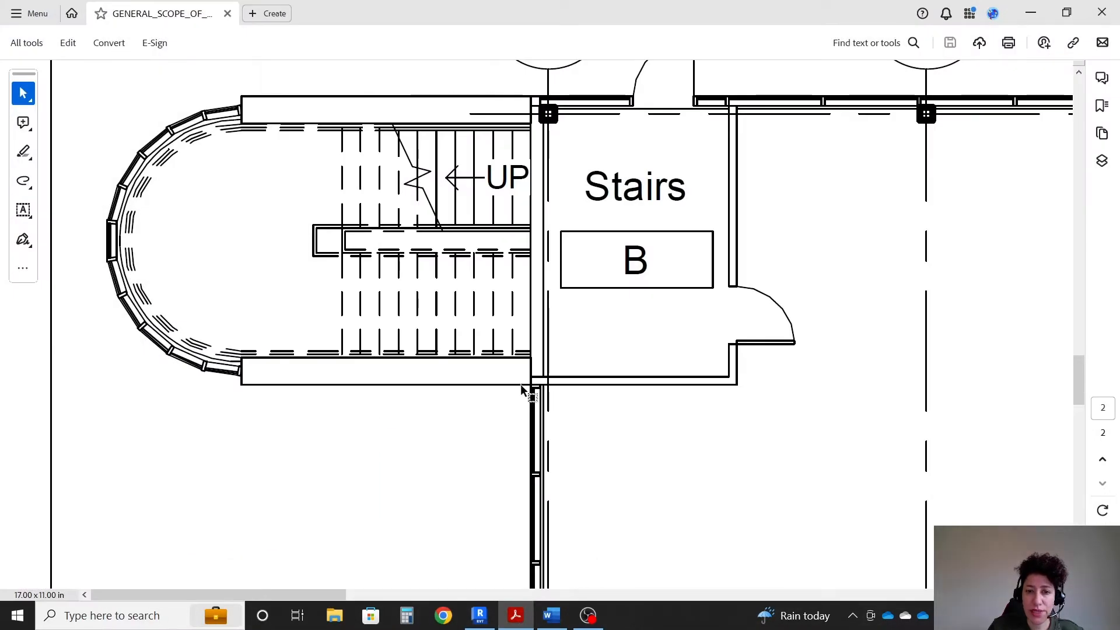
Check the instructions, then bring up the Roof Pl floor plan from the Project Browser.
{"action": "left_click", "coordinate": [550, 615]}
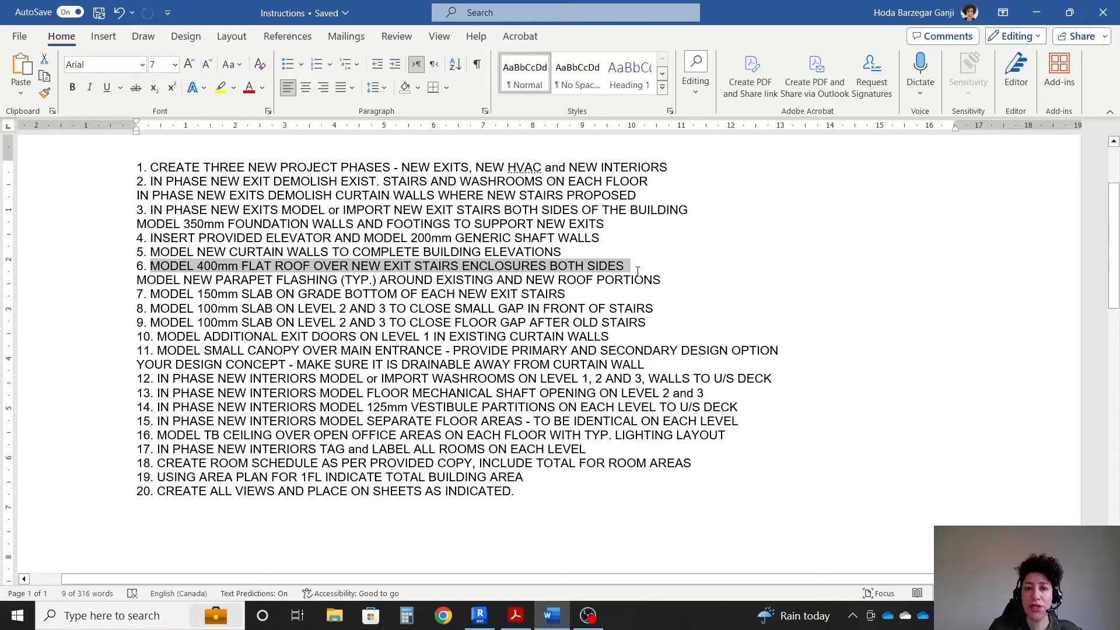
{"action": "left_click", "coordinate": [480, 615]}
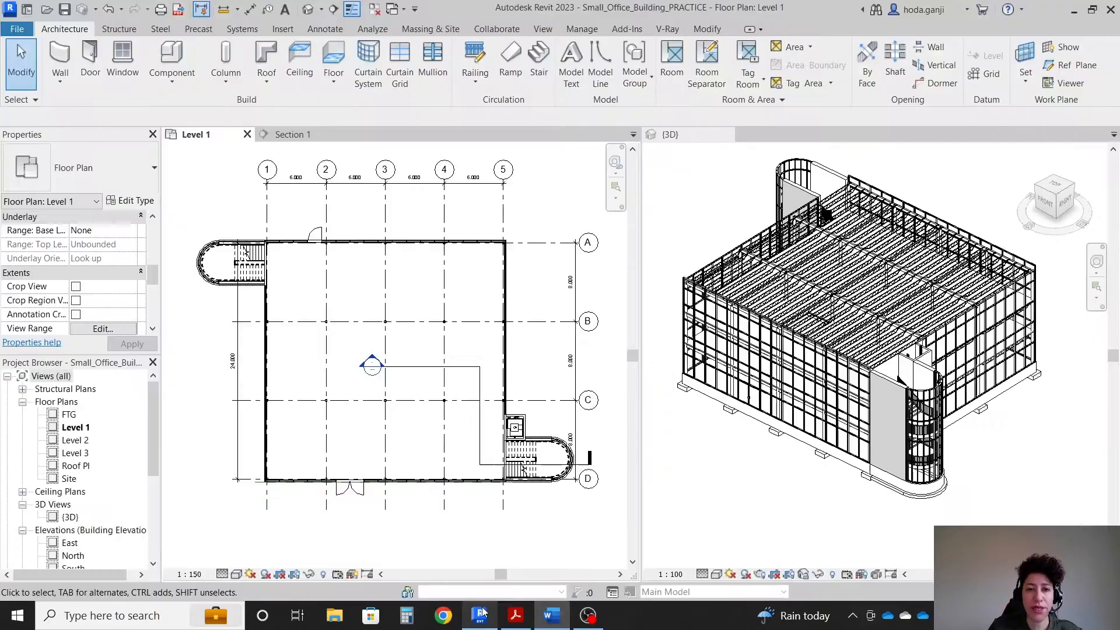
{"action": "left_click", "coordinate": [514, 614]}
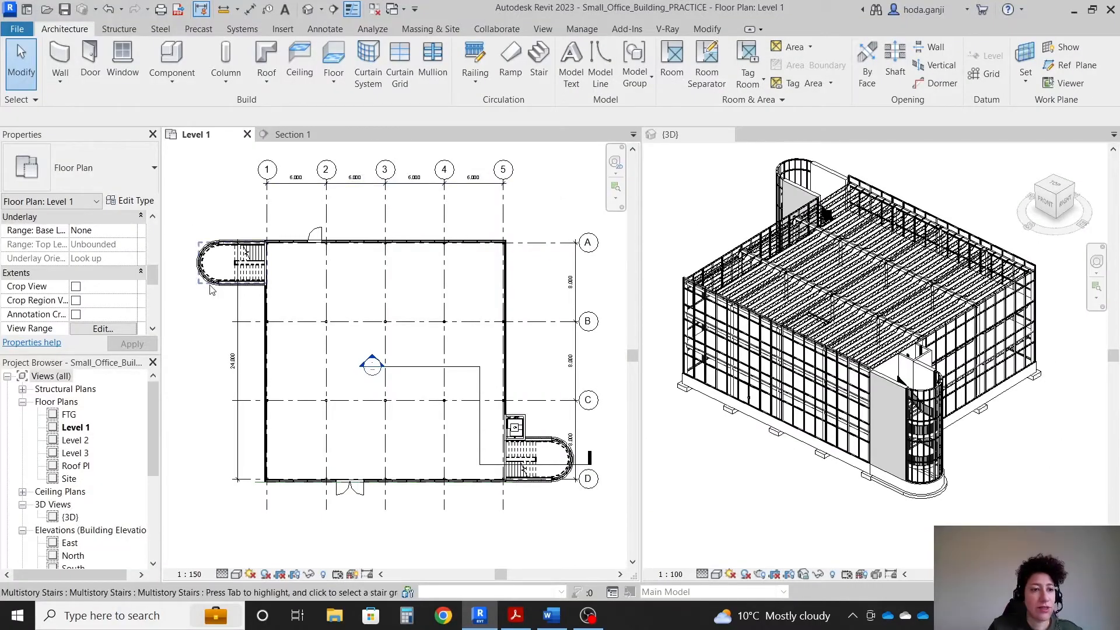
{"action": "double_click", "coordinate": [77, 466]}
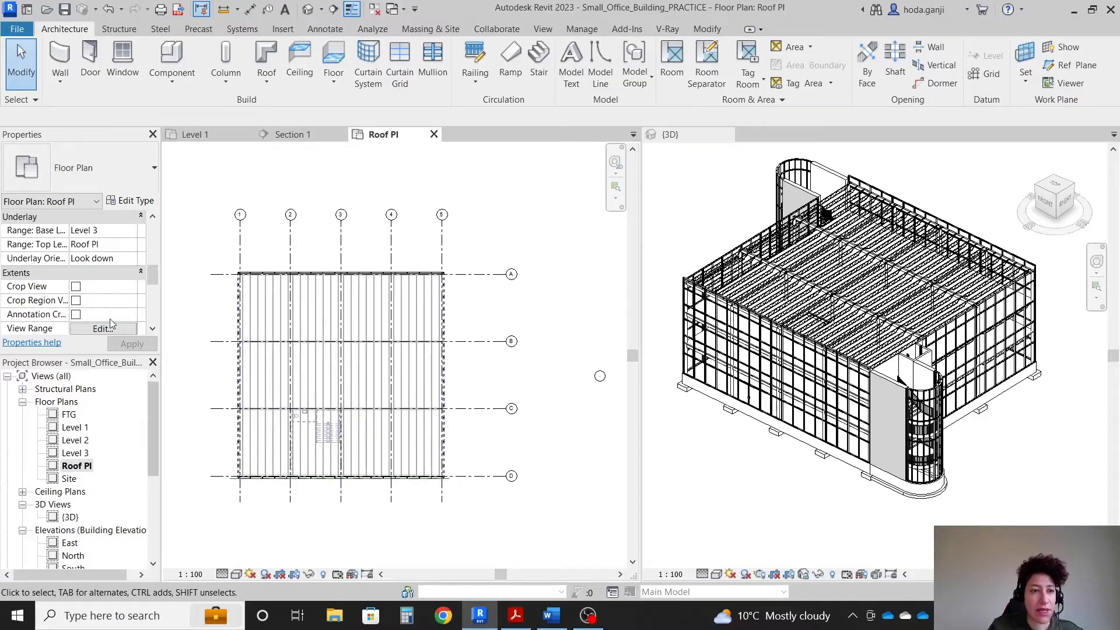
Set the Roof Pl view's Phase property to New Exits and apply it.
{"action": "scroll", "scroll_direction": "down", "scroll_amount": 3}
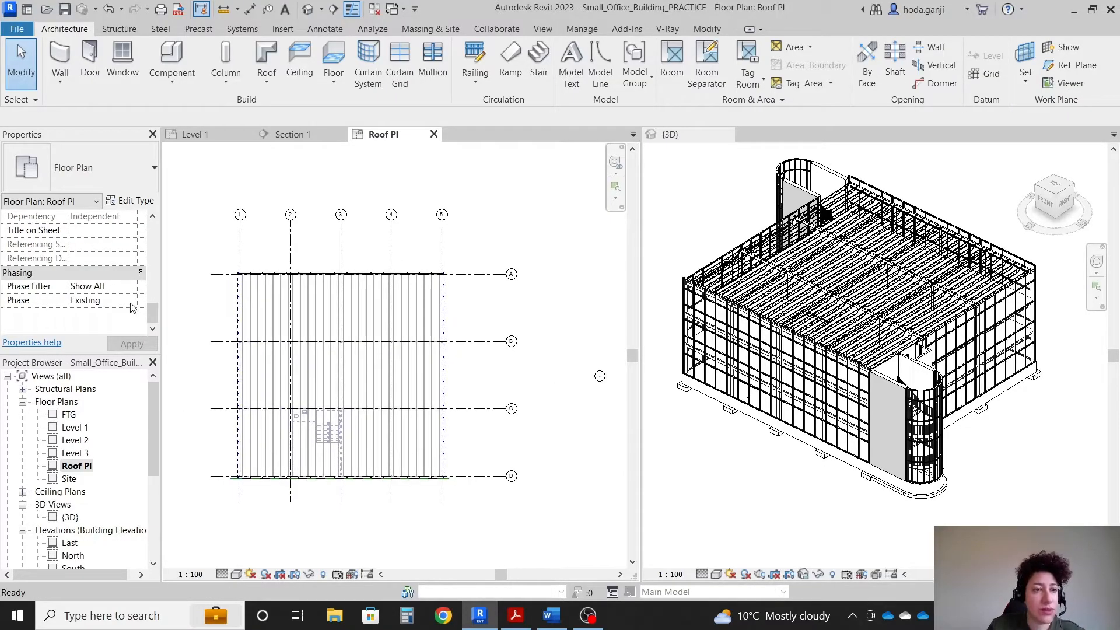
{"action": "left_click", "coordinate": [131, 300]}
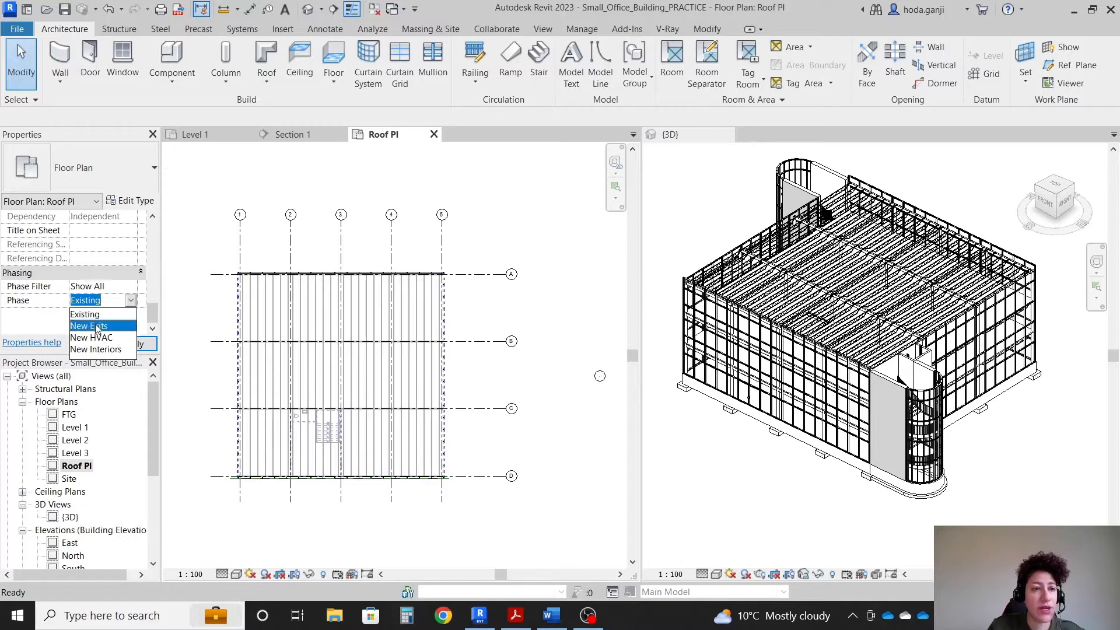
{"action": "left_click", "coordinate": [90, 325]}
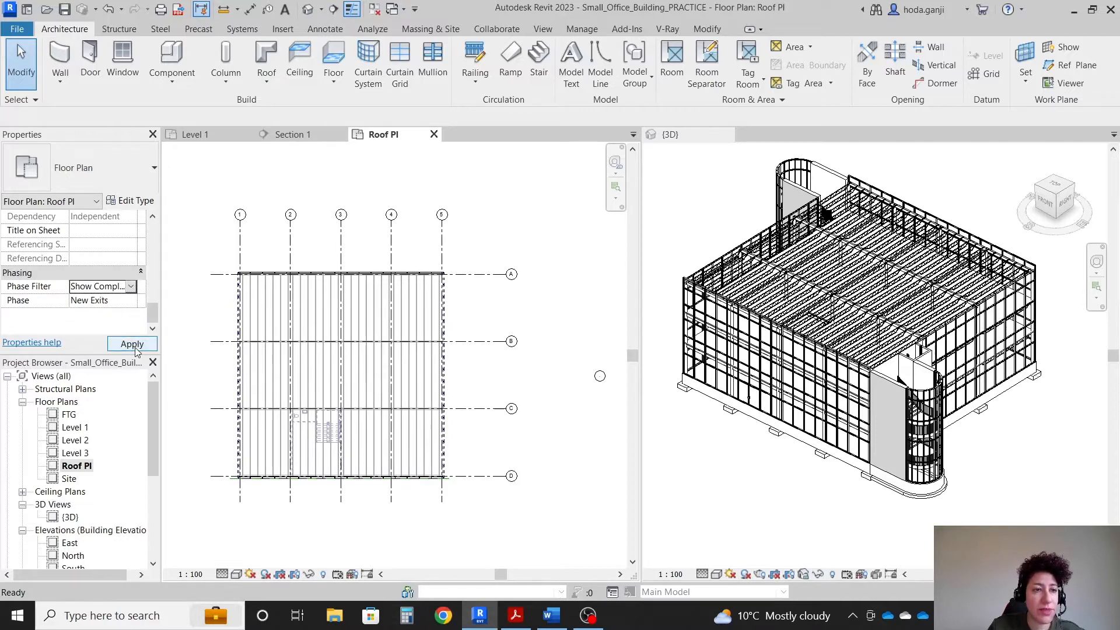
{"action": "left_click", "coordinate": [90, 60]}
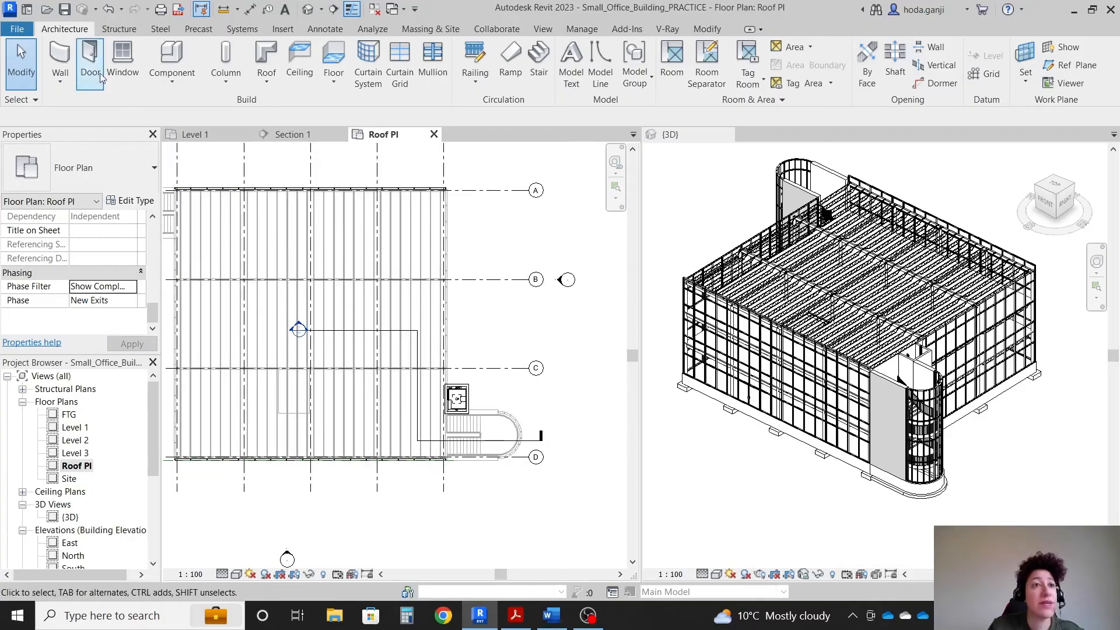
Pick the lower-right stair tower walls and an arc boundary to close the roof footprint.
{"action": "left_click", "coordinate": [265, 60]}
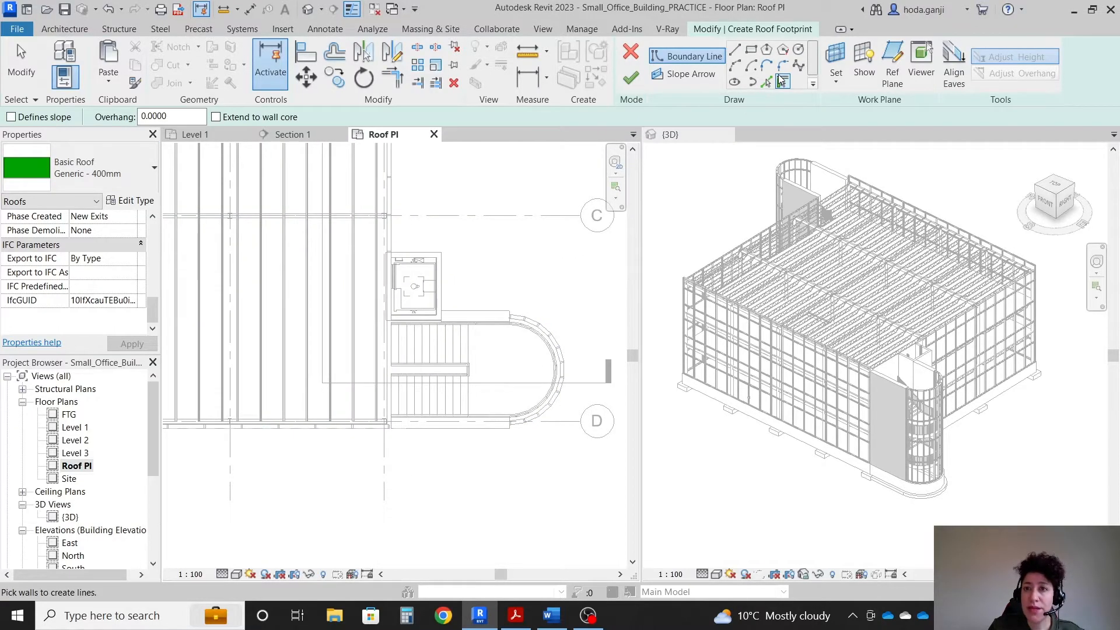
{"action": "left_click", "coordinate": [509, 428]}
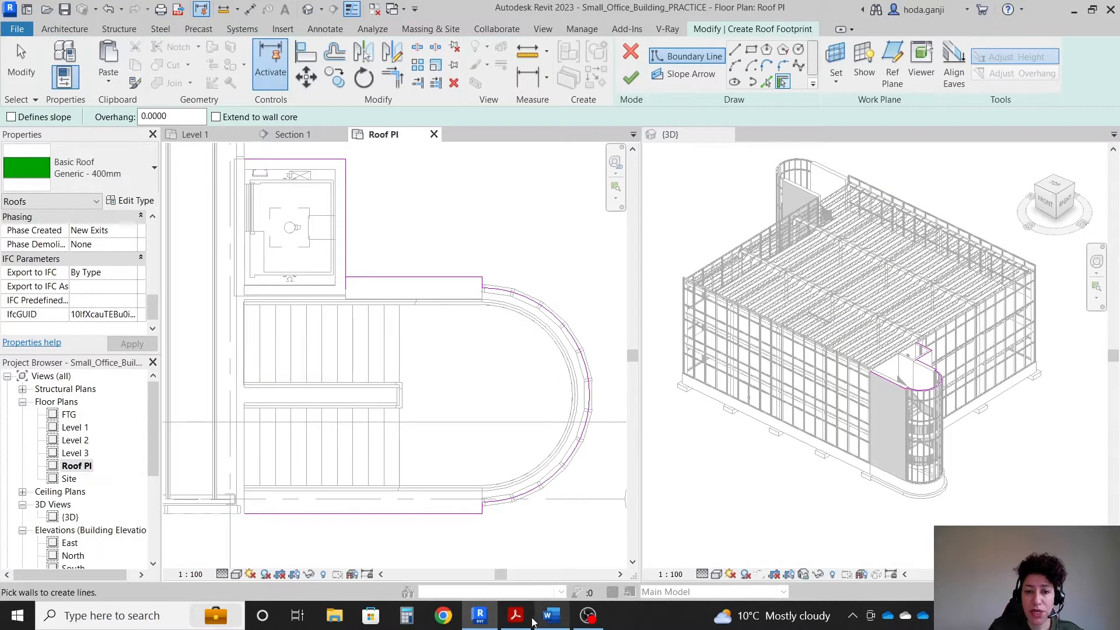
{"action": "left_click", "coordinate": [515, 614]}
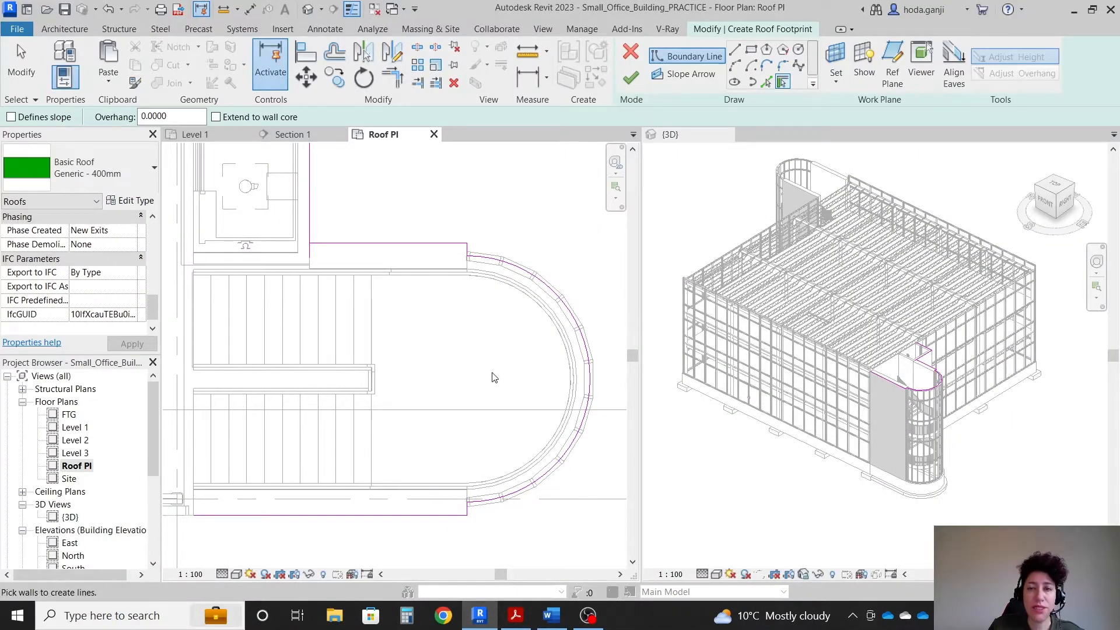
{"action": "mouse_move", "coordinate": [734, 65]}
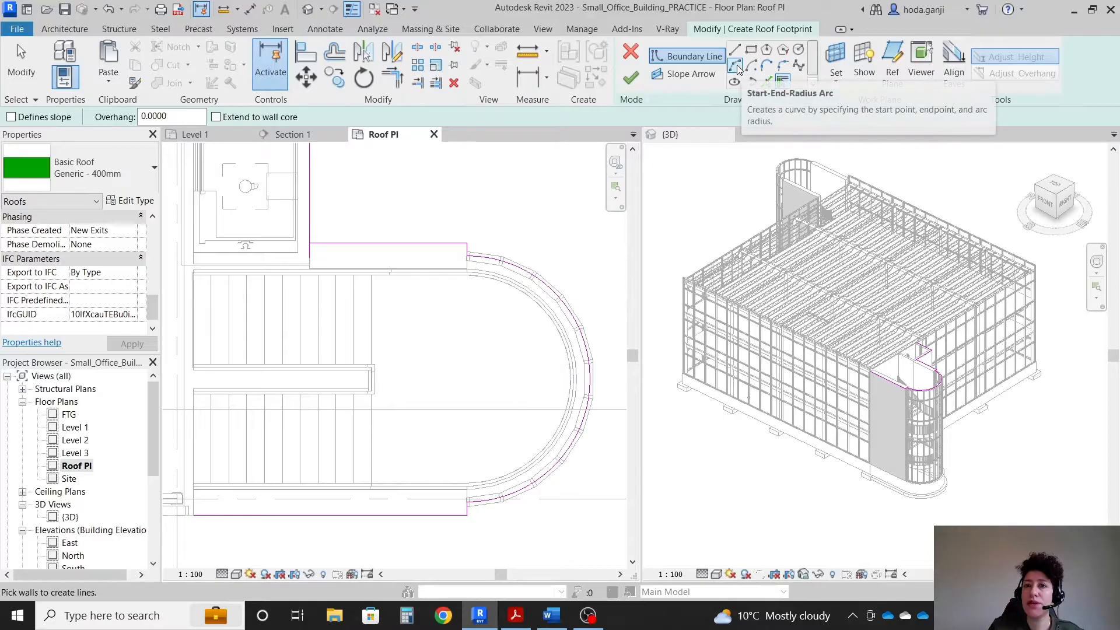
{"action": "left_click", "coordinate": [733, 50]}
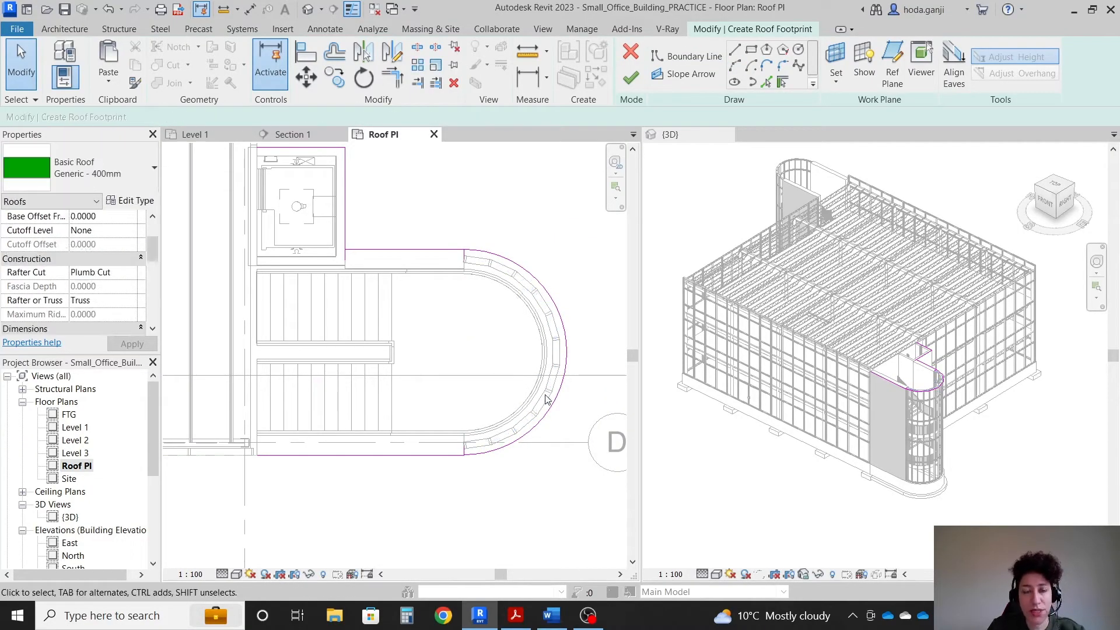
{"action": "left_click", "coordinate": [457, 460]}
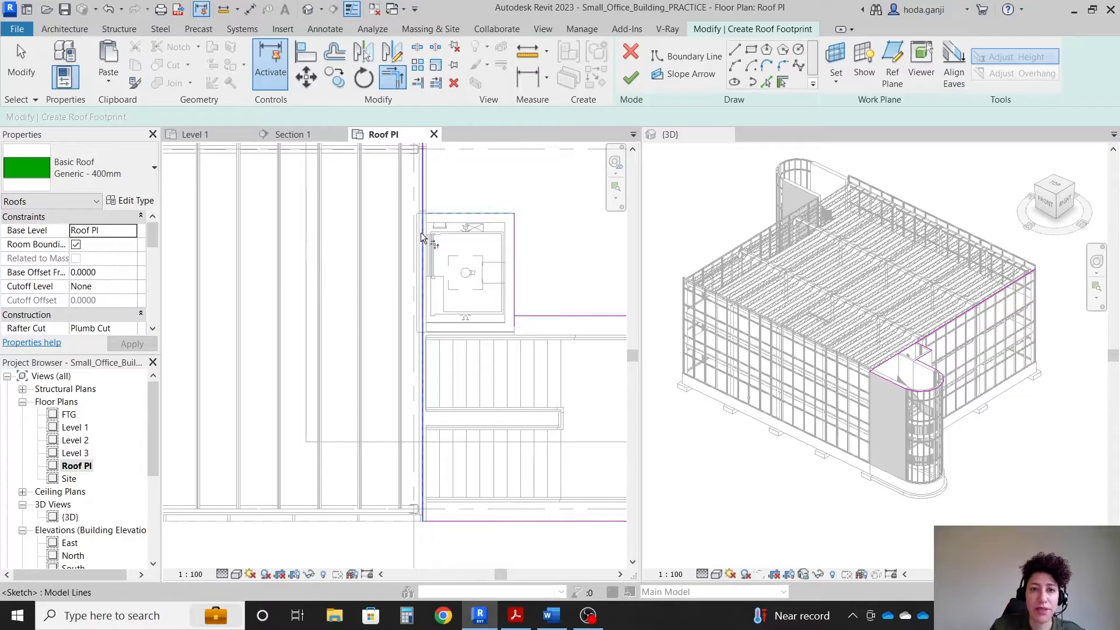
{"action": "left_click", "coordinate": [631, 77]}
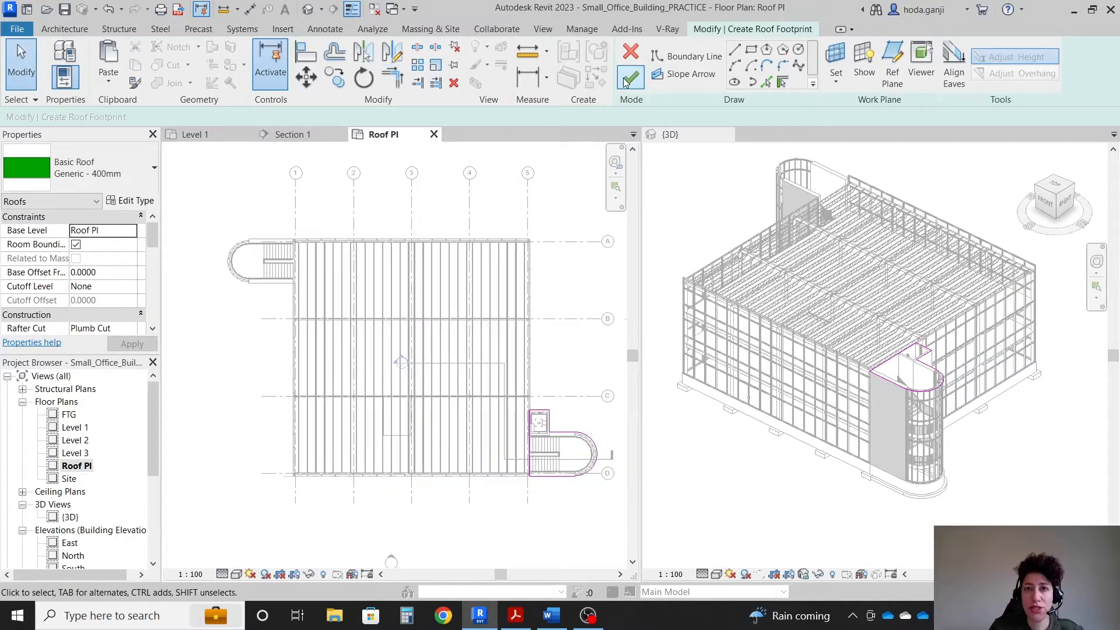
Finish the roof, compare it in Section 1 against the PDF section, and start another footprint.
{"action": "left_click", "coordinate": [630, 77]}
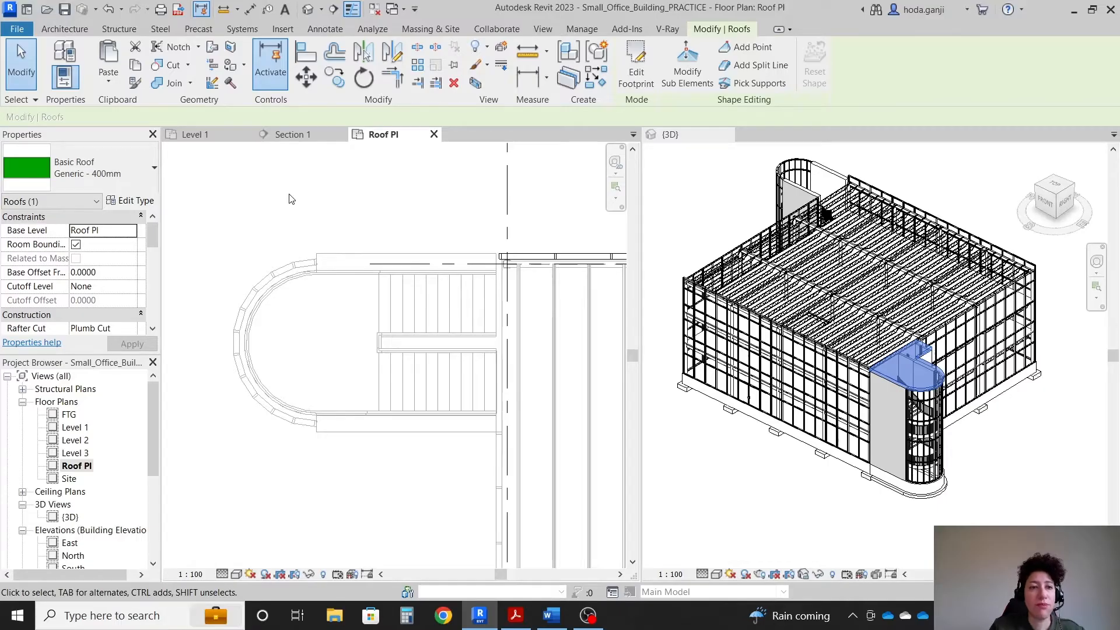
{"action": "left_click", "coordinate": [290, 134]}
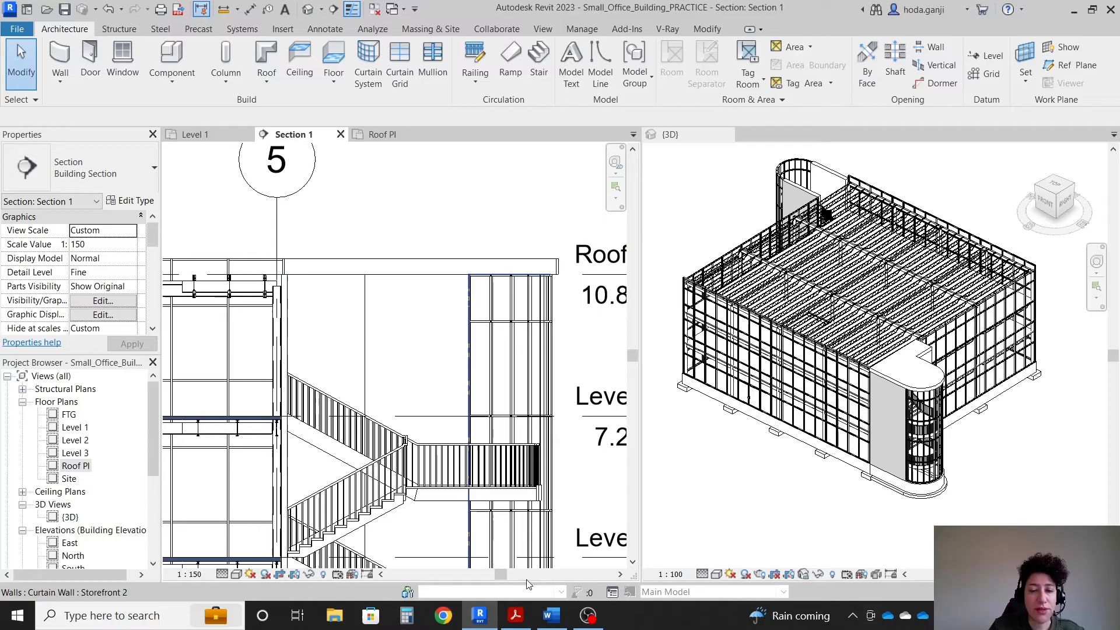
{"action": "left_click", "coordinate": [514, 614]}
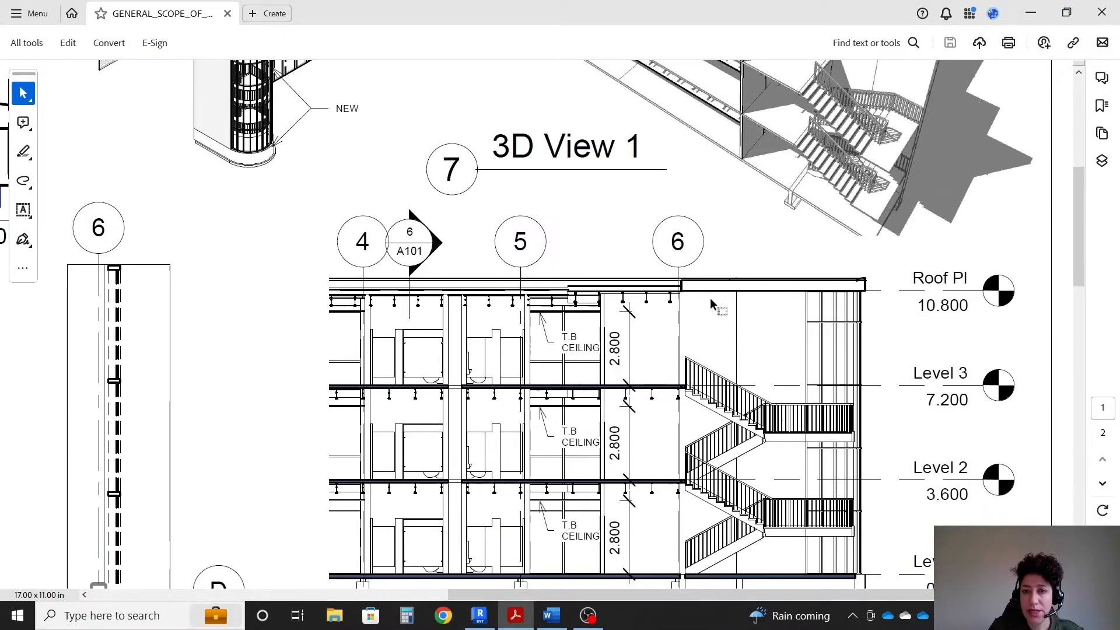
{"action": "left_click", "coordinate": [480, 614]}
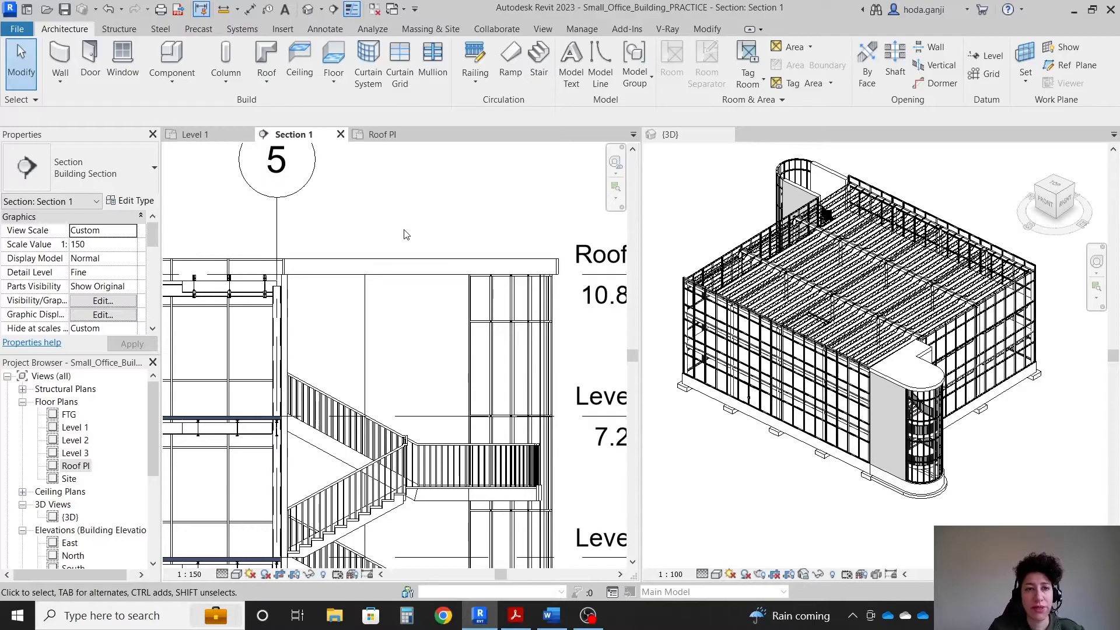
{"action": "left_click", "coordinate": [383, 134]}
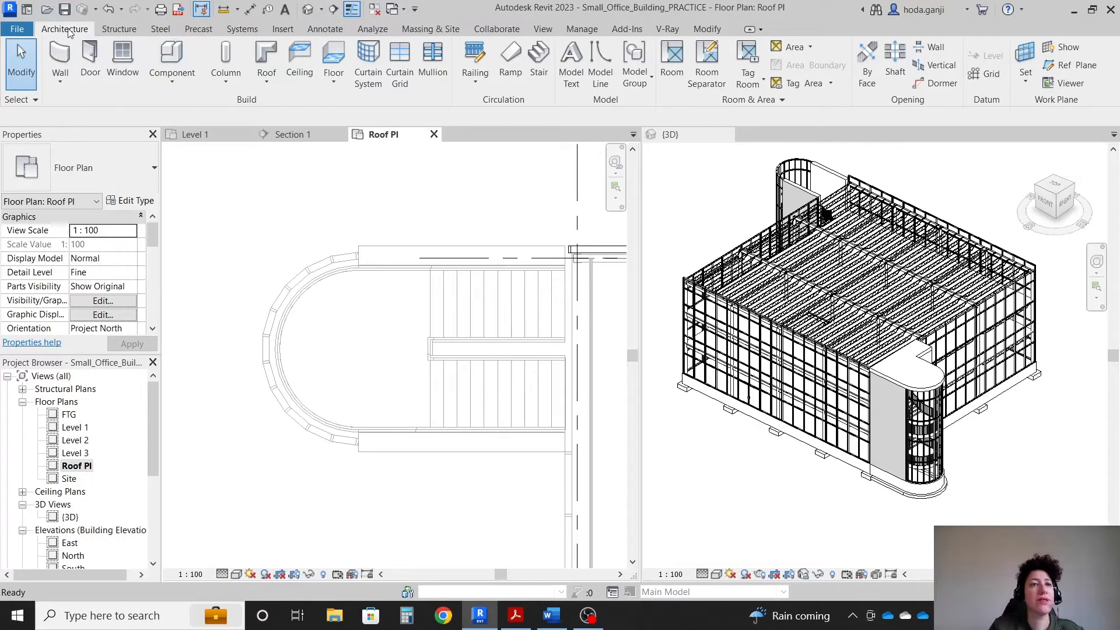
{"action": "left_click", "coordinate": [266, 63]}
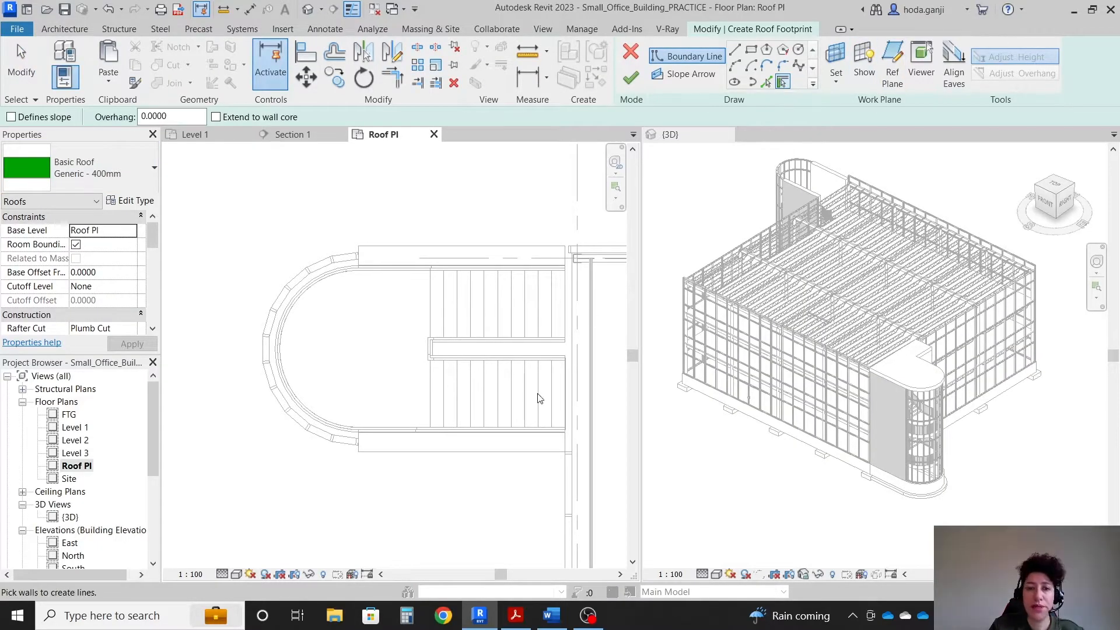
Pick the upper-left stair tower walls, trim the boundary corners closed, and finish the roof.
{"action": "left_click", "coordinate": [460, 259]}
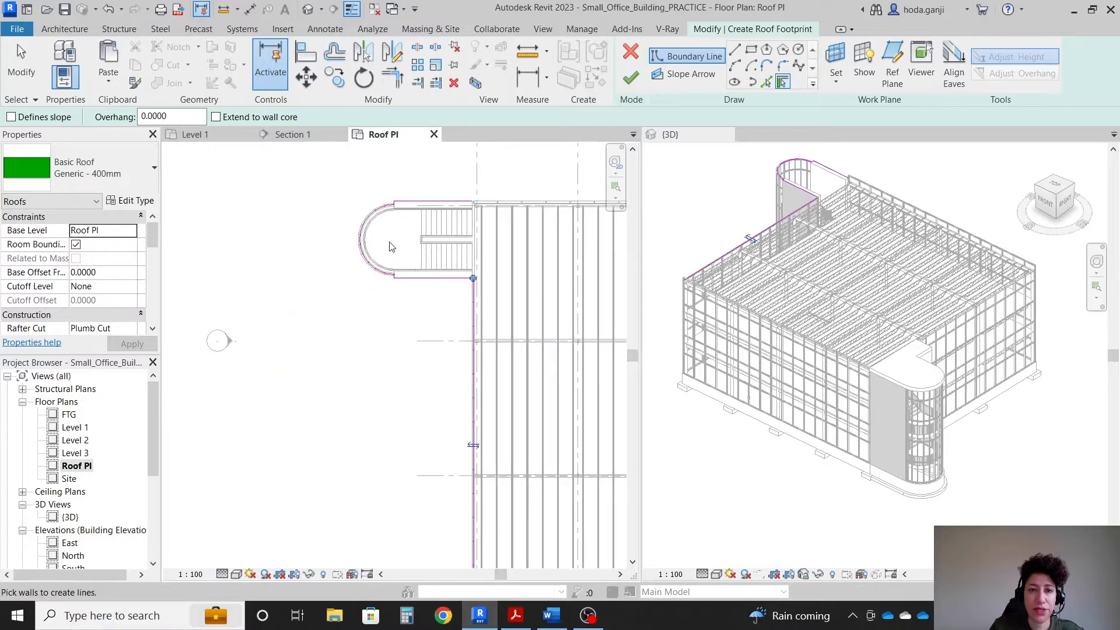
{"action": "left_click", "coordinate": [386, 183]}
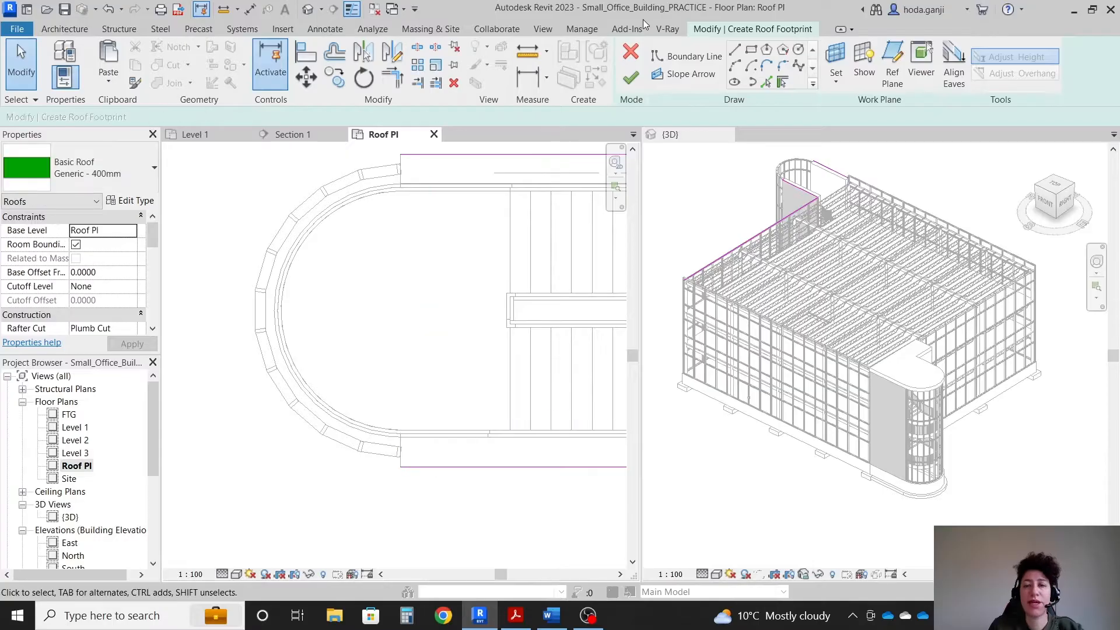
{"action": "left_click", "coordinate": [692, 56]}
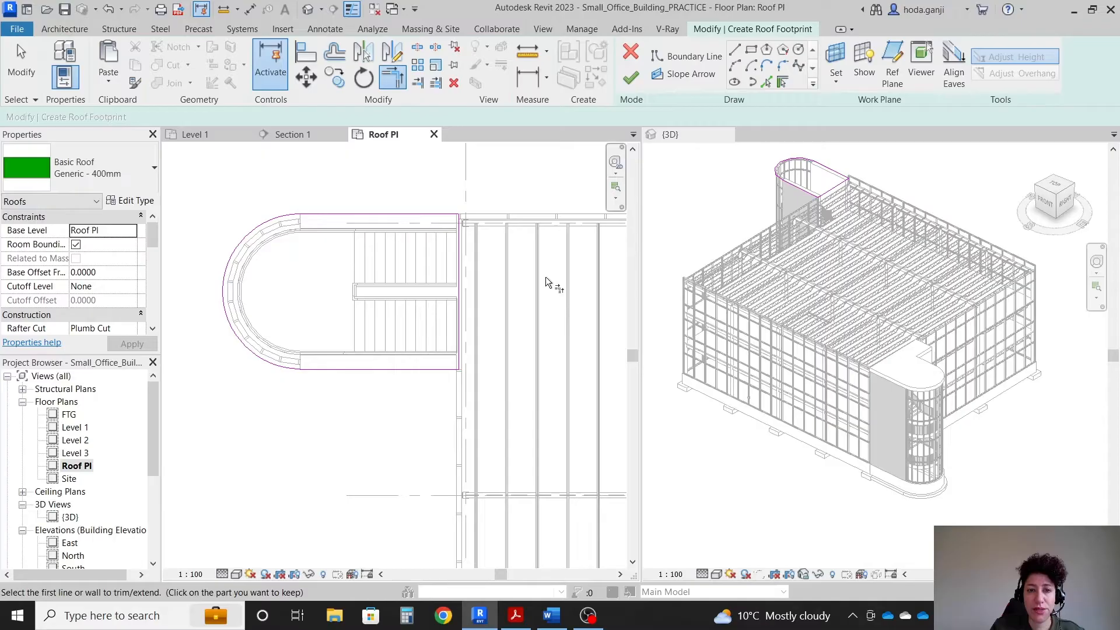
{"action": "left_click", "coordinate": [628, 77]}
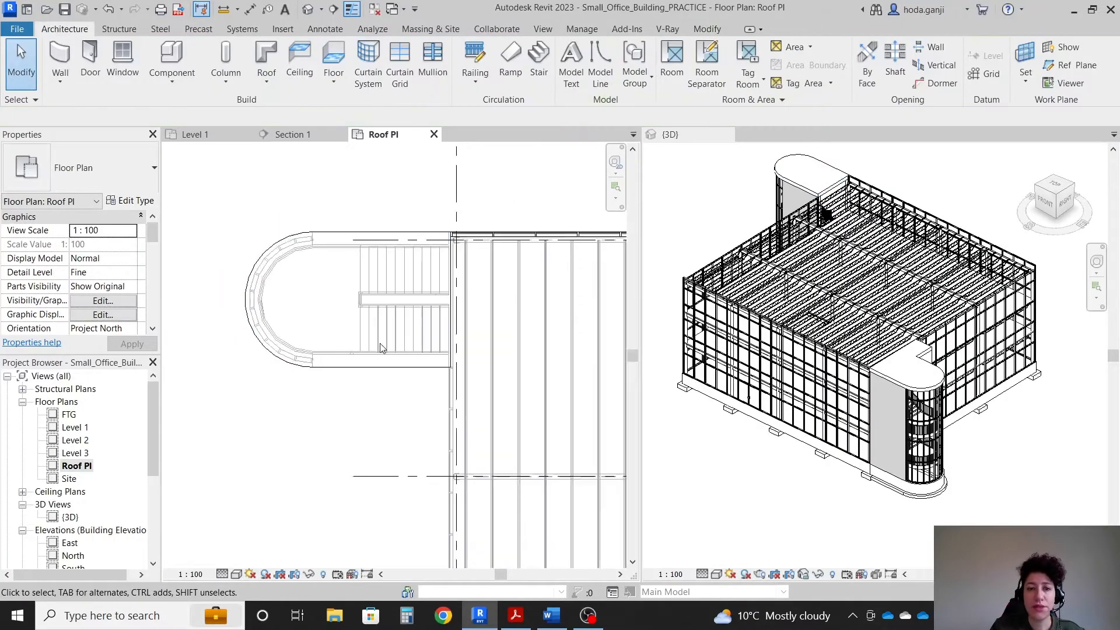
Scroll the scope PDF through 3D View 1 to cap flashing detail 6, then return to Revit.
{"action": "left_click", "coordinate": [549, 614]}
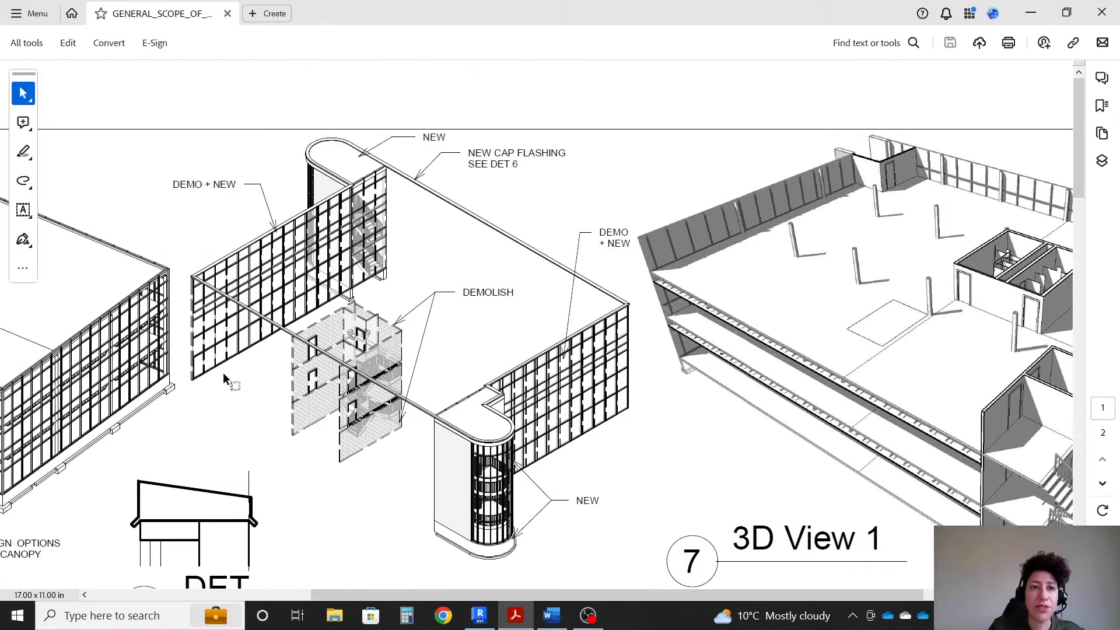
{"action": "scroll", "scroll_direction": "down", "scroll_amount": 3}
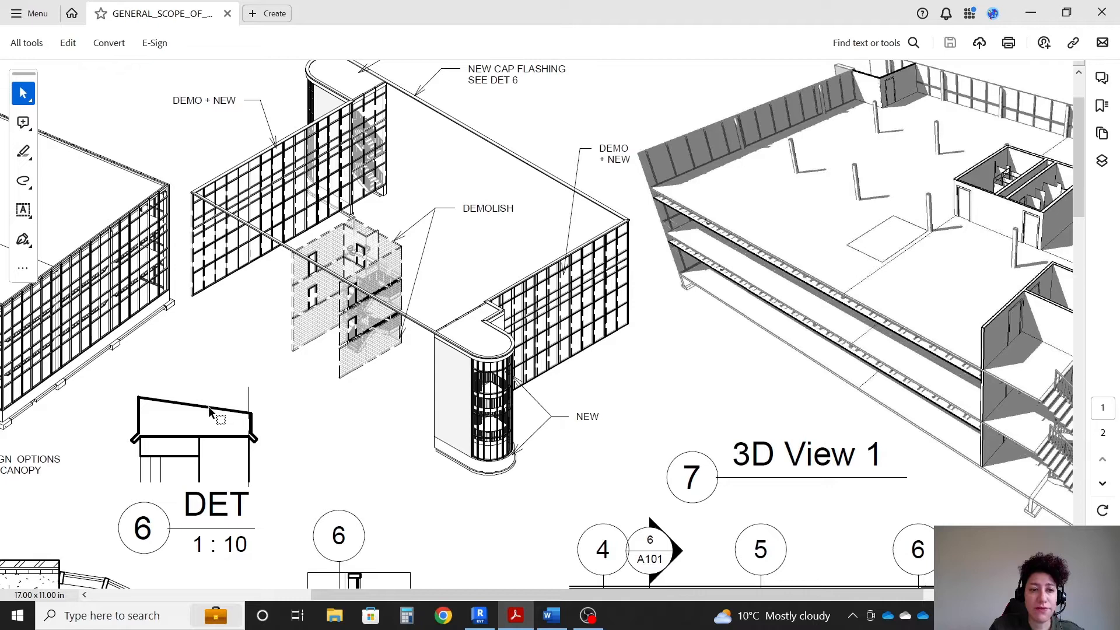
{"action": "mouse_move", "coordinate": [239, 431]}
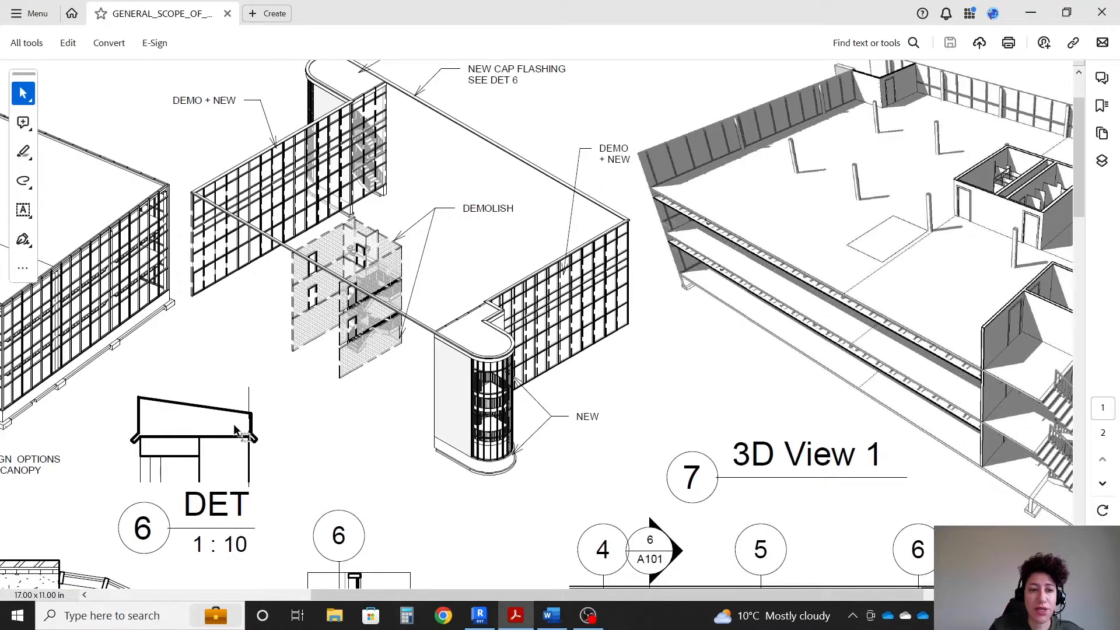
{"action": "scroll", "scroll_direction": "down", "scroll_amount": 3}
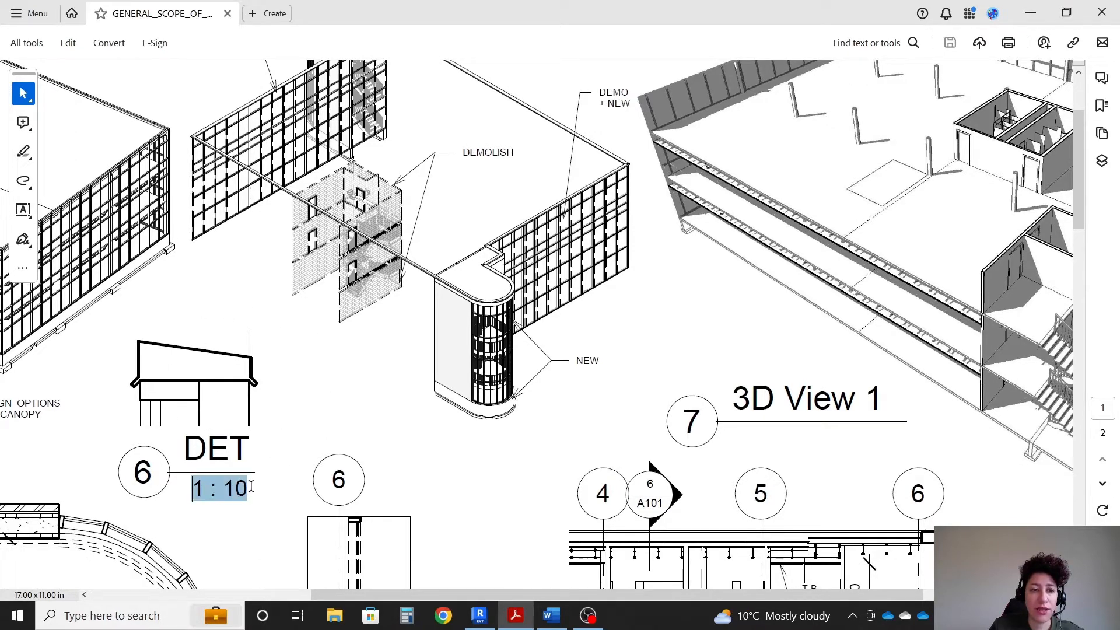
{"action": "left_click", "coordinate": [479, 614]}
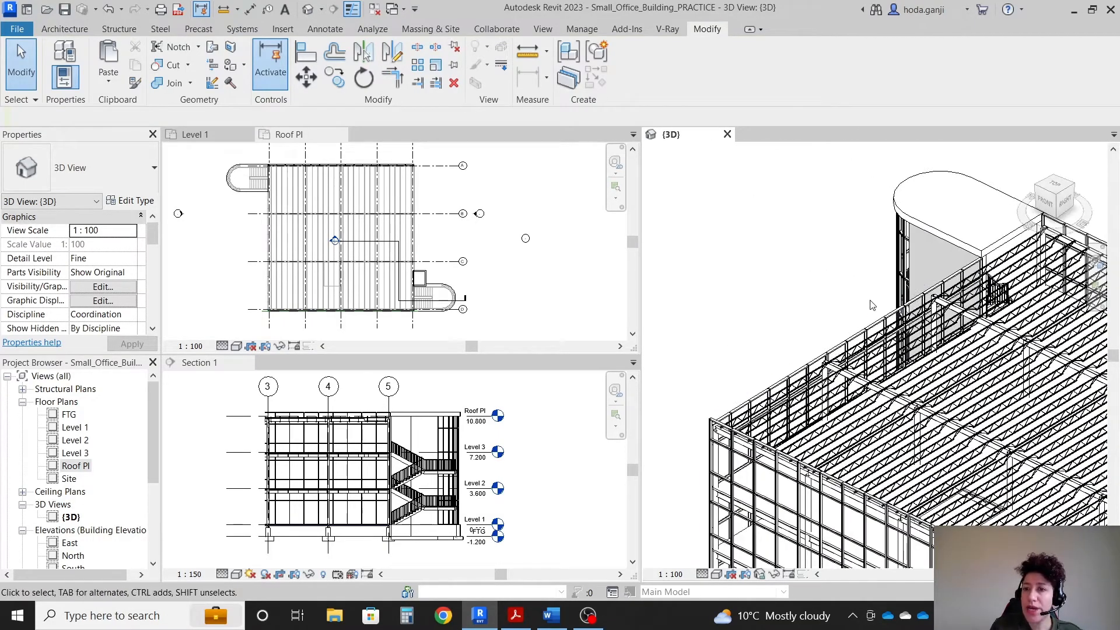
Select the storefront curtain walls, enter a Top Offset starting '0.' and apply it.
{"action": "left_click", "coordinate": [871, 307]}
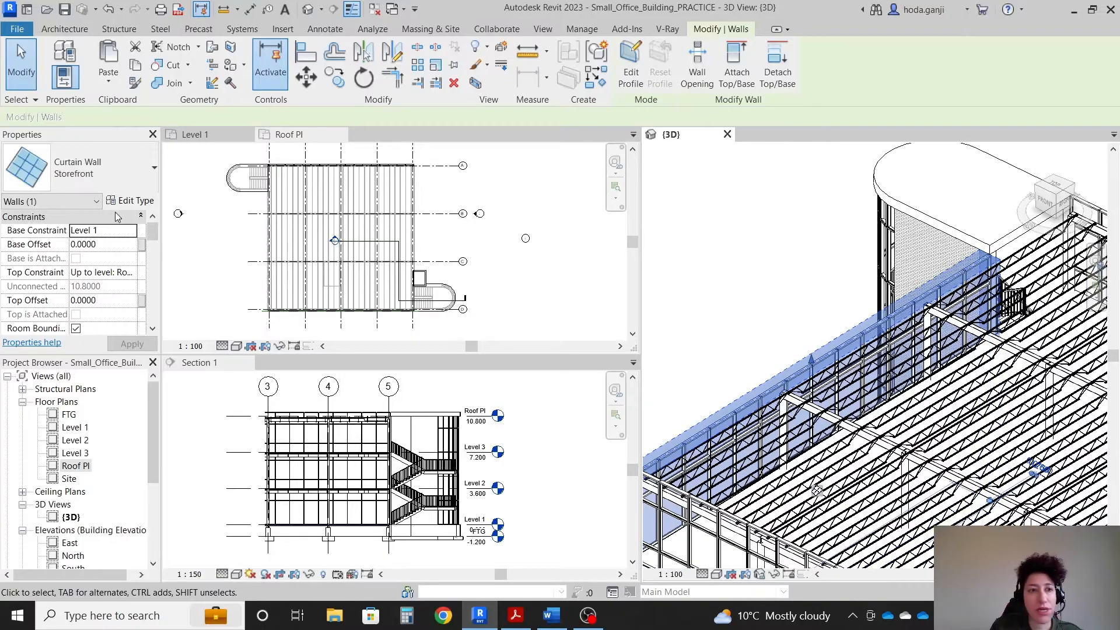
{"action": "triple_click", "coordinate": [103, 300]}
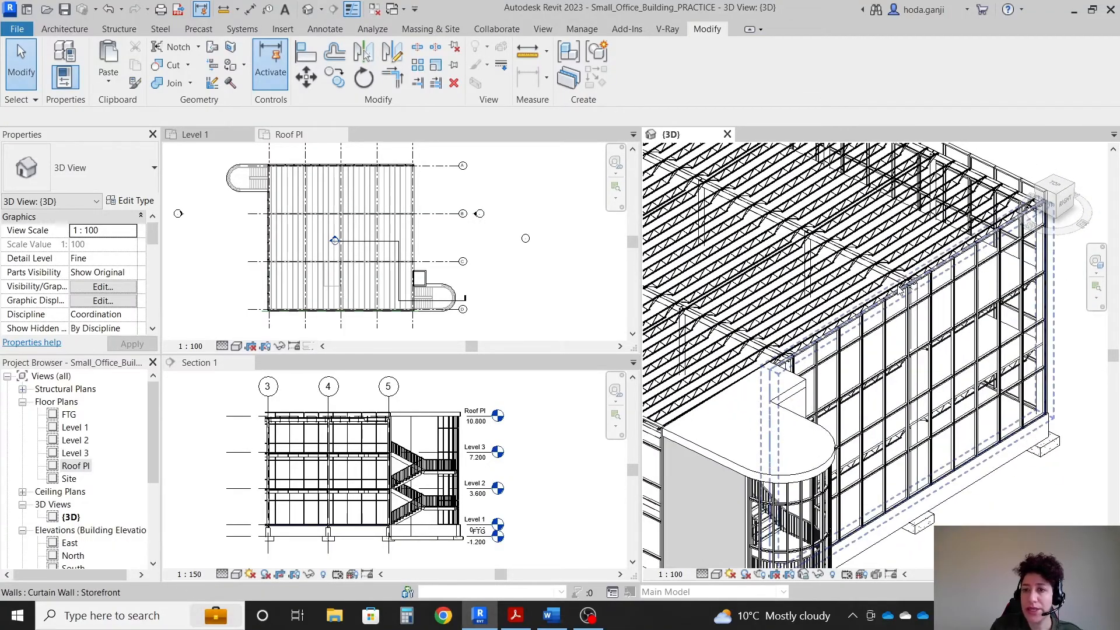
{"action": "left_click", "coordinate": [929, 357]}
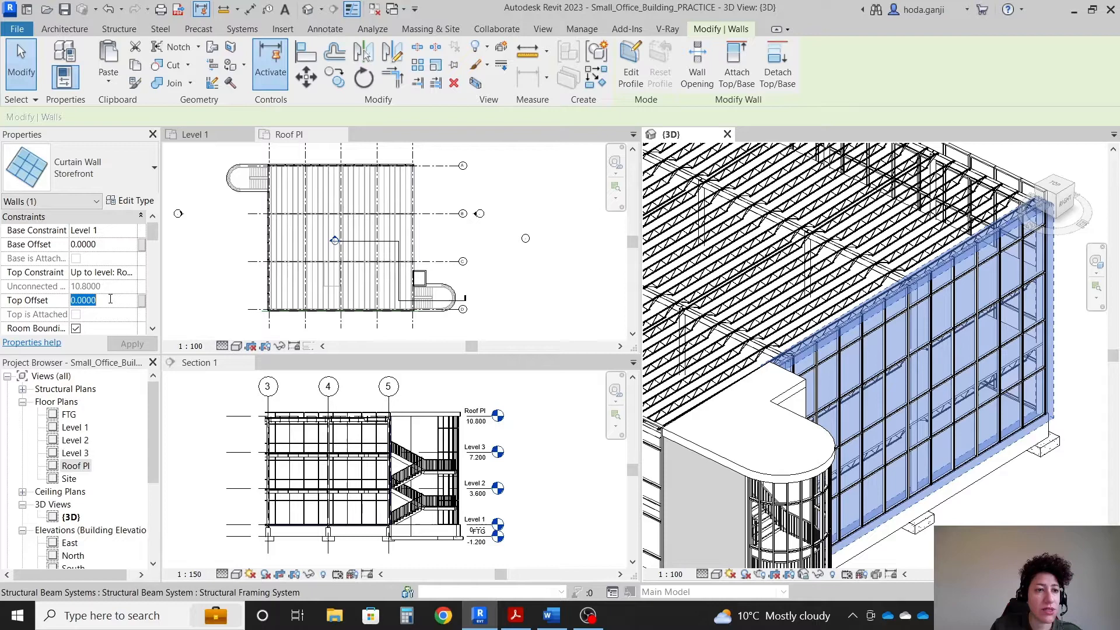
{"action": "type", "text": "0."}
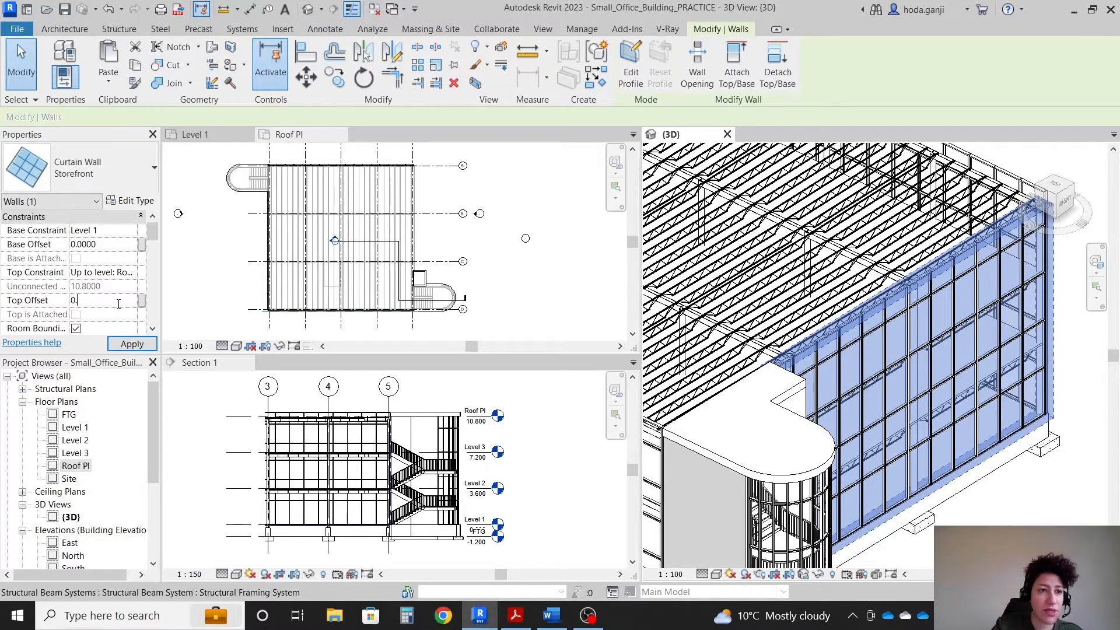
{"action": "left_click", "coordinate": [132, 342]}
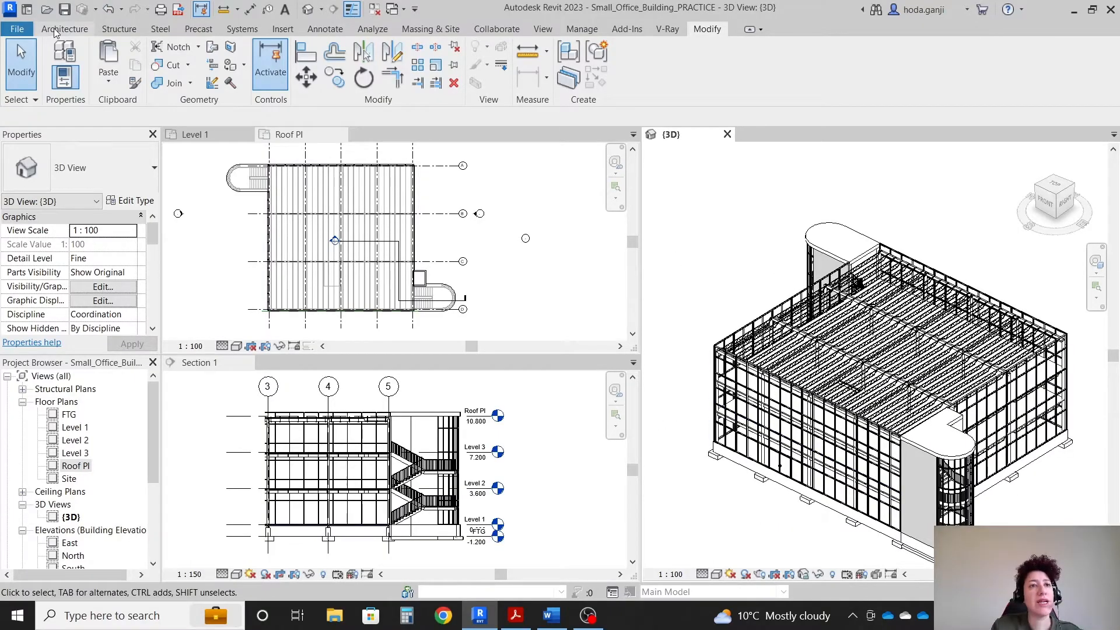
Create an in-place Roofs component named Flashing and start picking its sweep path edges.
{"action": "left_click", "coordinate": [63, 28]}
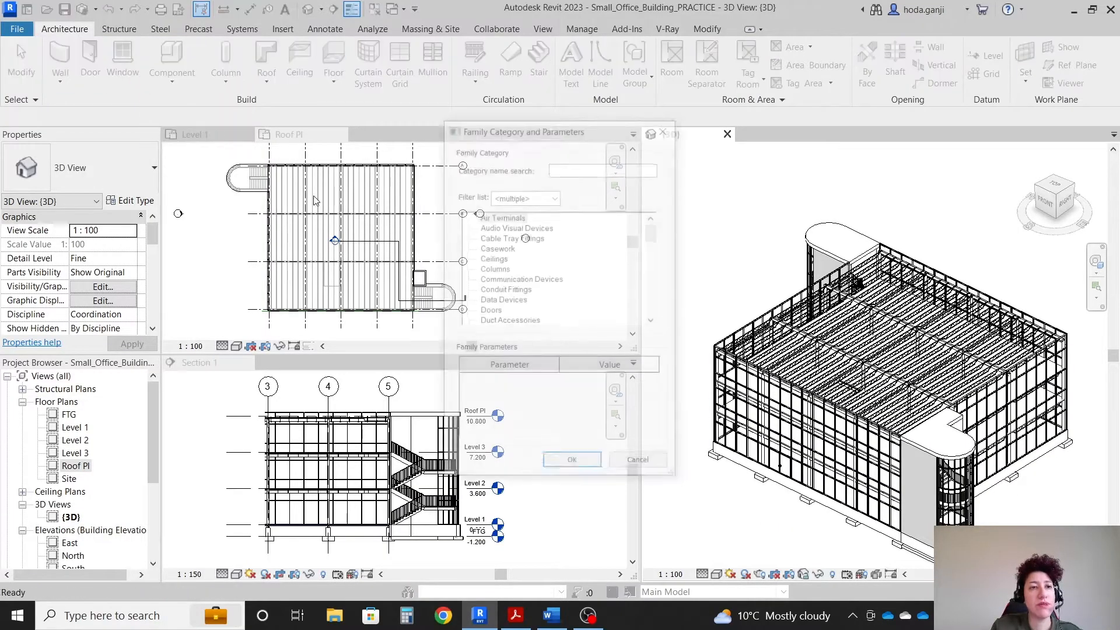
{"action": "left_click", "coordinate": [492, 310]}
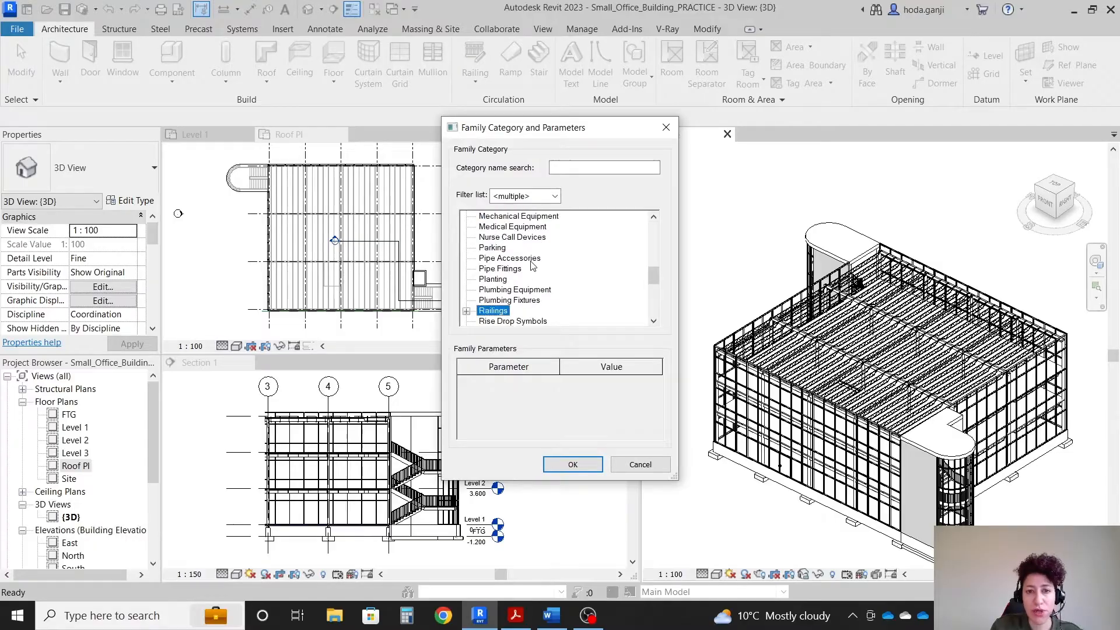
{"action": "scroll", "scroll_direction": "down", "scroll_amount": 3}
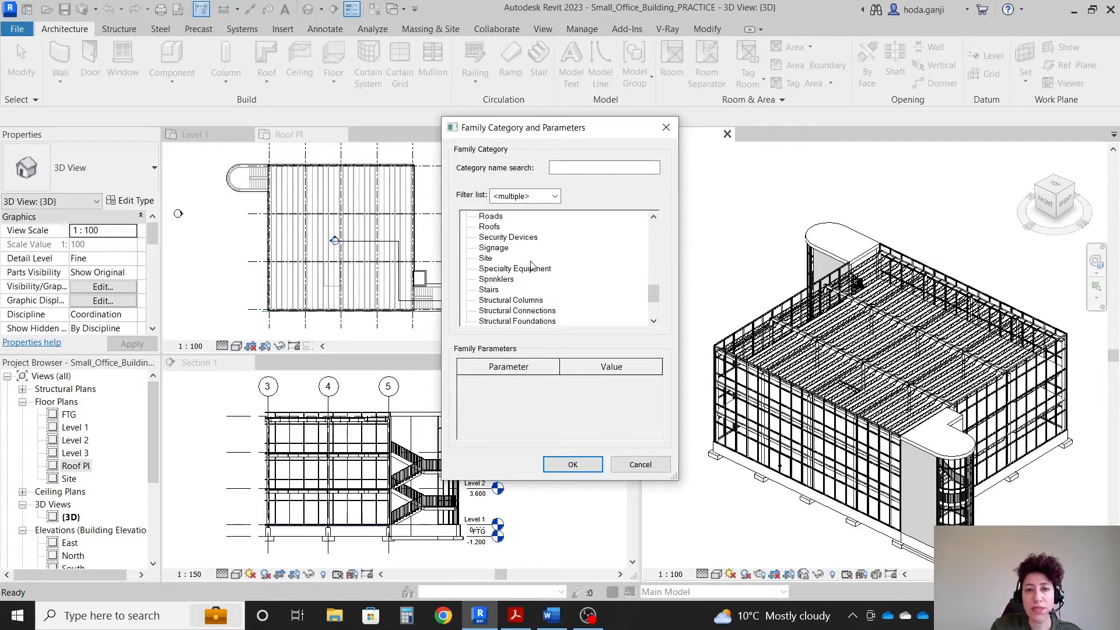
{"action": "scroll", "scroll_direction": "up", "scroll_amount": 3}
{"action": "type", "text": "Flashi"}
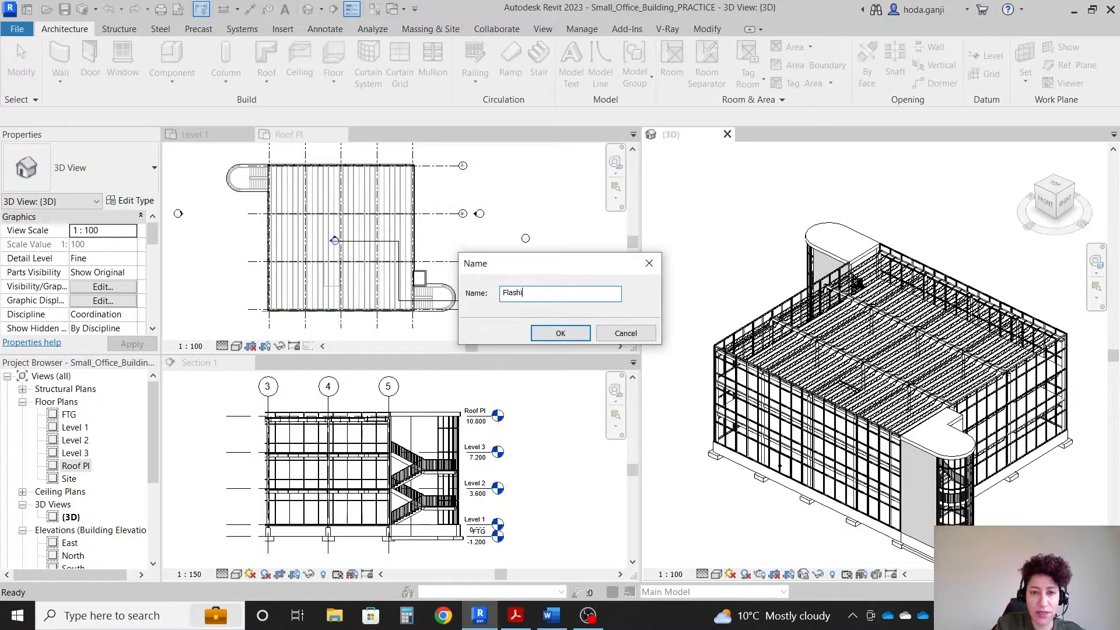
{"action": "left_click", "coordinate": [560, 333]}
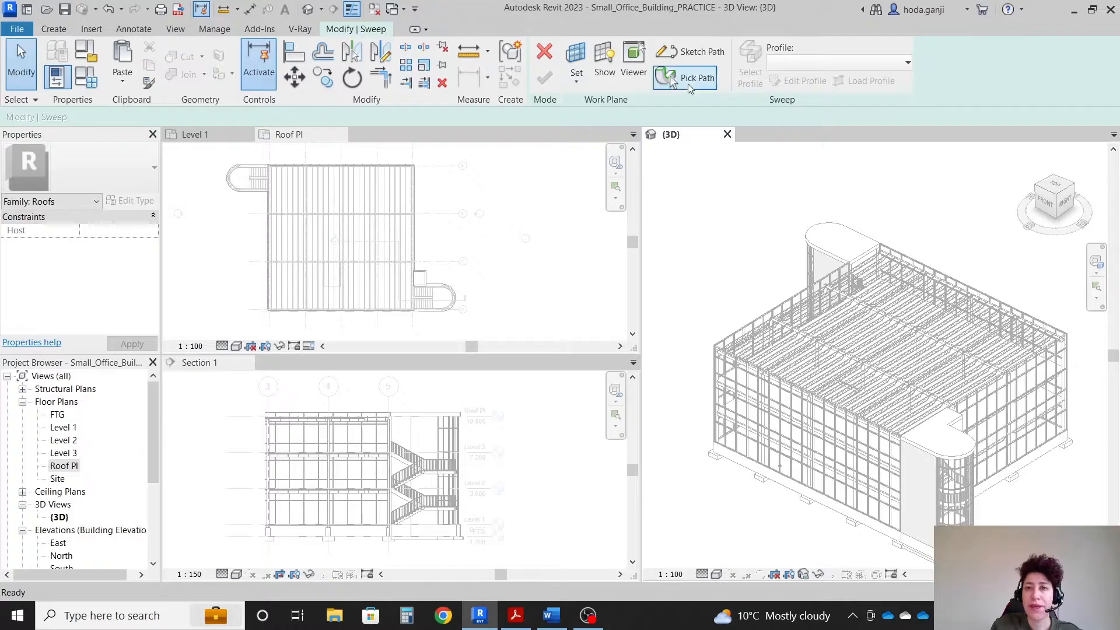
{"action": "left_click", "coordinate": [697, 77]}
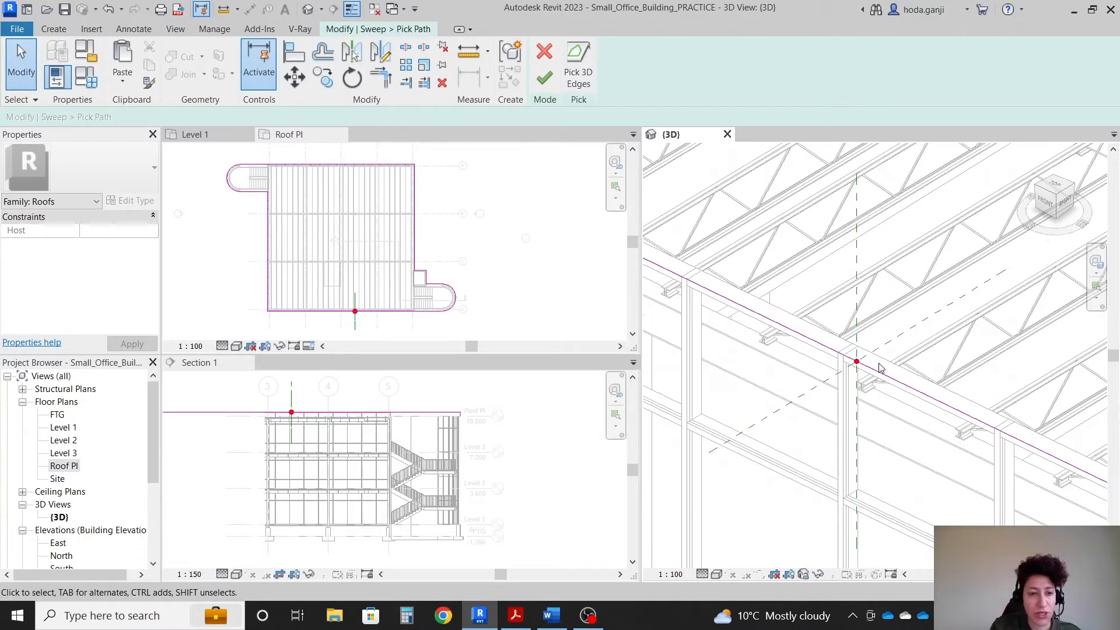
{"action": "mouse_move", "coordinate": [871, 368]}
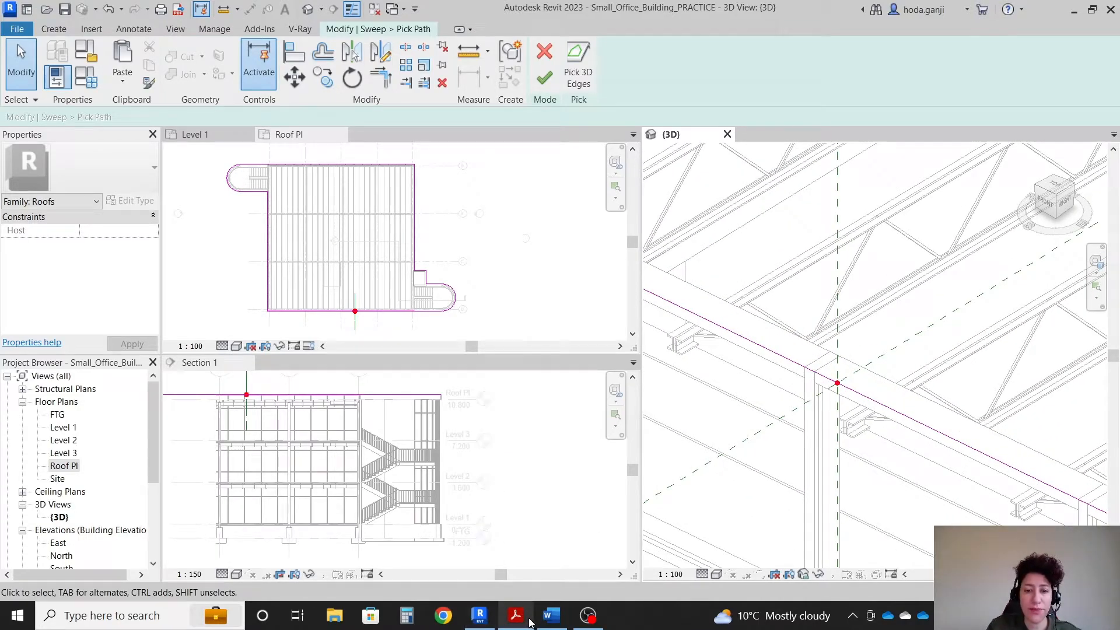
Check detail 6 in the scope drawing, finish the sweep path and start editing its profile.
{"action": "left_click", "coordinate": [515, 614]}
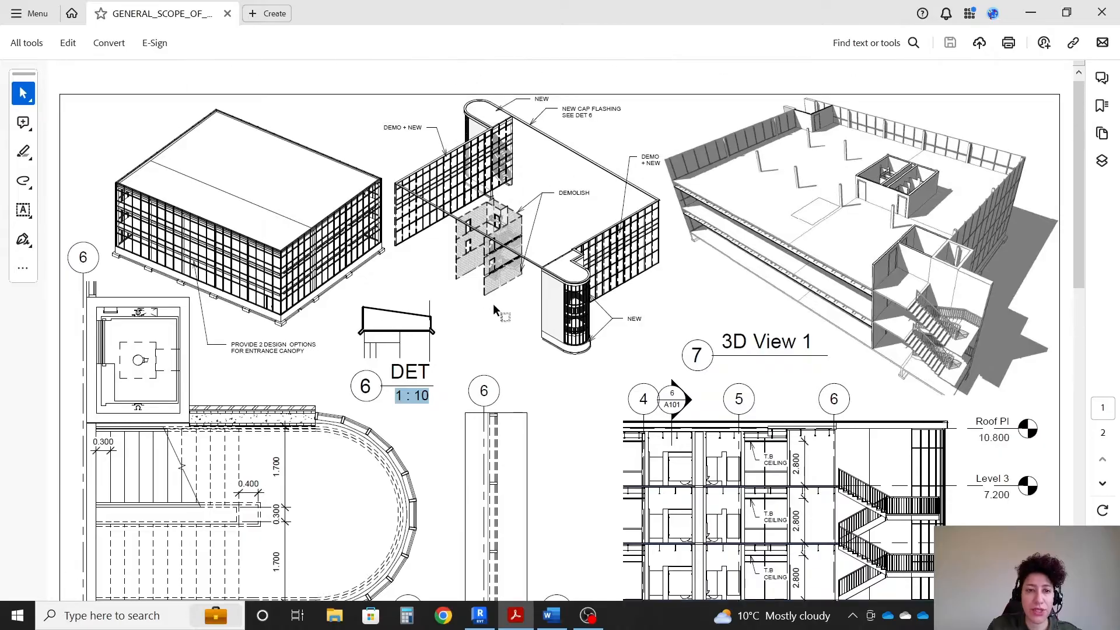
{"action": "left_click", "coordinate": [479, 614]}
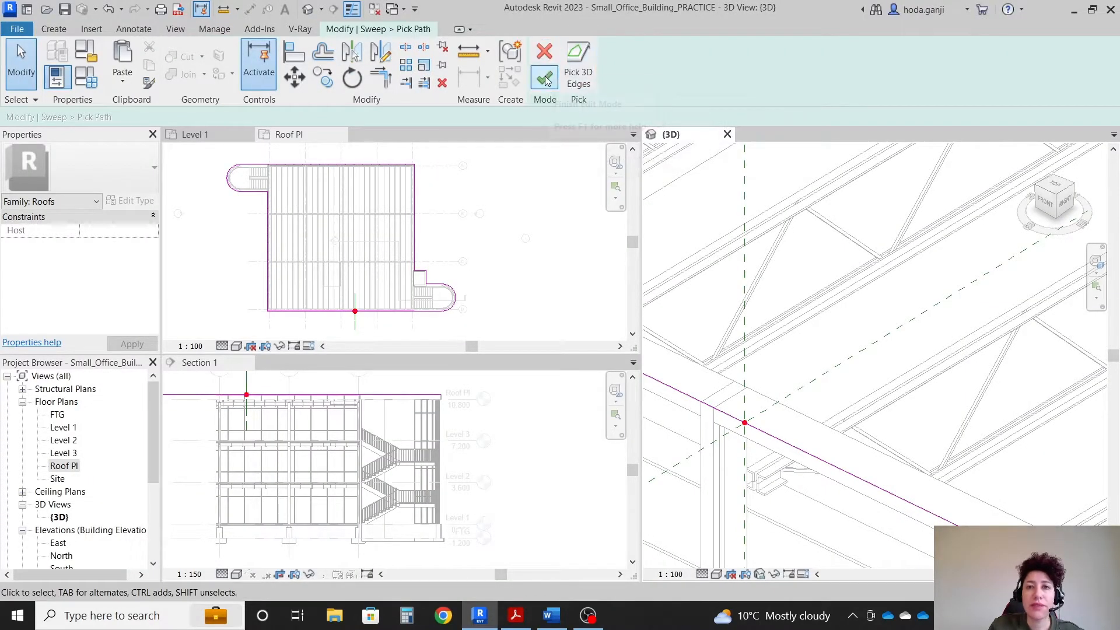
{"action": "left_click", "coordinate": [543, 78]}
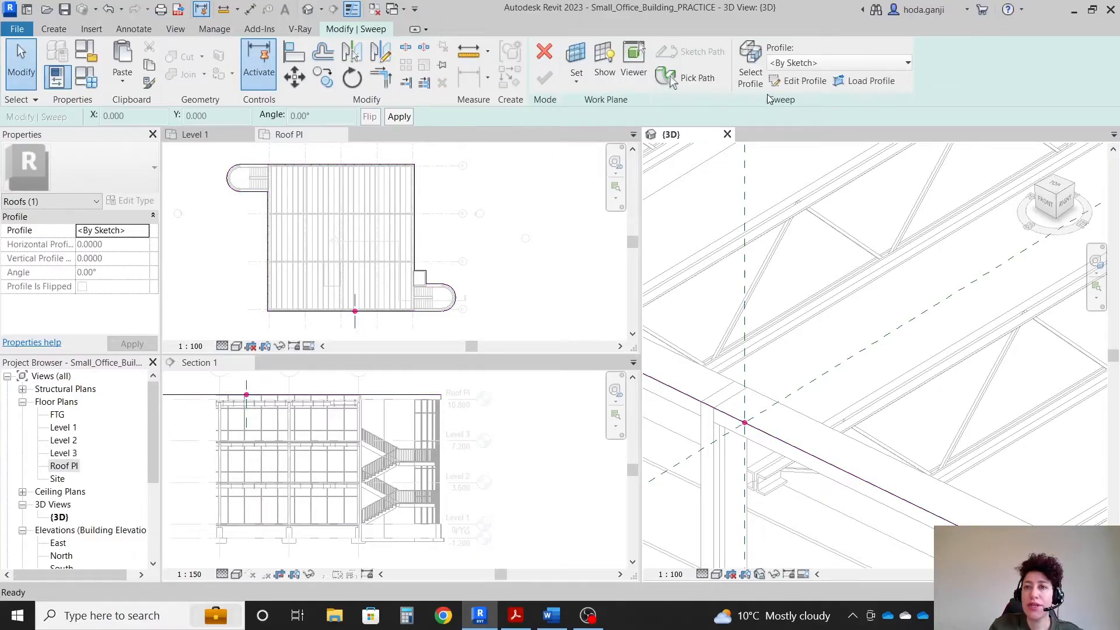
{"action": "left_click", "coordinate": [802, 81]}
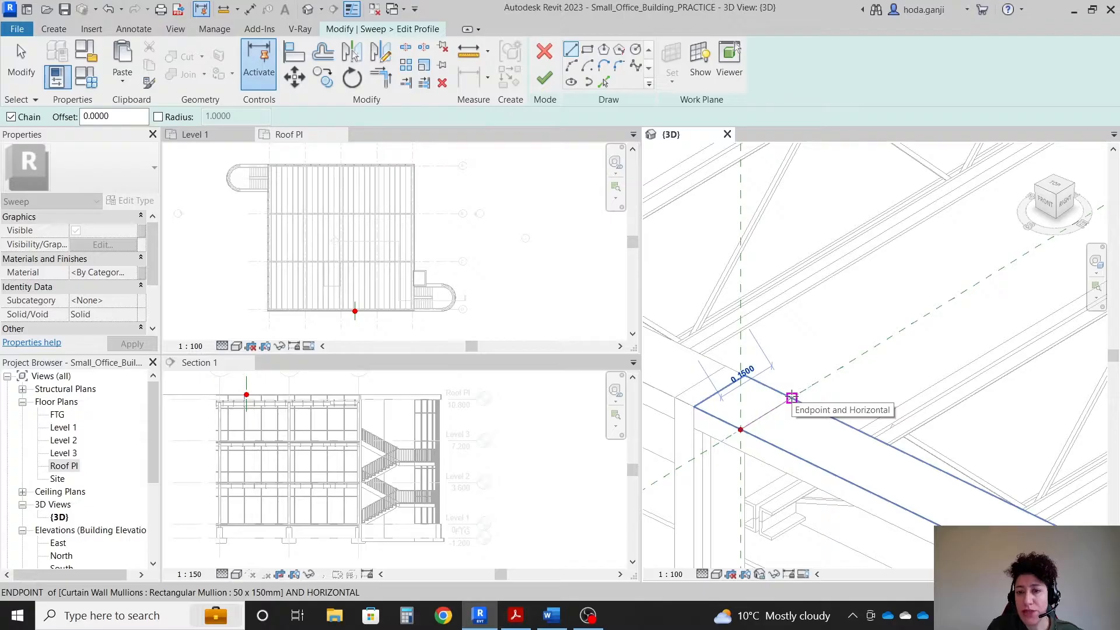
Review the written instructions and scope drawing again before sketching the flashing profile.
{"action": "left_click", "coordinate": [550, 615]}
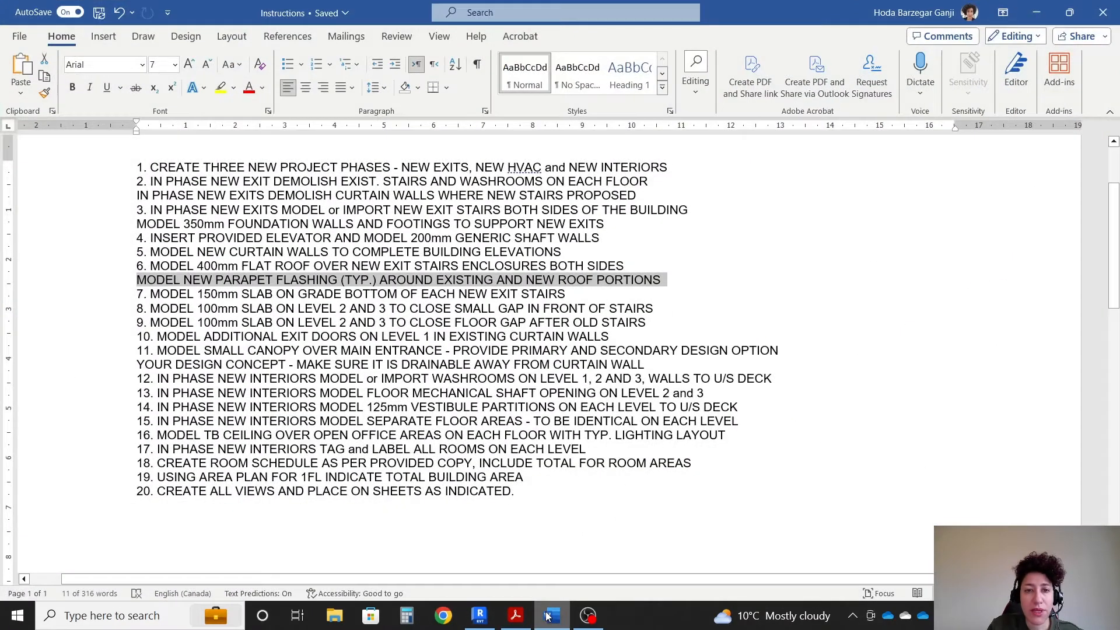
{"action": "left_click", "coordinate": [515, 614]}
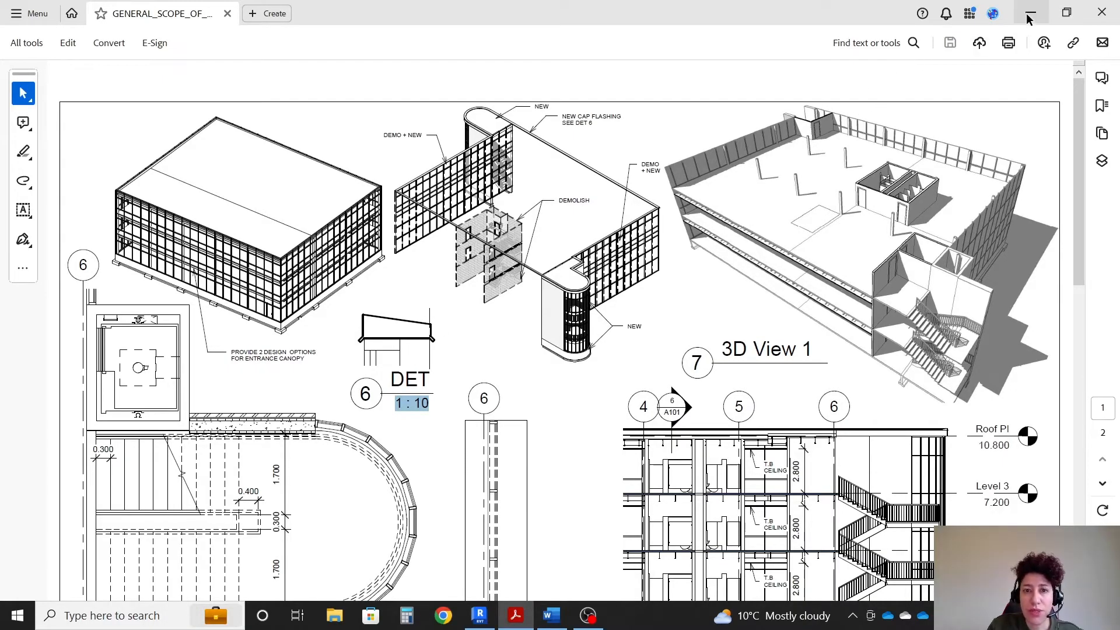
{"action": "left_click", "coordinate": [479, 615]}
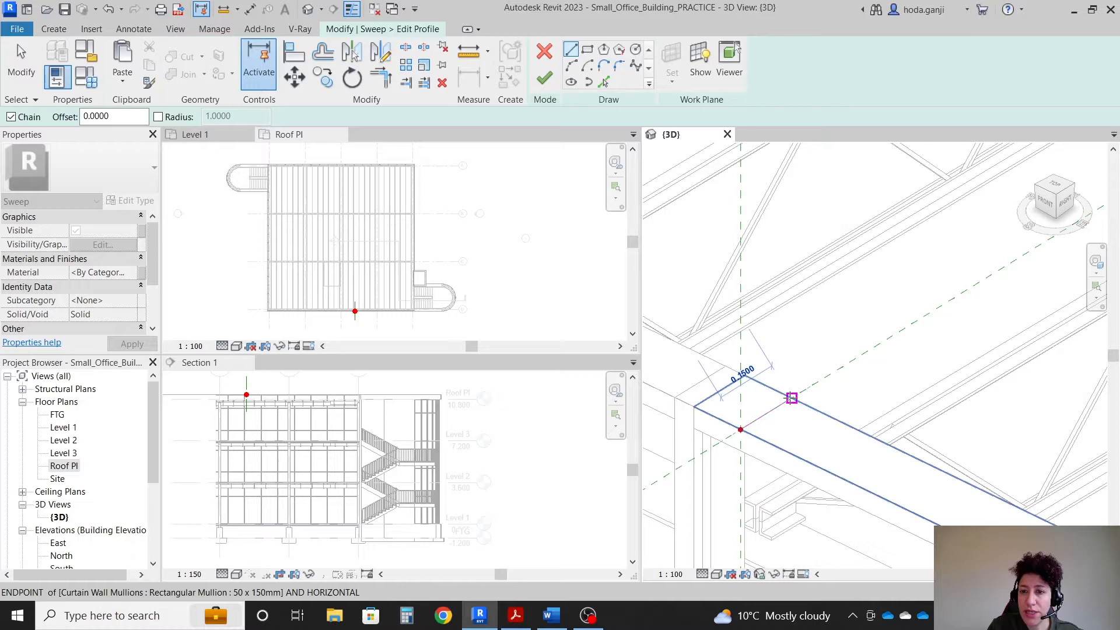
{"action": "mouse_move", "coordinate": [821, 380]}
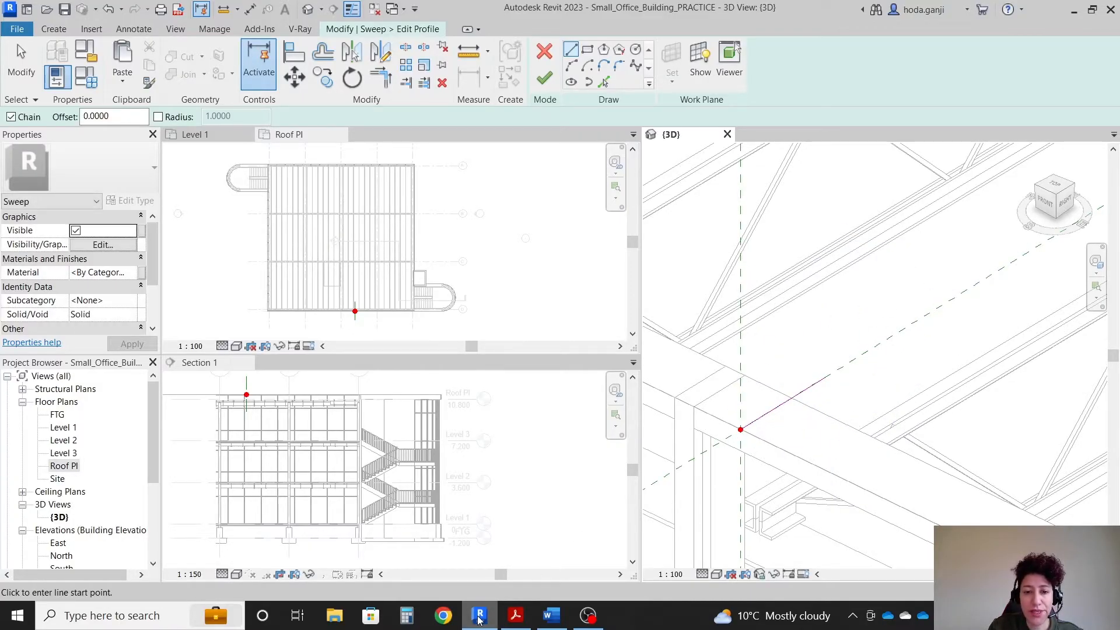
Sketch the flashing profile's vertical edge and sloped drip line, checking the scope detail between strokes.
{"action": "left_click", "coordinate": [515, 615]}
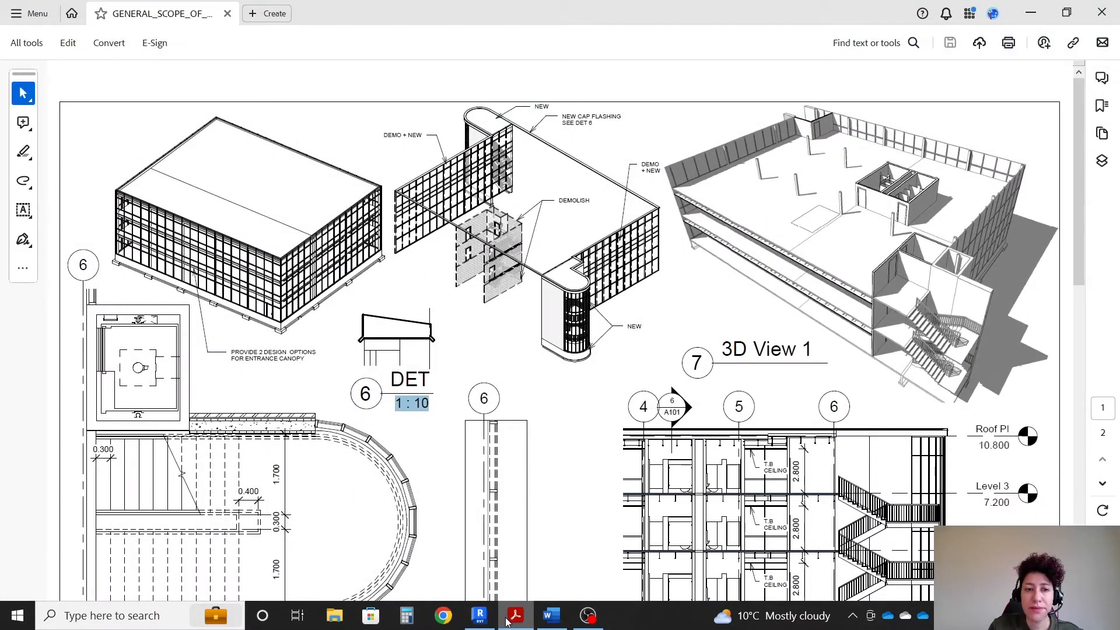
{"action": "left_click", "coordinate": [479, 614]}
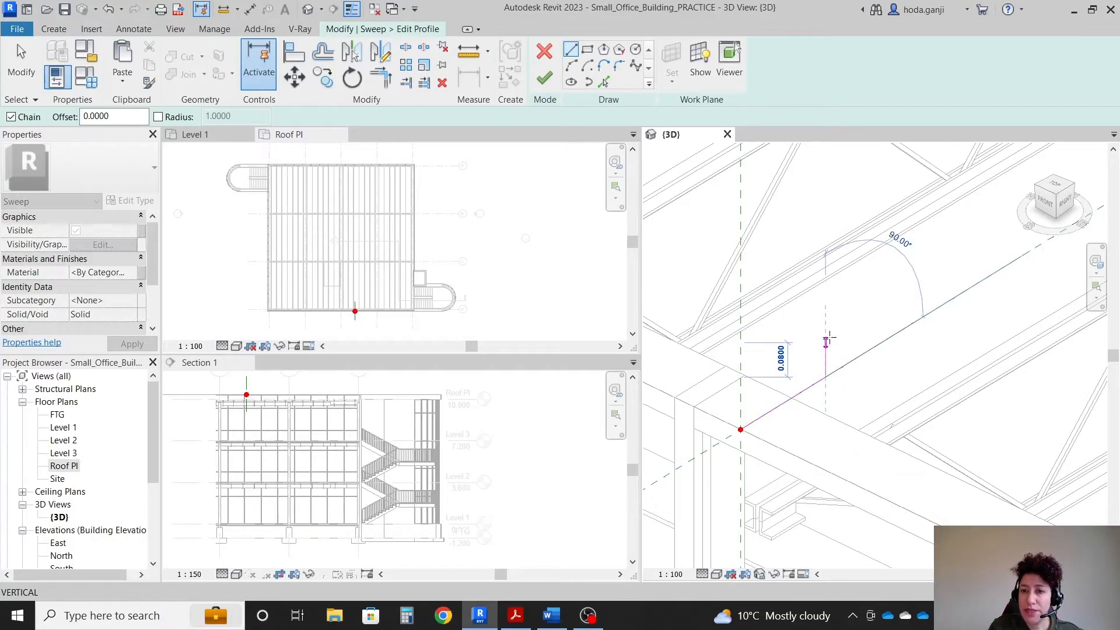
{"action": "left_click", "coordinate": [828, 336]}
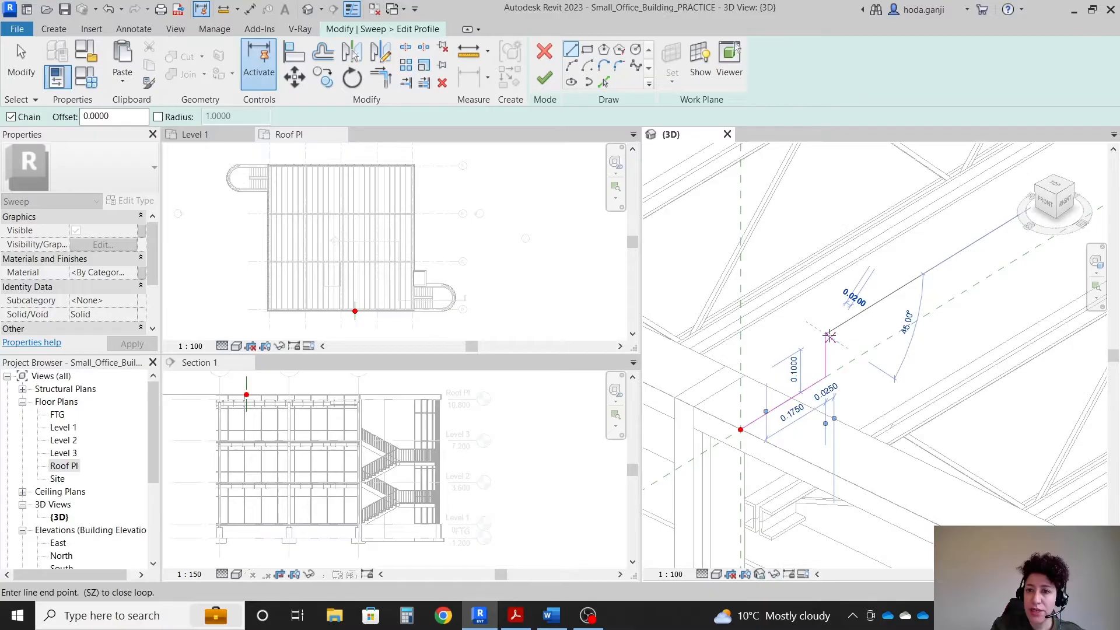
{"action": "left_click", "coordinate": [739, 429]}
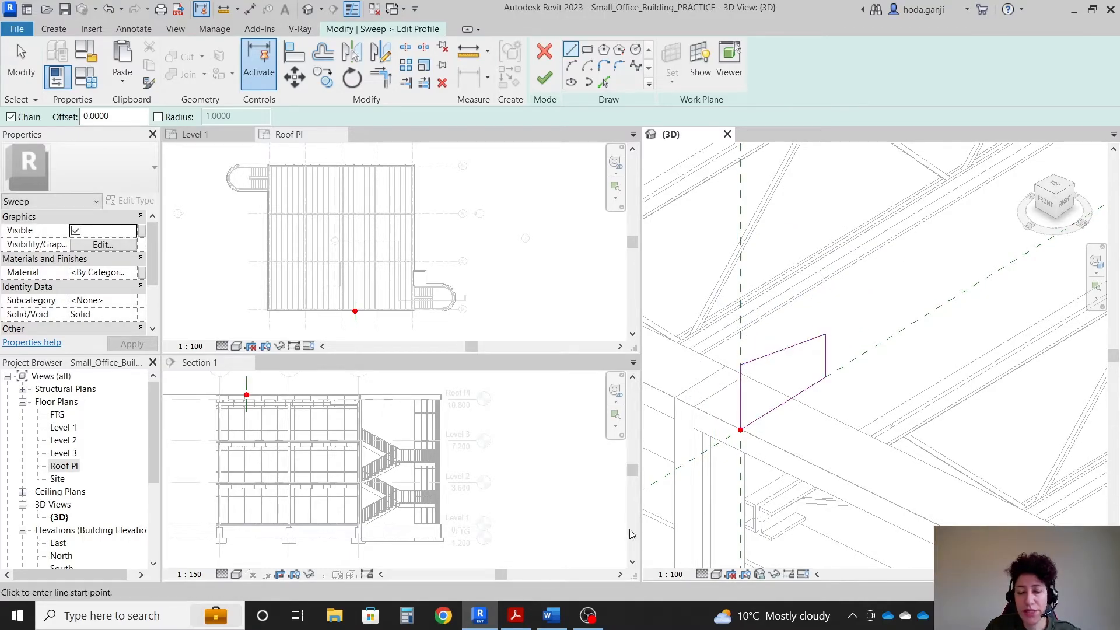
{"action": "left_click", "coordinate": [515, 615]}
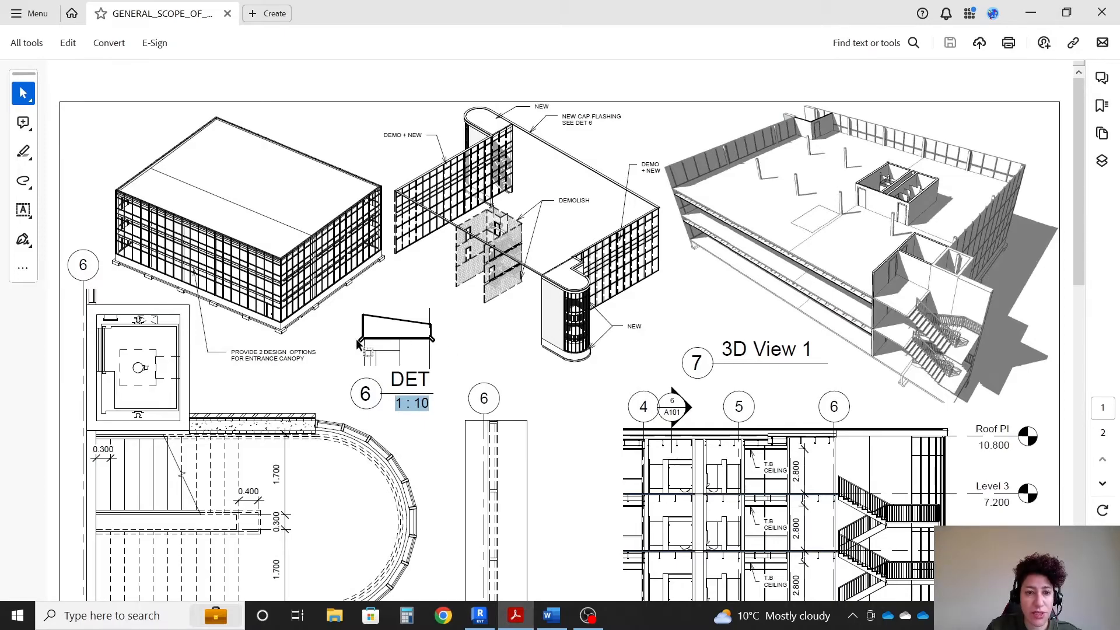
{"action": "left_click", "coordinate": [479, 615]}
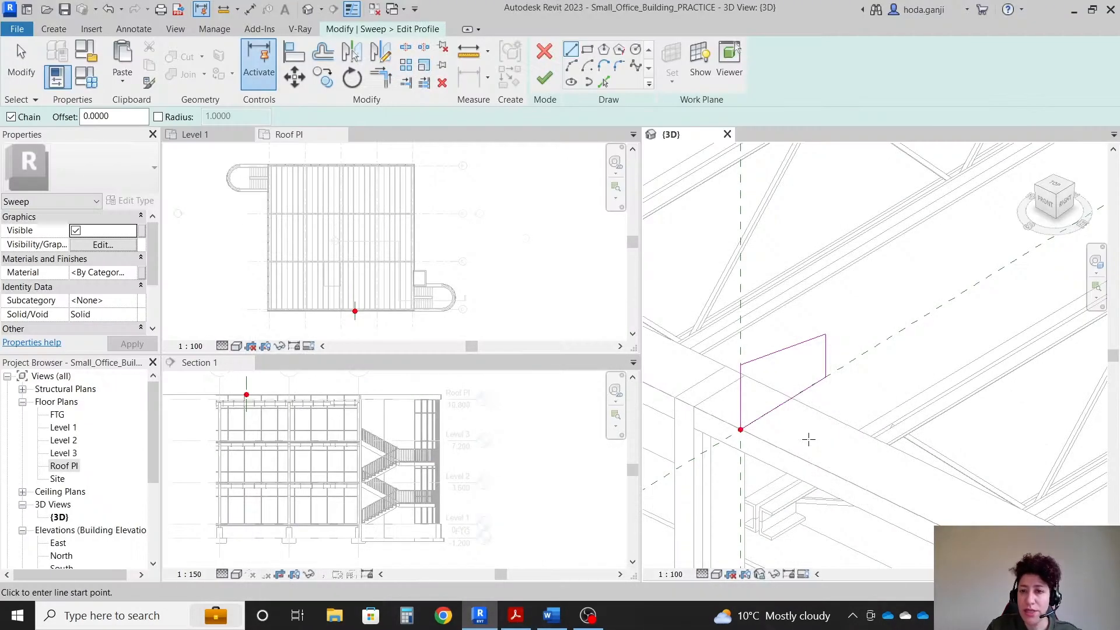
{"action": "left_click", "coordinate": [739, 421]}
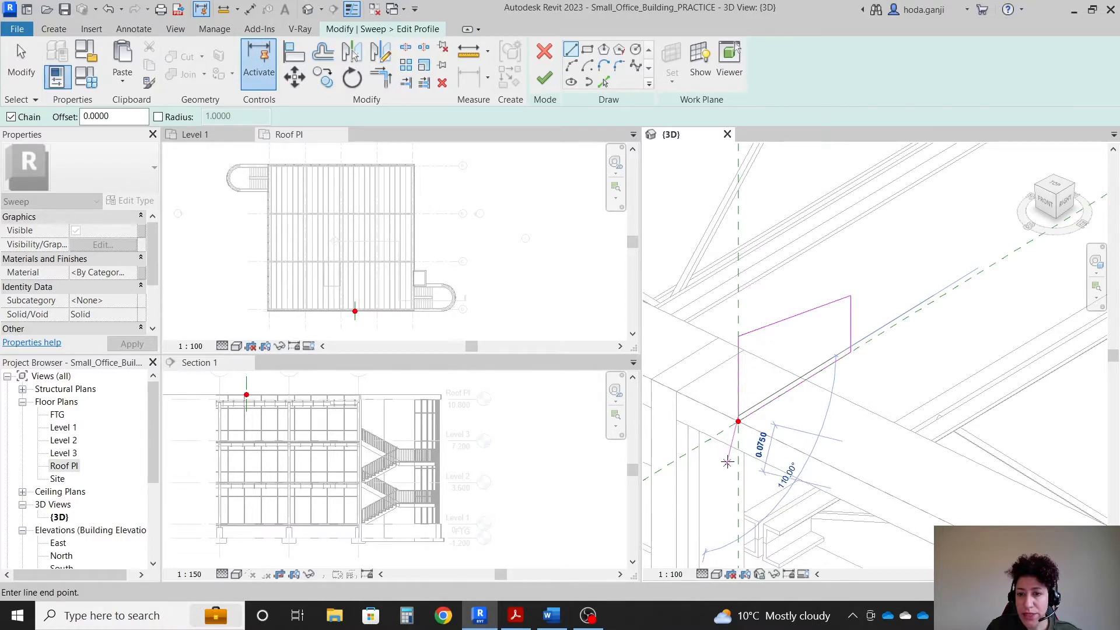
{"action": "mouse_move", "coordinate": [718, 455]}
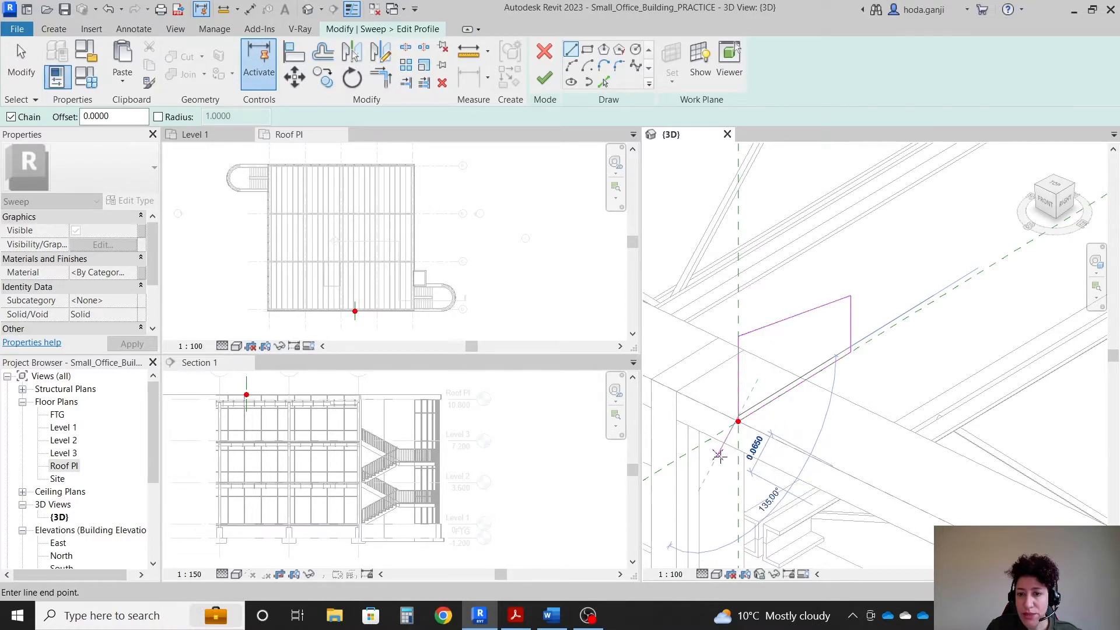
{"action": "left_click", "coordinate": [719, 456]}
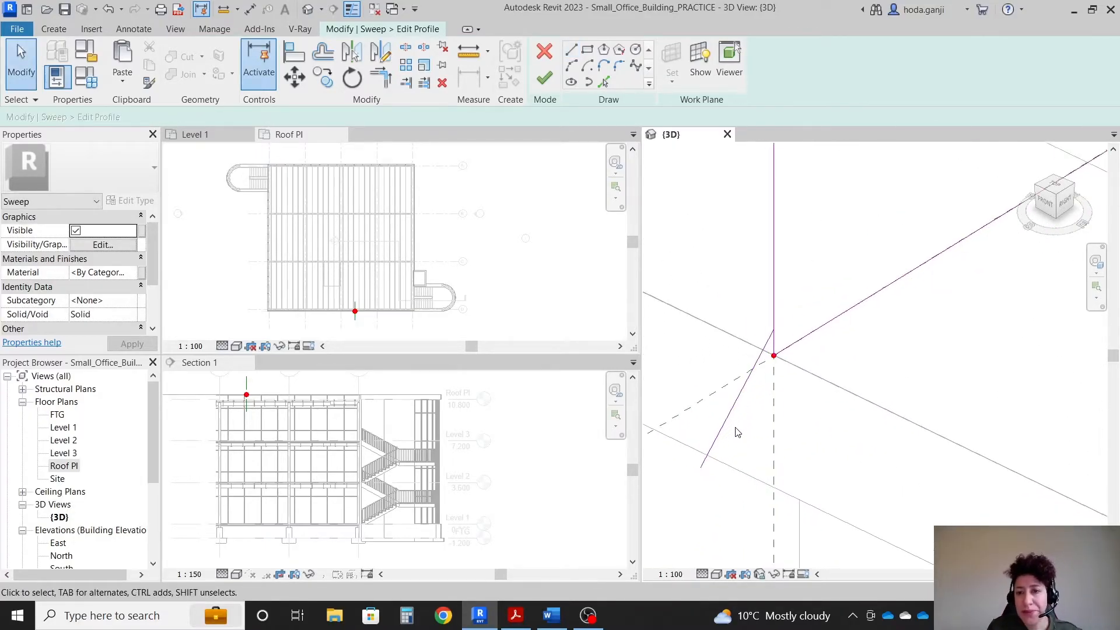
{"action": "mouse_move", "coordinate": [731, 458]}
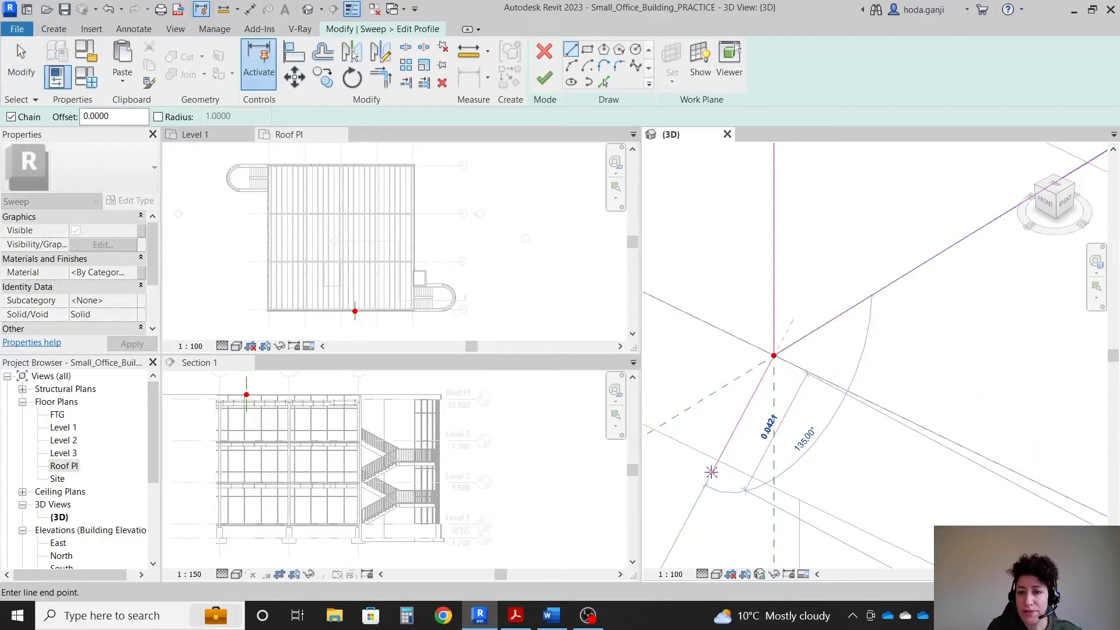
{"action": "mouse_move", "coordinate": [711, 471]}
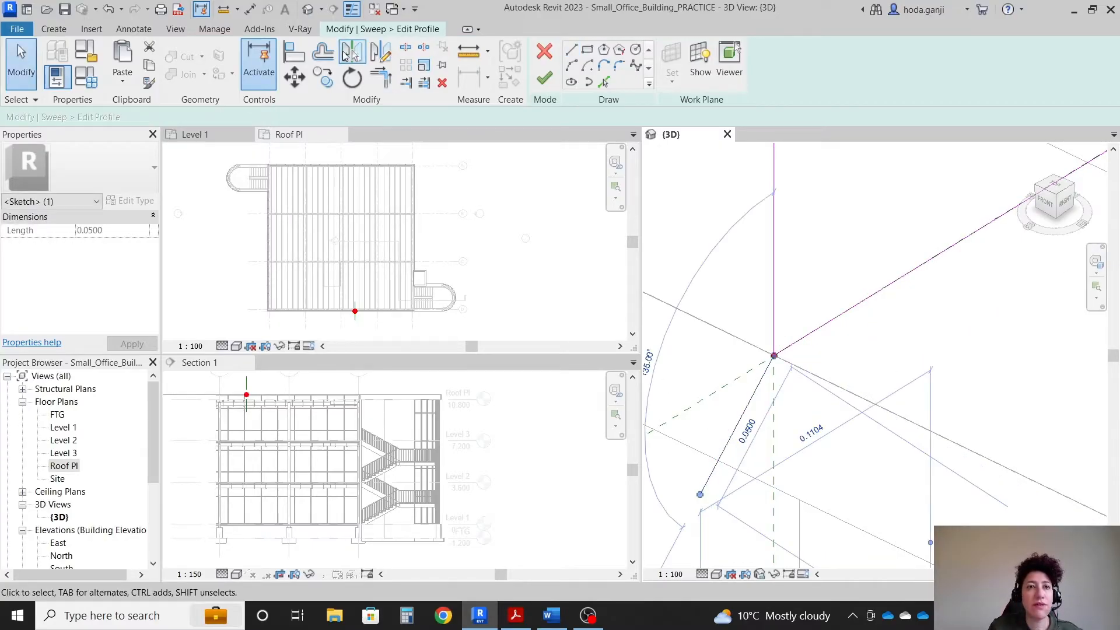
Offset the sloped line by 0.0200 and close the profile back to the roof-edge corner.
{"action": "left_click", "coordinate": [322, 54]}
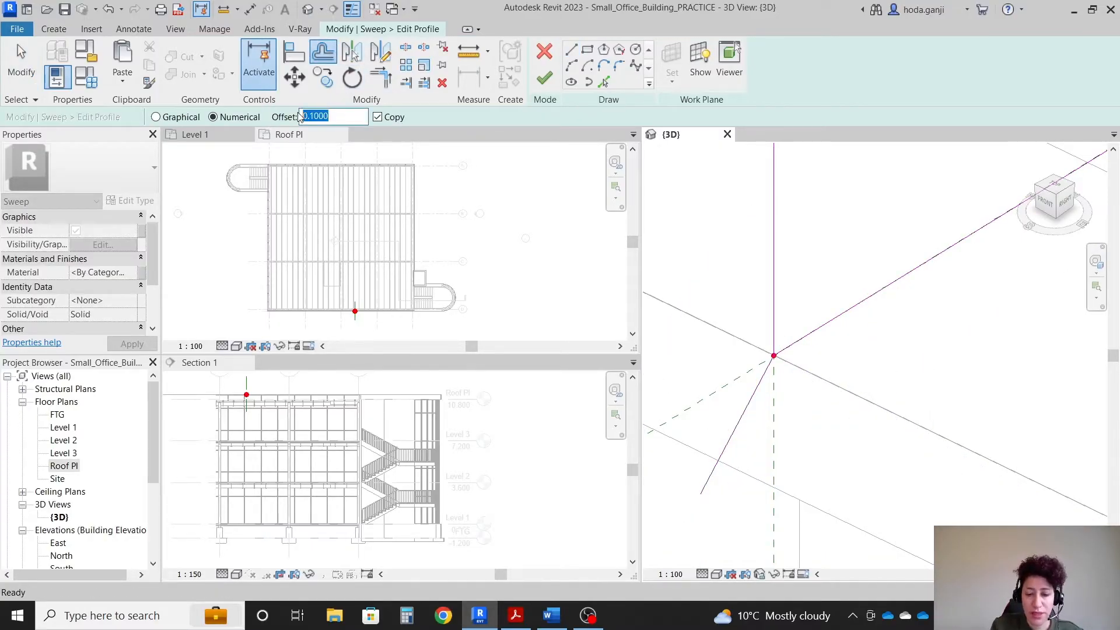
{"action": "type", "text": "0.0200"}
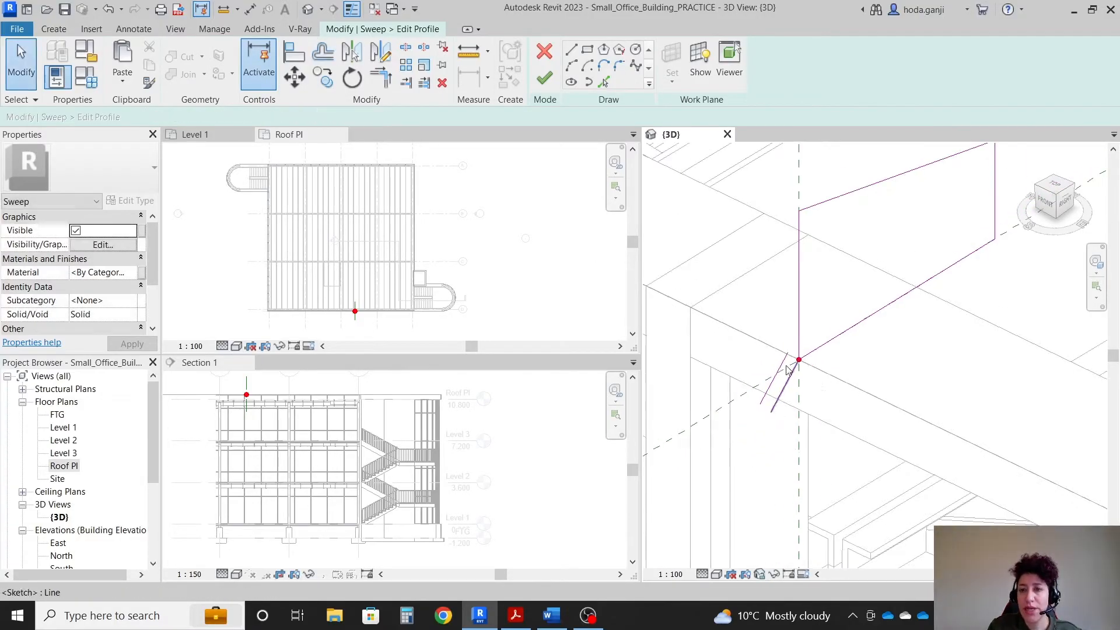
{"action": "left_click", "coordinate": [383, 65]}
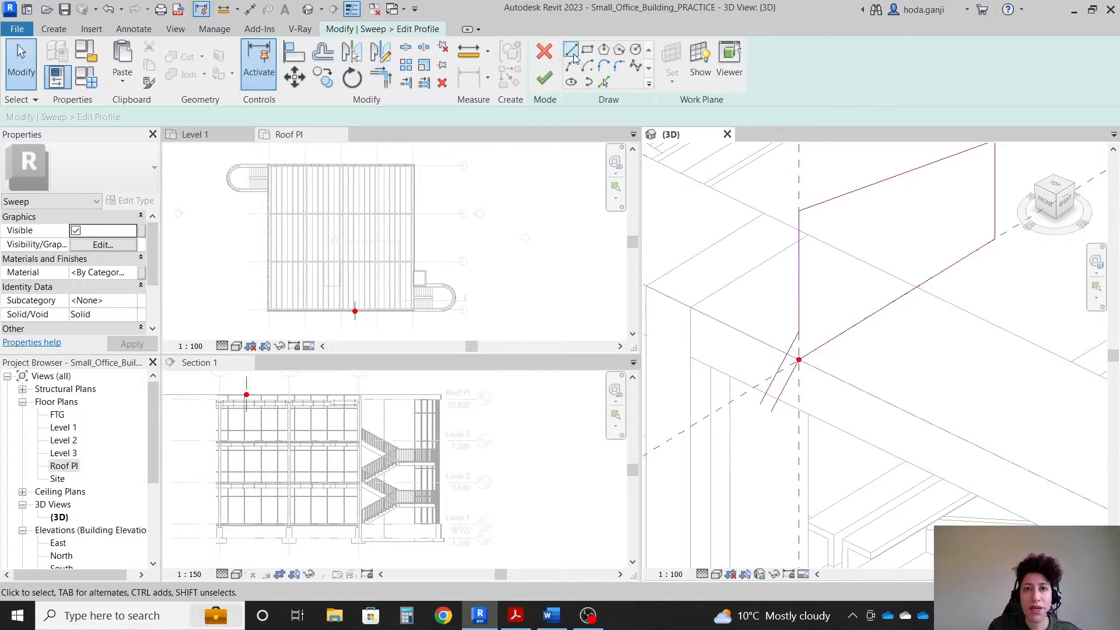
{"action": "left_click", "coordinate": [571, 49]}
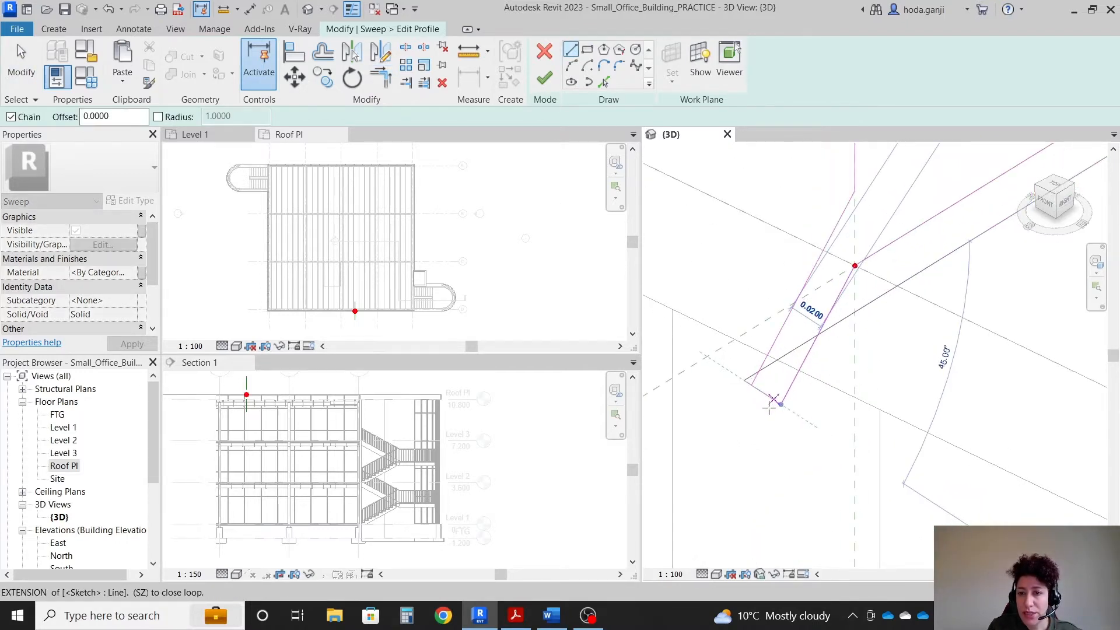
{"action": "left_click", "coordinate": [771, 407]}
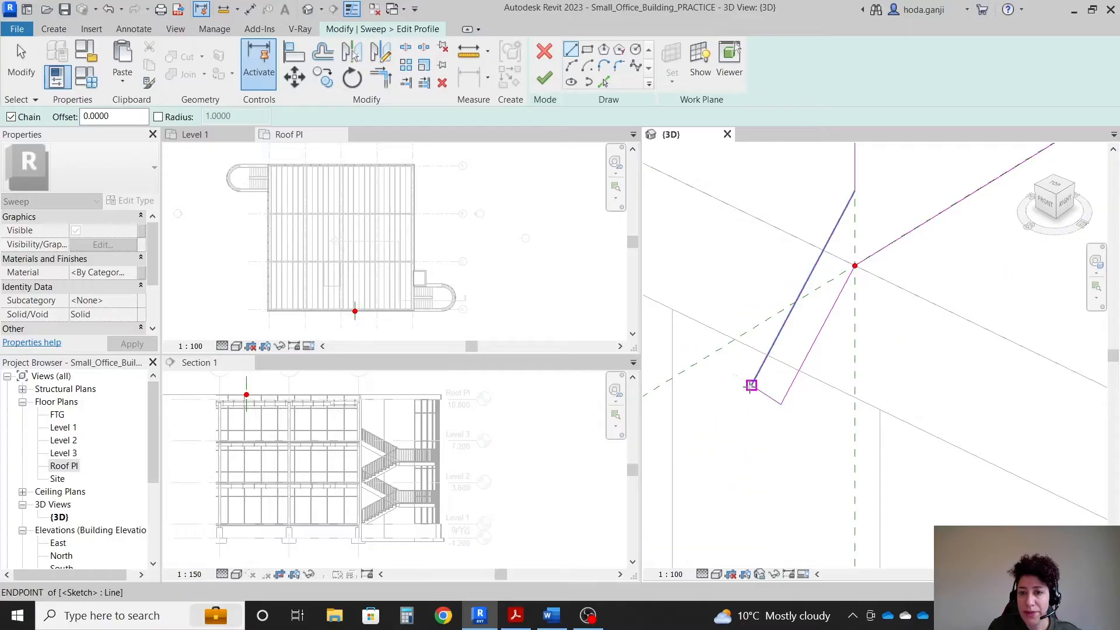
{"action": "left_click", "coordinate": [515, 615]}
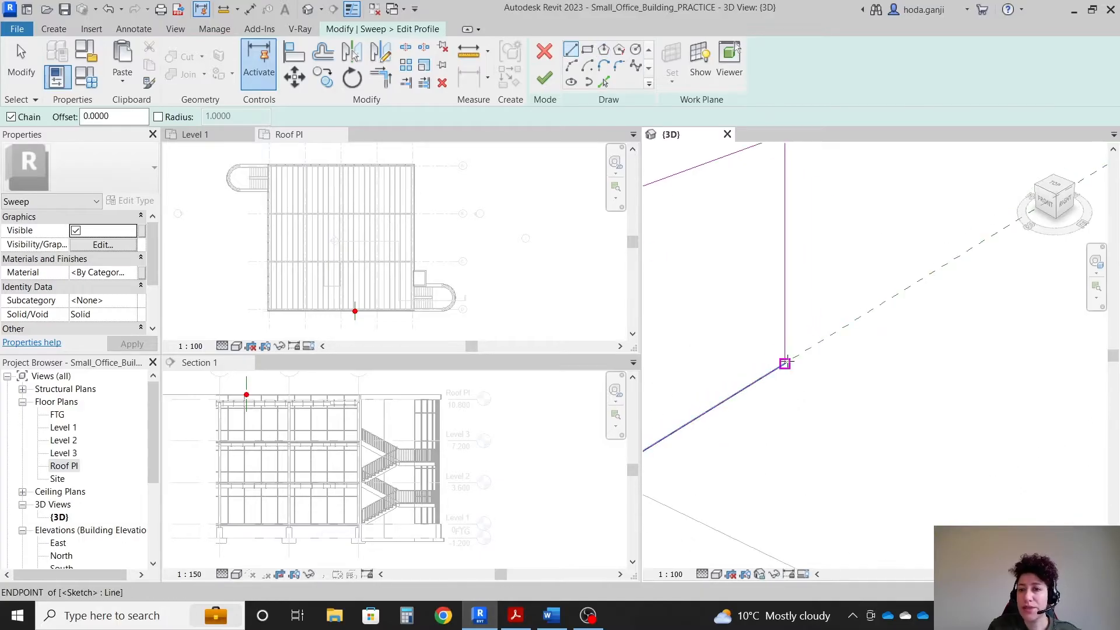
{"action": "left_click", "coordinate": [785, 363]}
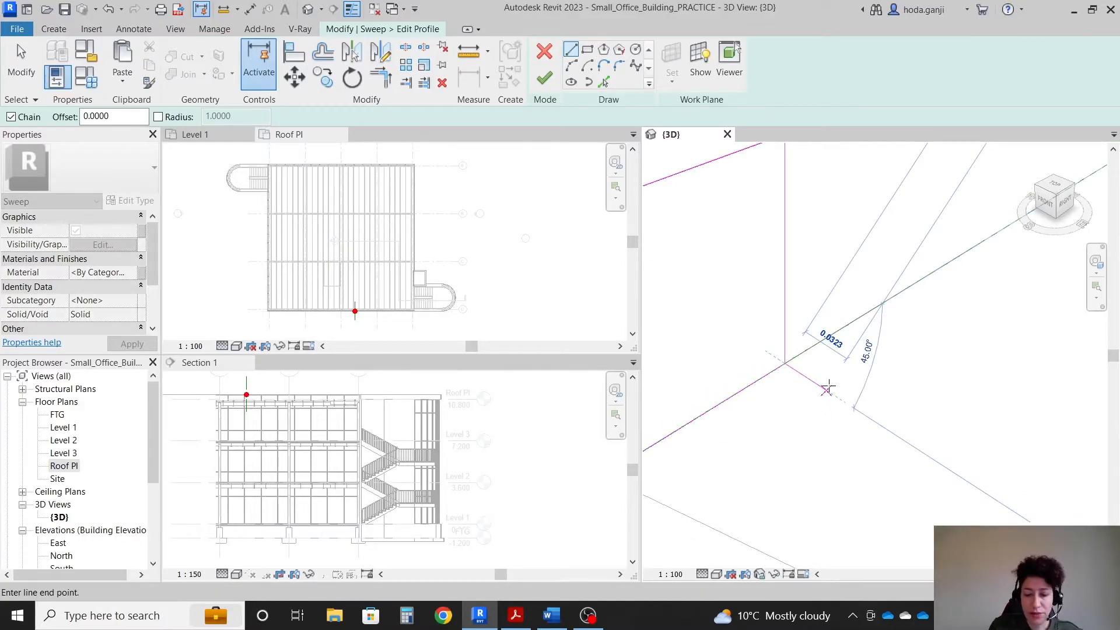
{"action": "left_click", "coordinate": [825, 390]}
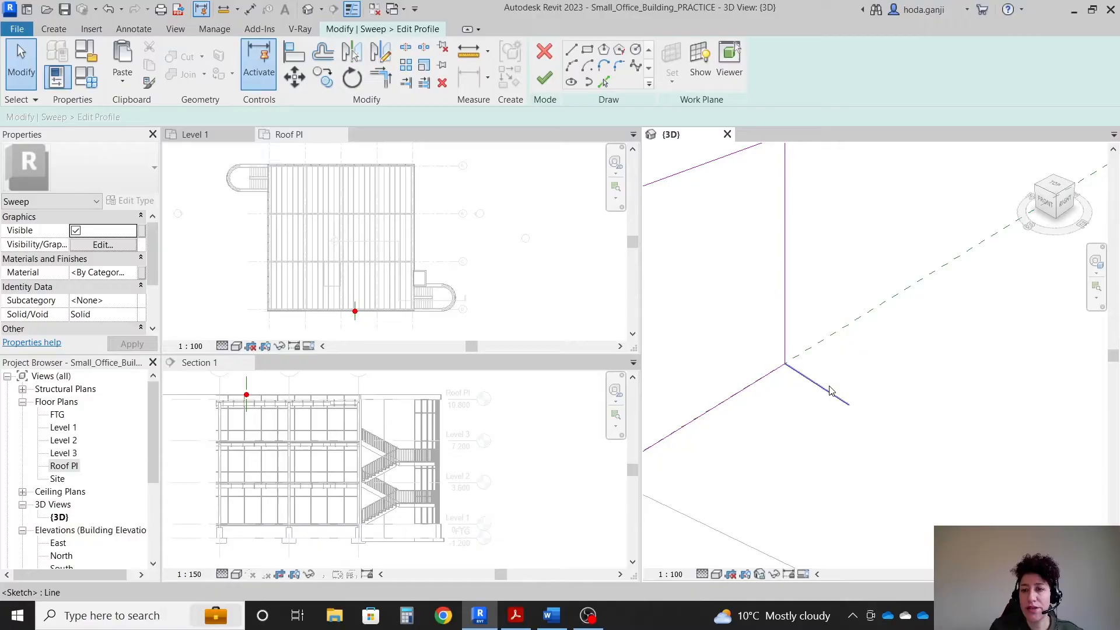
Finish the remaining profile segment and exit the sketch, comparing the sweep against the scope sheet.
{"action": "left_click", "coordinate": [322, 50]}
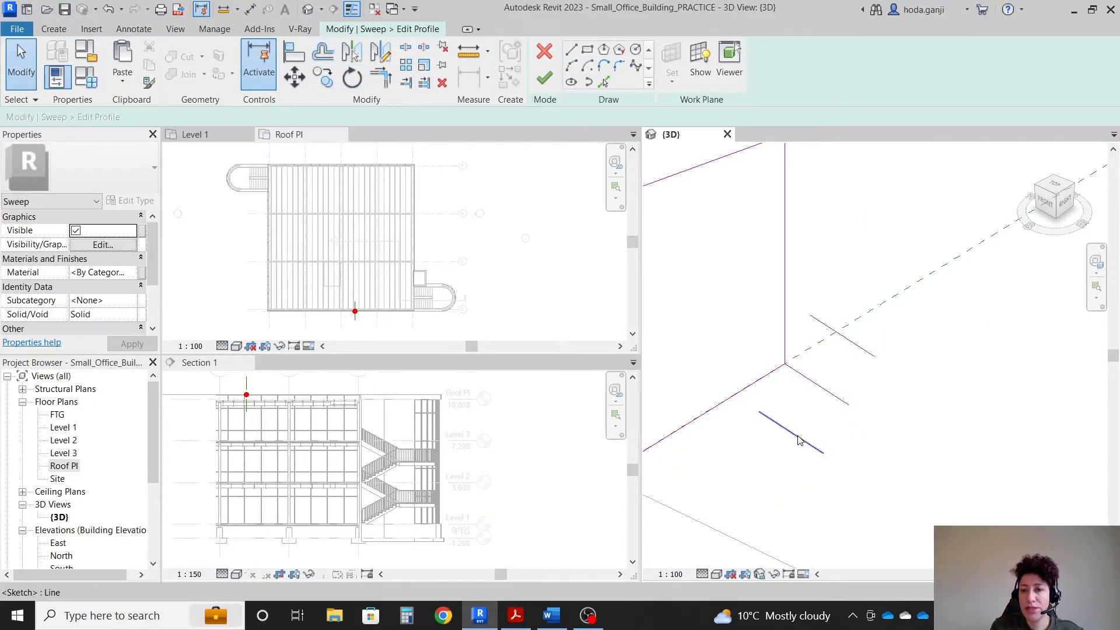
{"action": "left_click", "coordinate": [570, 49]}
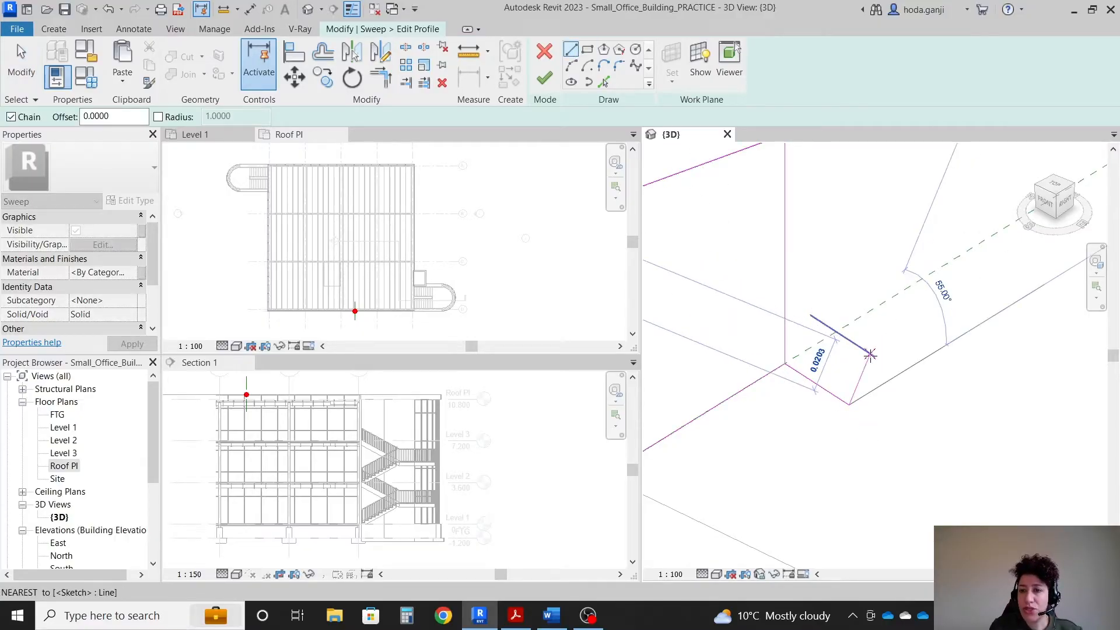
{"action": "left_click", "coordinate": [380, 77]}
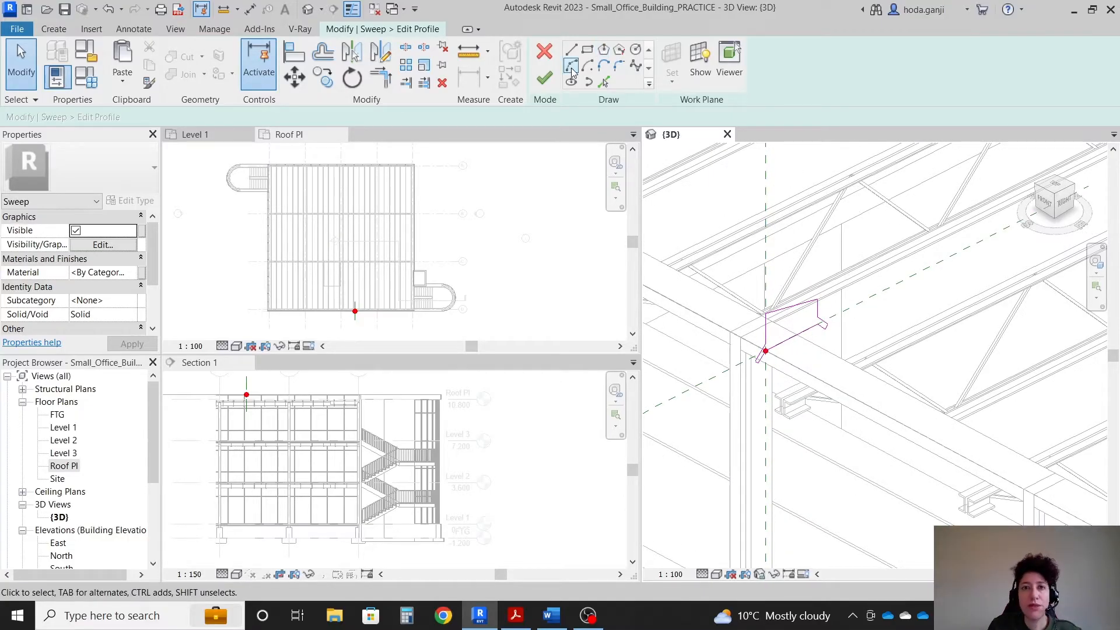
{"action": "left_click", "coordinate": [544, 77]}
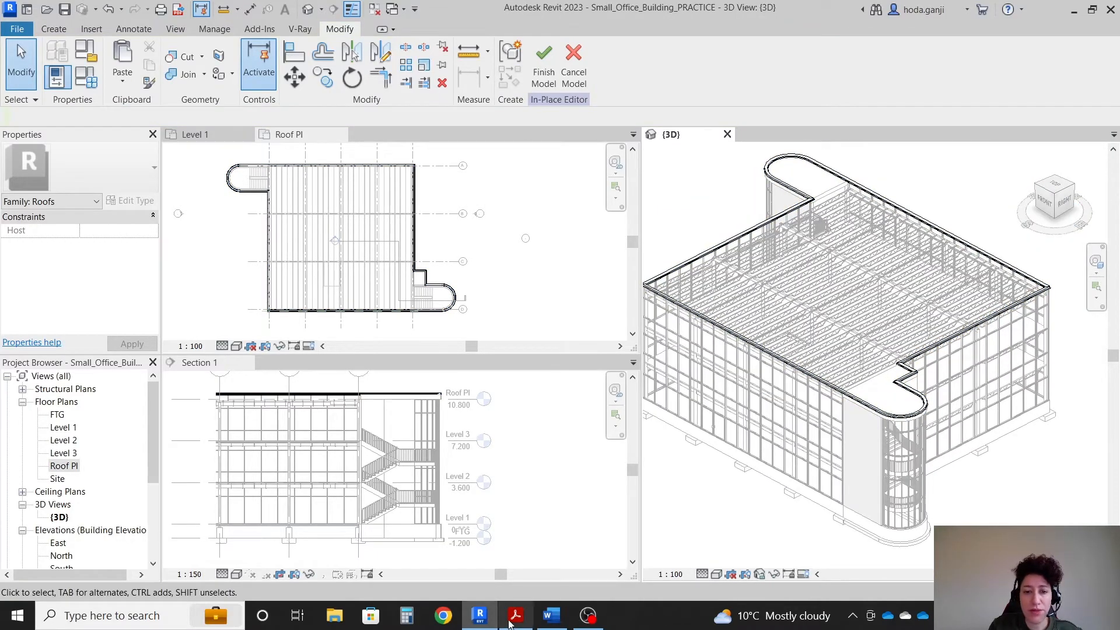
{"action": "left_click", "coordinate": [514, 615]}
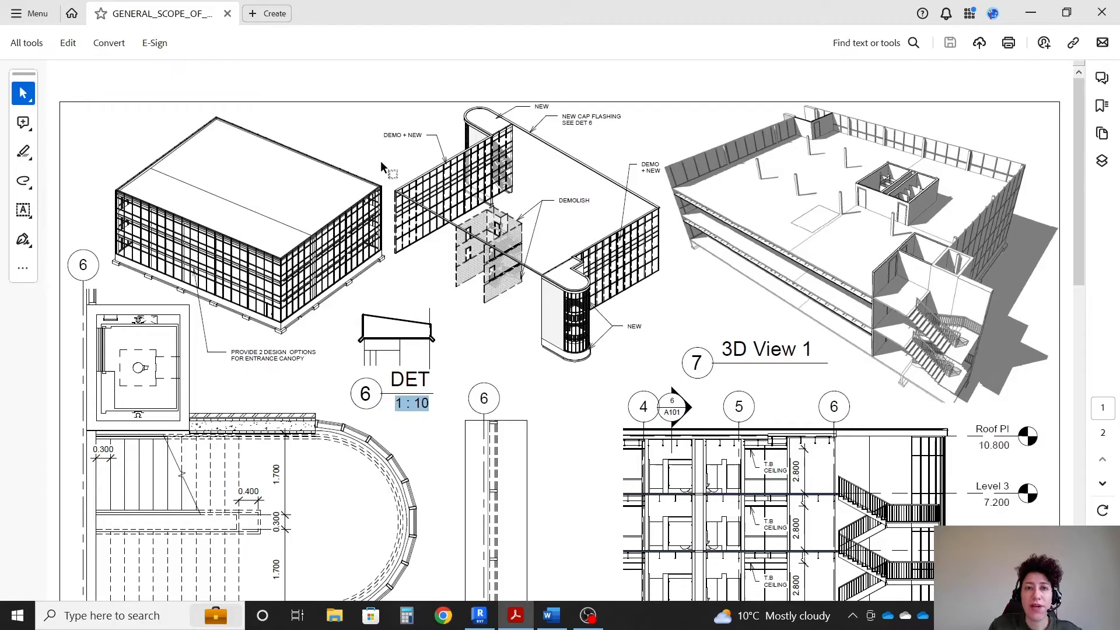
{"action": "left_click", "coordinate": [479, 615]}
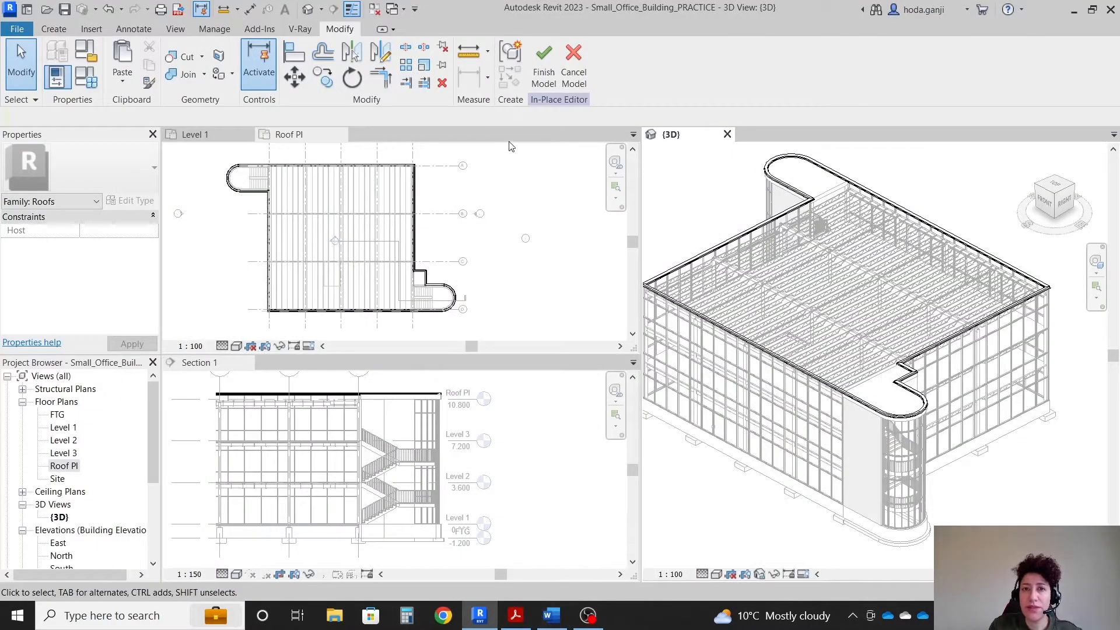
Finish the Flashing in-place model, review item 7 in the Word instructions and return to the Level 1 plan.
{"action": "left_click", "coordinate": [542, 64]}
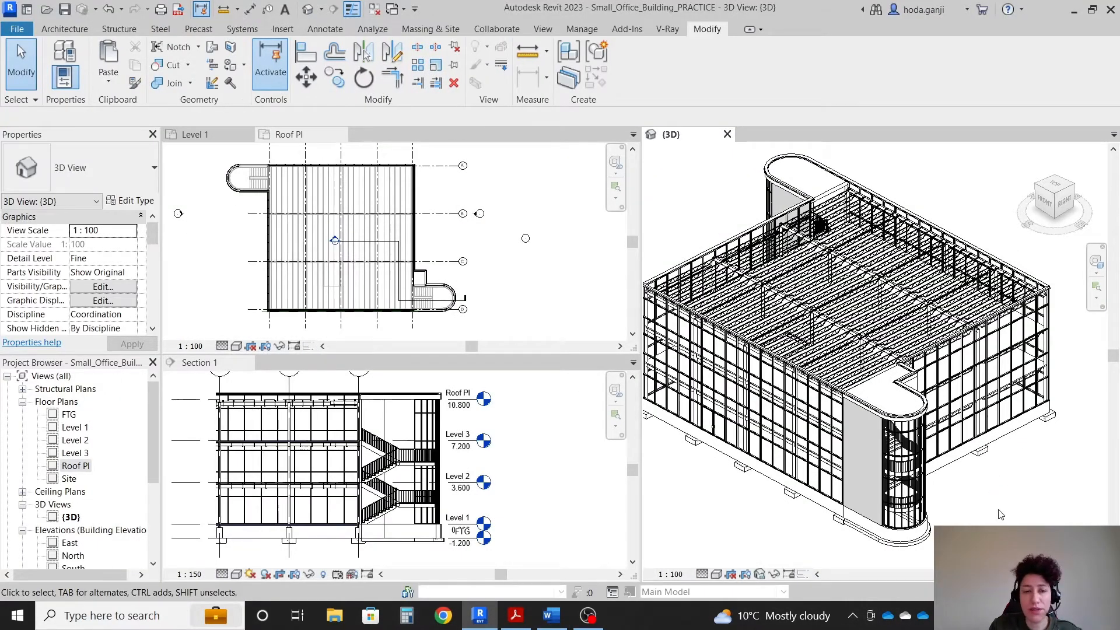
{"action": "scroll", "scroll_direction": "up", "scroll_amount": 3}
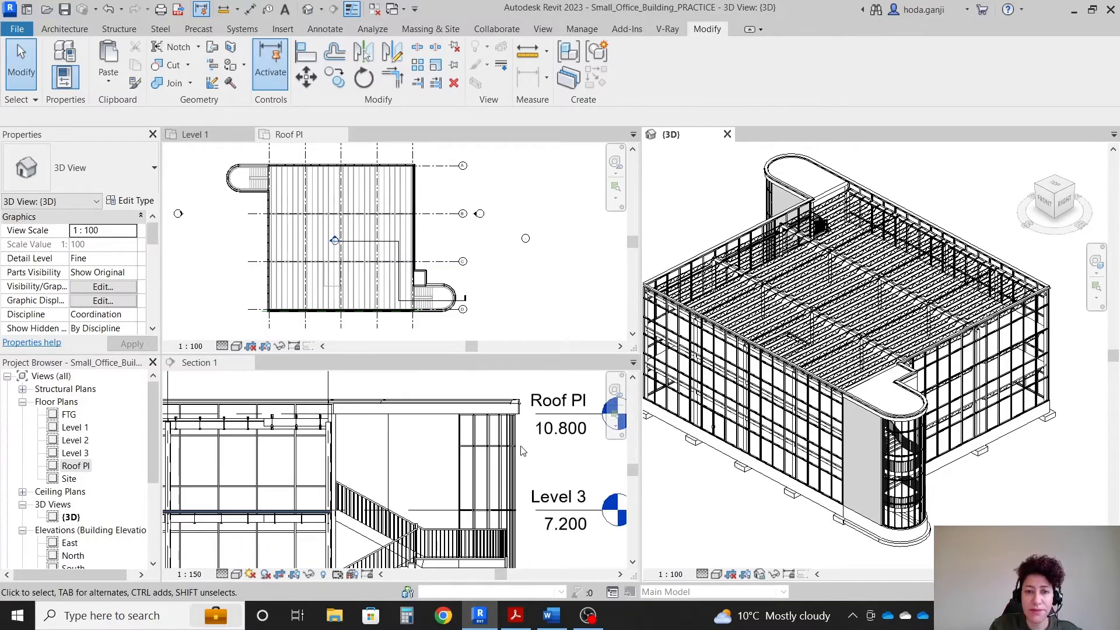
{"action": "left_click", "coordinate": [549, 615]}
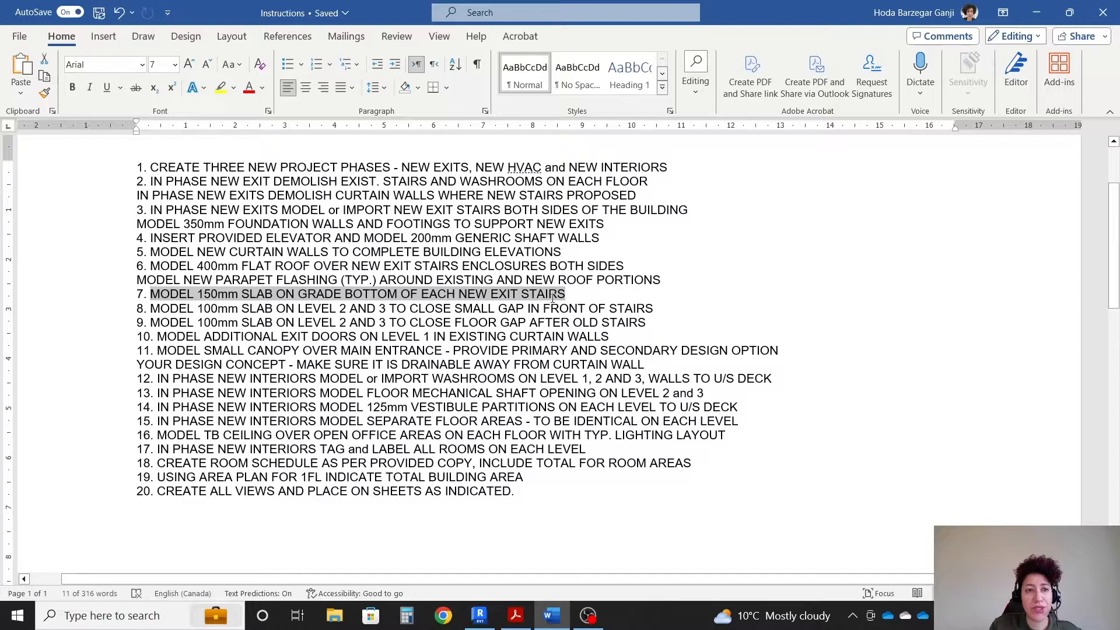
{"action": "left_click", "coordinate": [479, 615]}
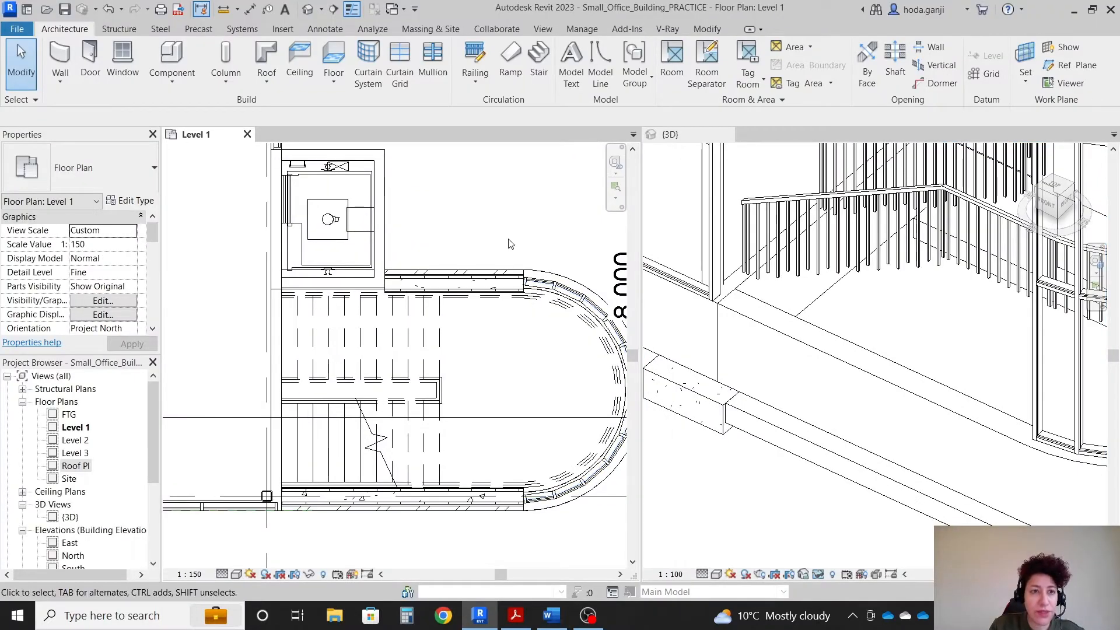
{"action": "mouse_move", "coordinate": [467, 255]}
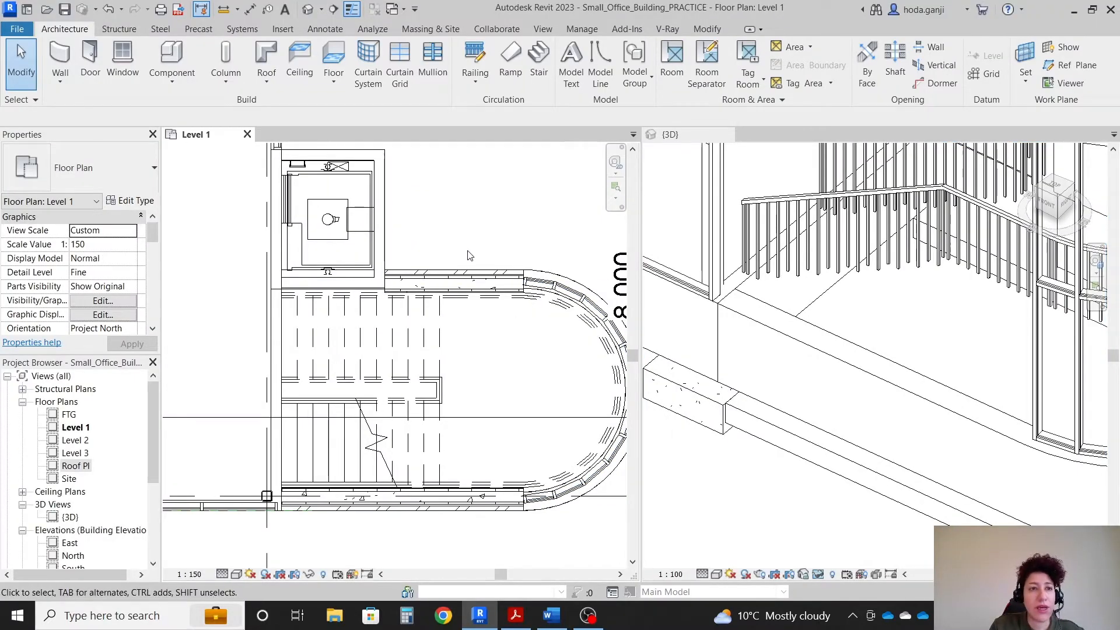
{"action": "mouse_move", "coordinate": [73, 420]}
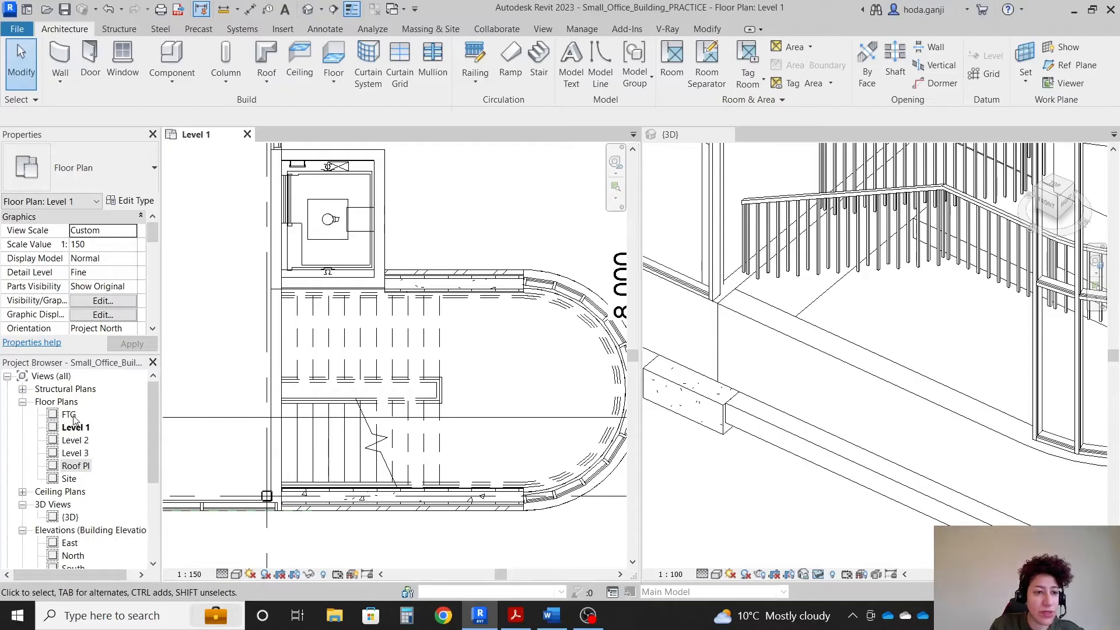
Open the FTG floor plan and set its Underlay Base Level to None.
{"action": "double_click", "coordinate": [68, 414]}
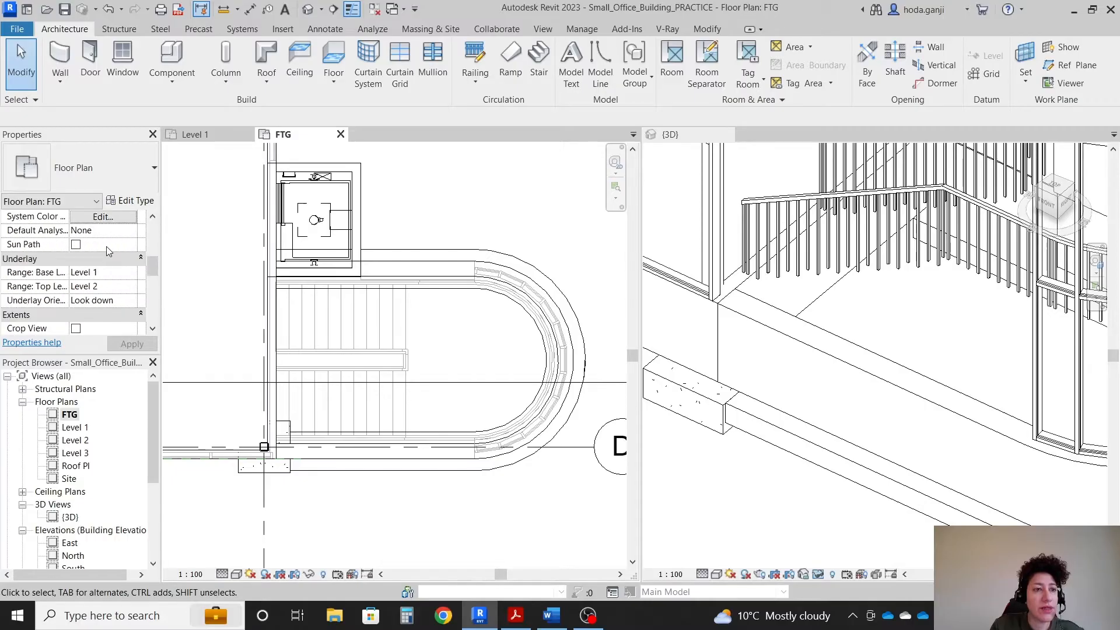
{"action": "left_click", "coordinate": [131, 272]}
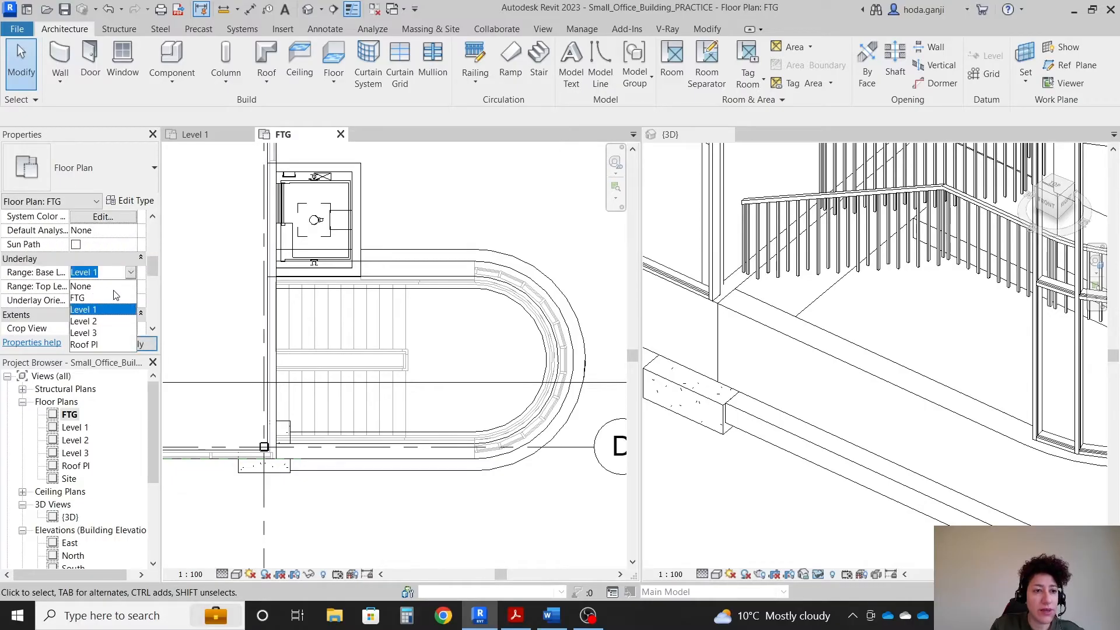
{"action": "left_click", "coordinate": [80, 285]}
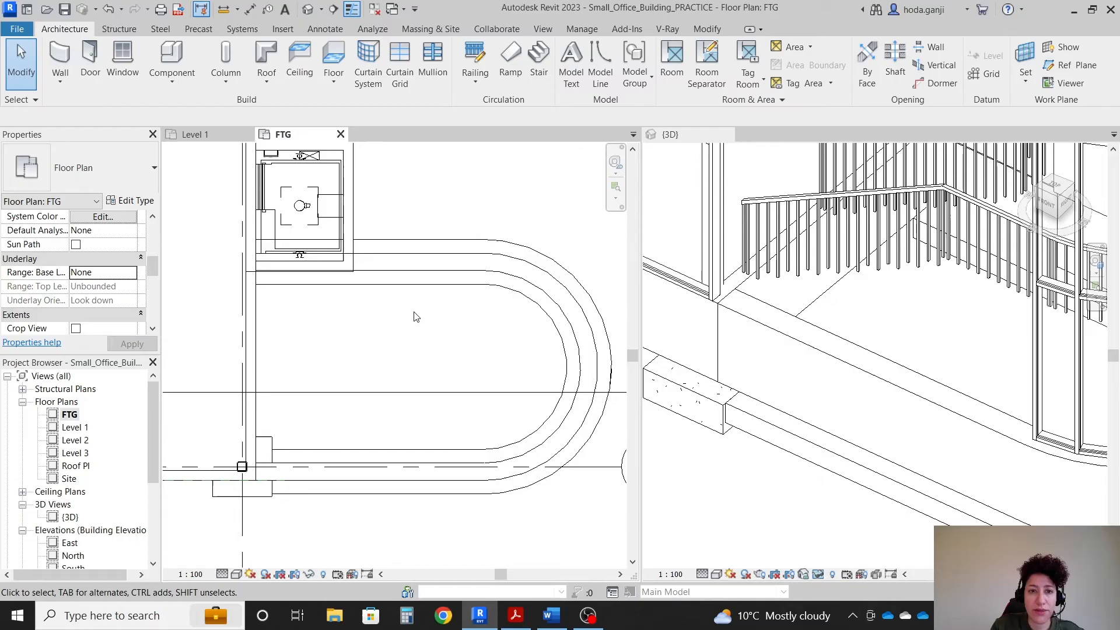
{"action": "left_click", "coordinate": [507, 273]}
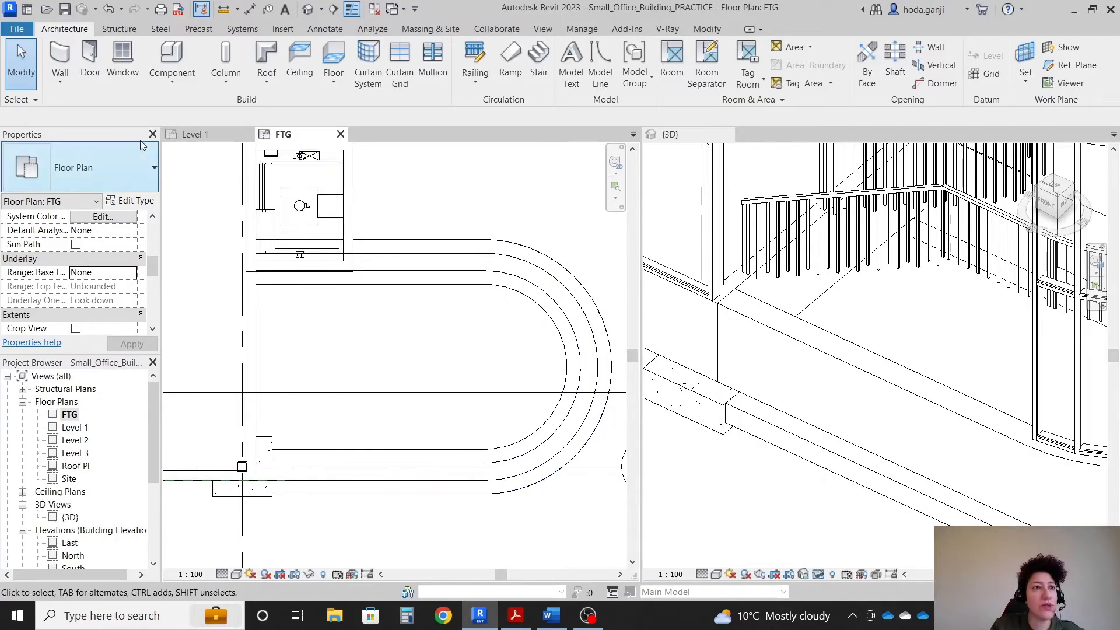
Create a Generic 150mm floor on Level 1 around the stair, trimming corners and answering the wall-attach prompt.
{"action": "left_click", "coordinate": [333, 61]}
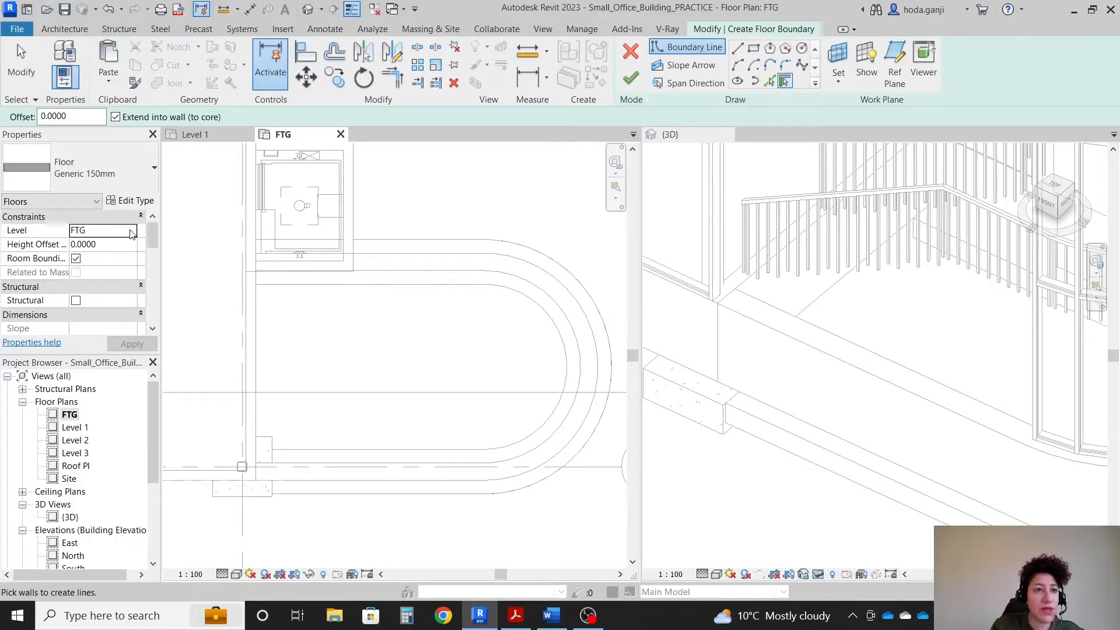
{"action": "left_click", "coordinate": [131, 230]}
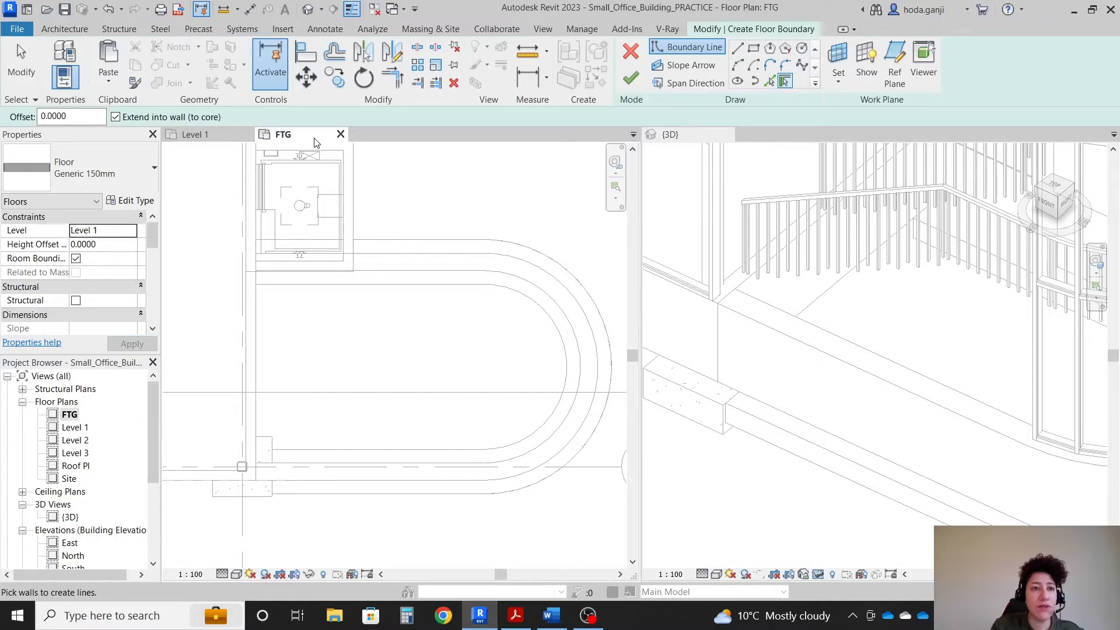
{"action": "mouse_move", "coordinate": [105, 235]}
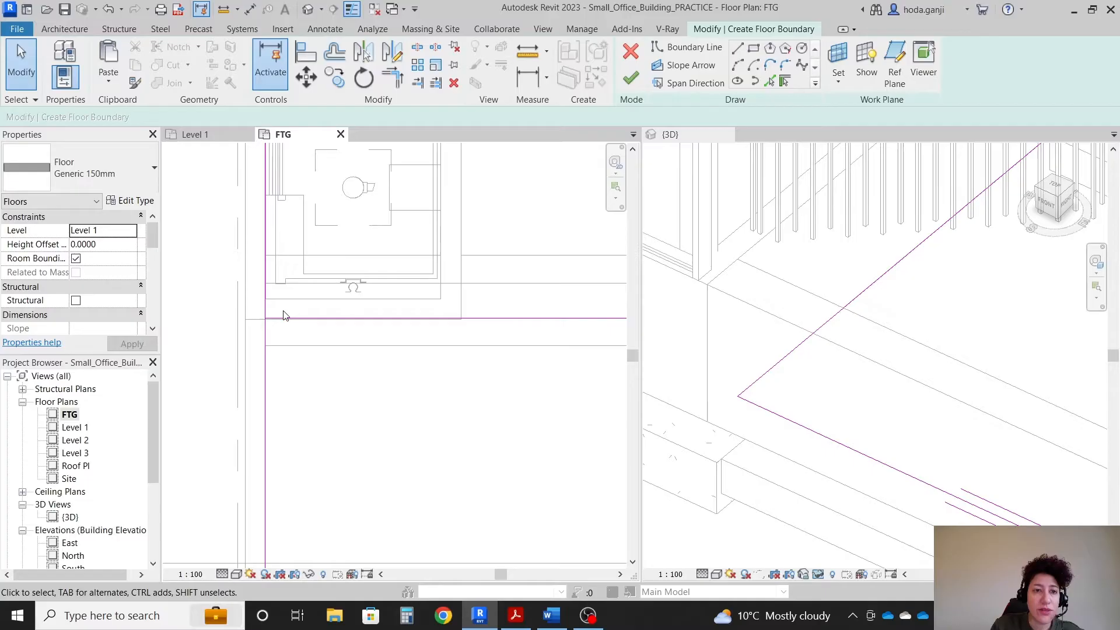
{"action": "left_click", "coordinate": [392, 77]}
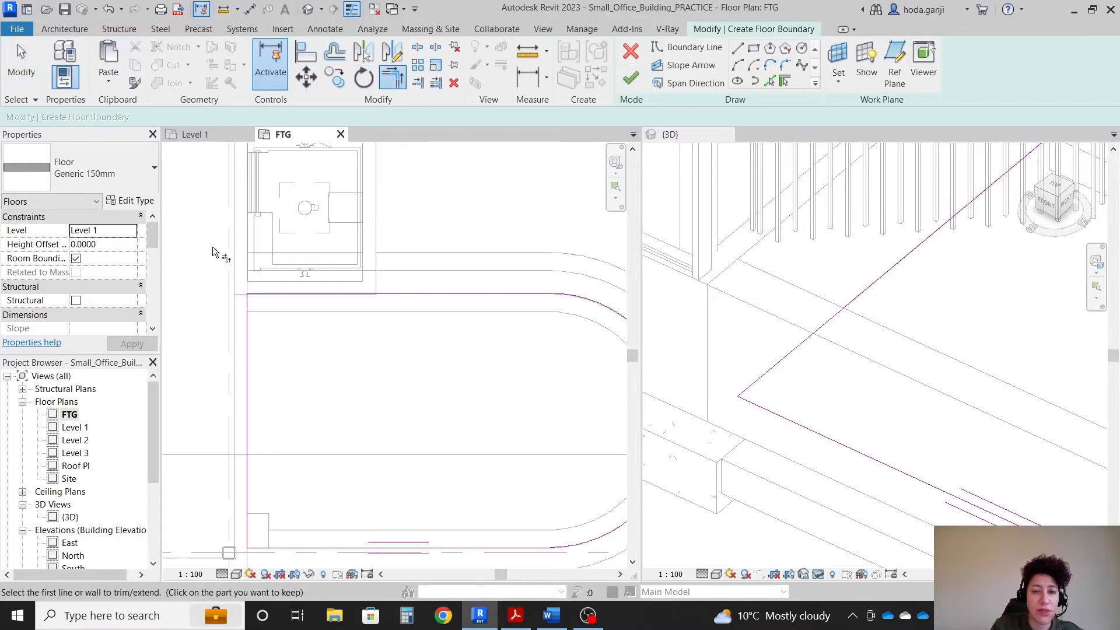
{"action": "left_click", "coordinate": [629, 78]}
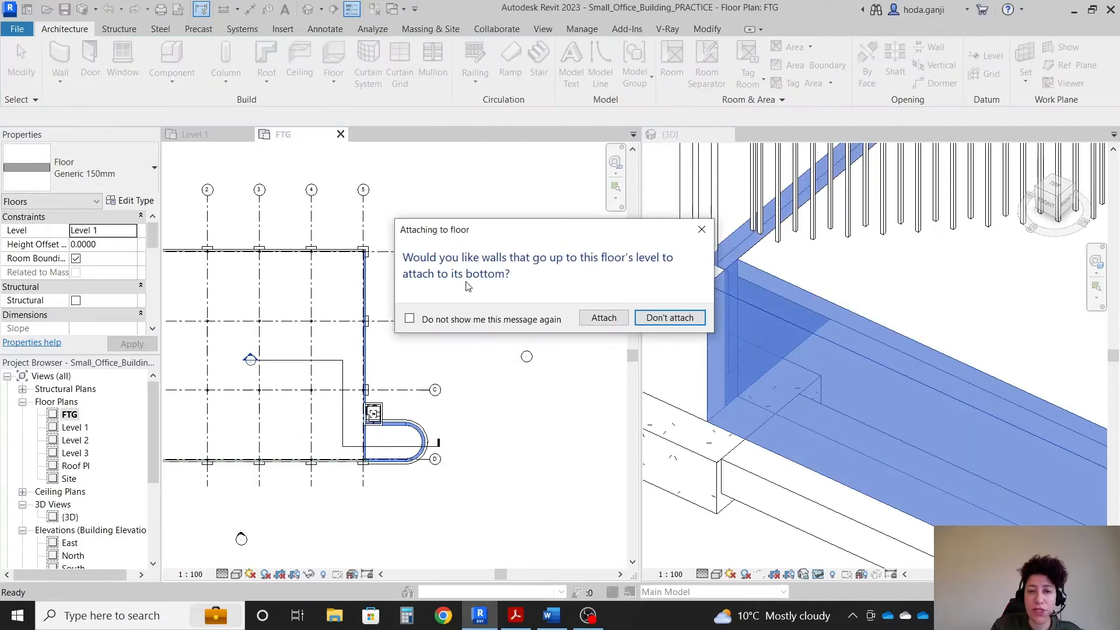
{"action": "left_click", "coordinate": [668, 317]}
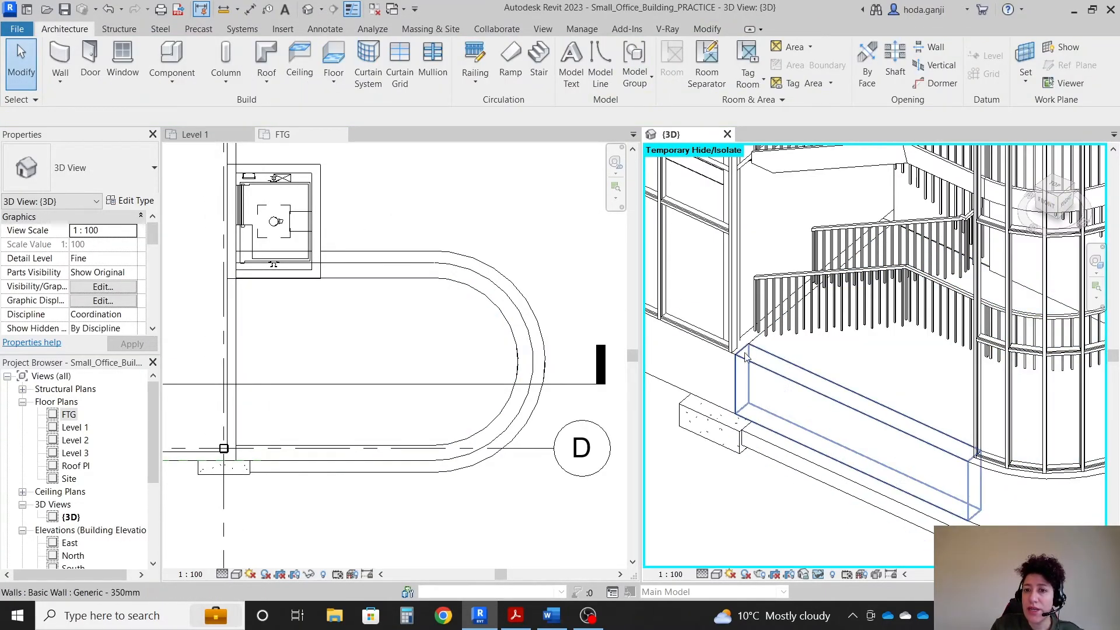
{"action": "mouse_move", "coordinate": [746, 349]}
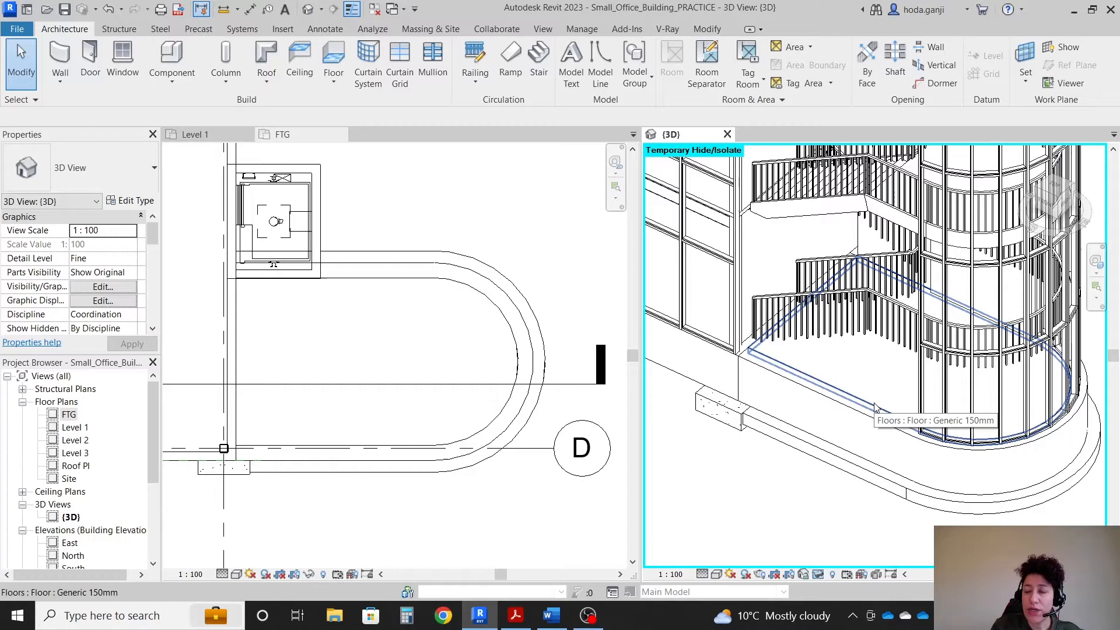
{"action": "mouse_move", "coordinate": [879, 411]}
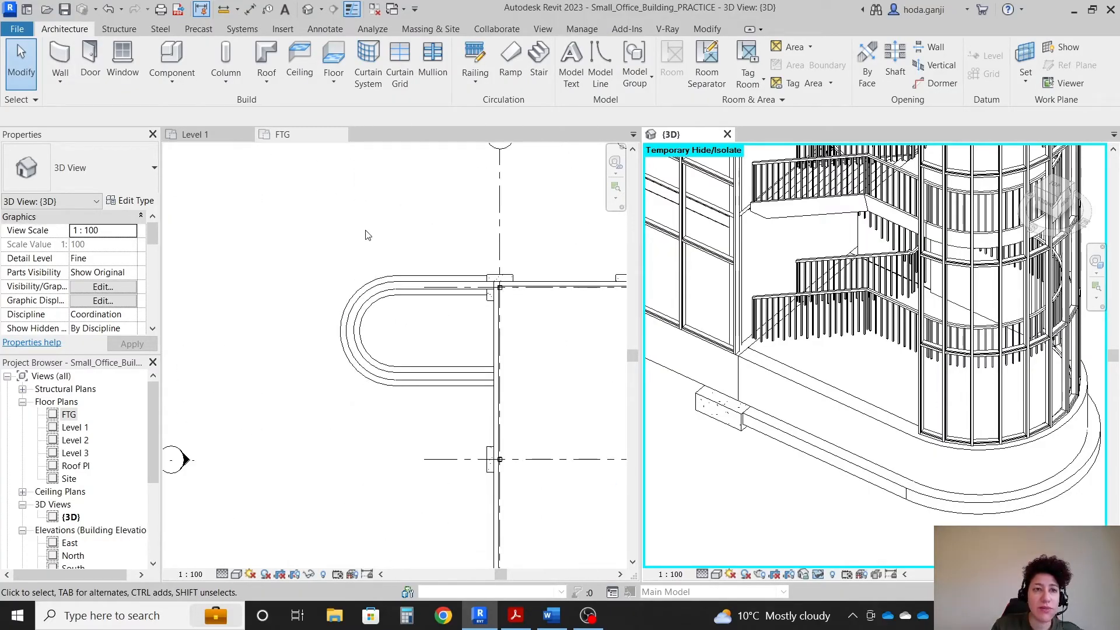
Create a second Generic 150mm Level 1 floor by picking the curved and straight enclosure walls.
{"action": "left_click", "coordinate": [333, 61]}
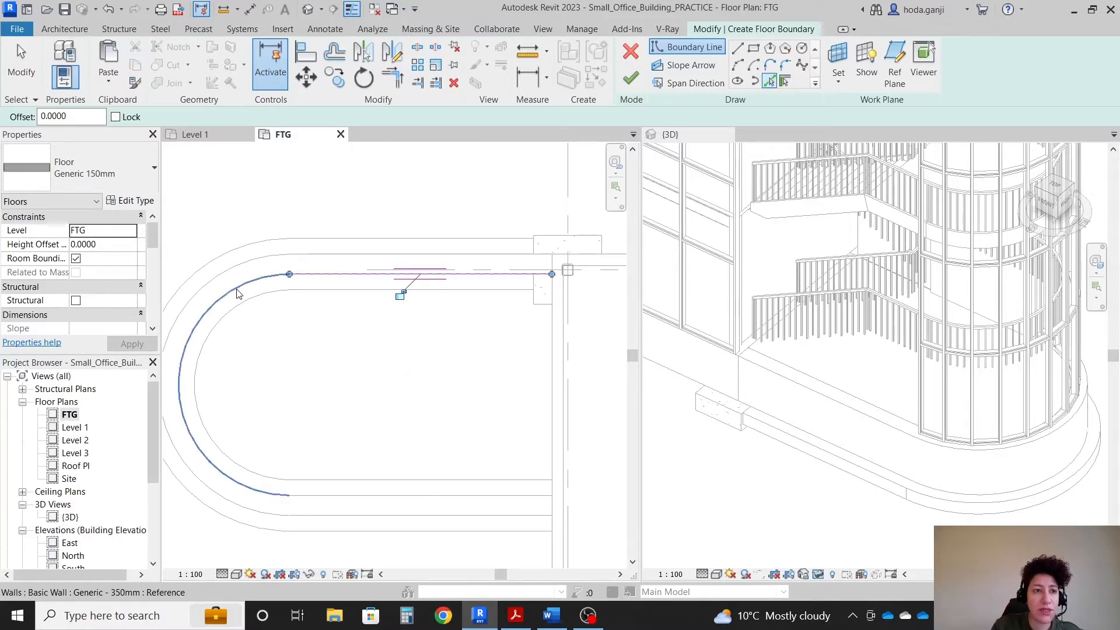
{"action": "left_click", "coordinate": [130, 230]}
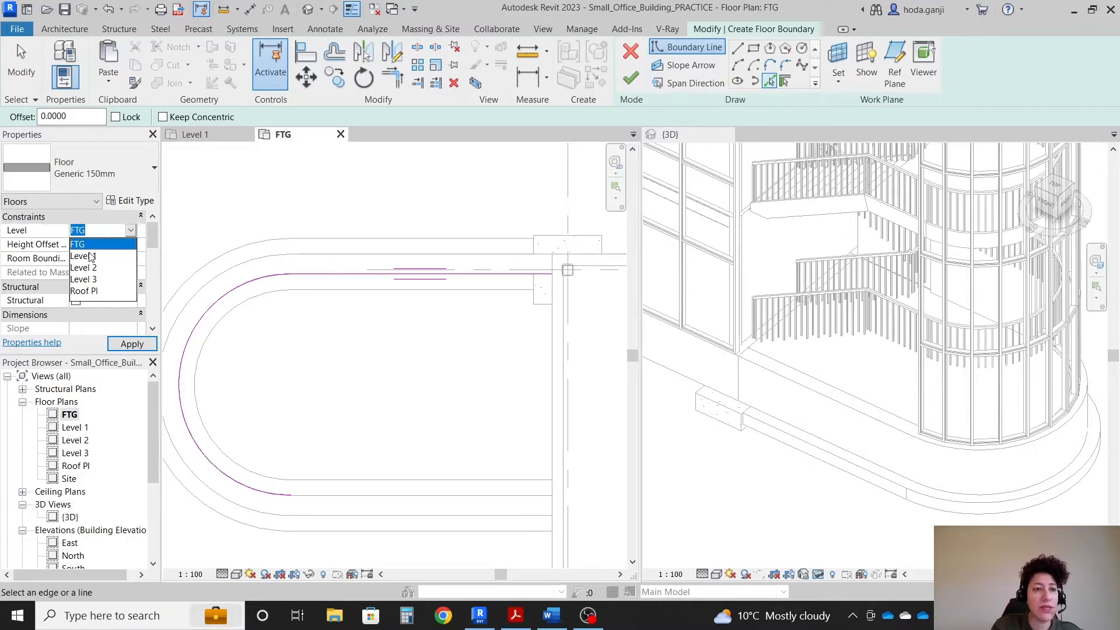
{"action": "left_click", "coordinate": [82, 256]}
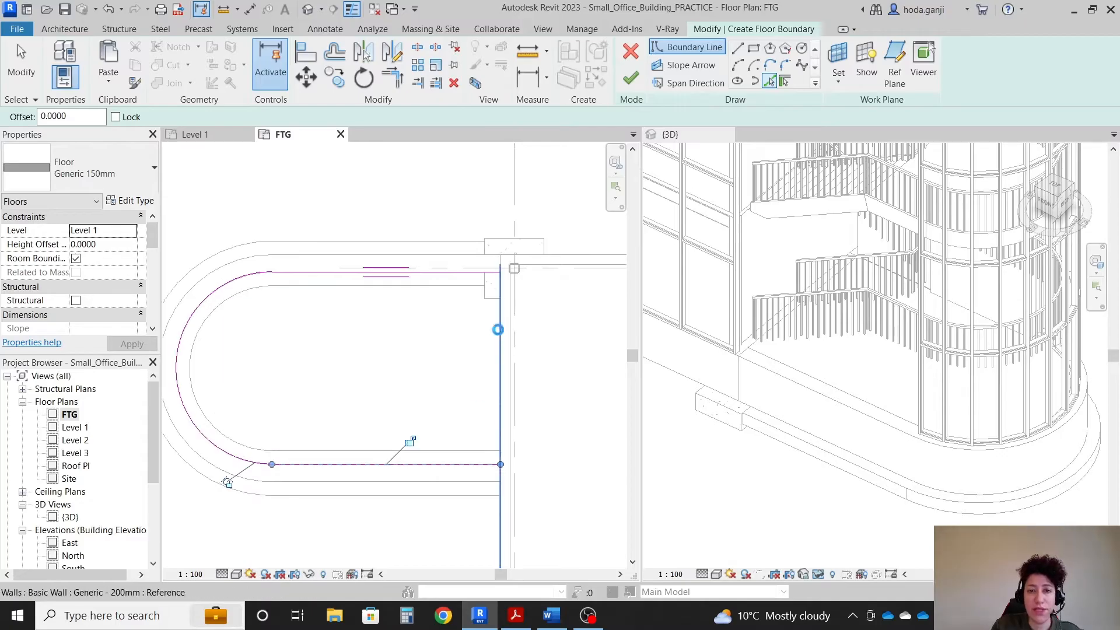
{"action": "left_click", "coordinate": [392, 77]}
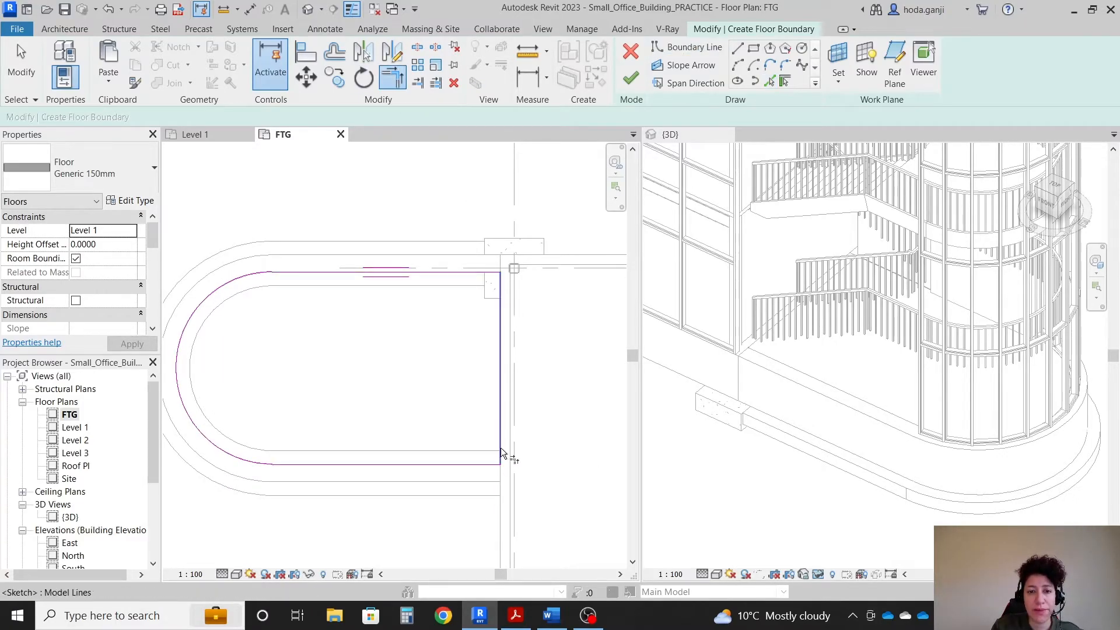
{"action": "left_click", "coordinate": [629, 77]}
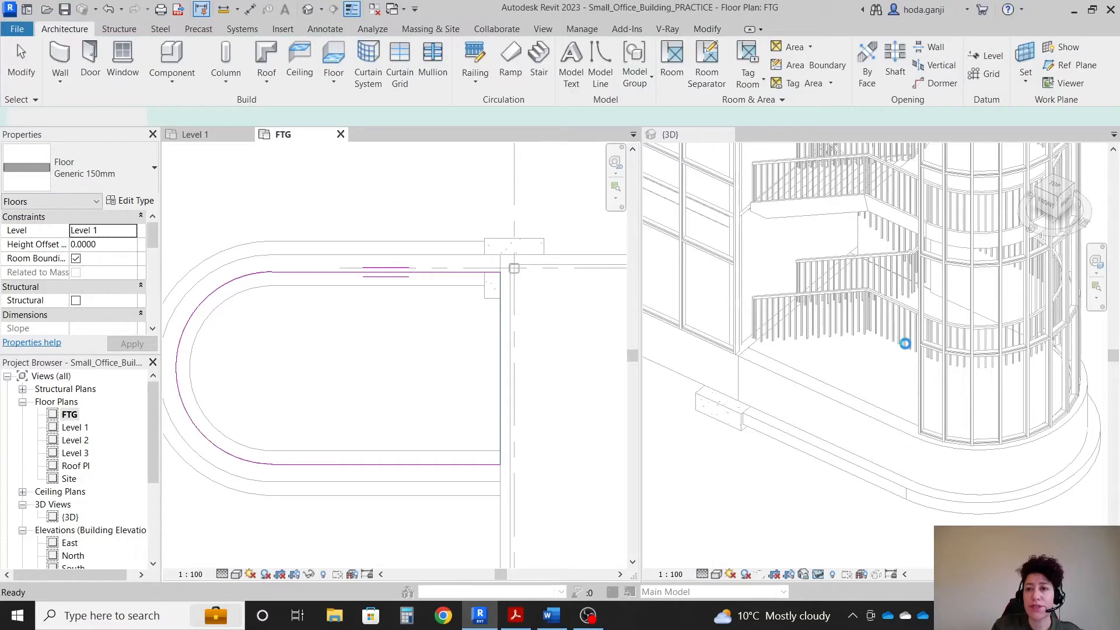
Check the slab in 3D, read the next 100mm slab instruction in Word and return to the Level 1 plan.
{"action": "left_click", "coordinate": [322, 357]}
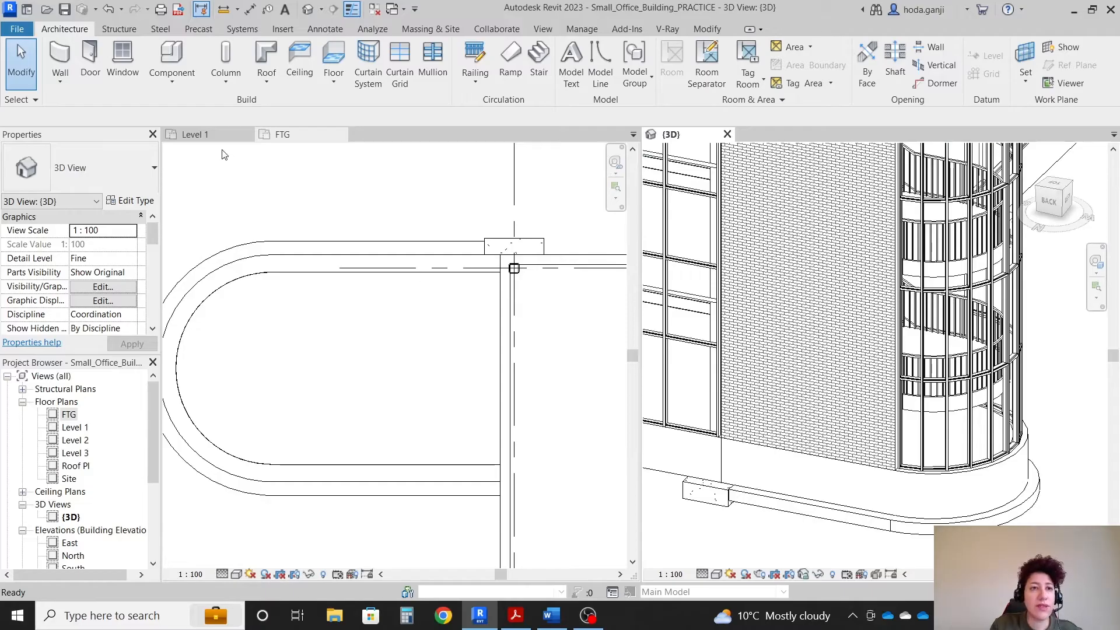
{"action": "left_click", "coordinate": [549, 615]}
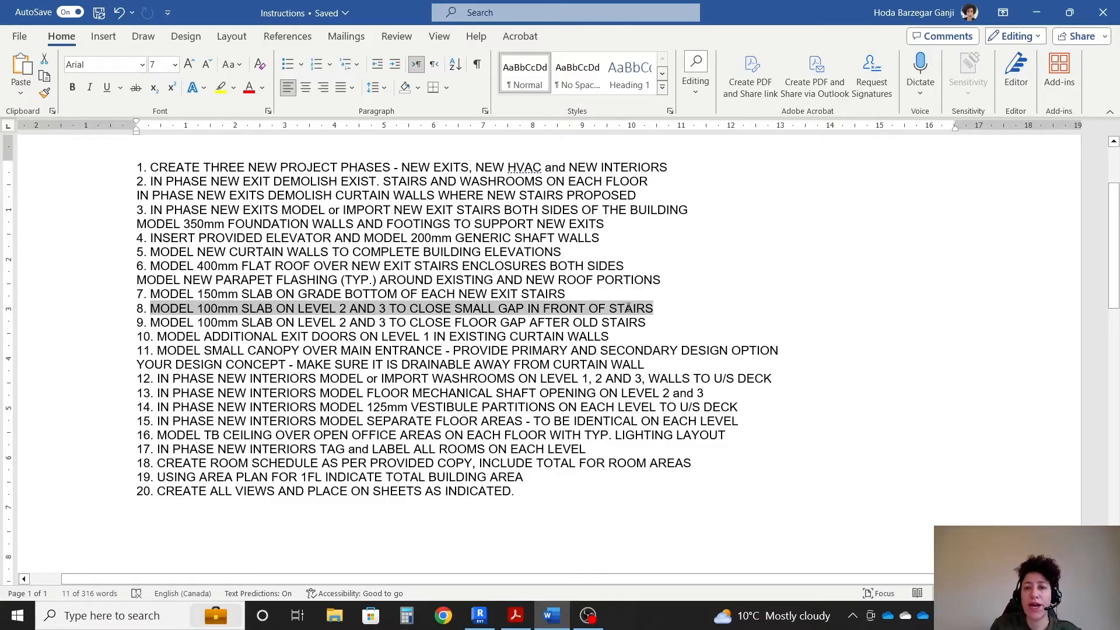
{"action": "left_click", "coordinate": [479, 614]}
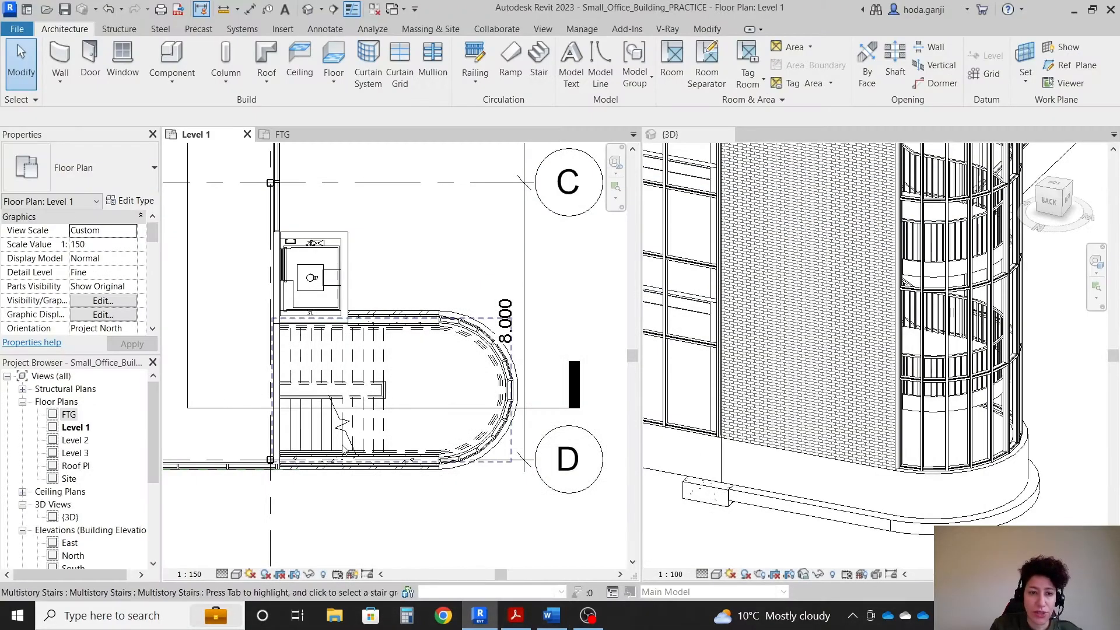
Open the Level 2 floor plan from the Project Browser beside the stairs-isolated 3D view.
{"action": "left_click", "coordinate": [670, 134]}
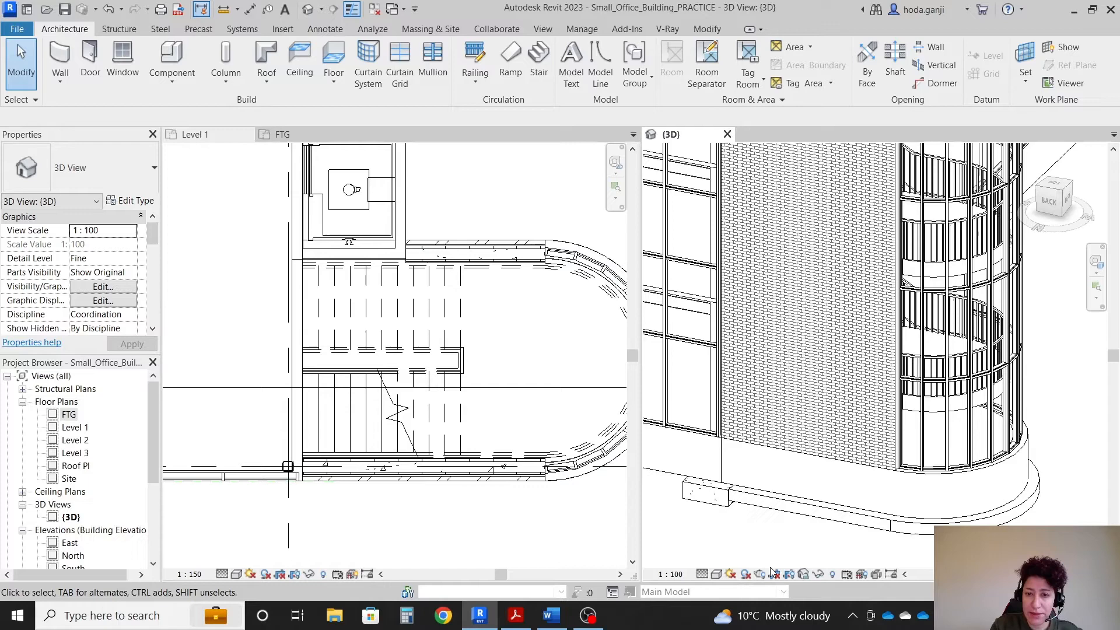
{"action": "mouse_move", "coordinate": [292, 375]}
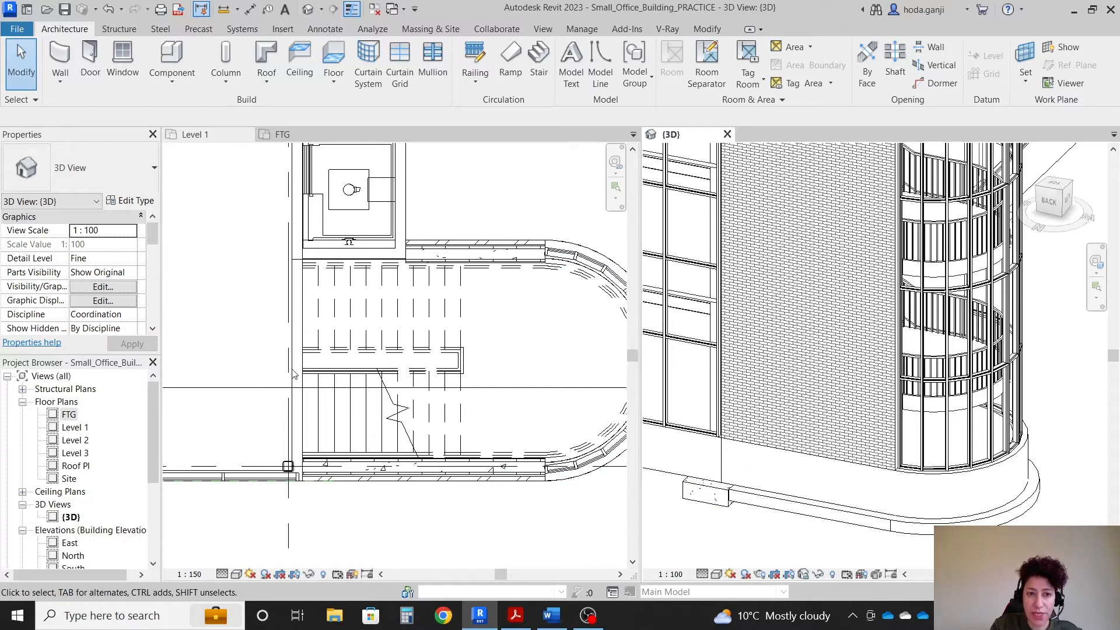
{"action": "left_click", "coordinate": [194, 134]}
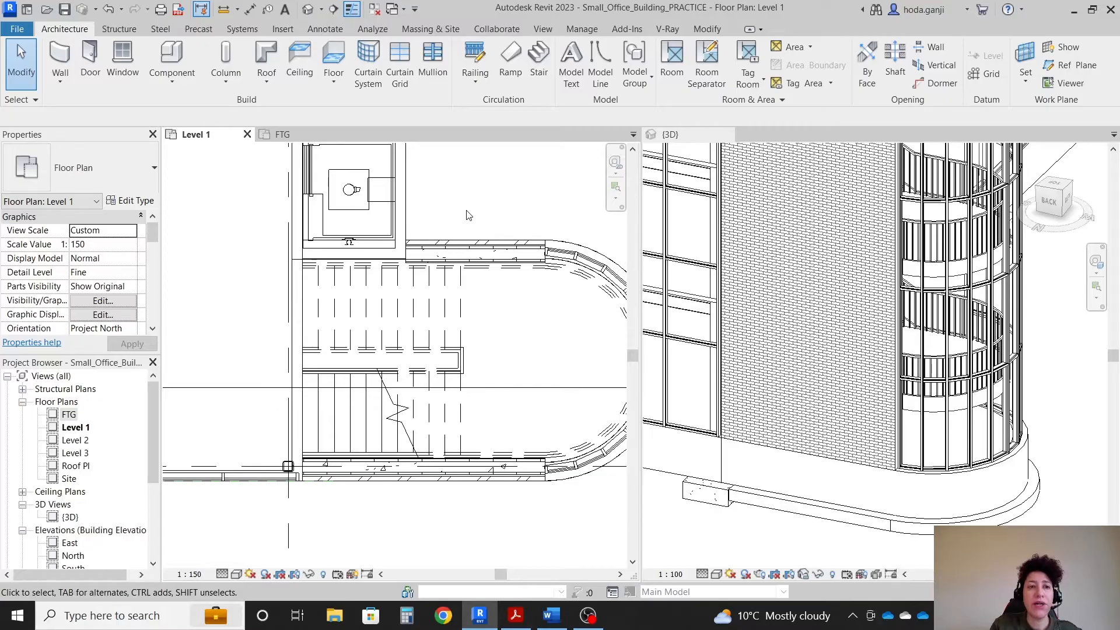
{"action": "double_click", "coordinate": [75, 439]}
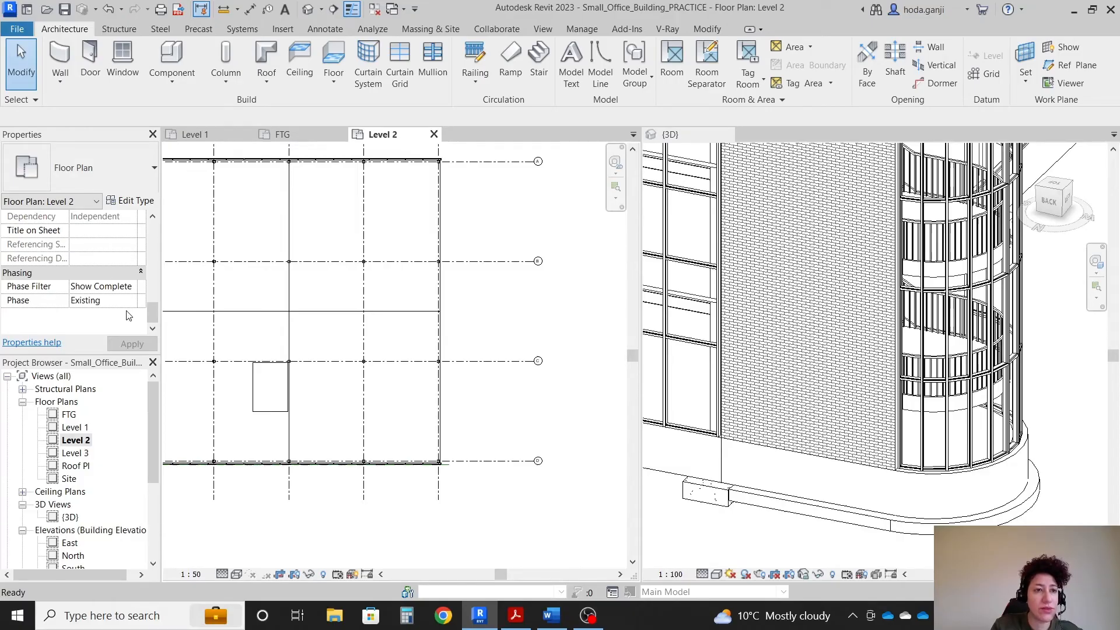
{"action": "left_click", "coordinate": [101, 300]}
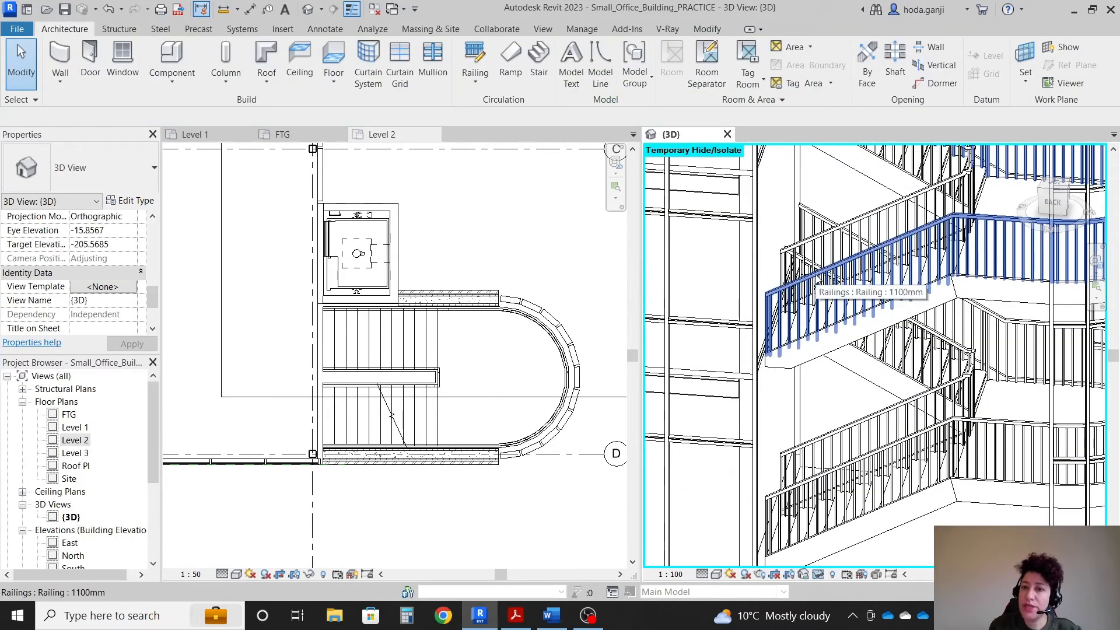
{"action": "left_click", "coordinate": [857, 256]}
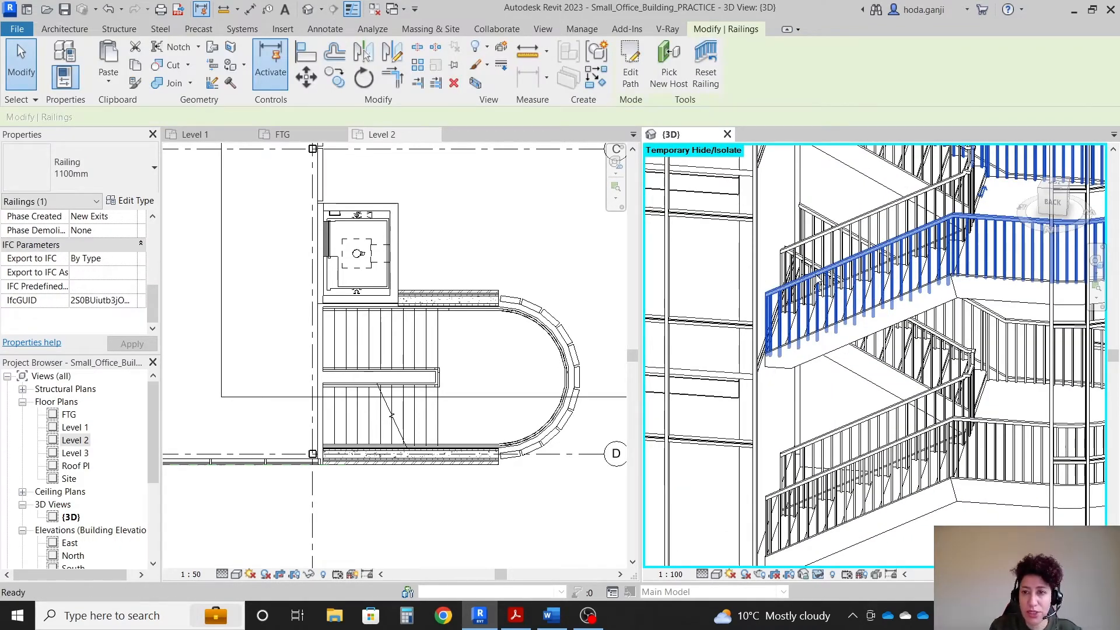
{"action": "left_click", "coordinate": [308, 574]}
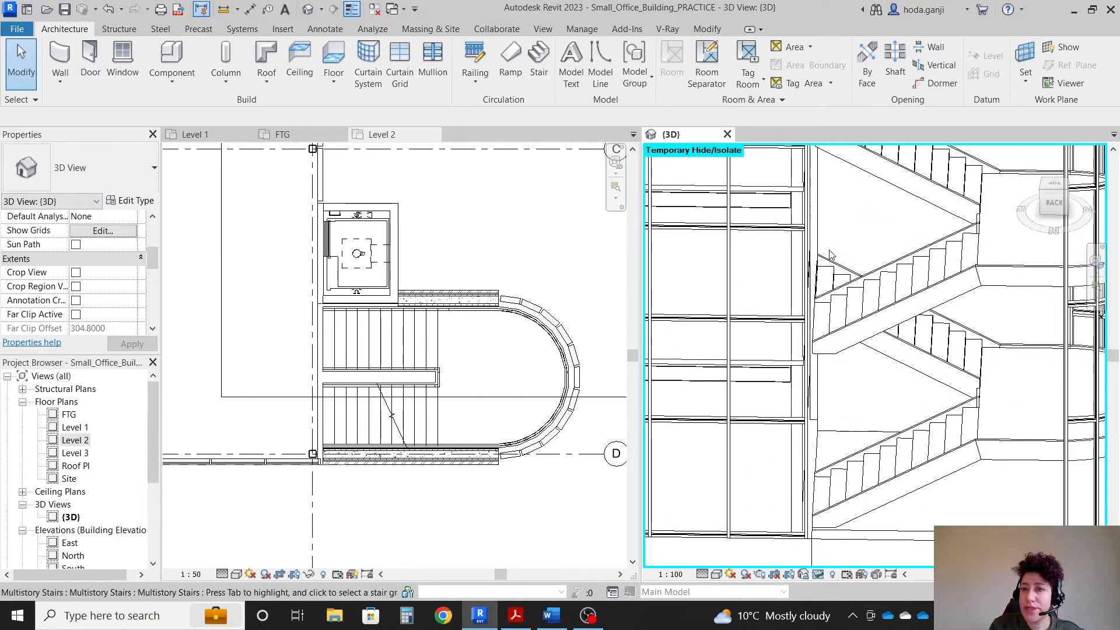
{"action": "left_click", "coordinate": [377, 134]}
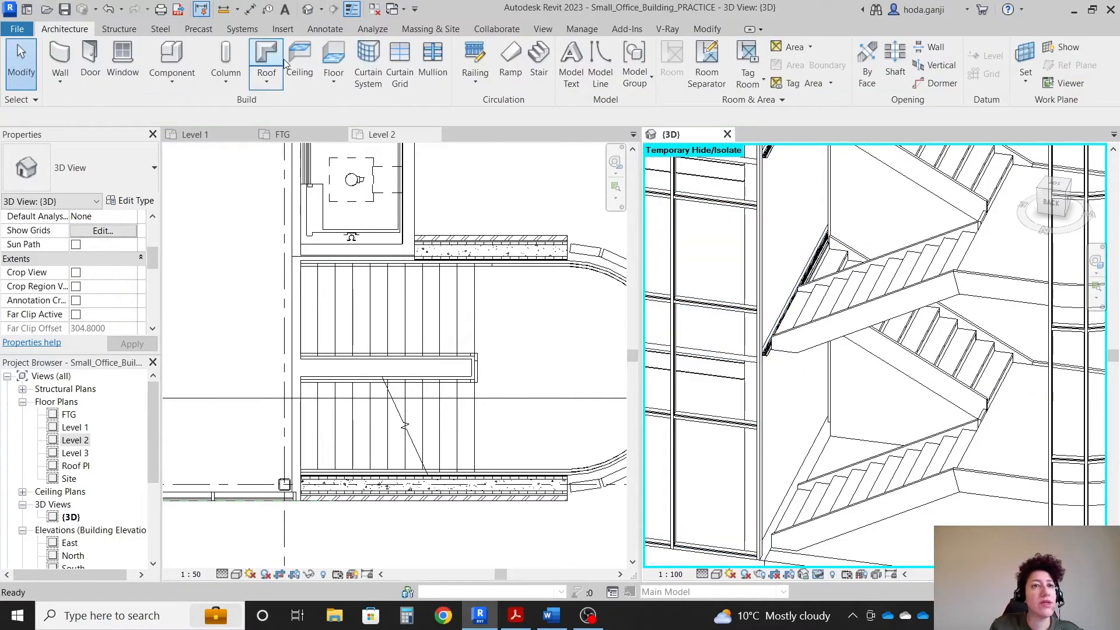
{"action": "left_click", "coordinate": [332, 61]}
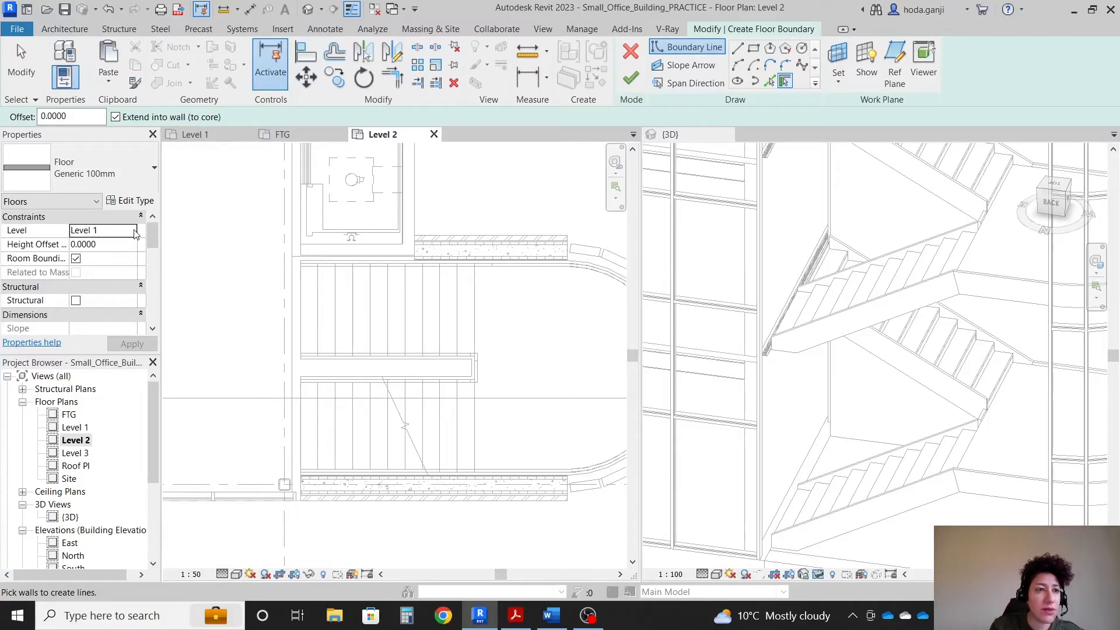
Create a Generic 100mm floor on Level 2 at the stair landing gap, trimming boundary lines to corners.
{"action": "left_click", "coordinate": [135, 230]}
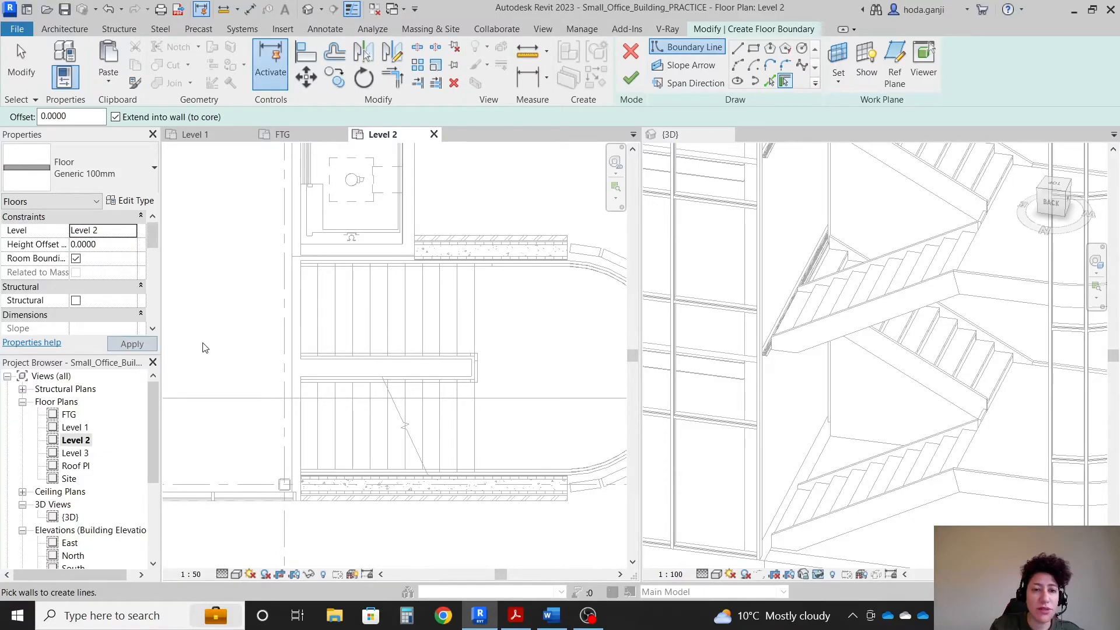
{"action": "mouse_move", "coordinate": [623, 125]}
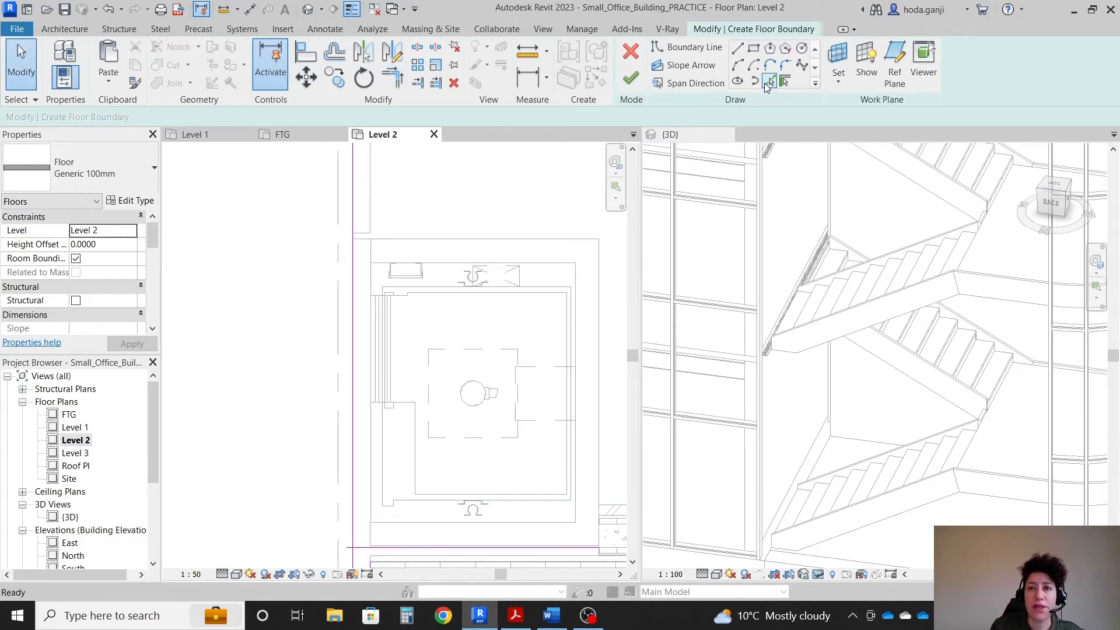
{"action": "left_click", "coordinate": [691, 47]}
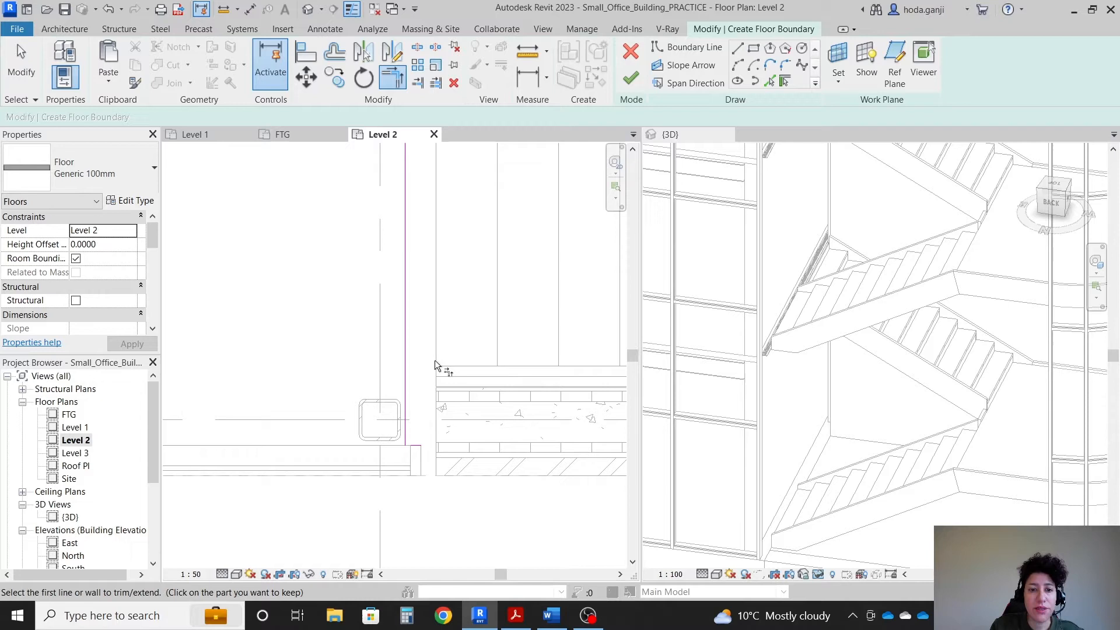
{"action": "left_click", "coordinate": [440, 364]}
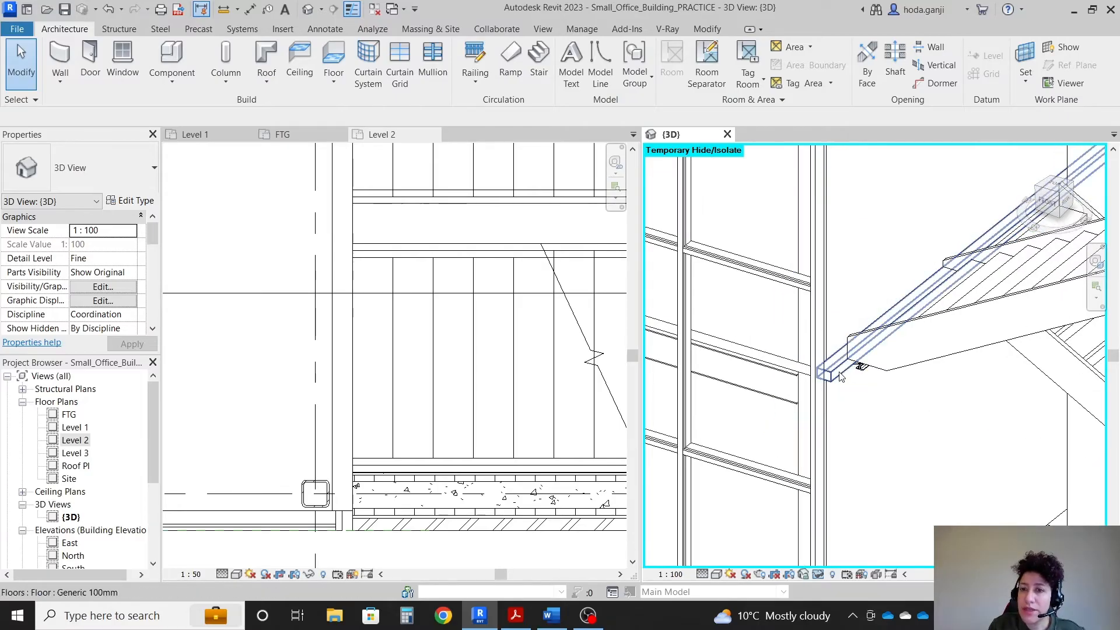
{"action": "left_click", "coordinate": [842, 371]}
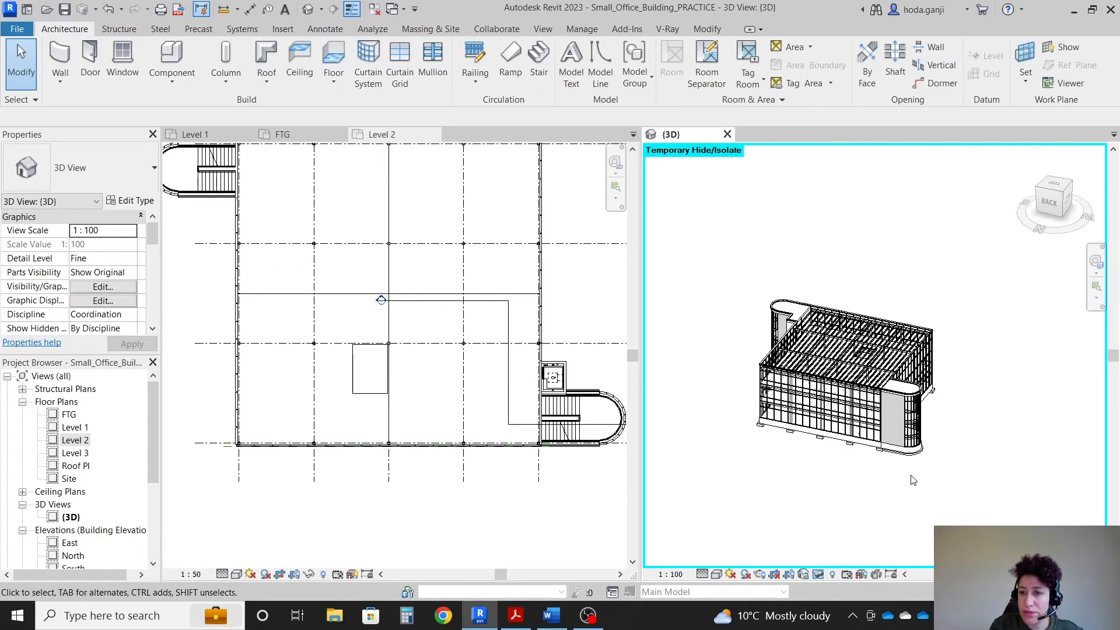
{"action": "left_click", "coordinate": [892, 322]}
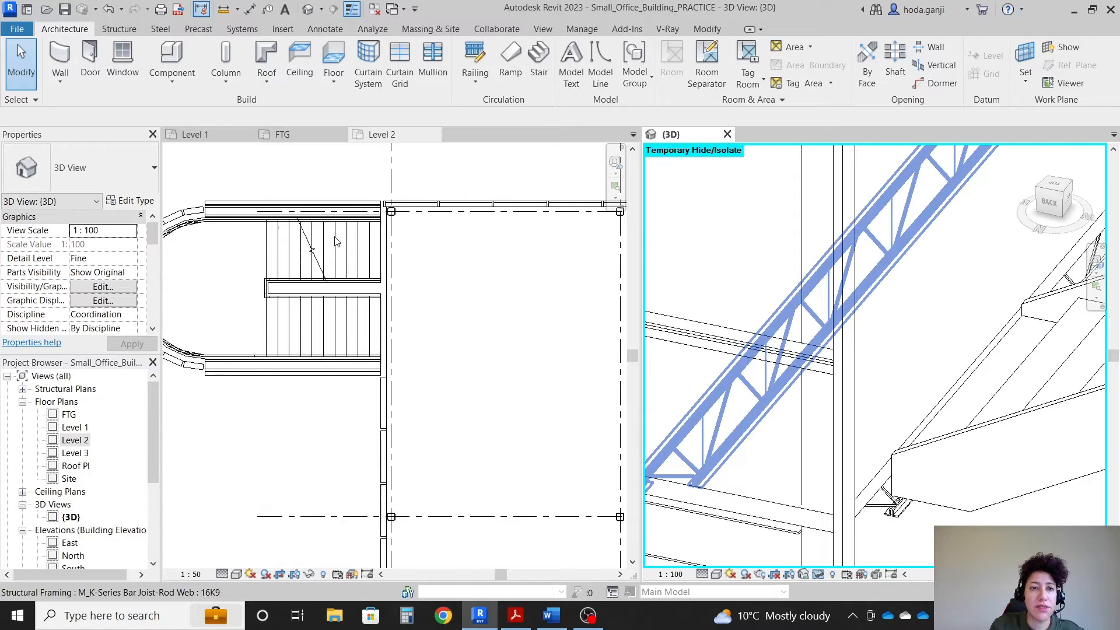
{"action": "left_click", "coordinate": [380, 134]}
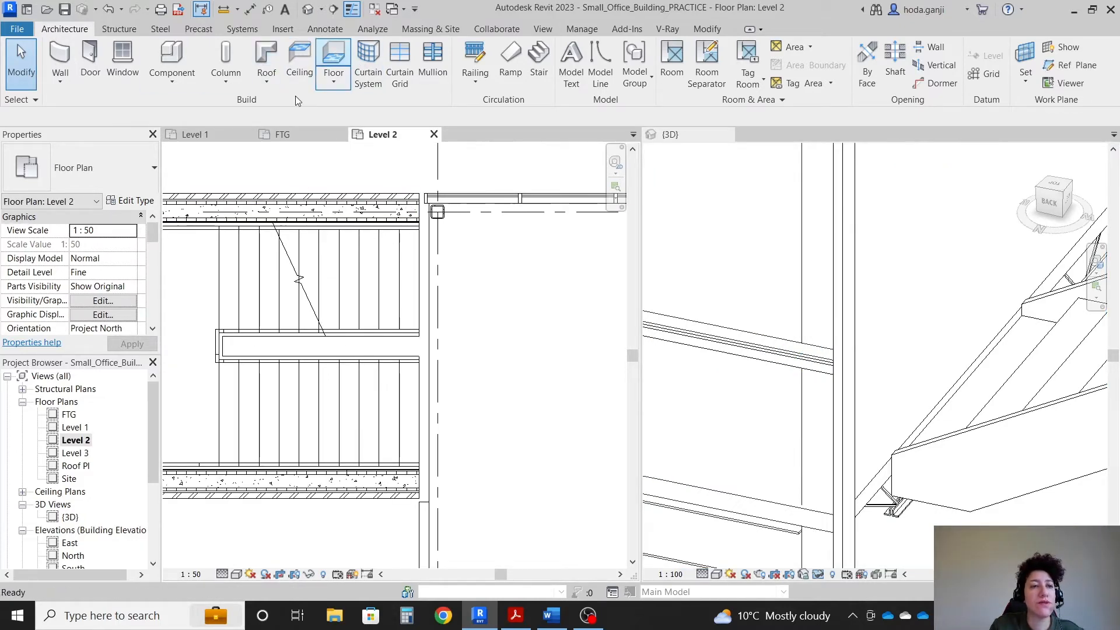
Sketch a matching 100mm Level 2 floor across the other stair's landing gap and finish it.
{"action": "left_click", "coordinate": [332, 61]}
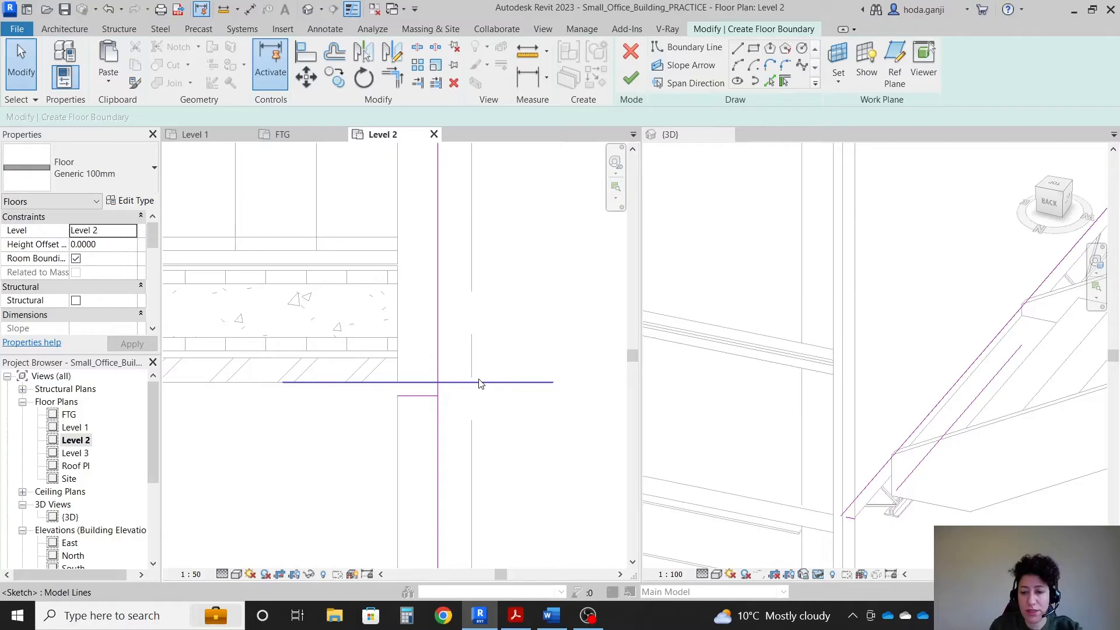
{"action": "left_click", "coordinate": [392, 77]}
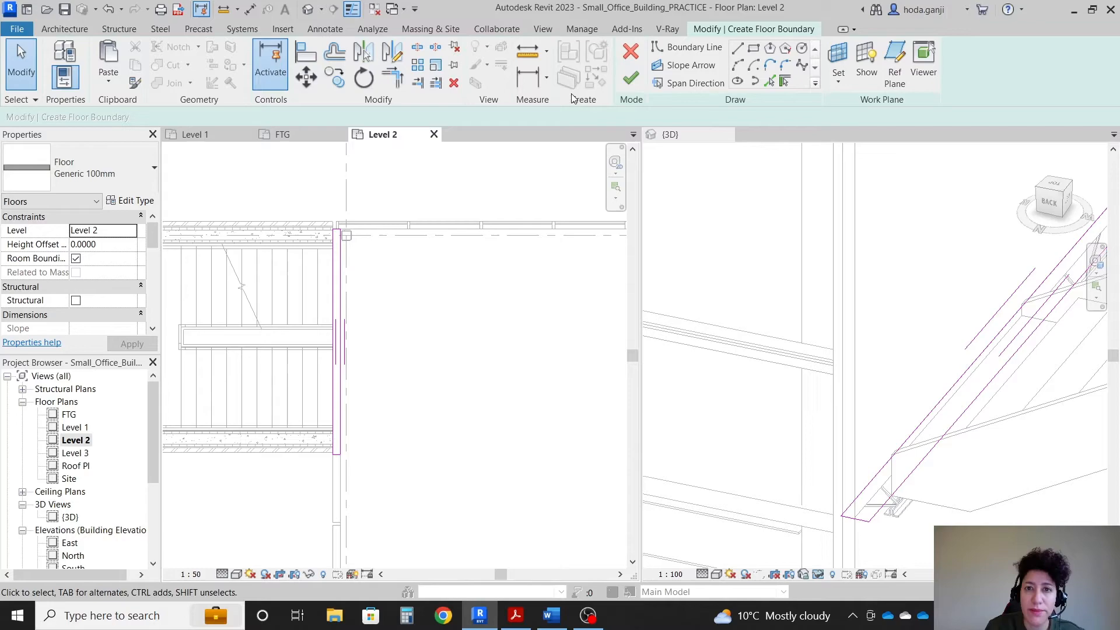
{"action": "left_click", "coordinate": [628, 77]}
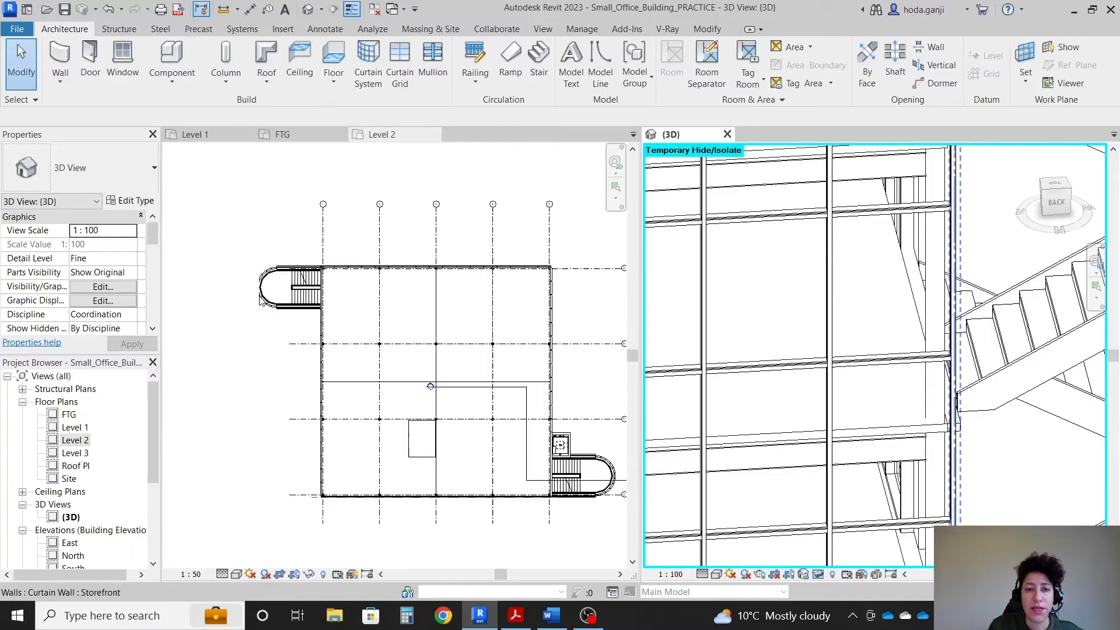
{"action": "left_click", "coordinate": [376, 135]}
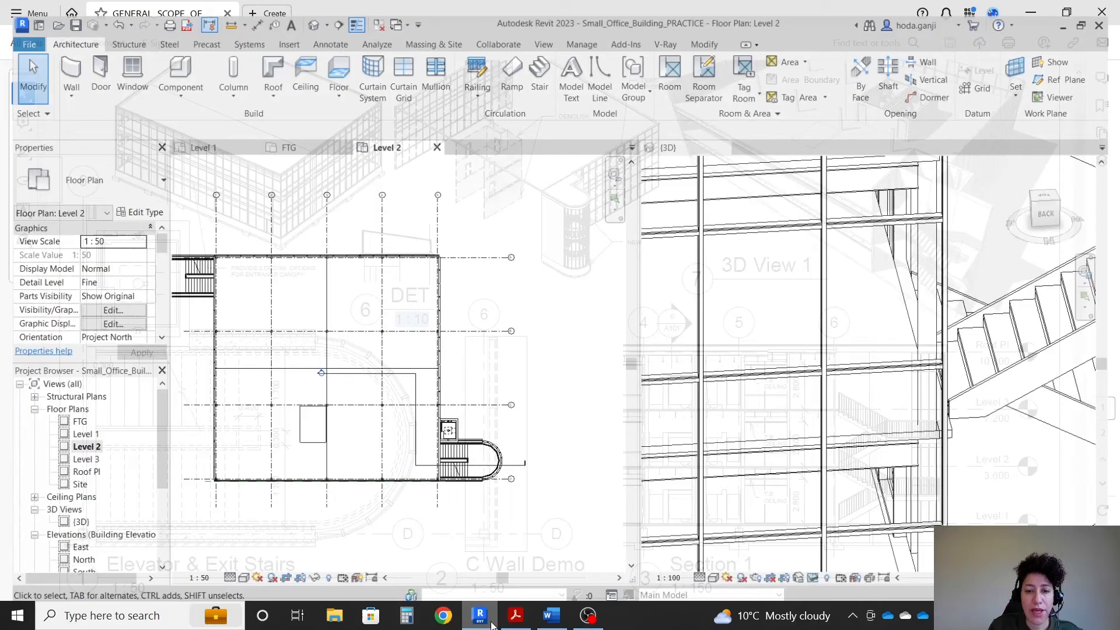
{"action": "left_click", "coordinate": [549, 615]}
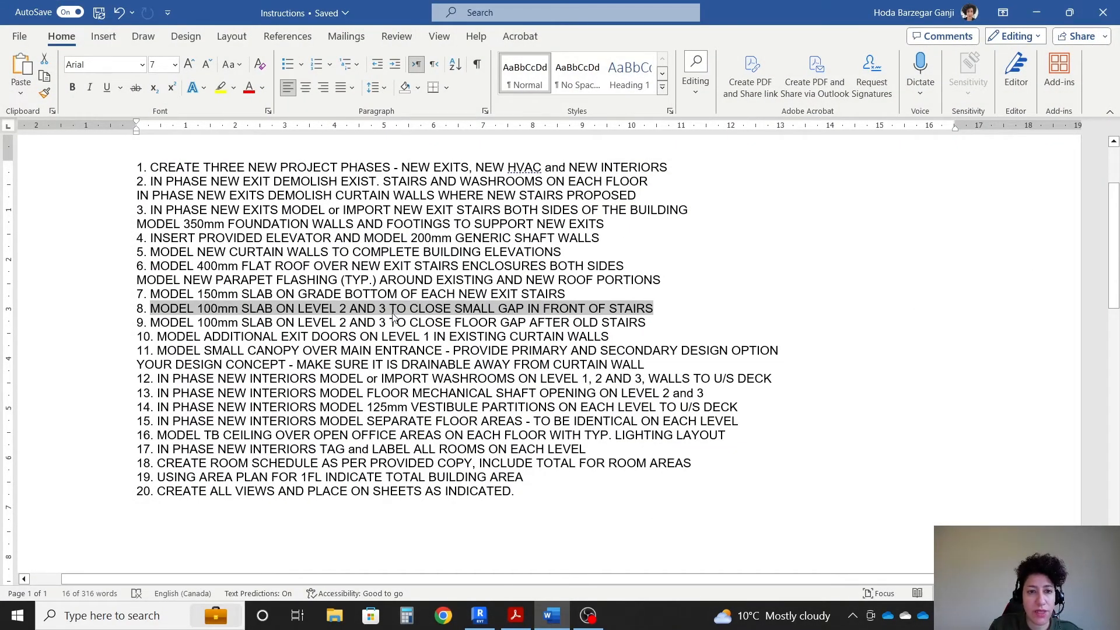
{"action": "left_click", "coordinate": [478, 615]}
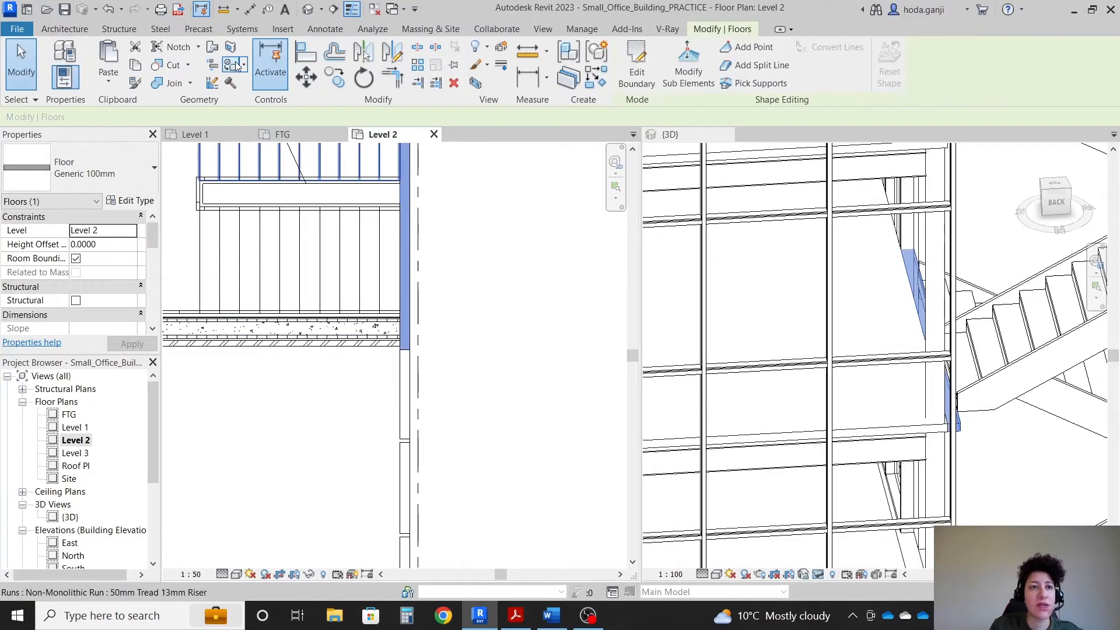
Paste the first copied 100mm slab Aligned to Selected Levels onto Level 3.
{"action": "left_click", "coordinate": [107, 64]}
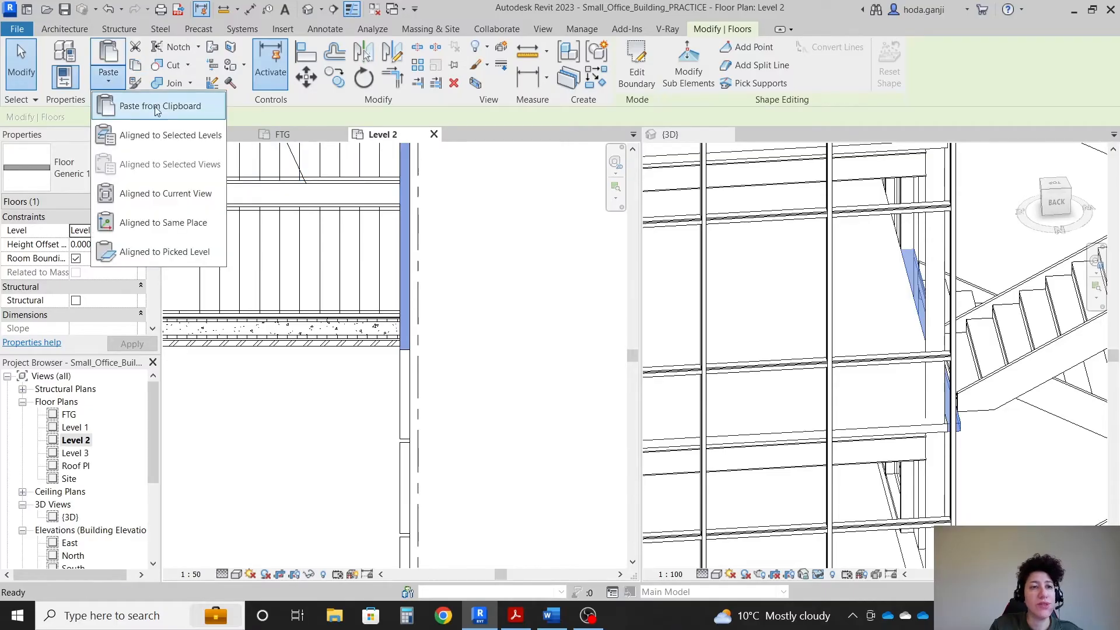
{"action": "left_click", "coordinate": [177, 135]}
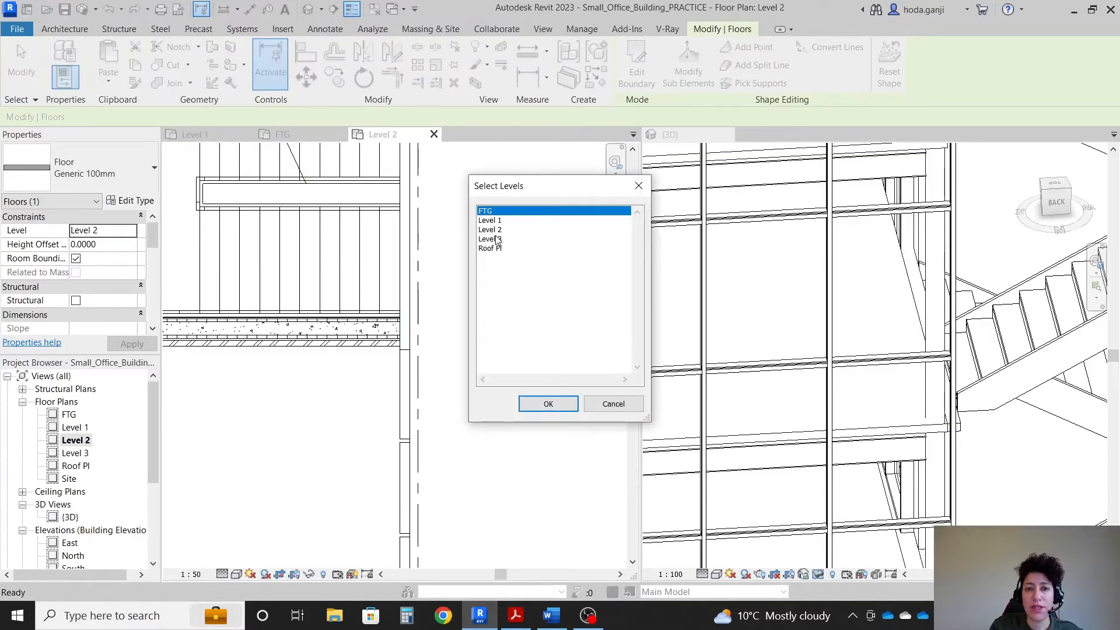
{"action": "left_click", "coordinate": [548, 404]}
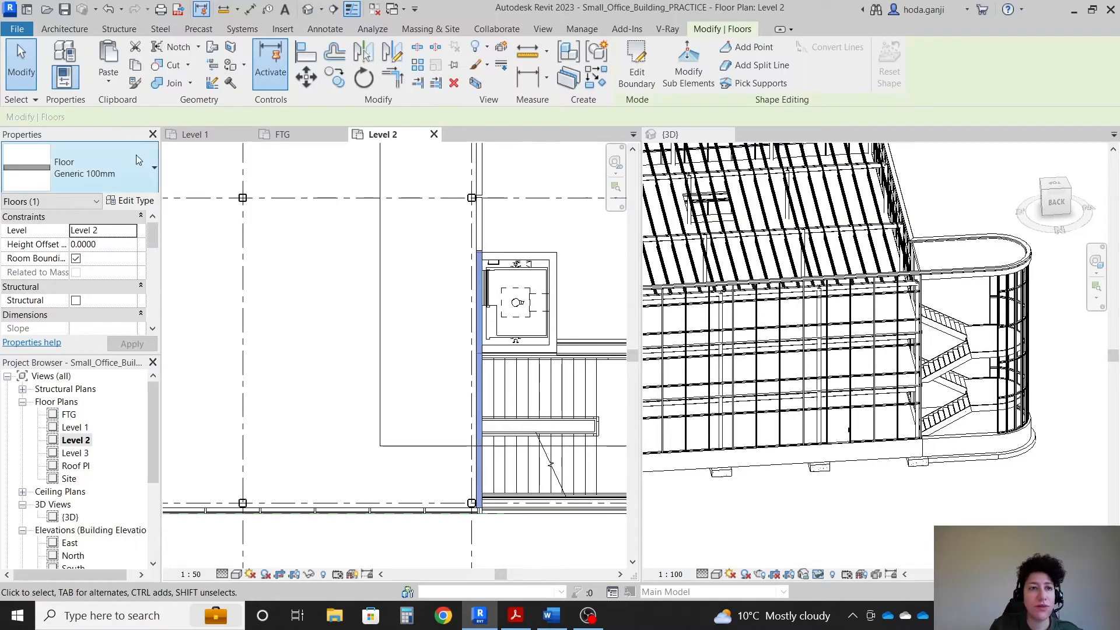
Paste the second slab onto Level 3 the same way and review instruction item 9.
{"action": "left_click", "coordinate": [107, 73]}
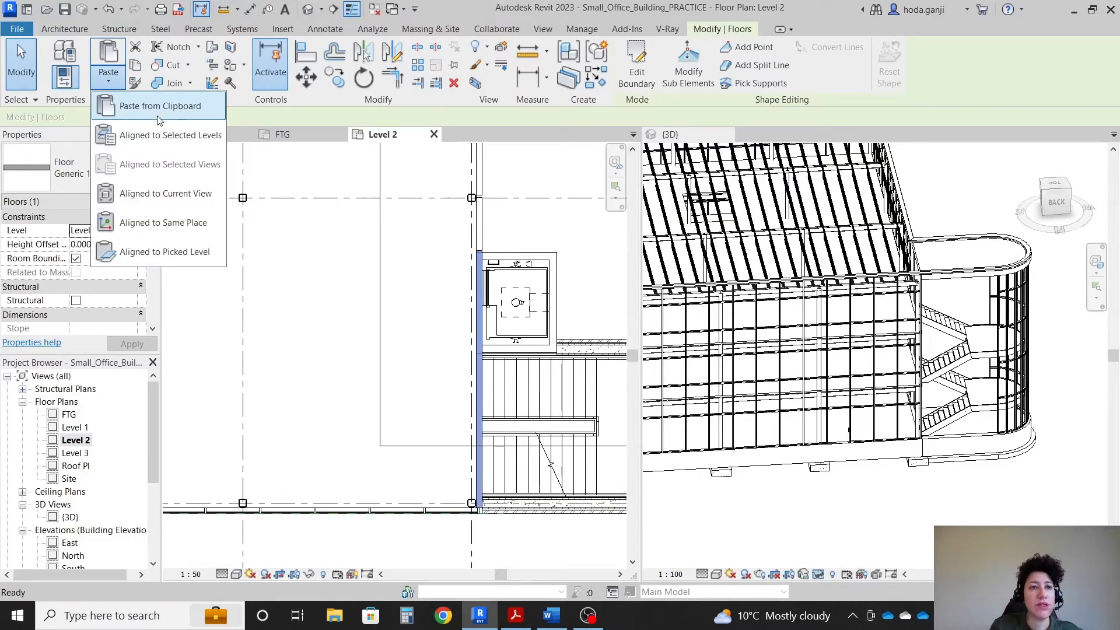
{"action": "left_click", "coordinate": [179, 135]}
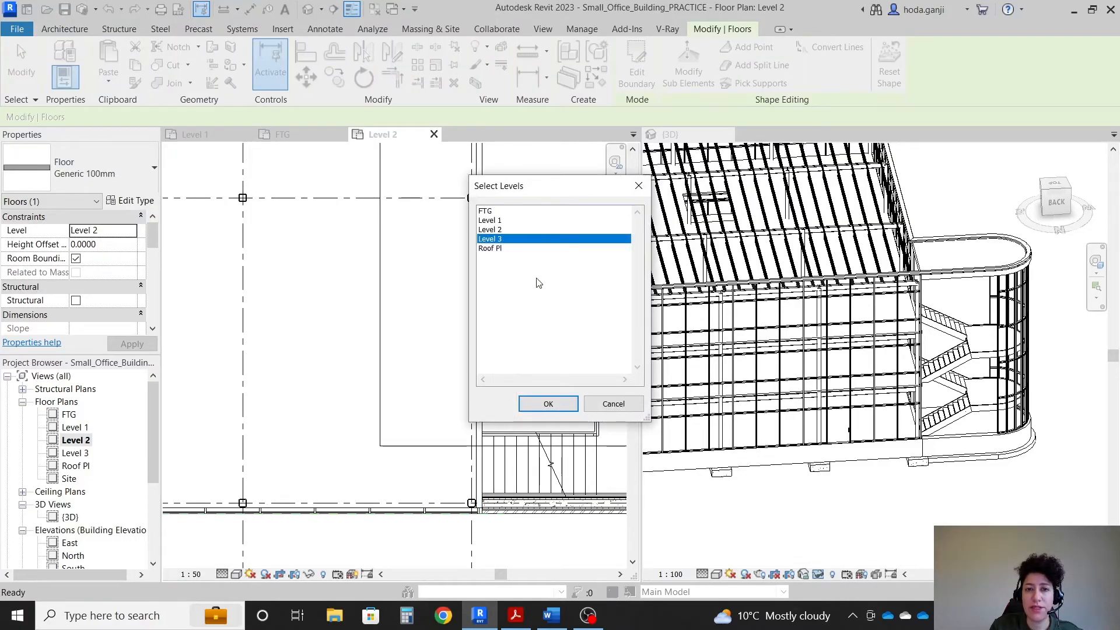
{"action": "left_click", "coordinate": [549, 615]}
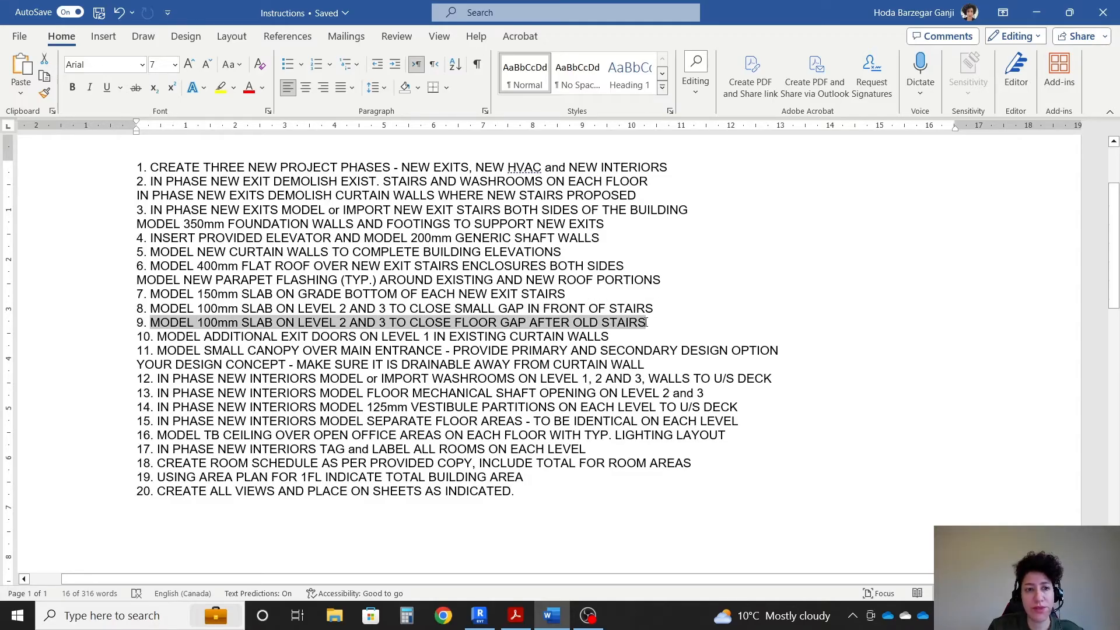
{"action": "left_click", "coordinate": [480, 614]}
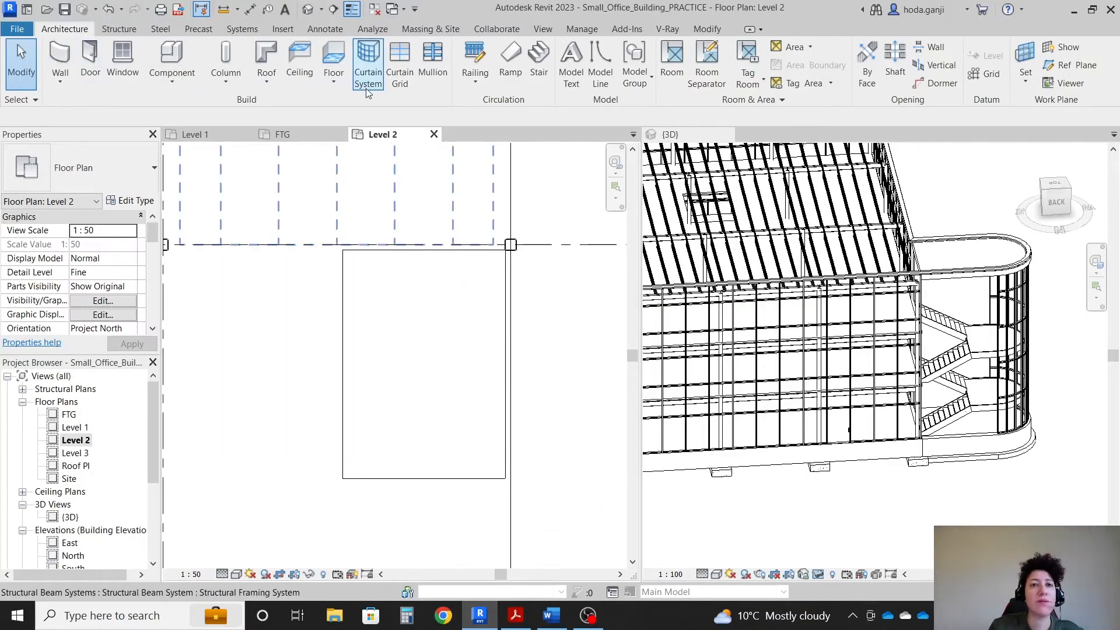
Draw a Generic 100mm floor slab as a rectangle over the old stair gap on Level 2.
{"action": "left_click", "coordinate": [333, 61]}
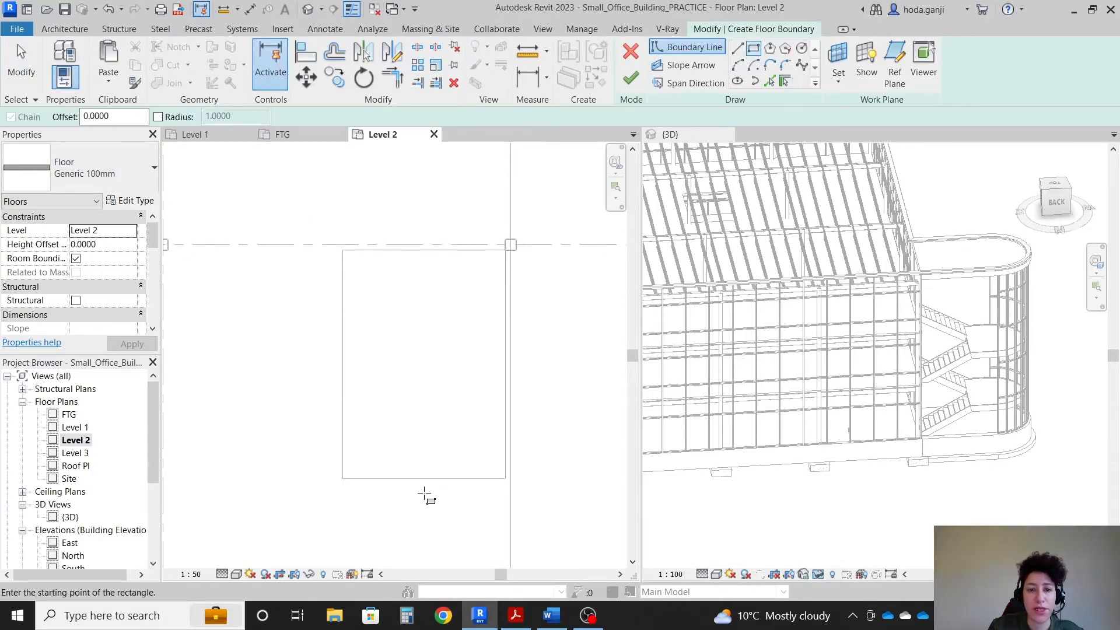
{"action": "left_click", "coordinate": [343, 250]}
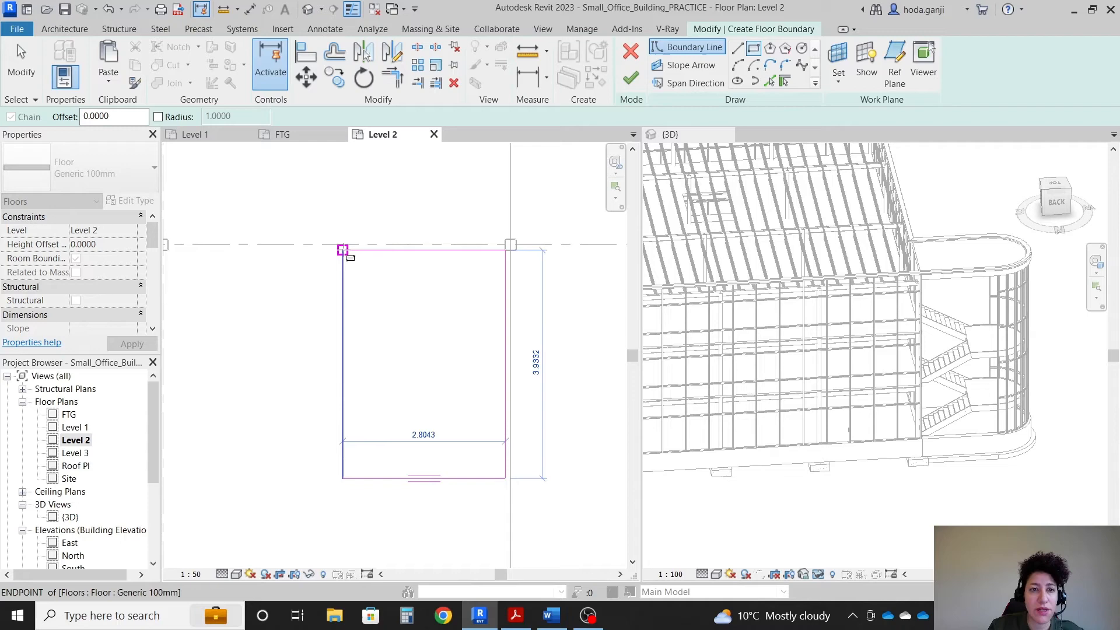
{"action": "left_click", "coordinate": [628, 77]}
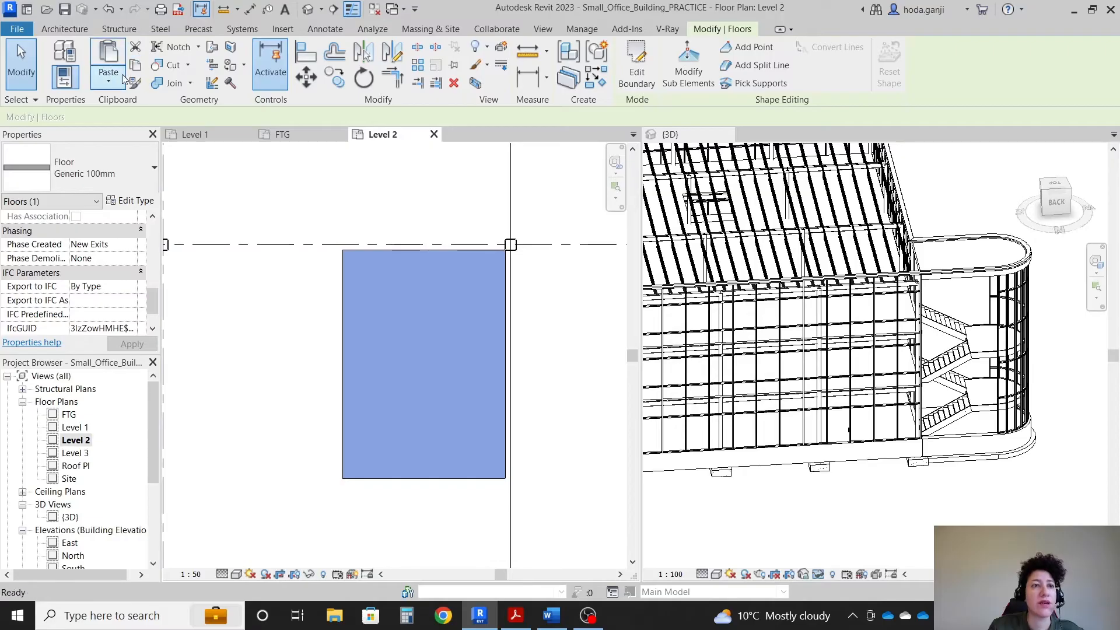
Paste the new slab aligned to Level 3 and return to the instruction list.
{"action": "left_click", "coordinate": [107, 78]}
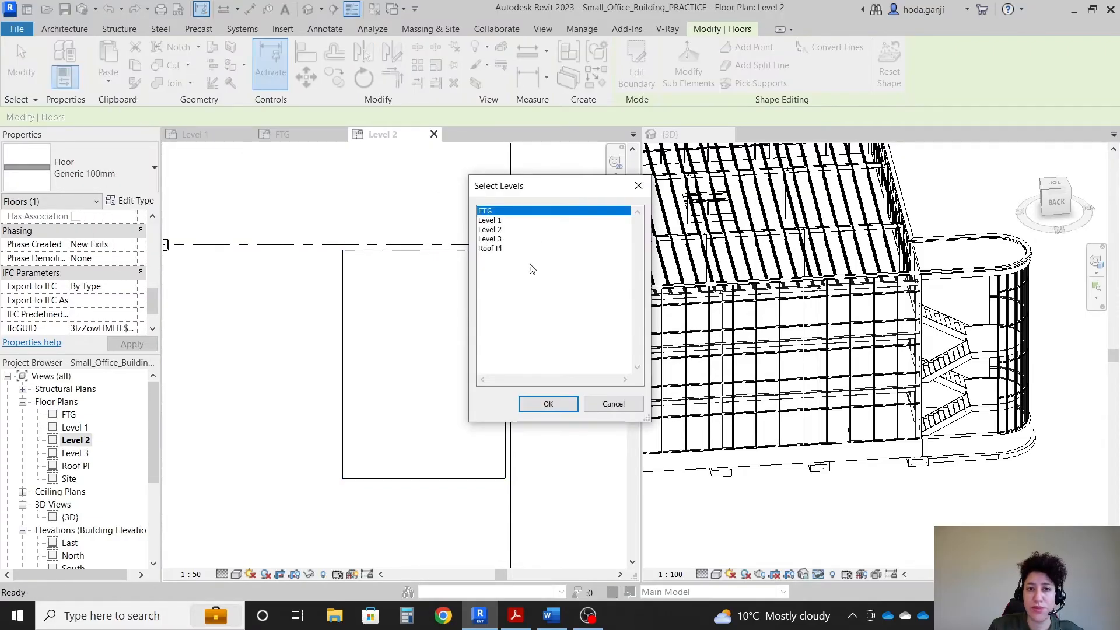
{"action": "left_click", "coordinate": [548, 404]}
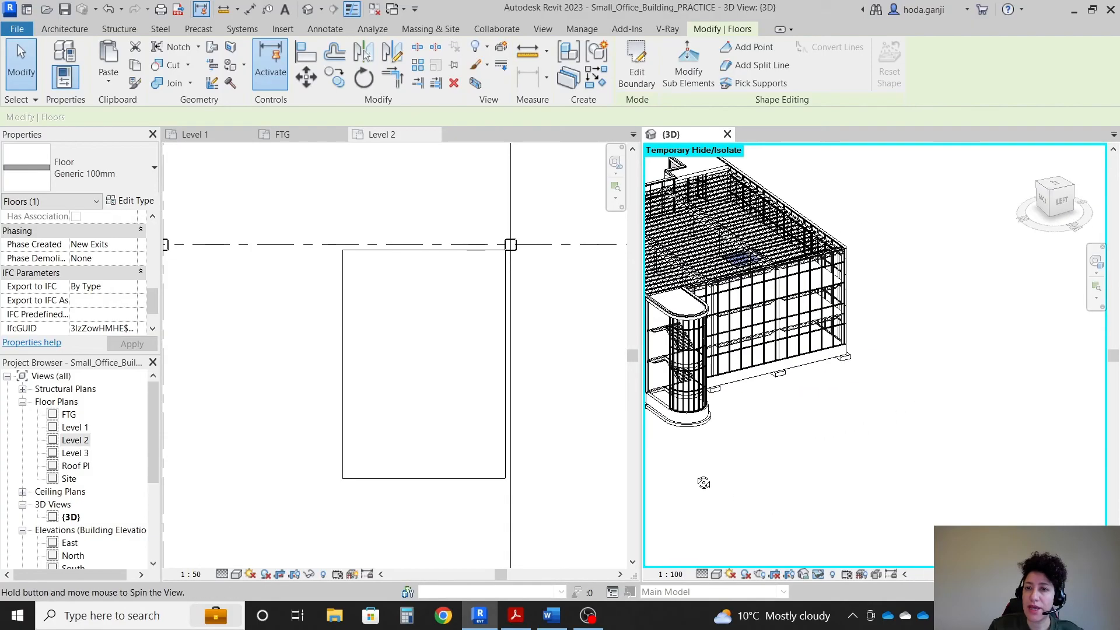
{"action": "left_click", "coordinate": [549, 614]}
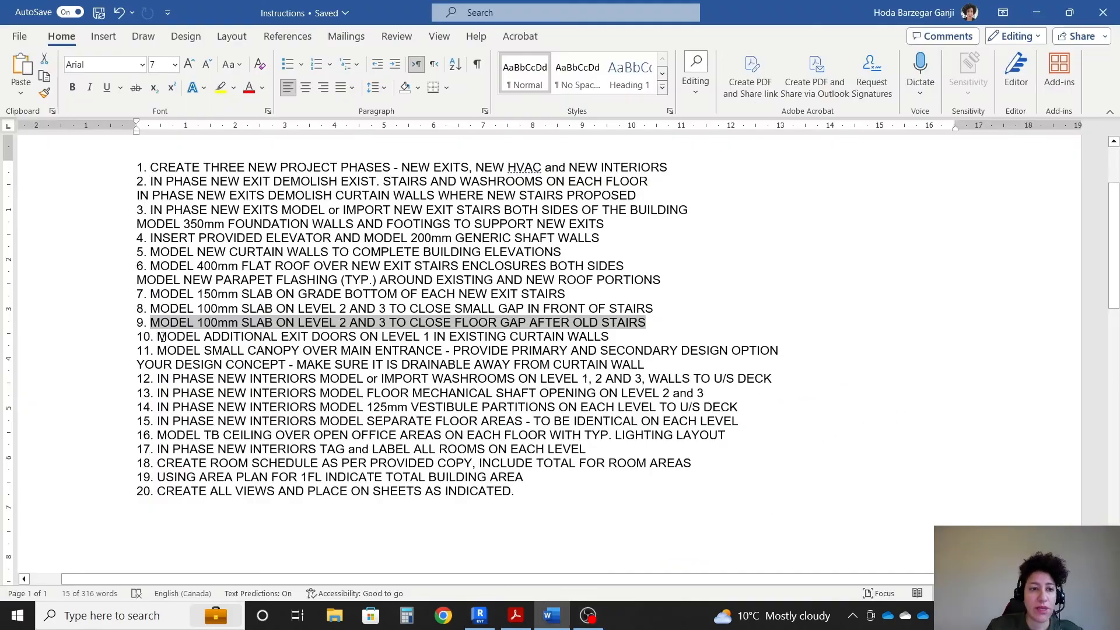
Read item 10 about extra exit doors in the Level 1 curtain walls, then return to Revit.
{"action": "left_click", "coordinate": [383, 336]}
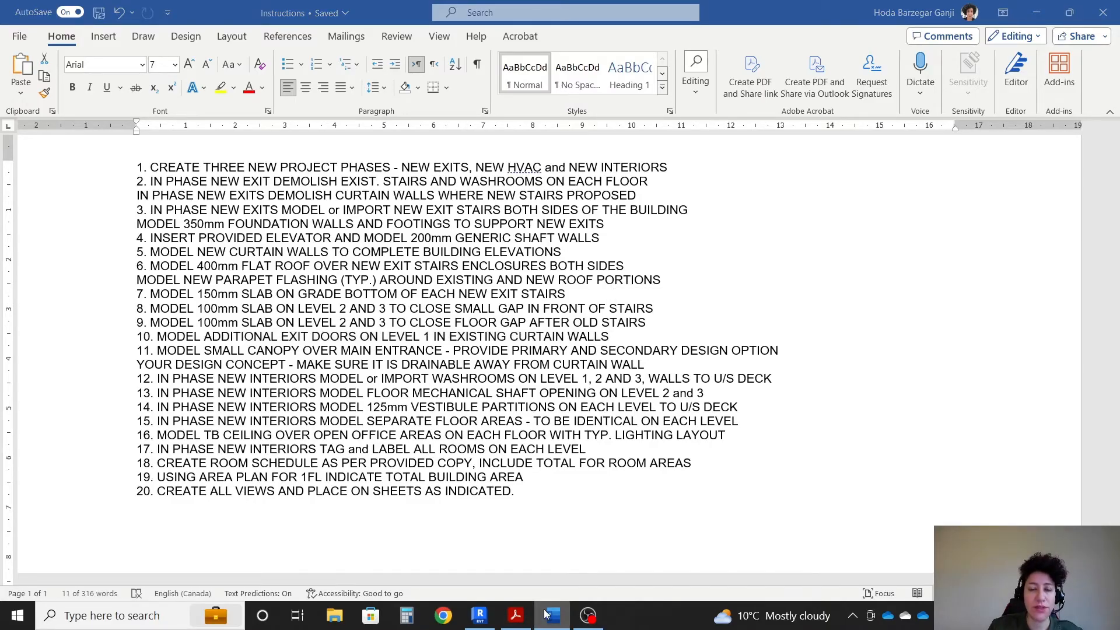
{"action": "left_click", "coordinate": [480, 615]}
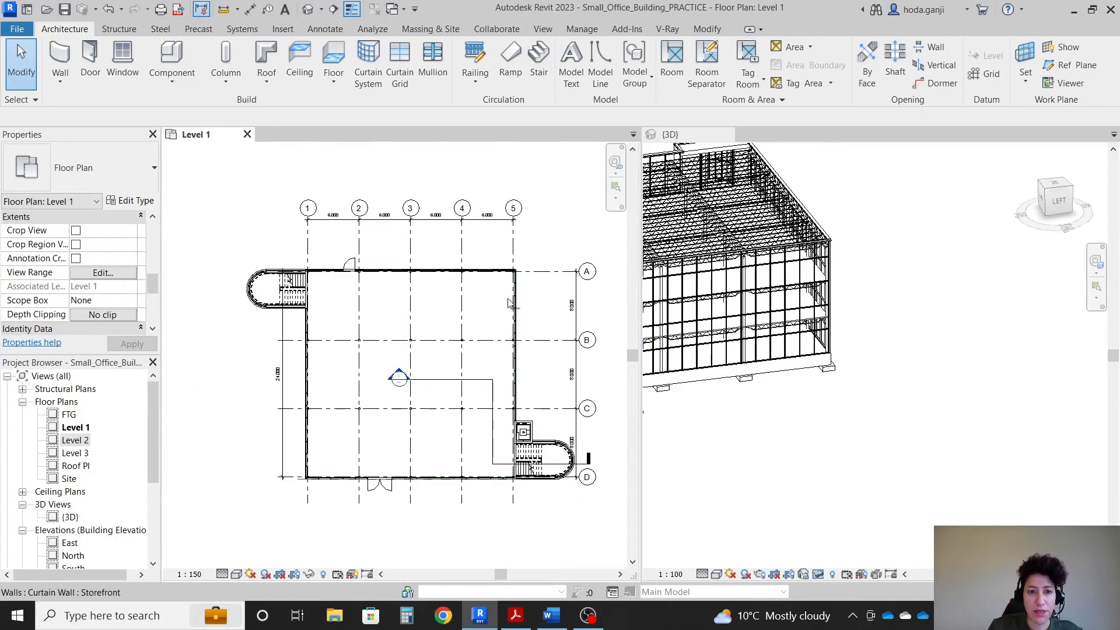
Alternate between the Level 1 plan and the Acrobat scope drawing to compare entrance door locations.
{"action": "left_click", "coordinate": [514, 615]}
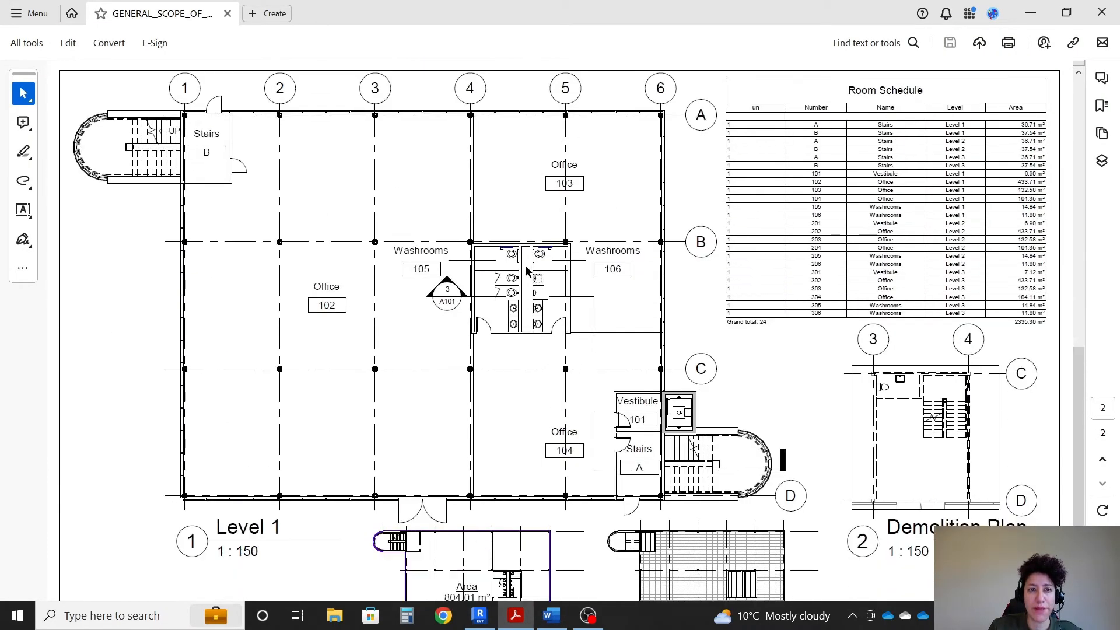
{"action": "left_click", "coordinate": [480, 615]}
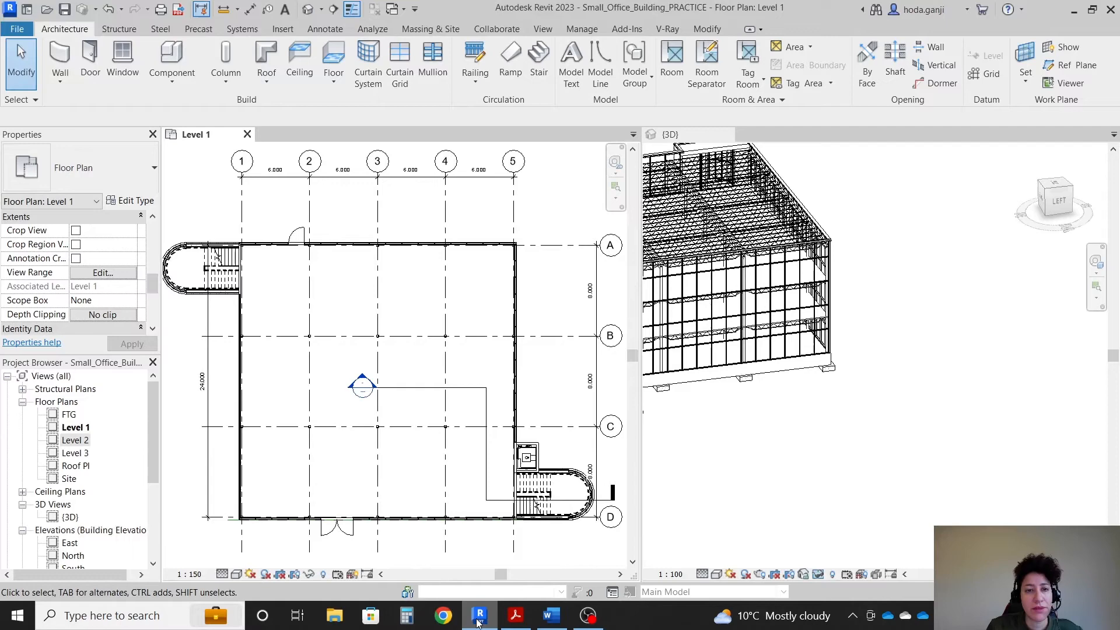
{"action": "left_click", "coordinate": [514, 615]}
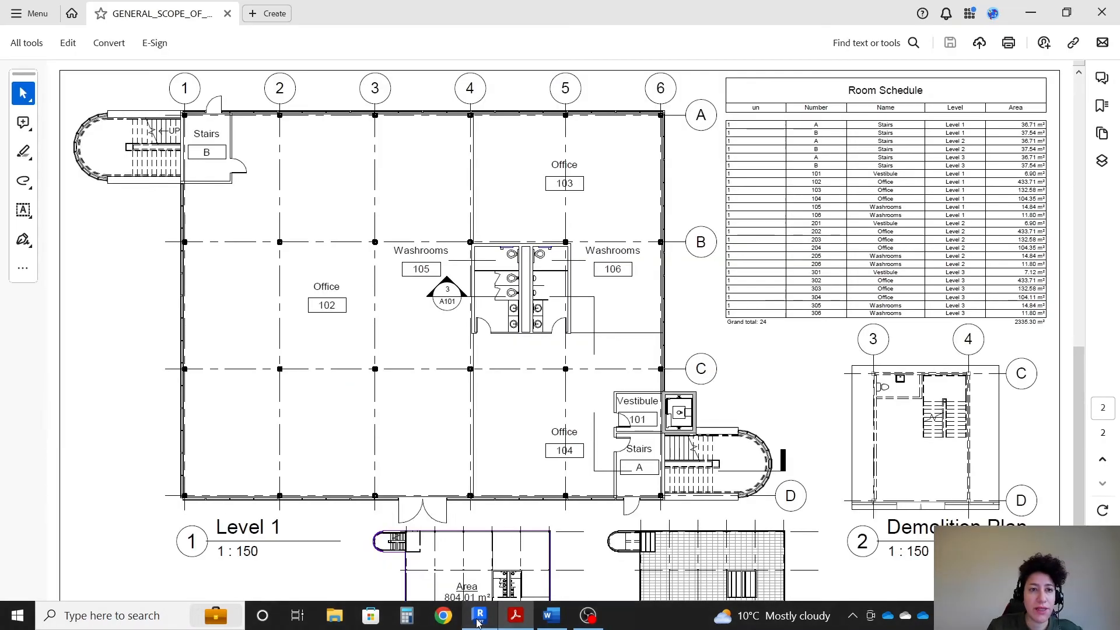
{"action": "mouse_move", "coordinate": [618, 536]}
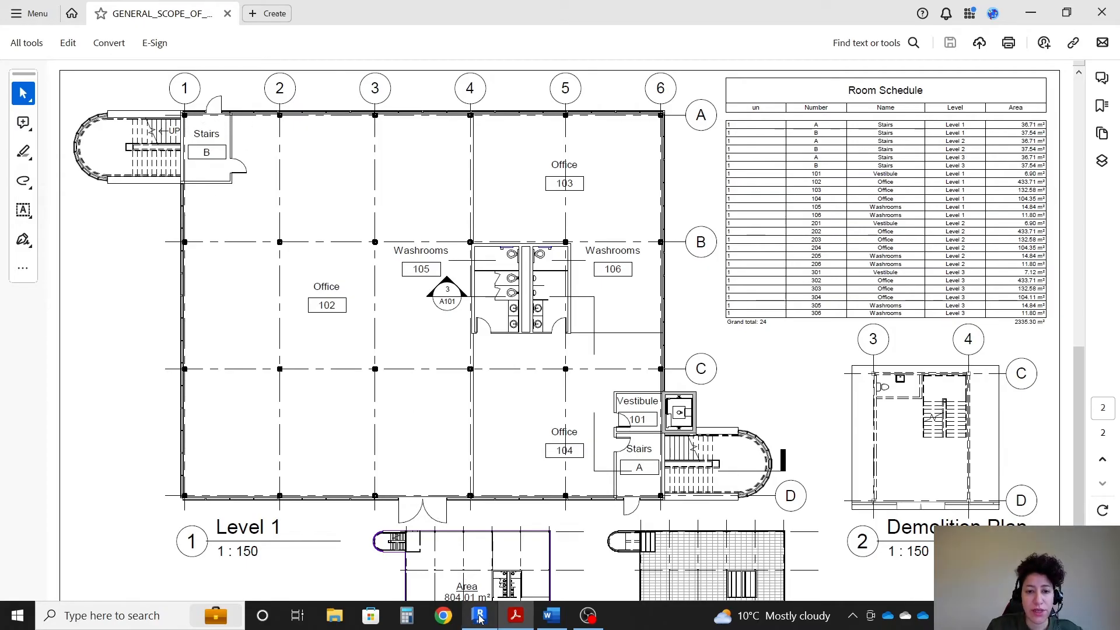
{"action": "left_click", "coordinate": [478, 615]}
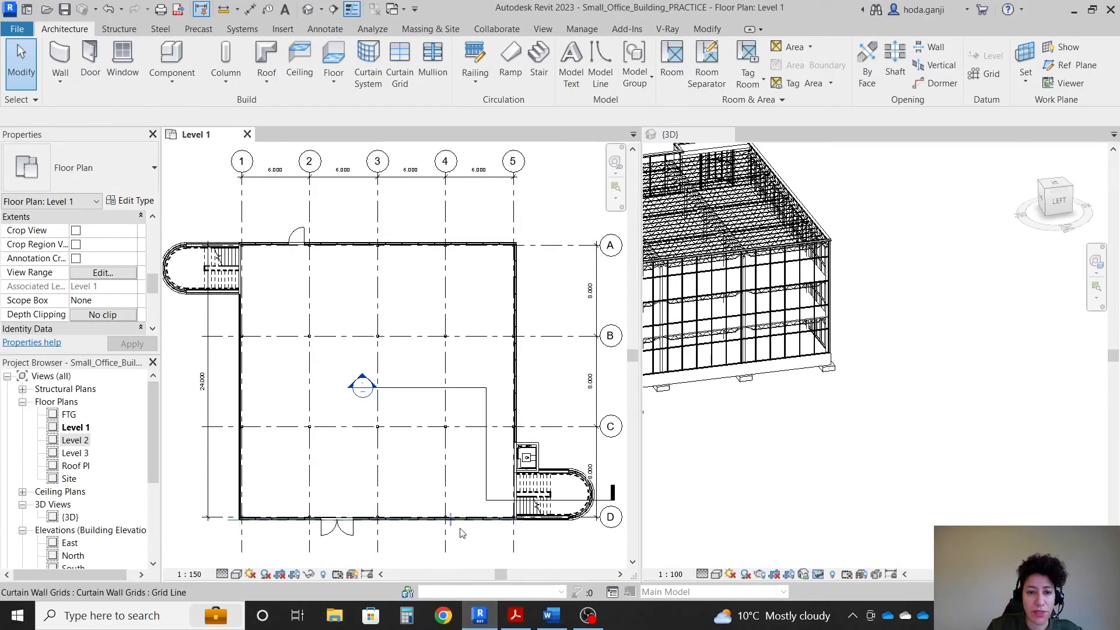
{"action": "left_click", "coordinate": [514, 614]}
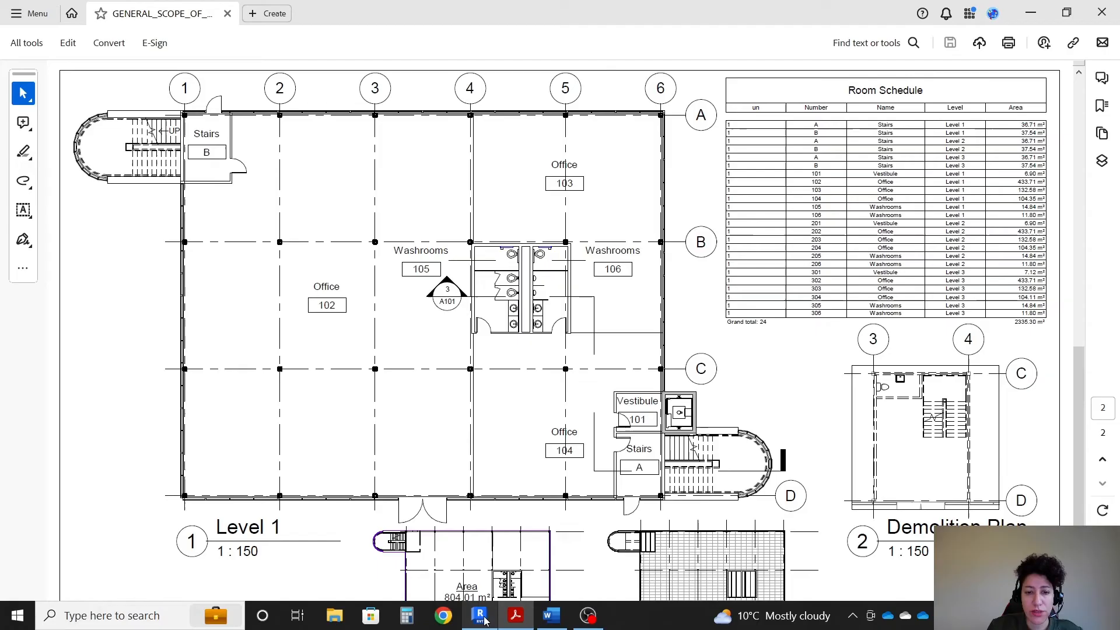
{"action": "left_click", "coordinate": [479, 614]}
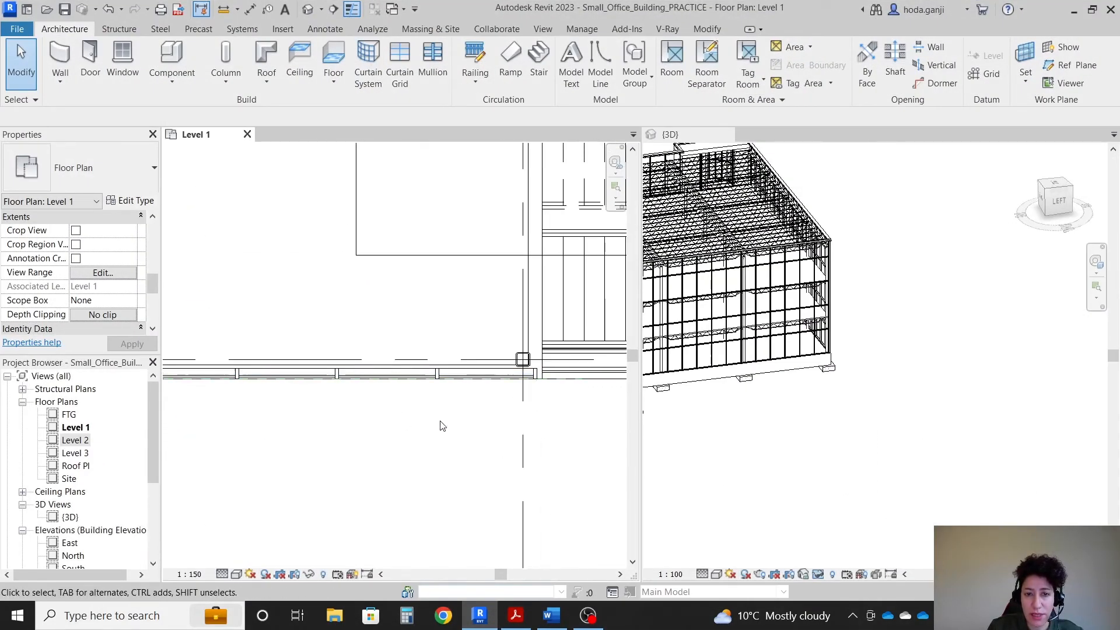
{"action": "left_click", "coordinate": [515, 615]}
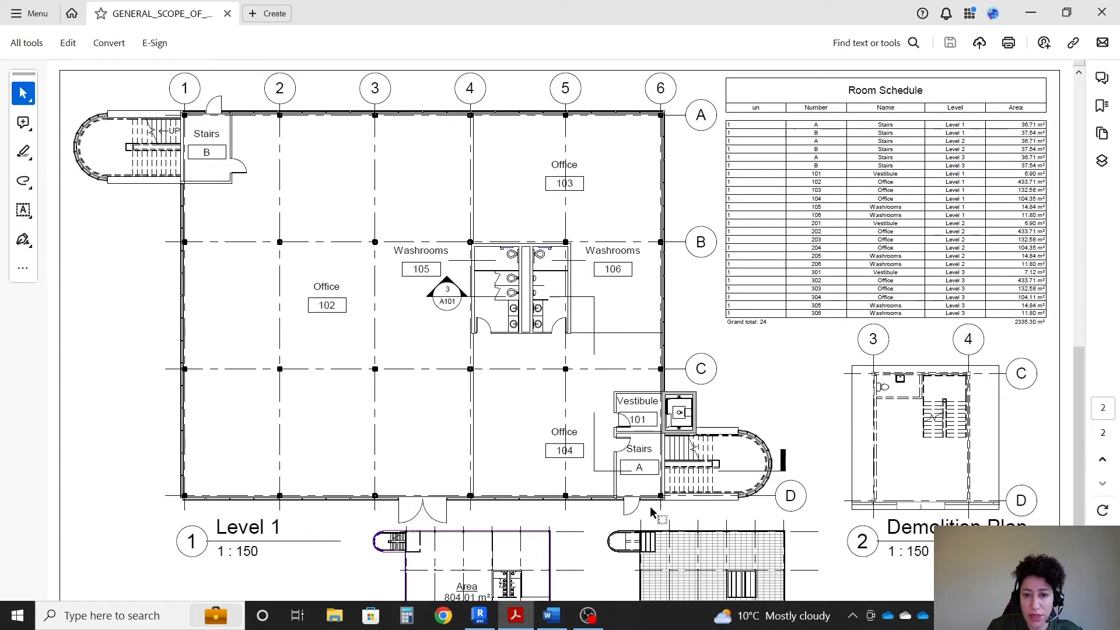
{"action": "mouse_move", "coordinate": [528, 612]}
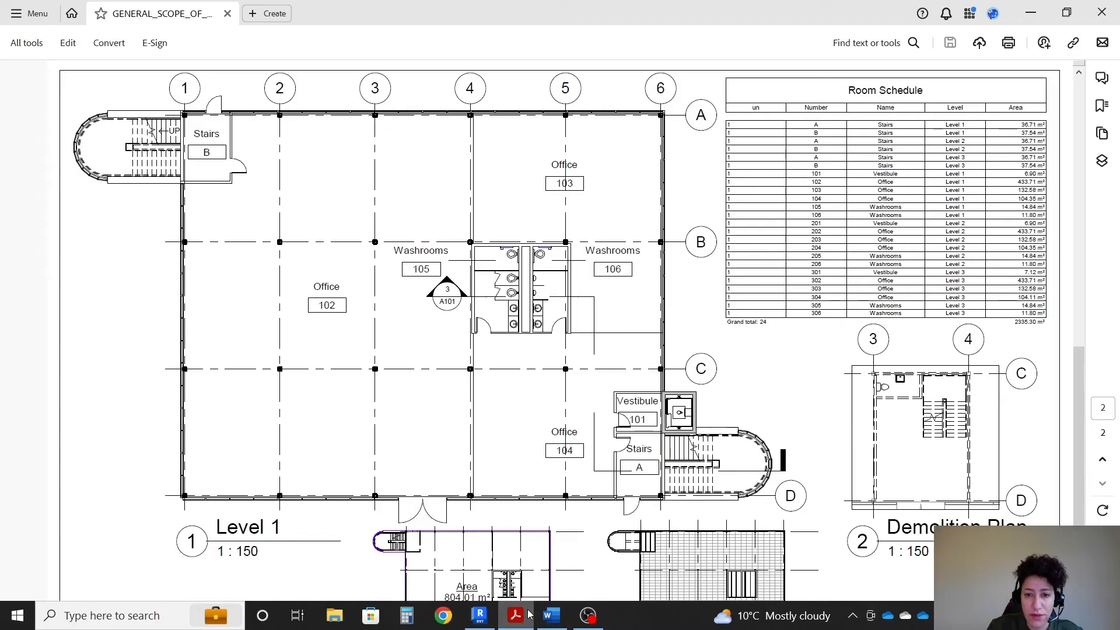
{"action": "left_click", "coordinate": [479, 614]}
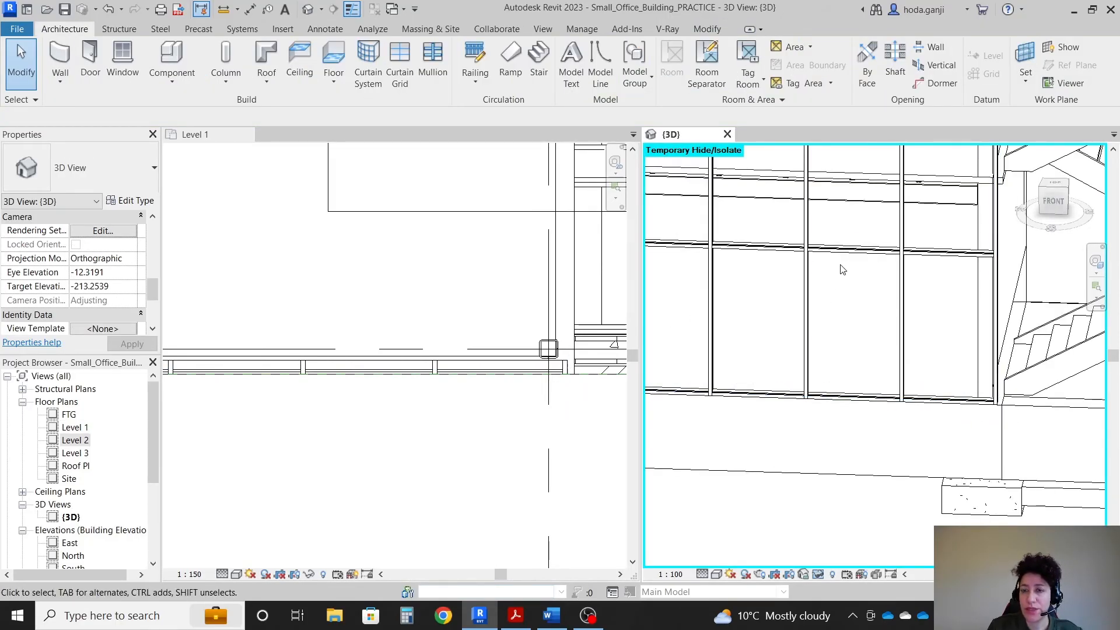
{"action": "mouse_move", "coordinate": [868, 393]}
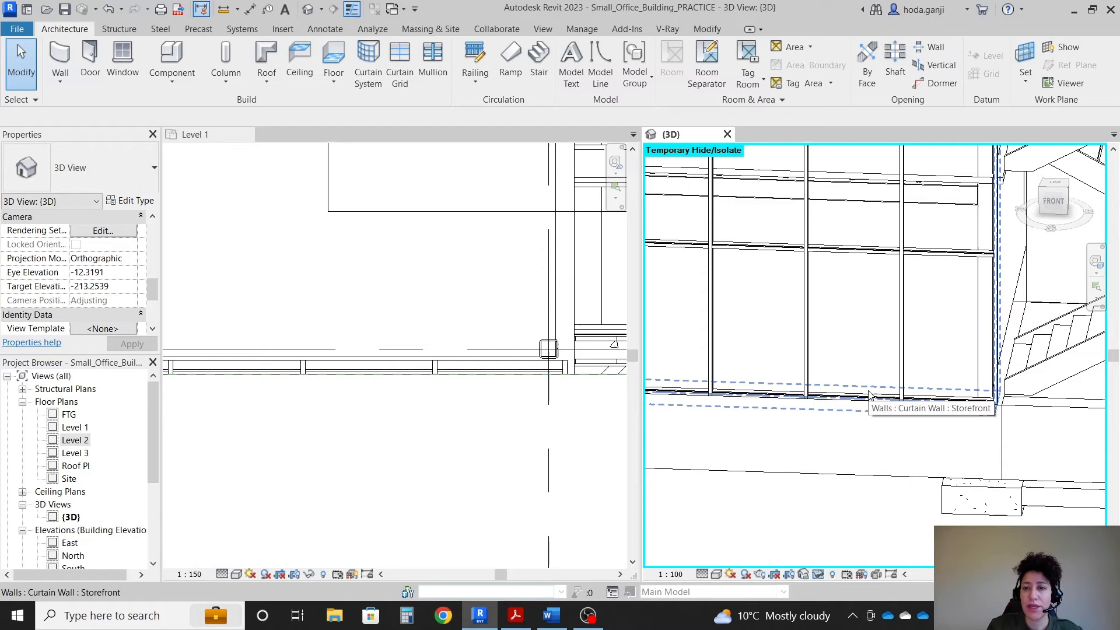
Change one glazed storefront panel's family to M_Door-Curtain-Wall-Single-Glass.
{"action": "left_click", "coordinate": [854, 321]}
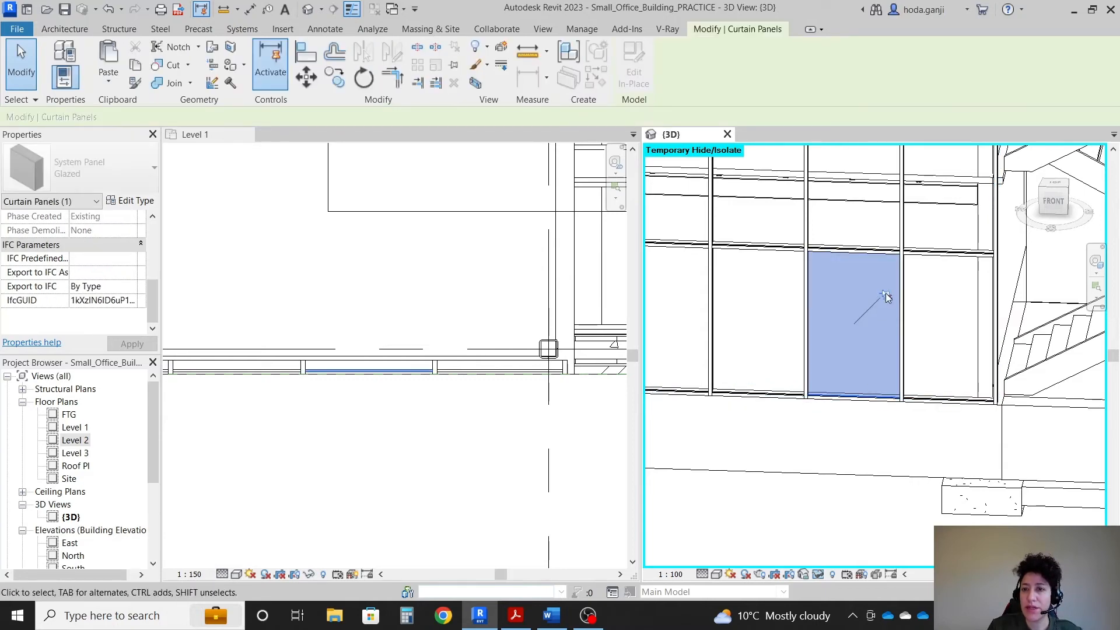
{"action": "left_click", "coordinate": [152, 166]}
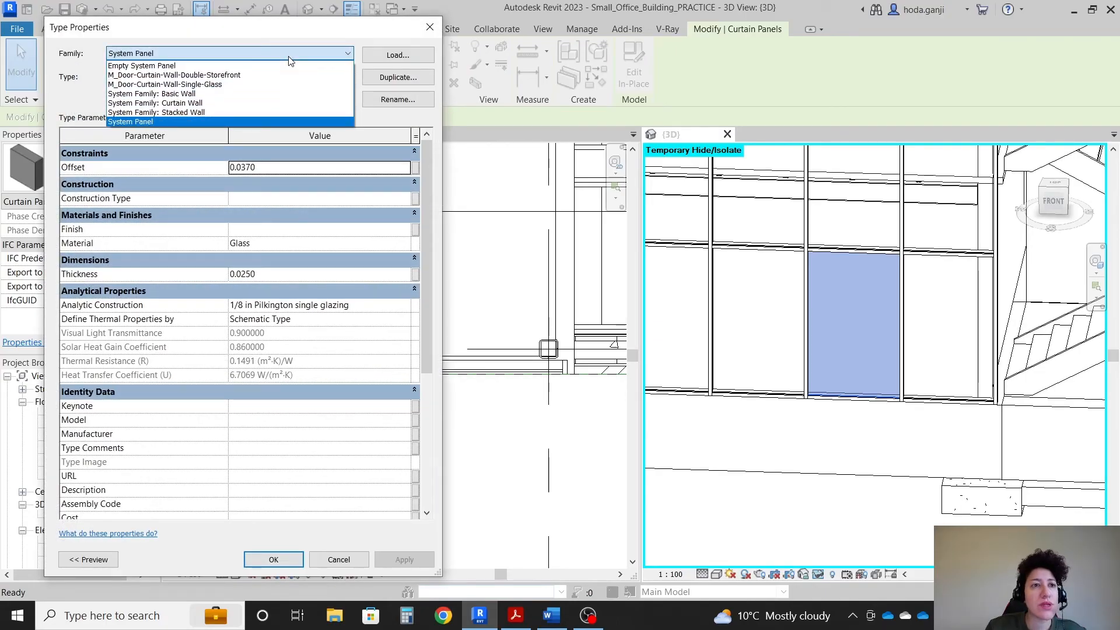
{"action": "left_click", "coordinate": [165, 84]}
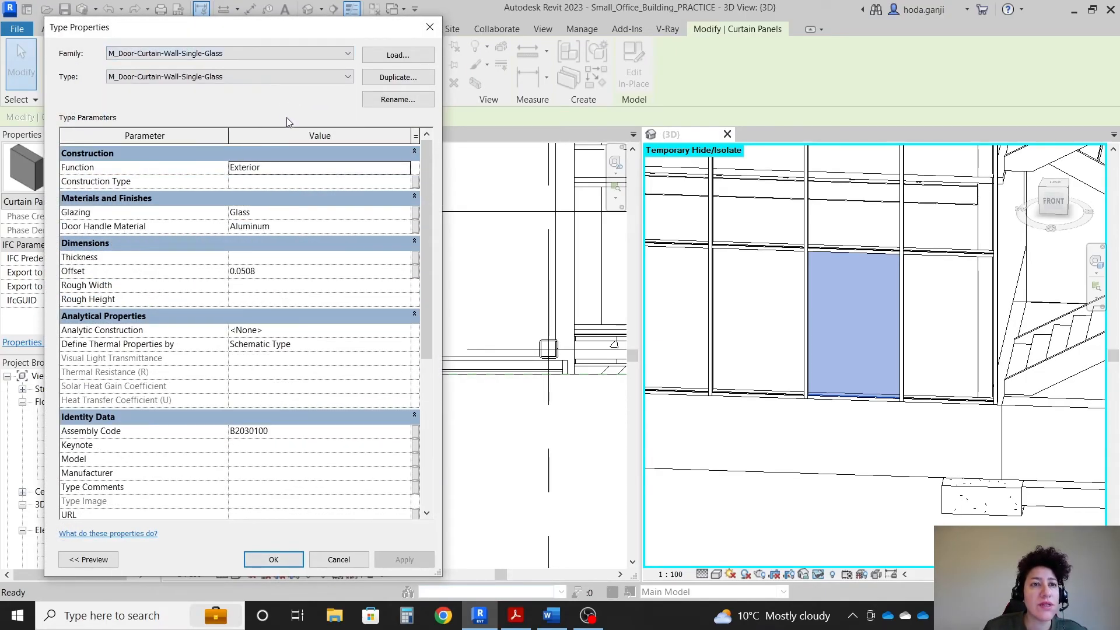
{"action": "left_click", "coordinate": [273, 558]}
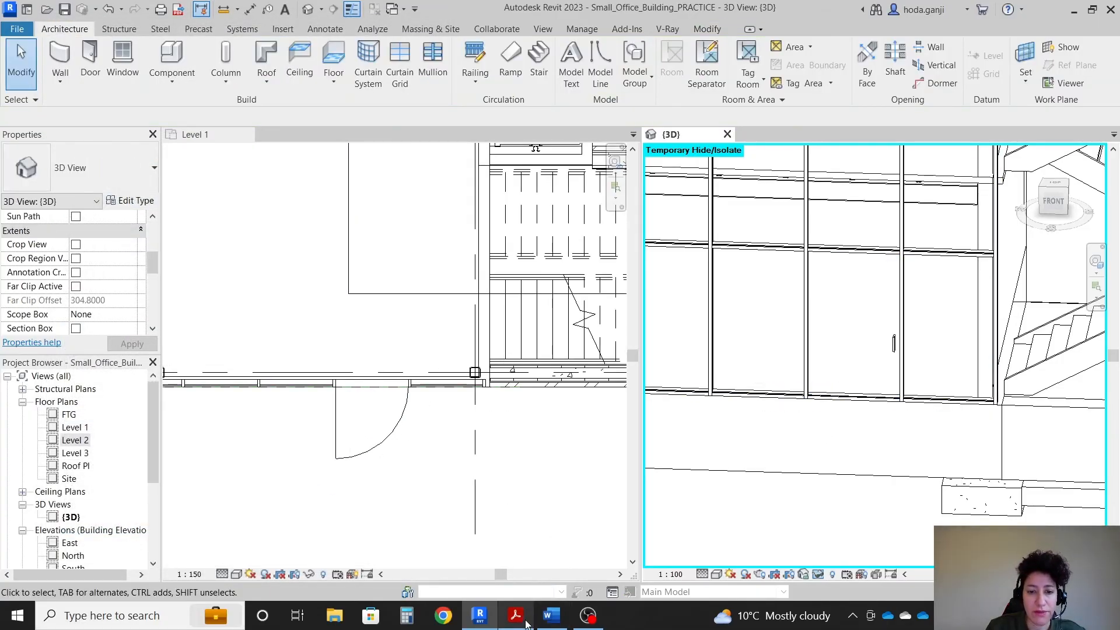
Check the new door against the entrances on the scope drawing.
{"action": "left_click", "coordinate": [514, 615]}
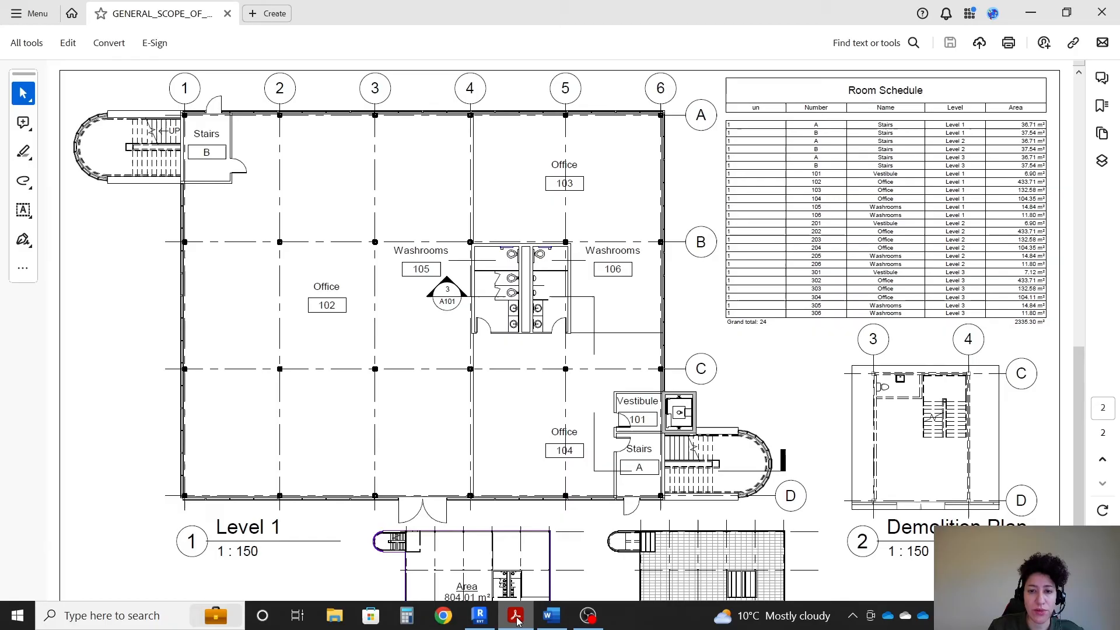
{"action": "left_click", "coordinate": [479, 615]}
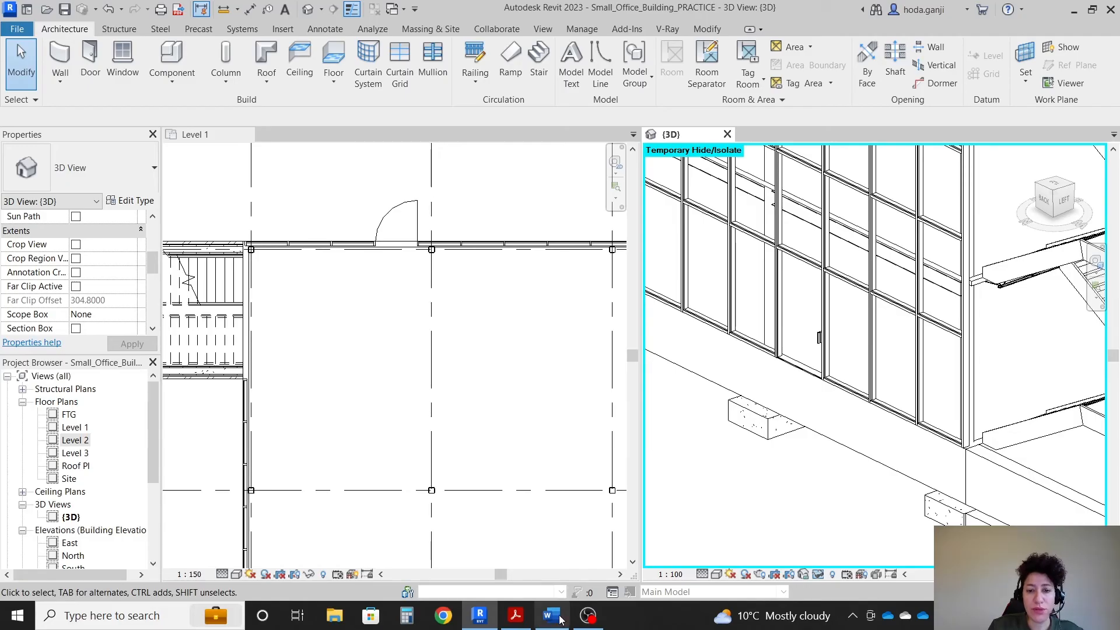
{"action": "left_click", "coordinate": [515, 615]}
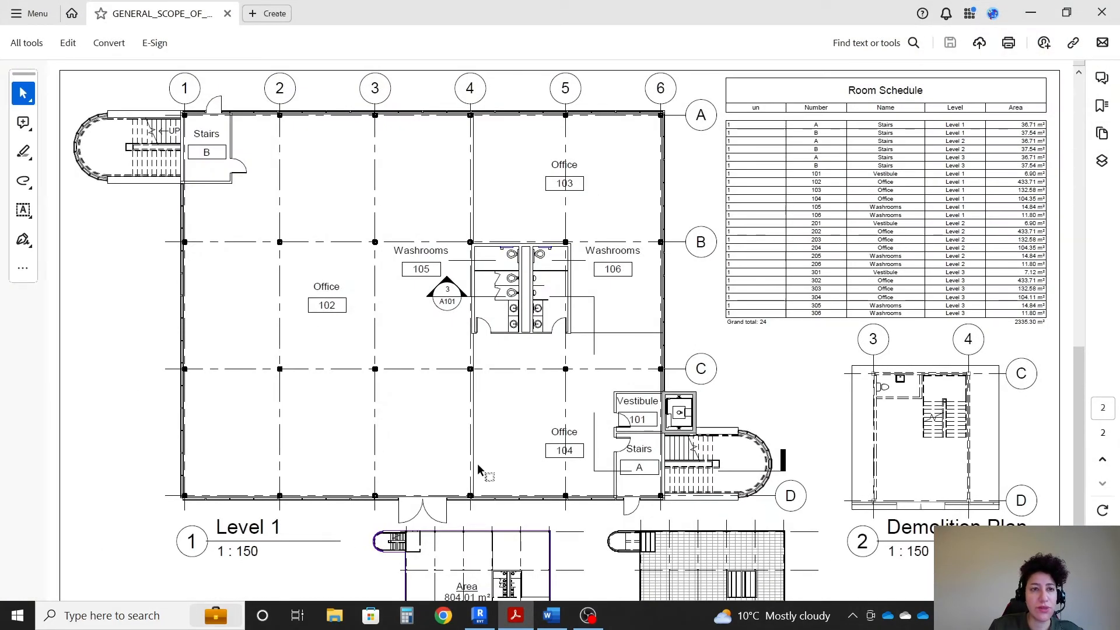
Revert the single-glass door's family to System Panel (Glazed) in the 3D view.
{"action": "scroll", "scroll_direction": "down", "scroll_amount": 3}
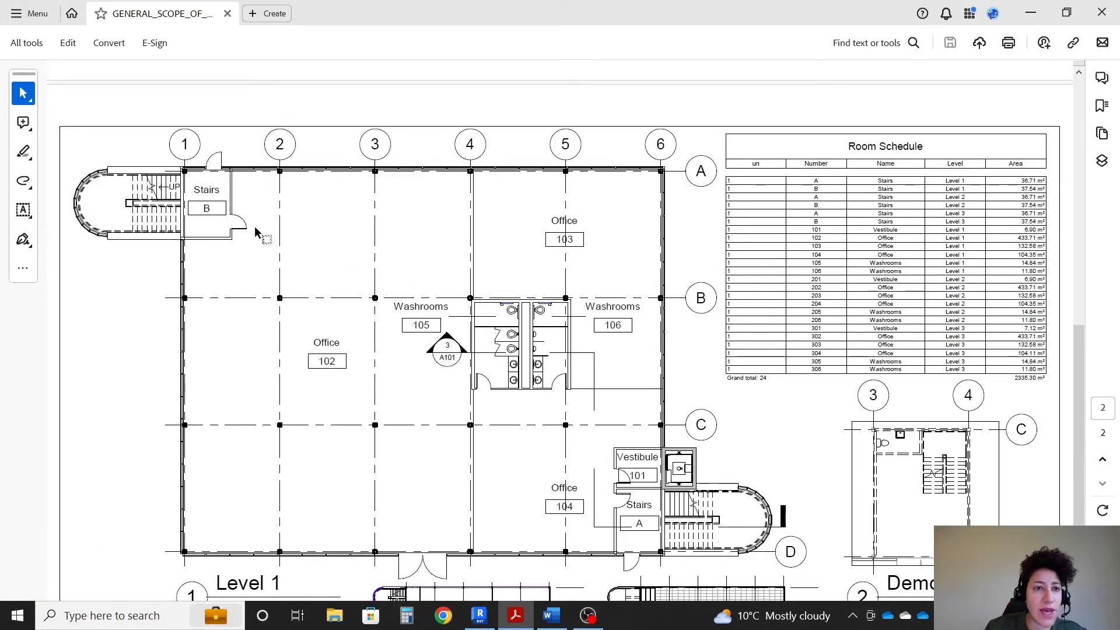
{"action": "mouse_move", "coordinate": [278, 172]}
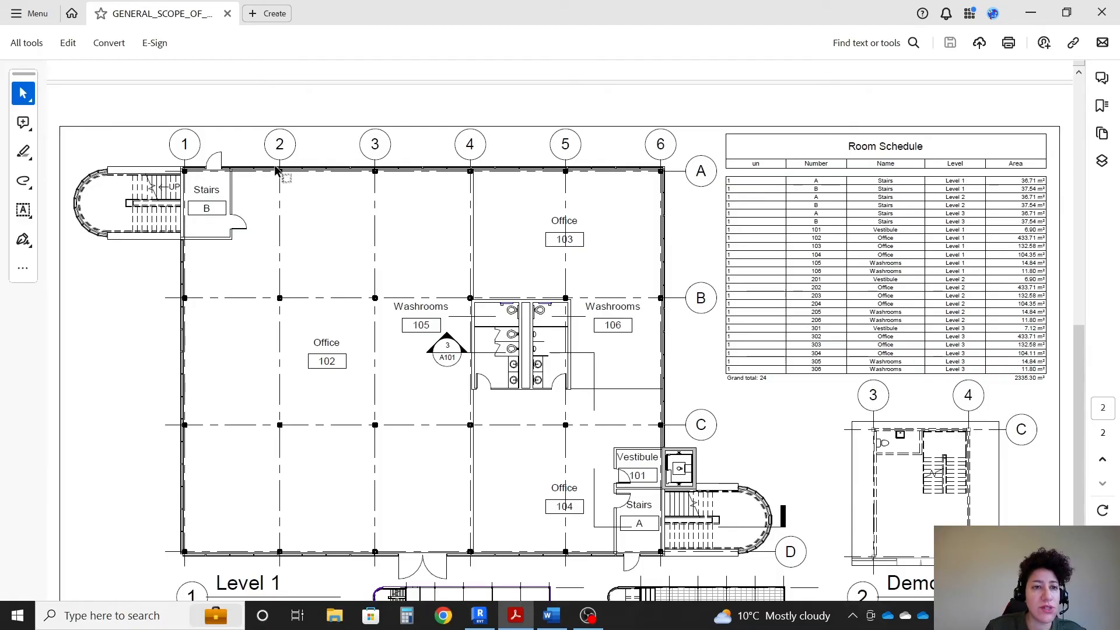
{"action": "mouse_move", "coordinate": [228, 168]}
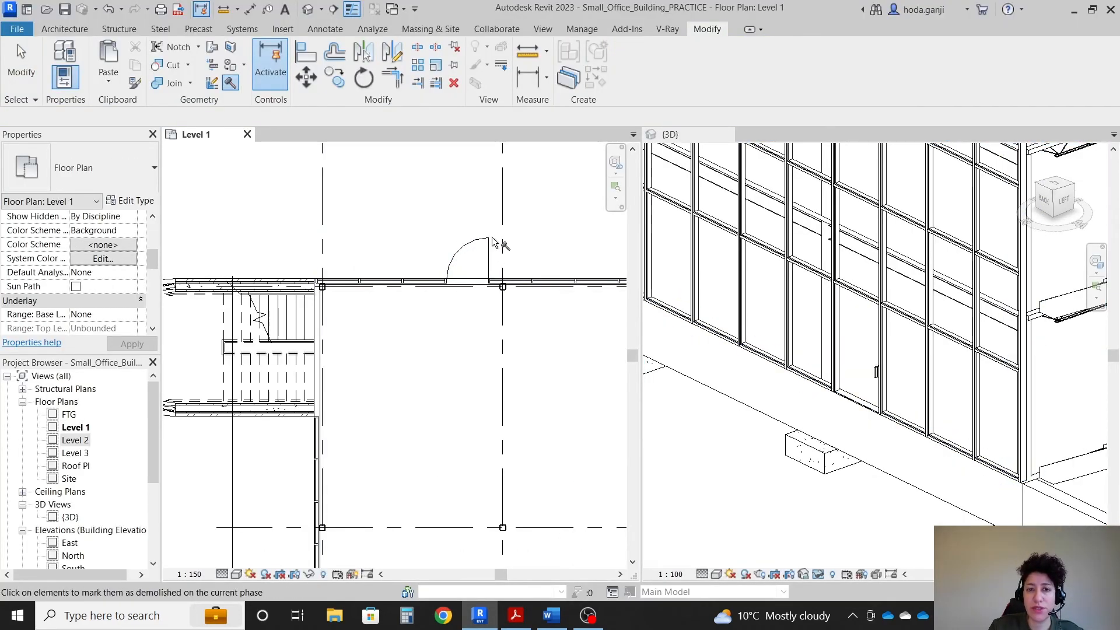
{"action": "left_click", "coordinate": [874, 370]}
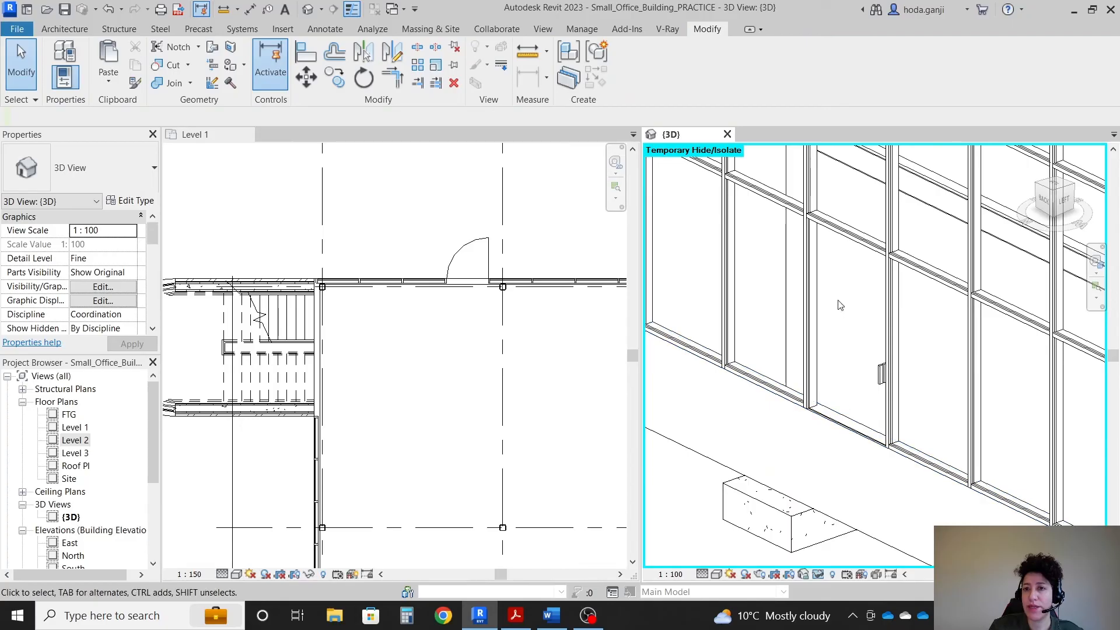
{"action": "left_click", "coordinate": [884, 400]}
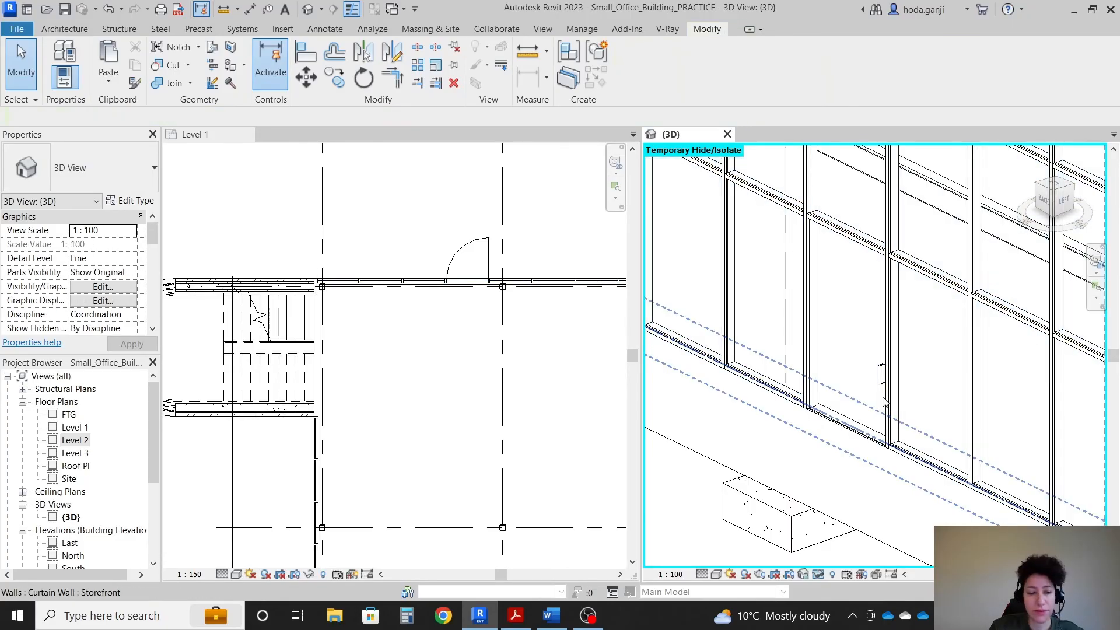
{"action": "left_click", "coordinate": [850, 322]}
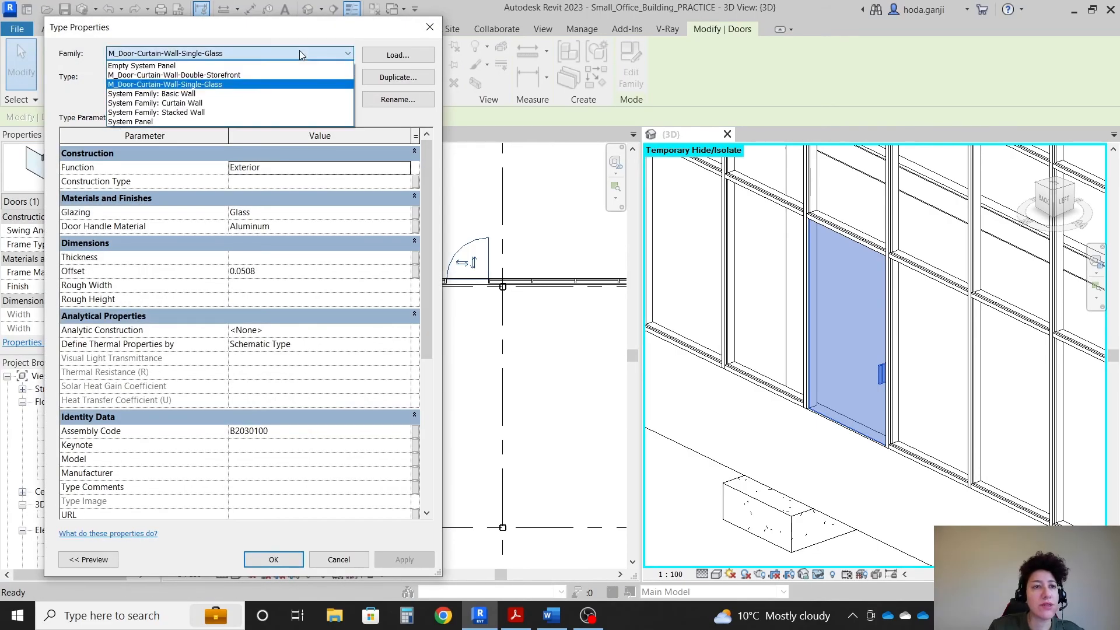
{"action": "mouse_move", "coordinate": [264, 112]}
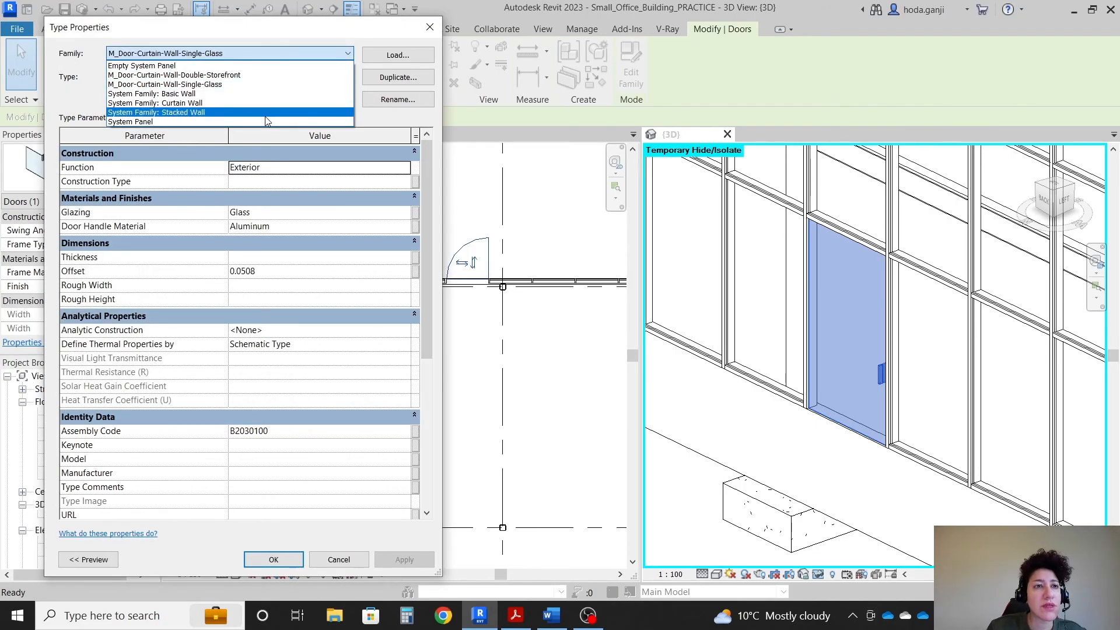
{"action": "left_click", "coordinate": [129, 122]}
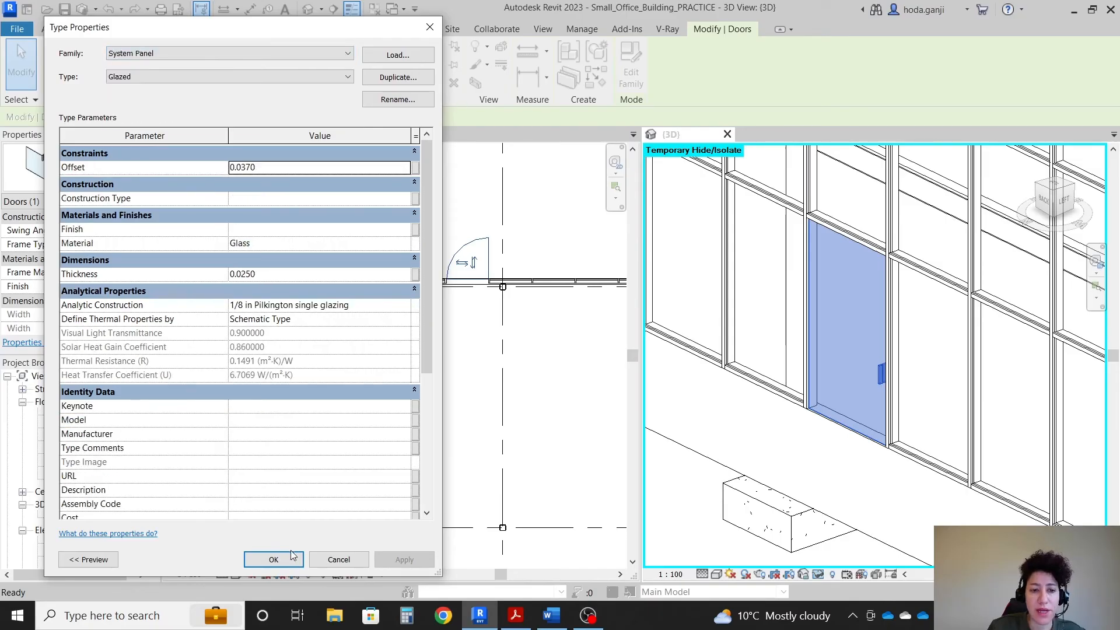
{"action": "left_click", "coordinate": [273, 559]}
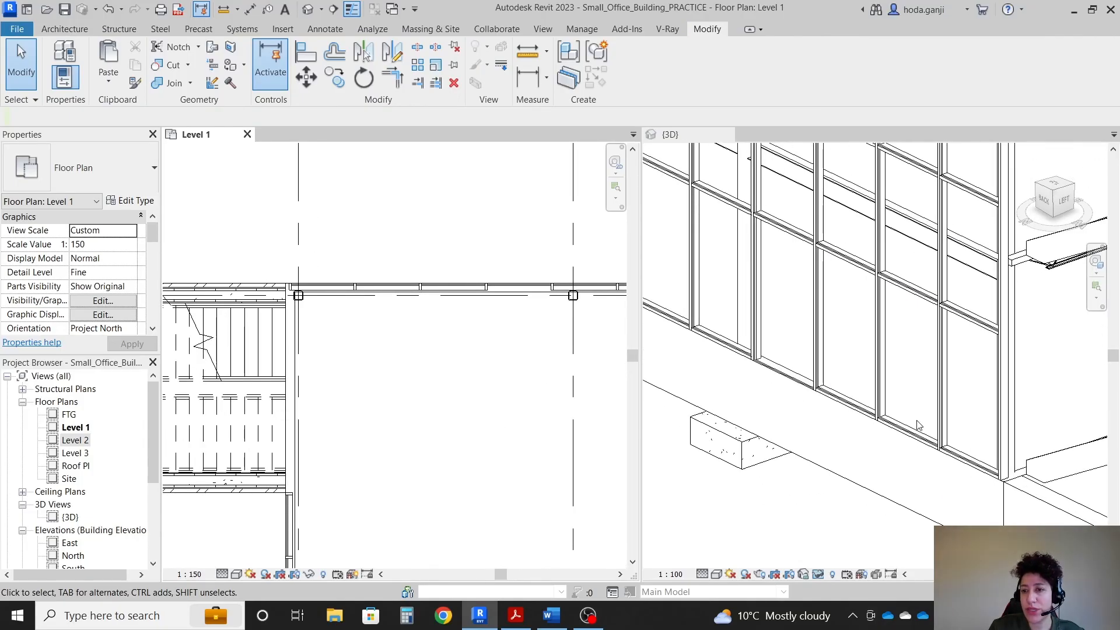
Set the neighbouring glazed storefront panel's family to M_Door-Curtain-Wall-Single-Glass.
{"action": "left_click", "coordinate": [915, 424]}
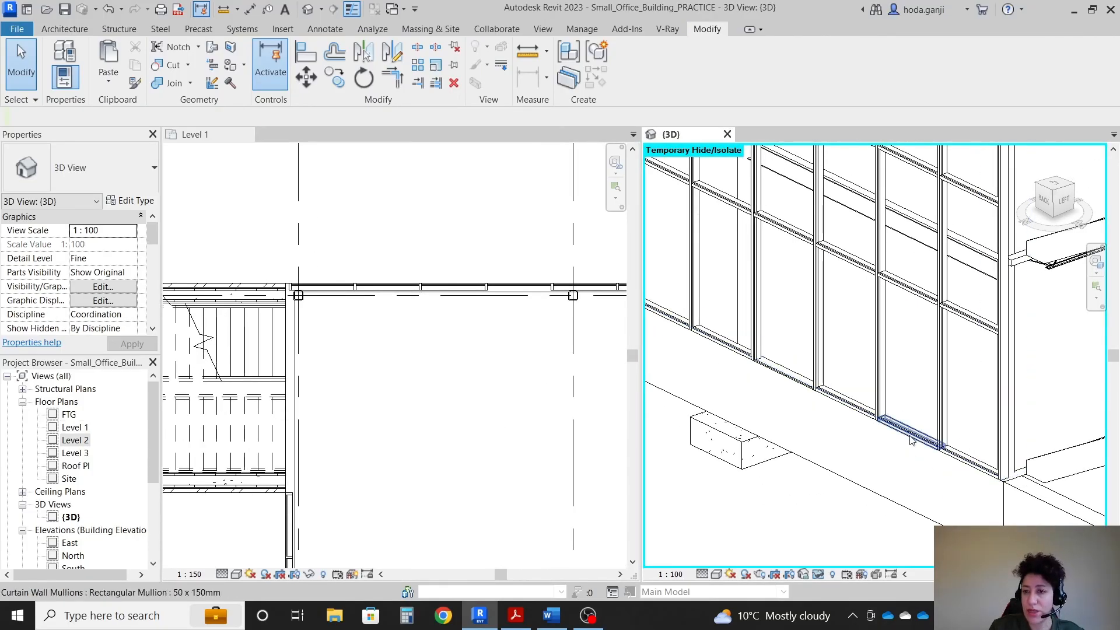
{"action": "left_click", "coordinate": [911, 440]}
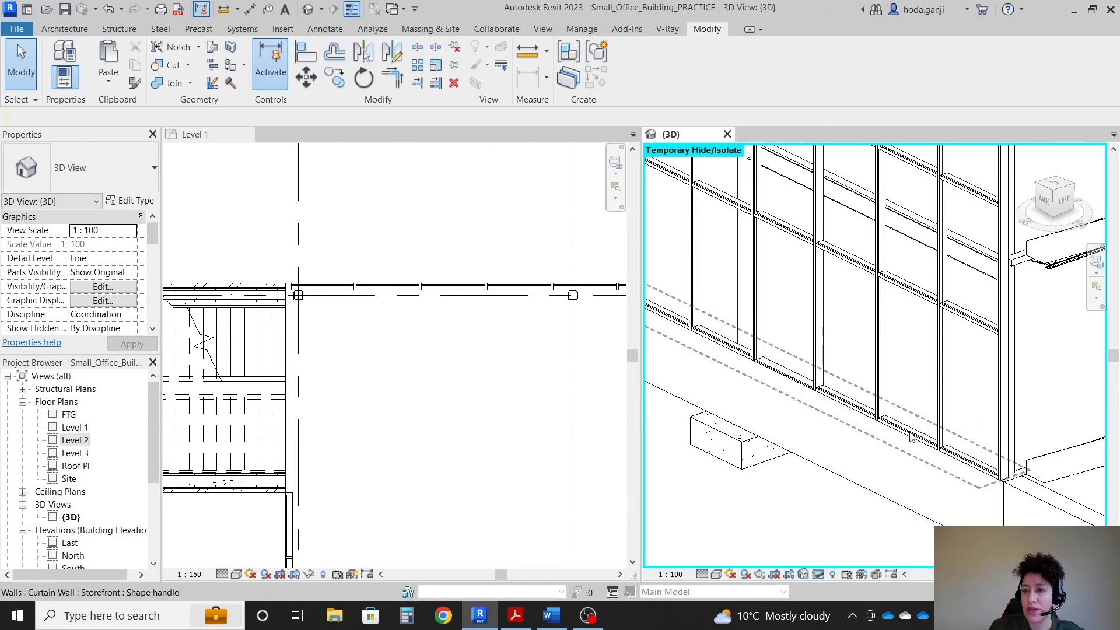
{"action": "left_click", "coordinate": [907, 350]}
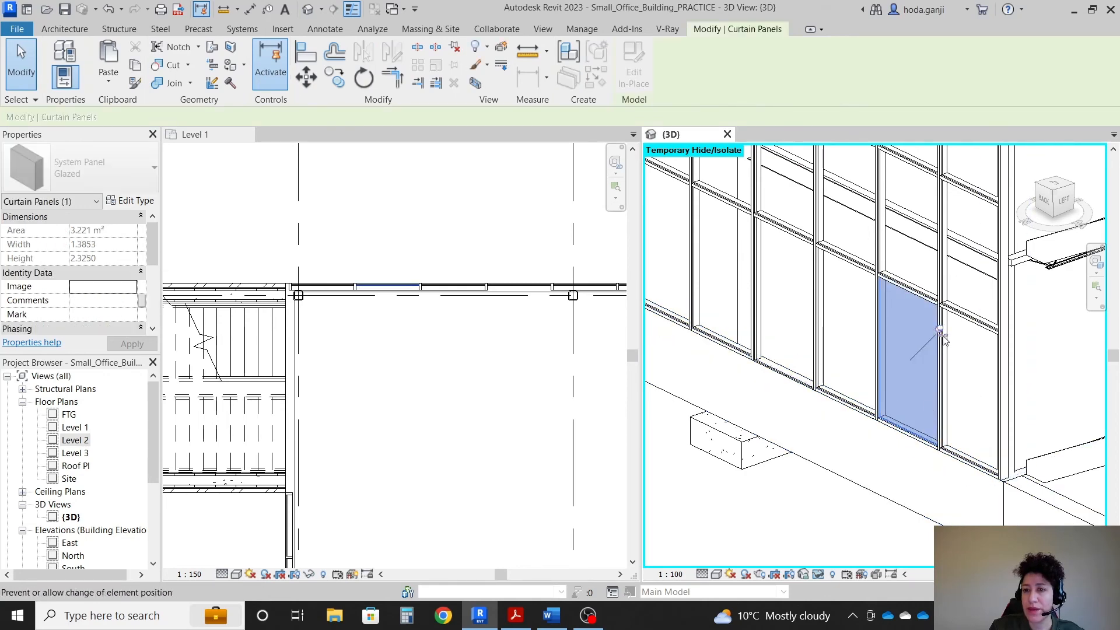
{"action": "left_click", "coordinate": [131, 199]}
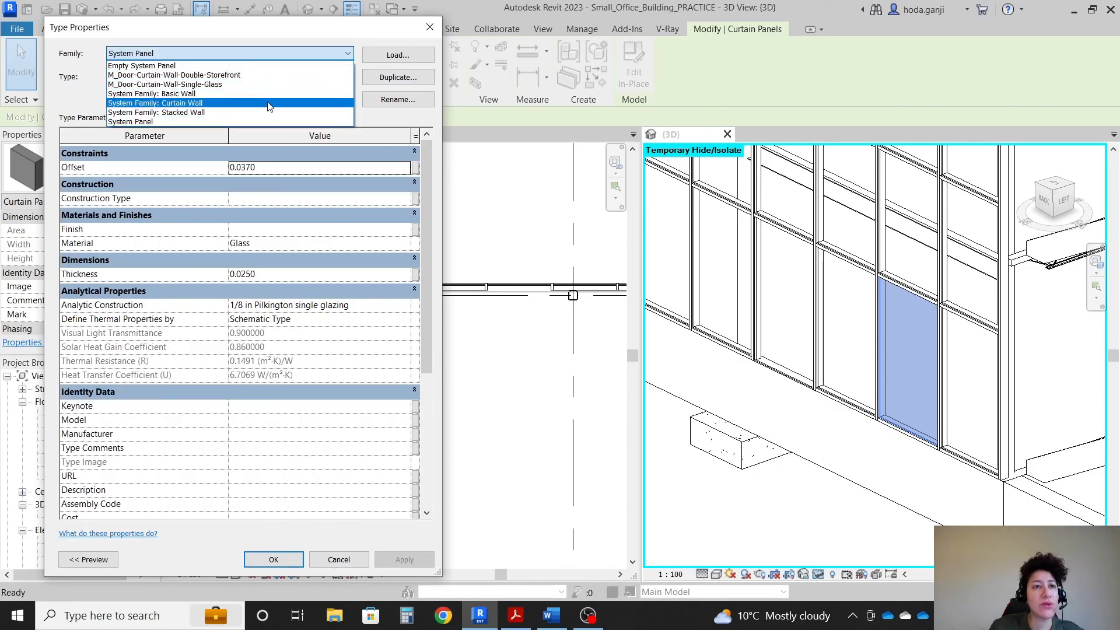
{"action": "left_click", "coordinate": [164, 84]}
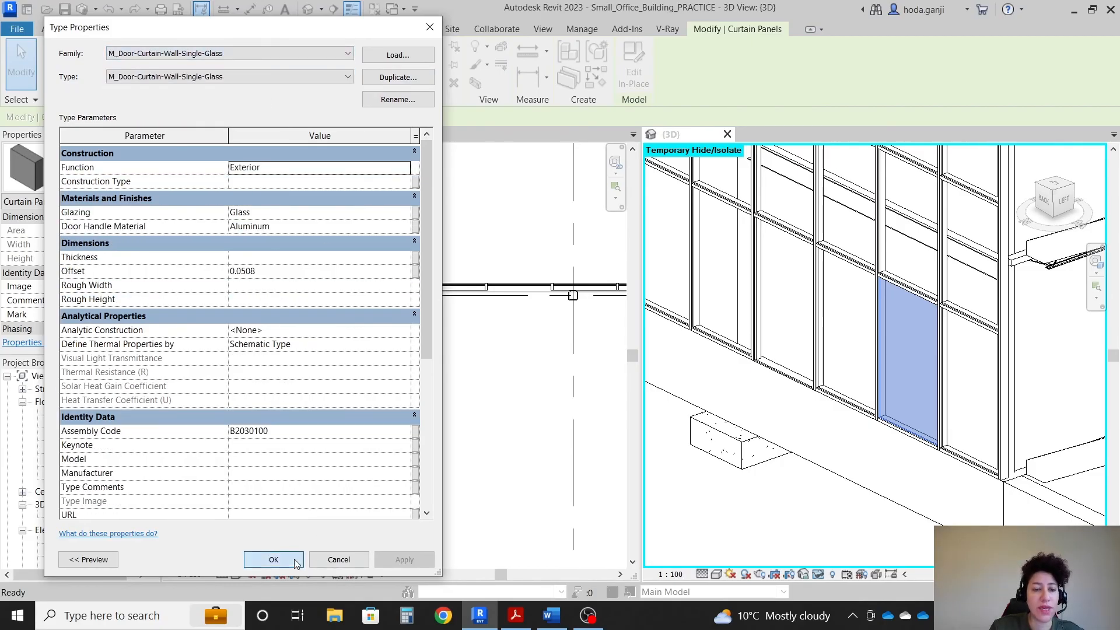
{"action": "left_click", "coordinate": [514, 614]}
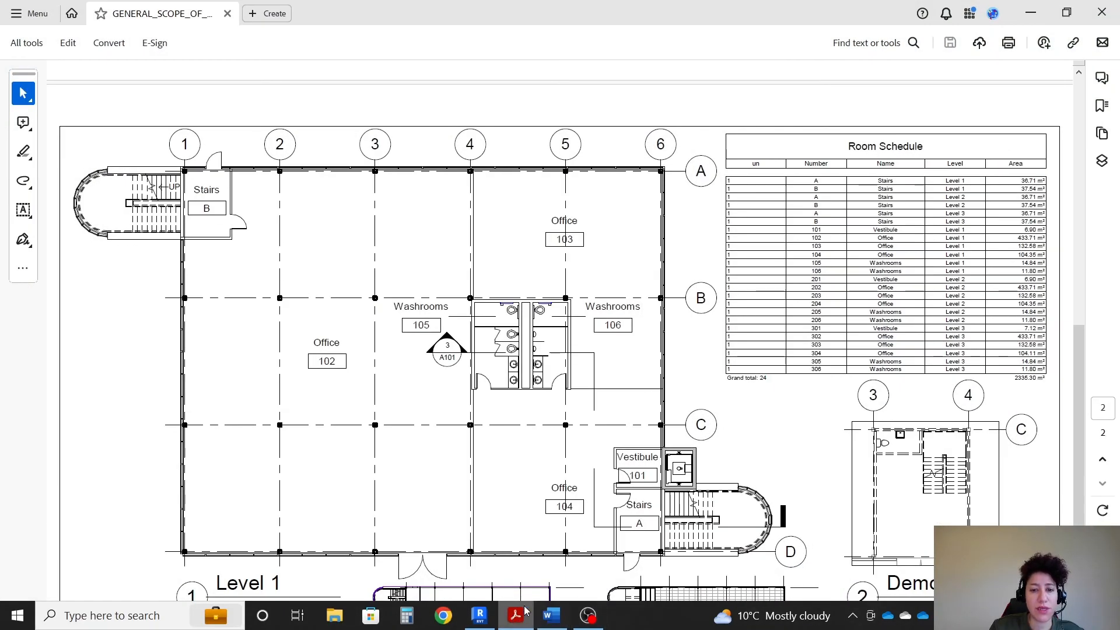
Zoom the Level 1 plan to fit, compare with the scope drawing, and show the whole building in 3D.
{"action": "left_click", "coordinate": [480, 615]}
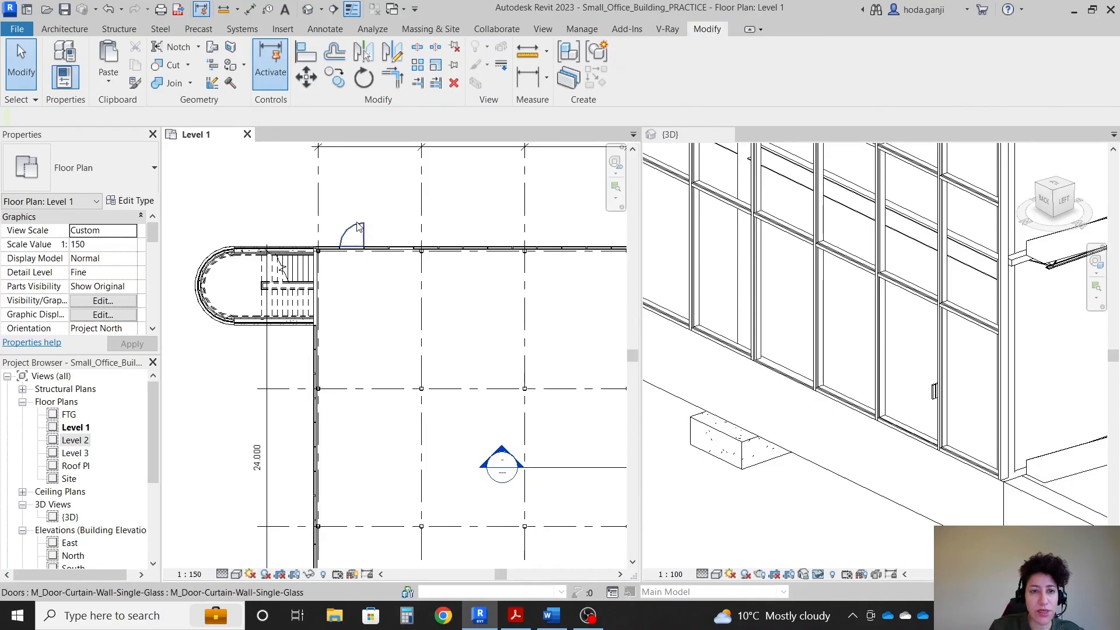
{"action": "left_click", "coordinate": [357, 235]}
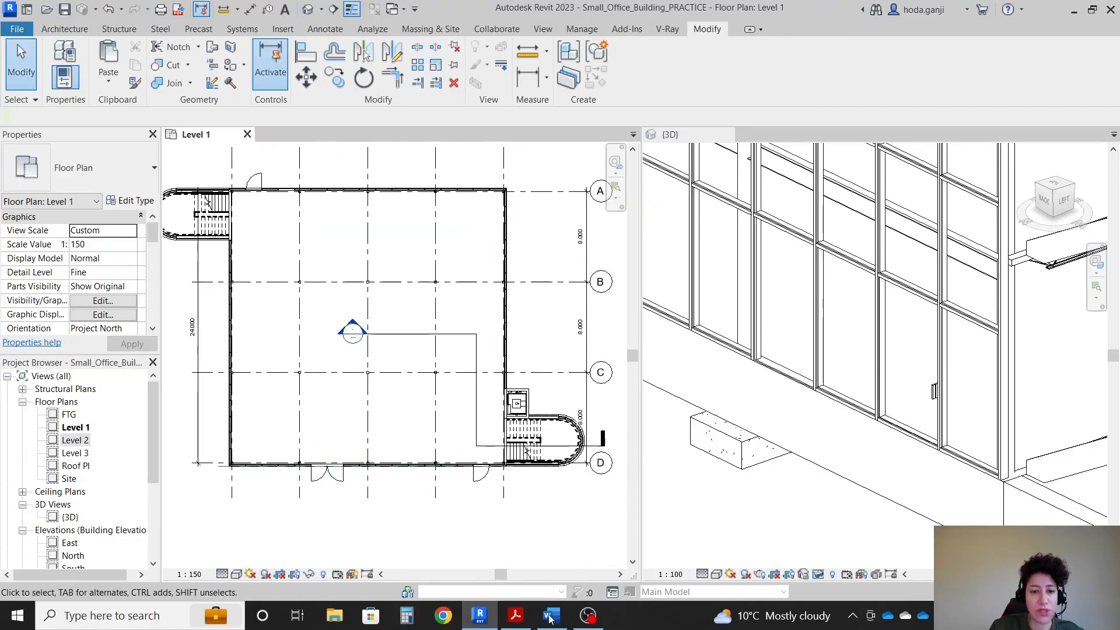
{"action": "left_click", "coordinate": [514, 615]}
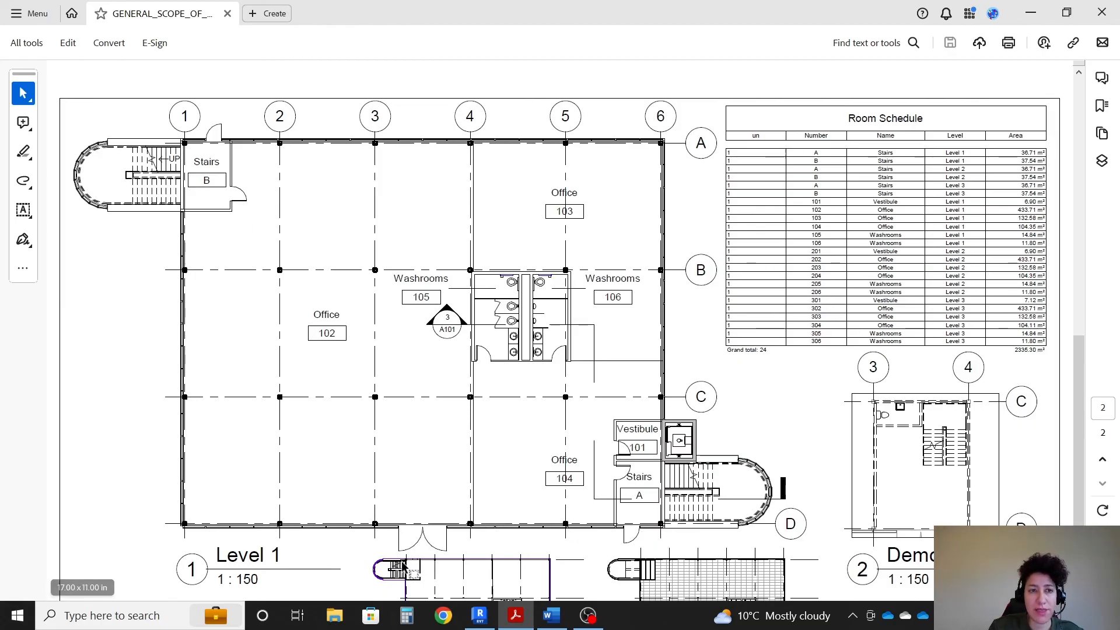
{"action": "mouse_move", "coordinate": [515, 614]}
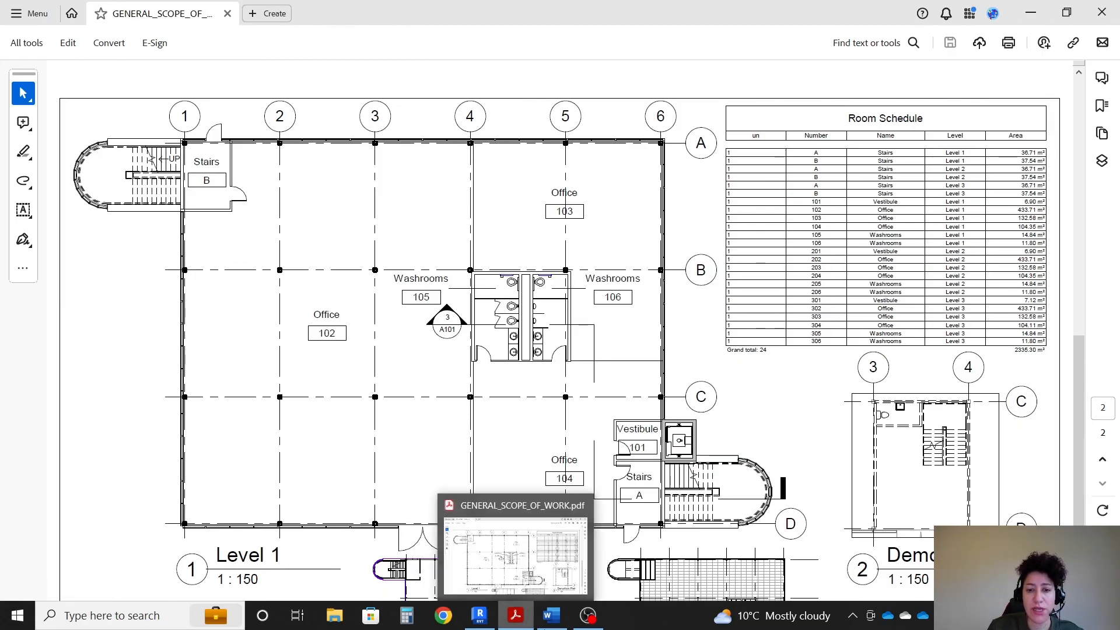
{"action": "left_click", "coordinate": [479, 614]}
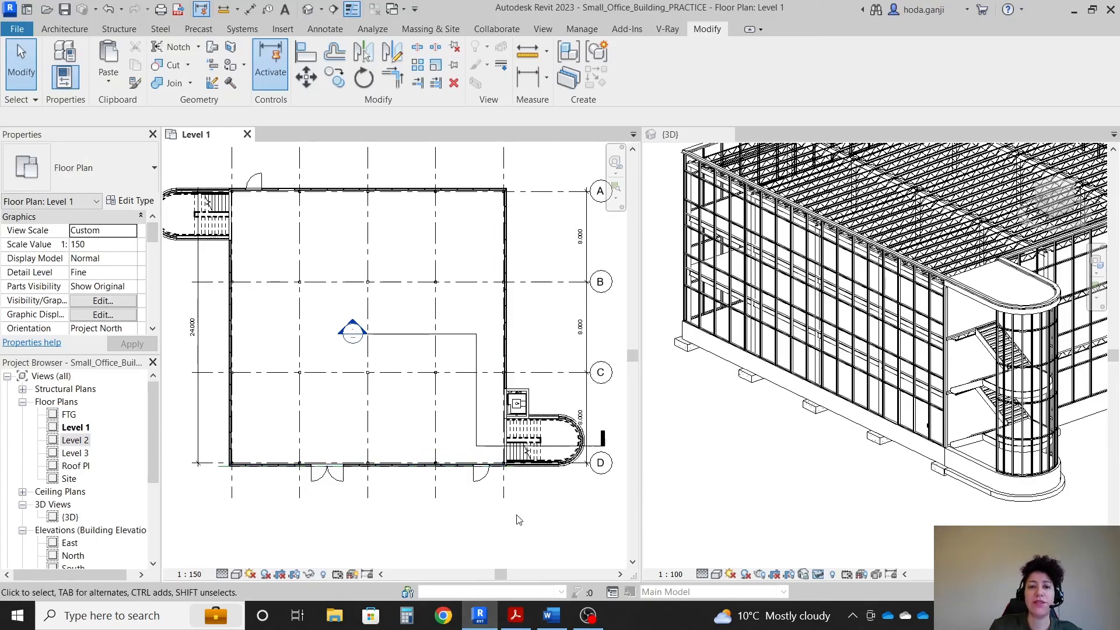